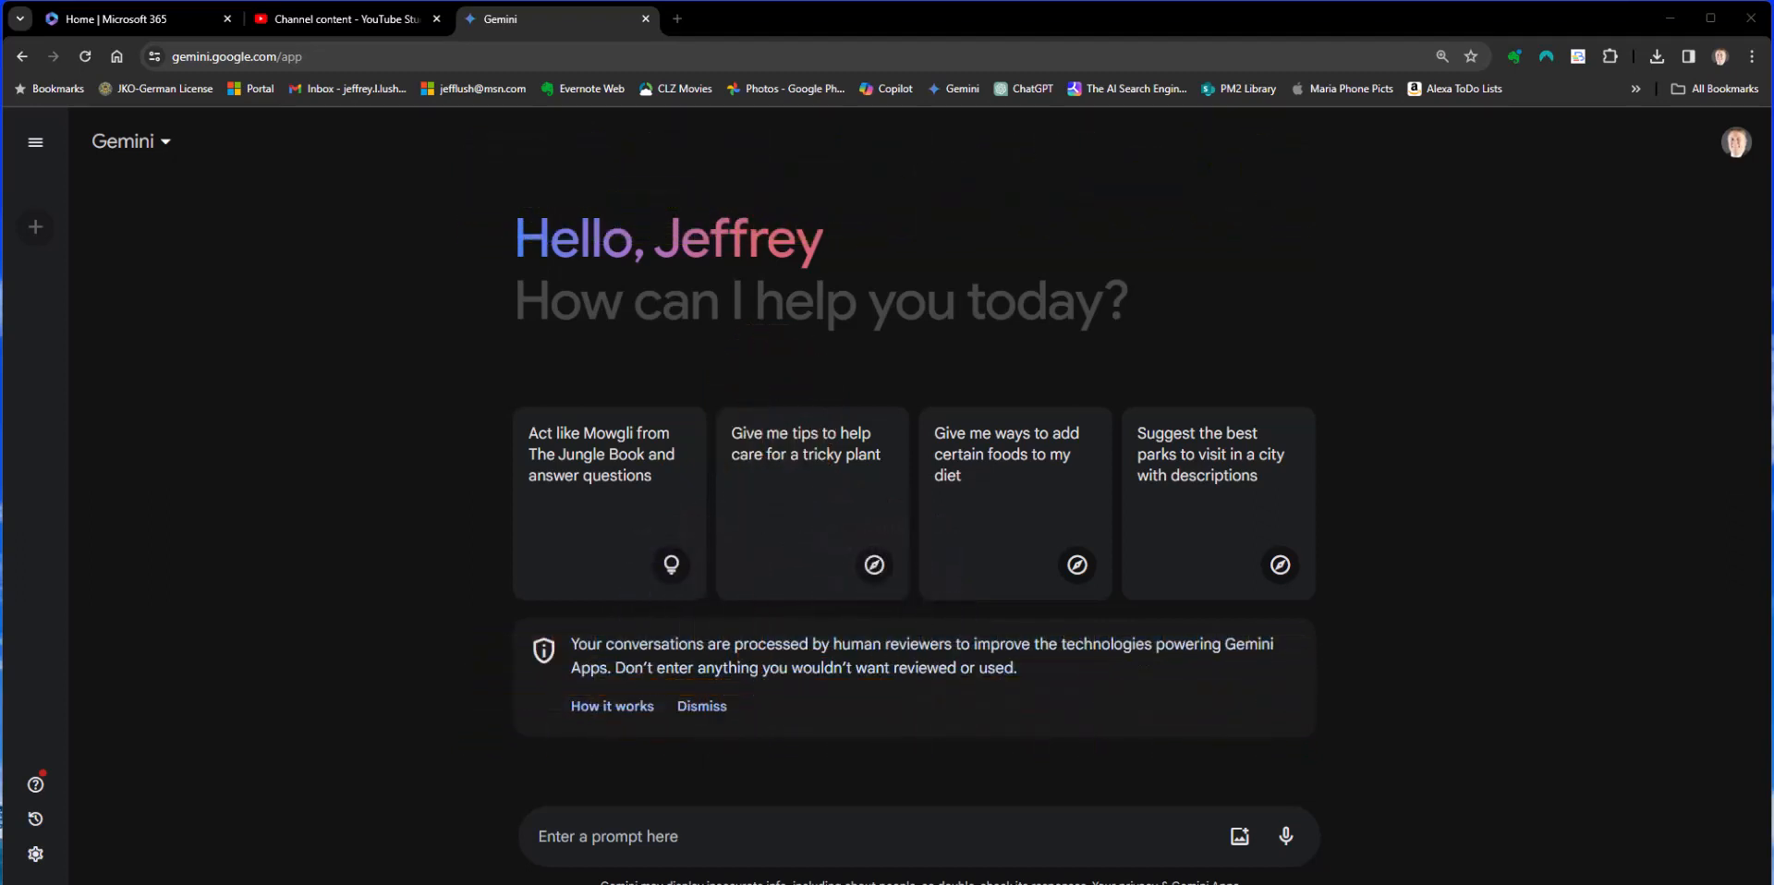
mouse_move(411, 61)
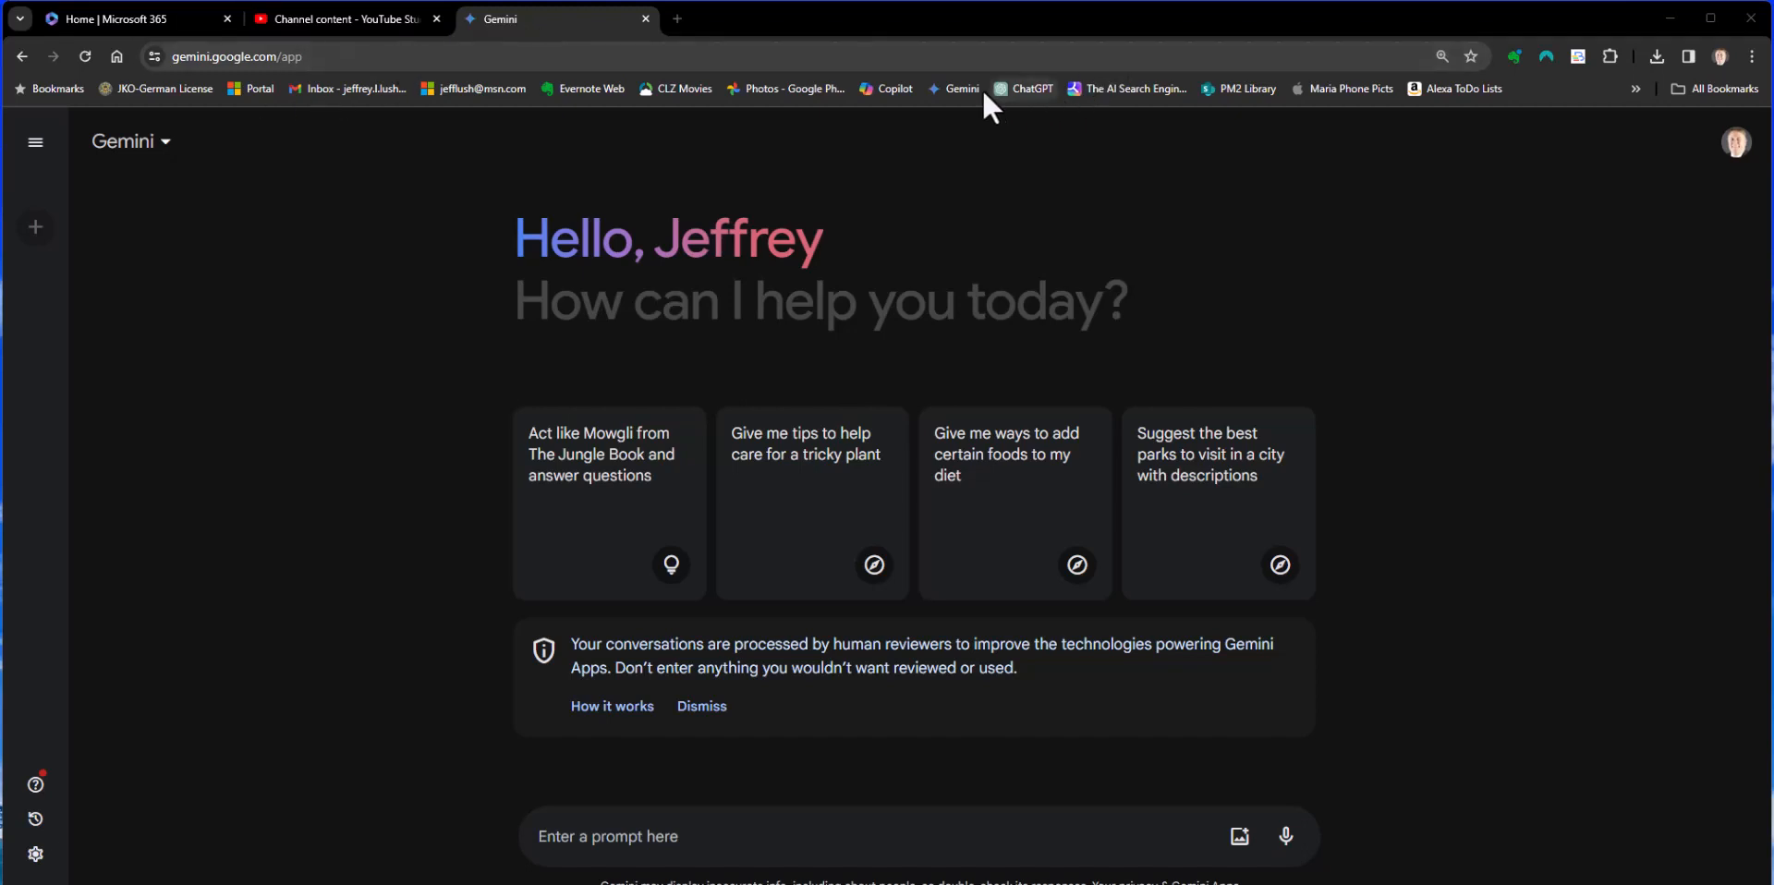
mouse_move(1286, 120)
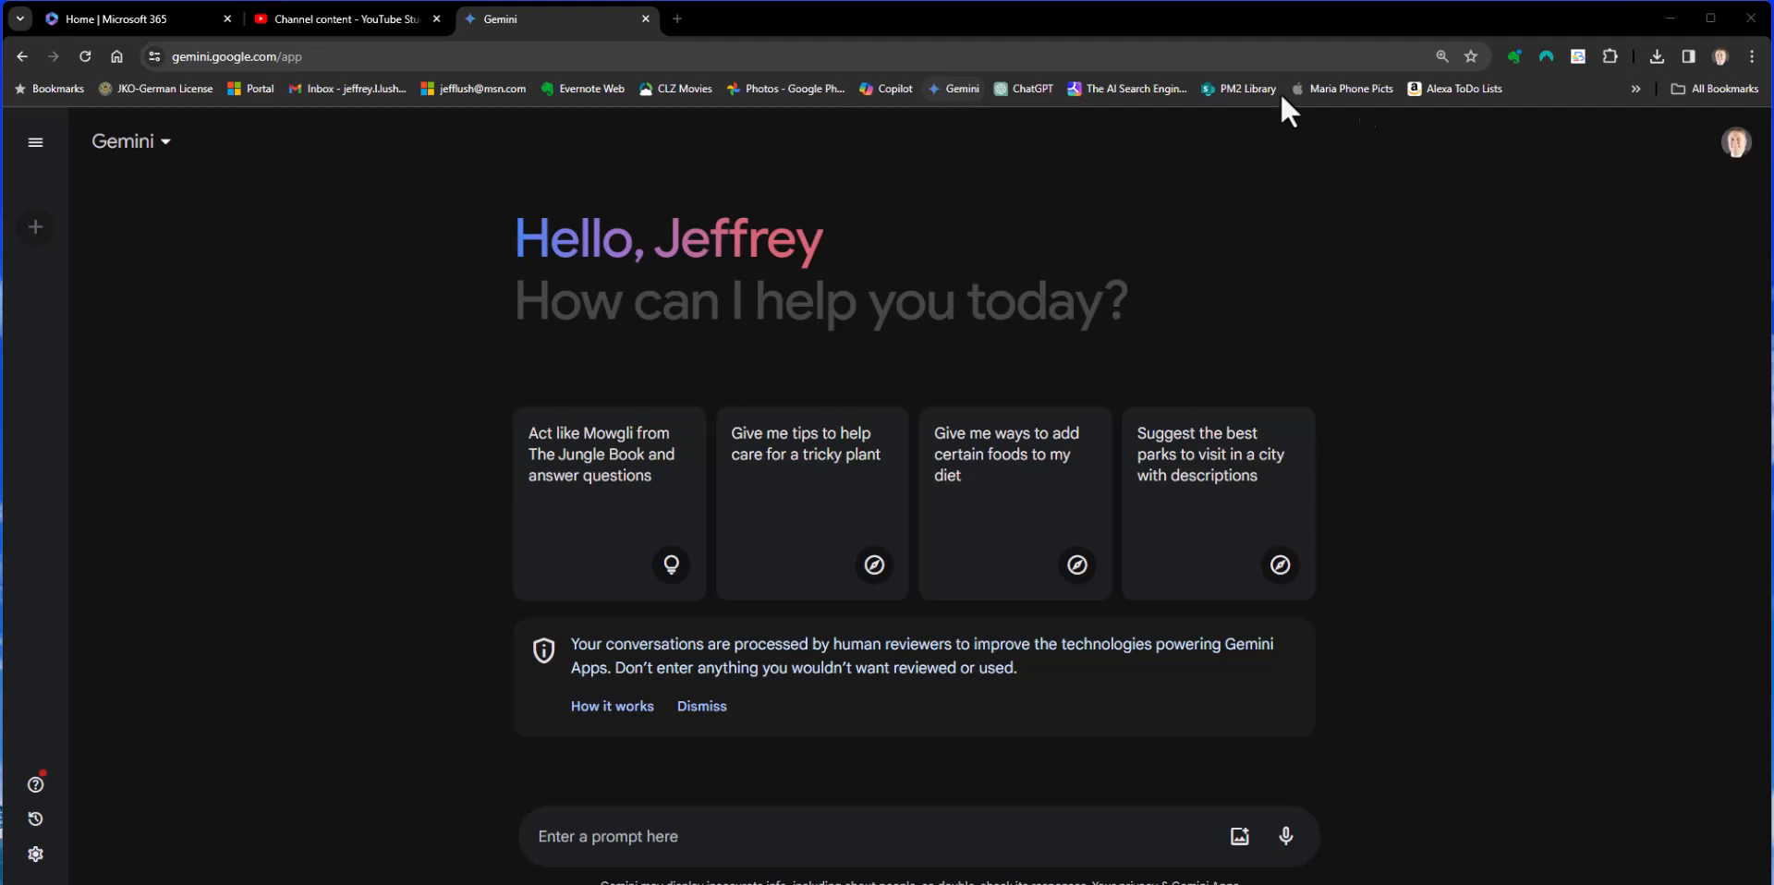
mouse_move(976, 196)
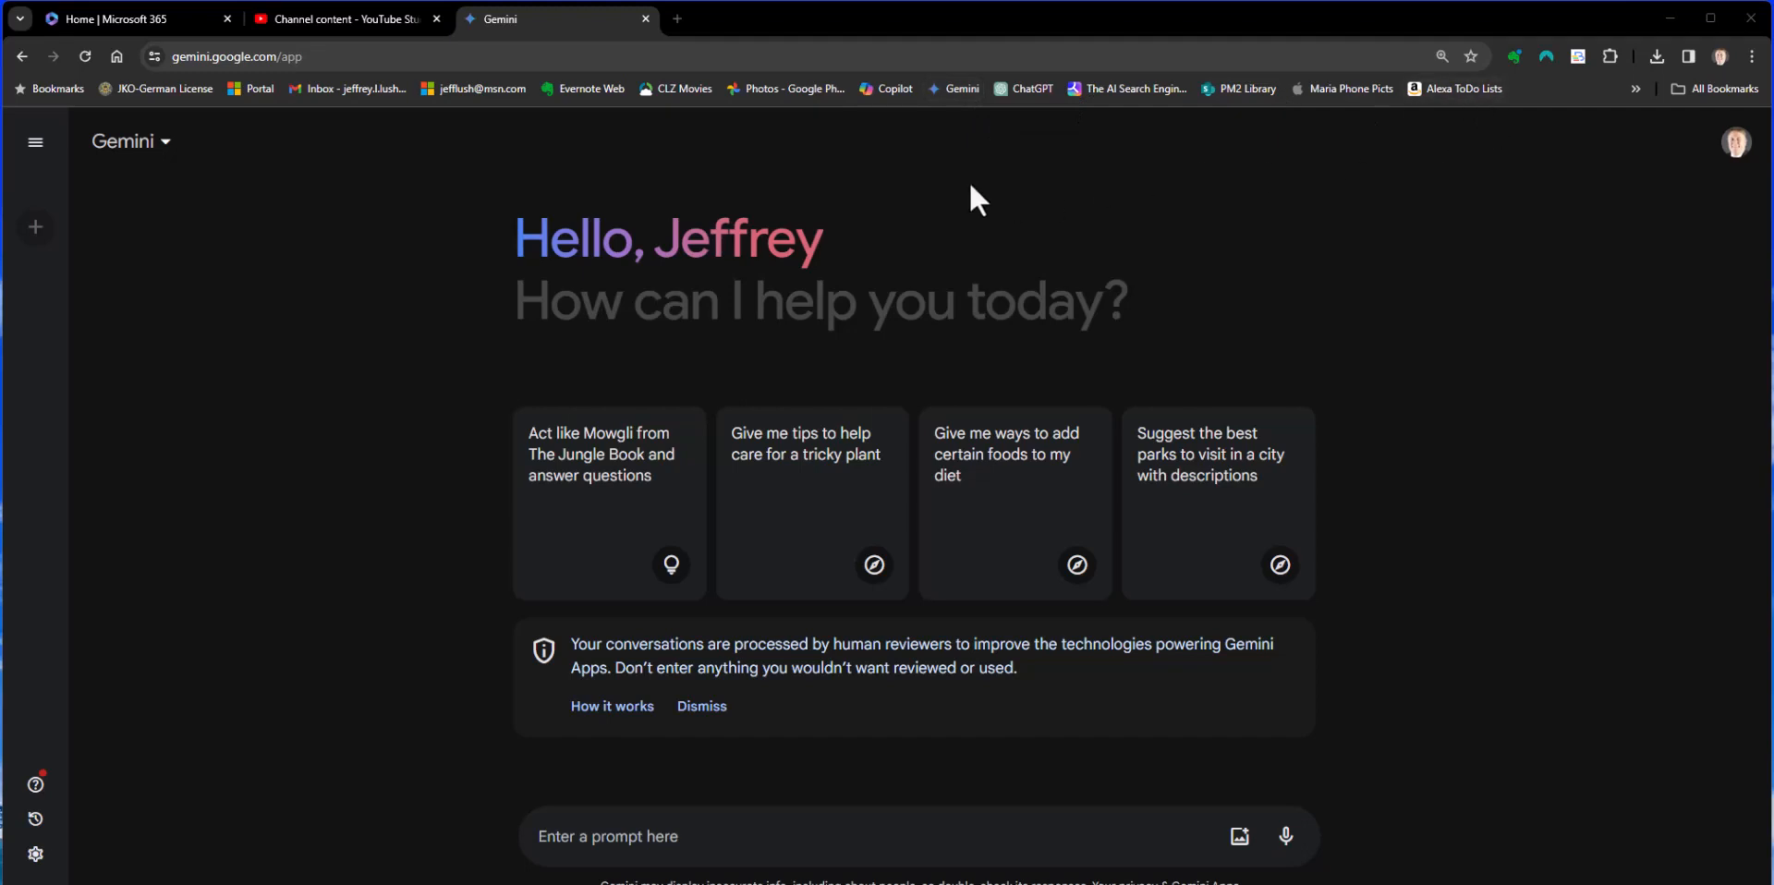
mouse_move(813, 185)
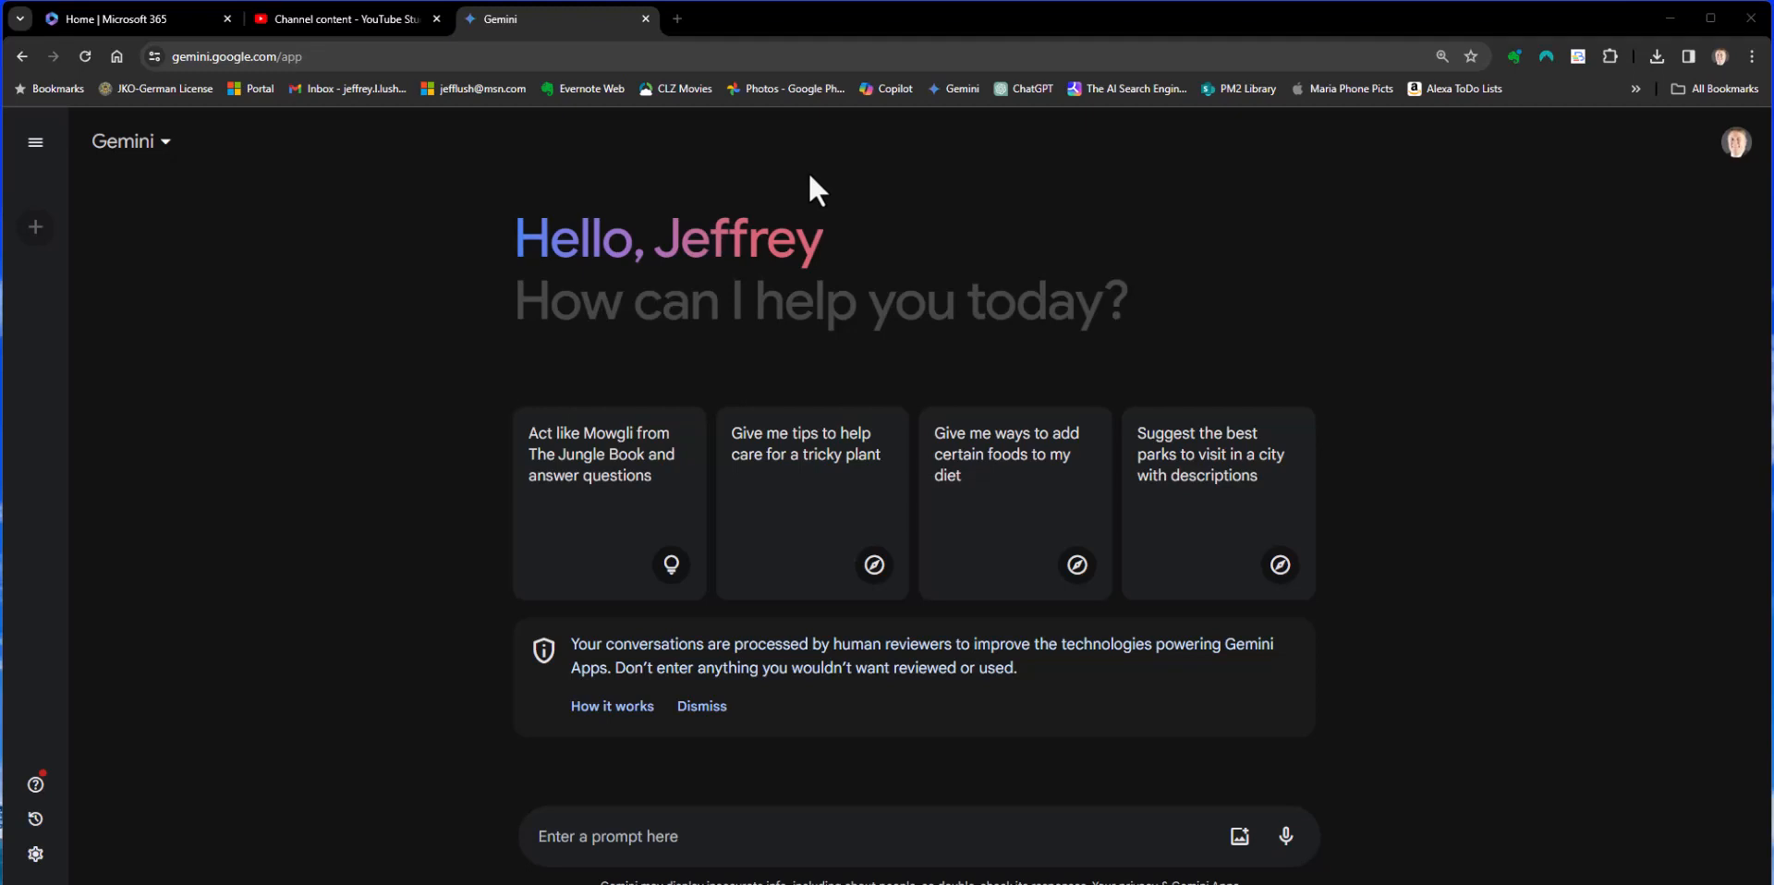
mouse_move(863, 654)
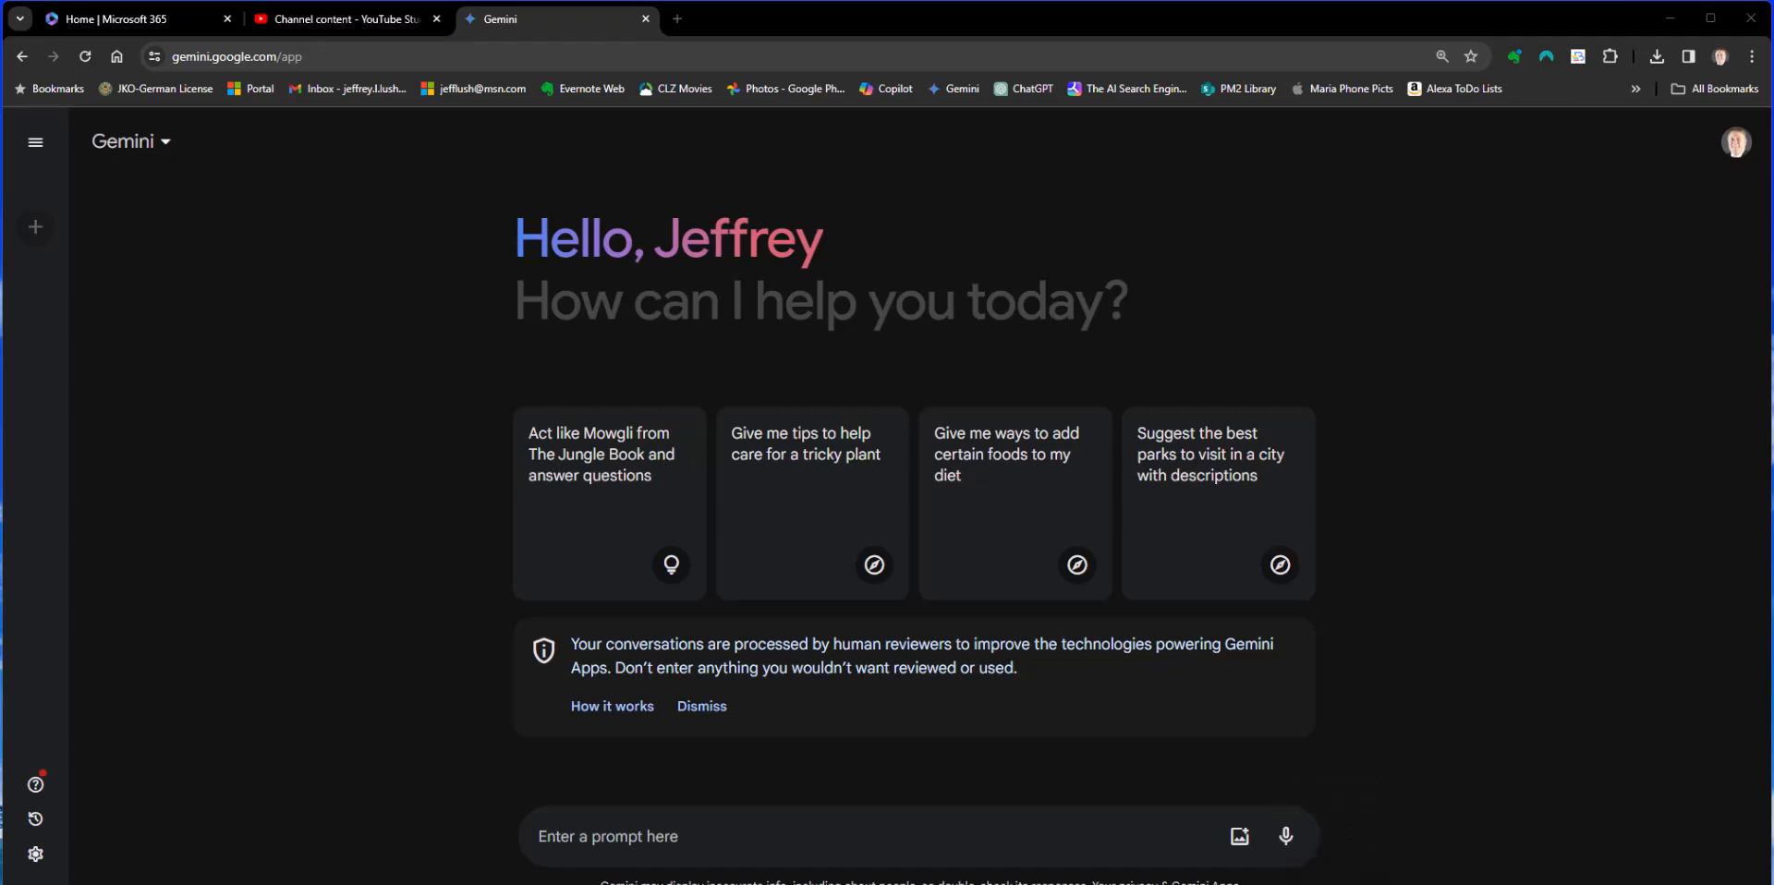
Switch to another Chrome profile's window and begin a new search for google gemini.
click(1734, 142)
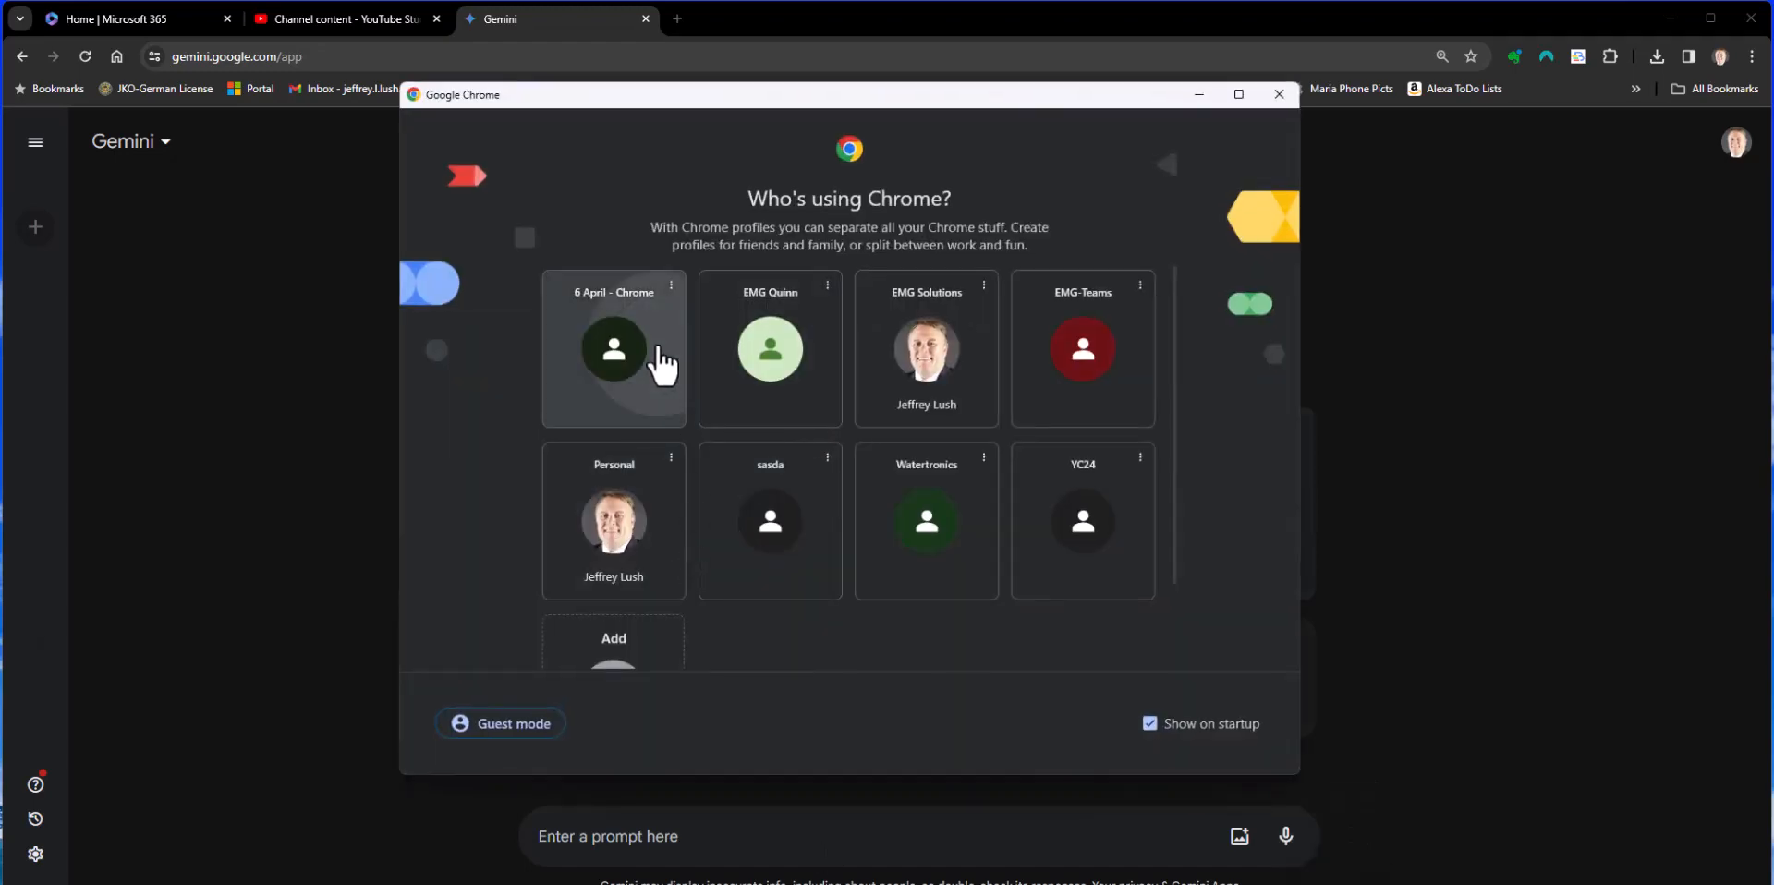
click(614, 349)
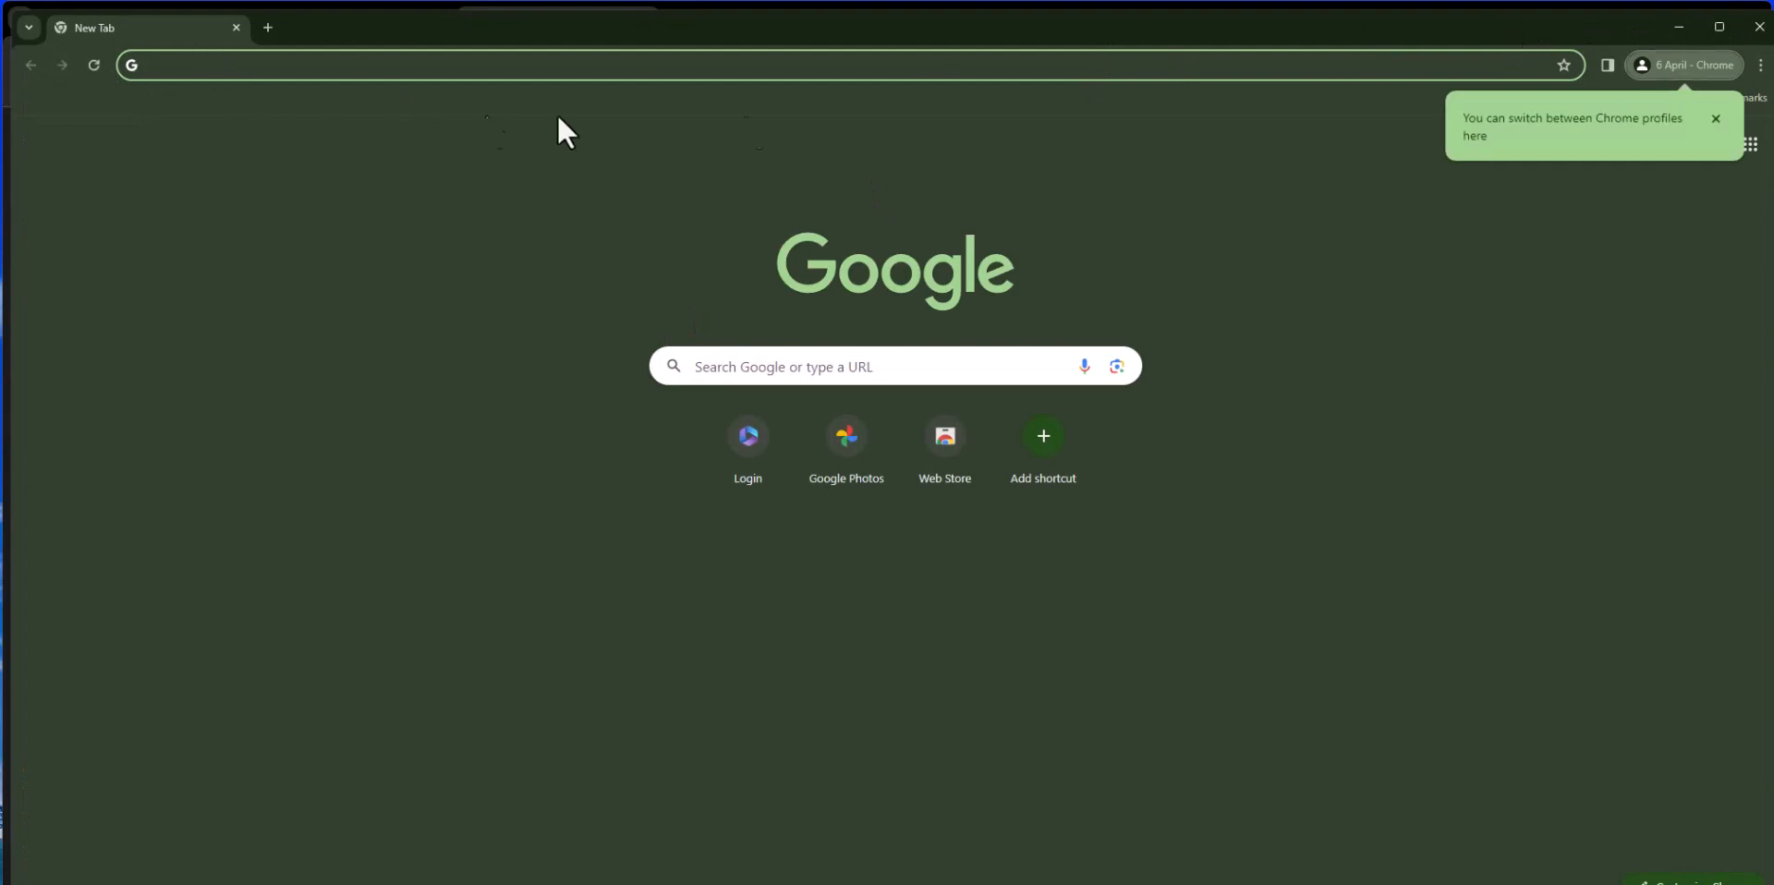
mouse_move(1009, 117)
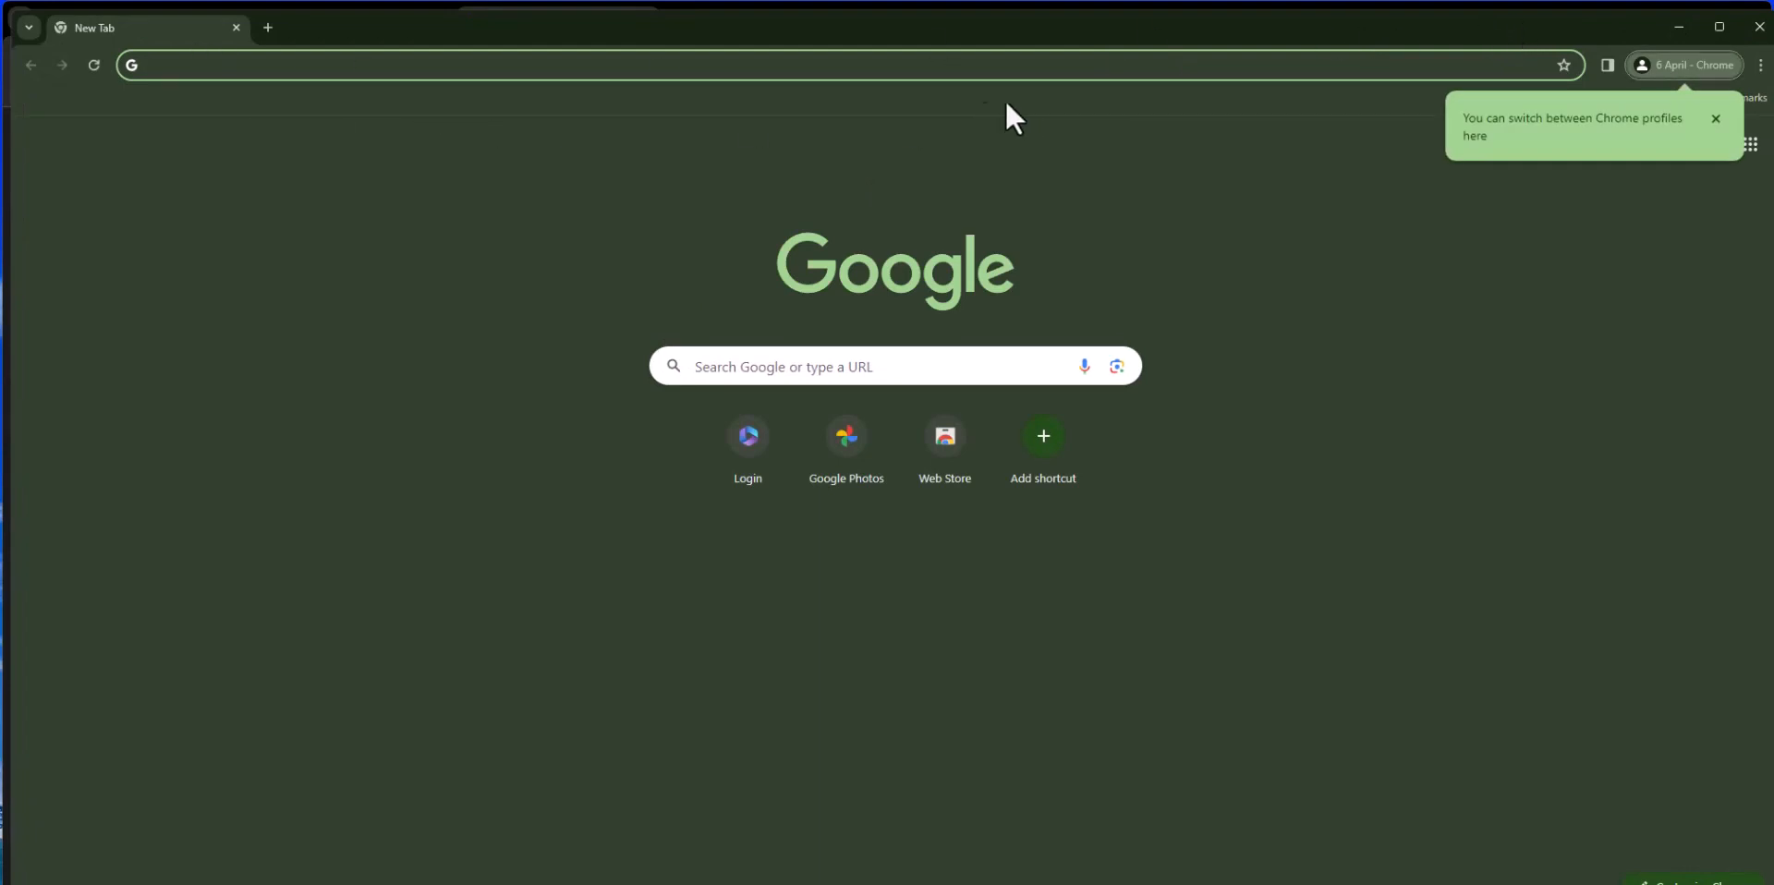
click(1689, 67)
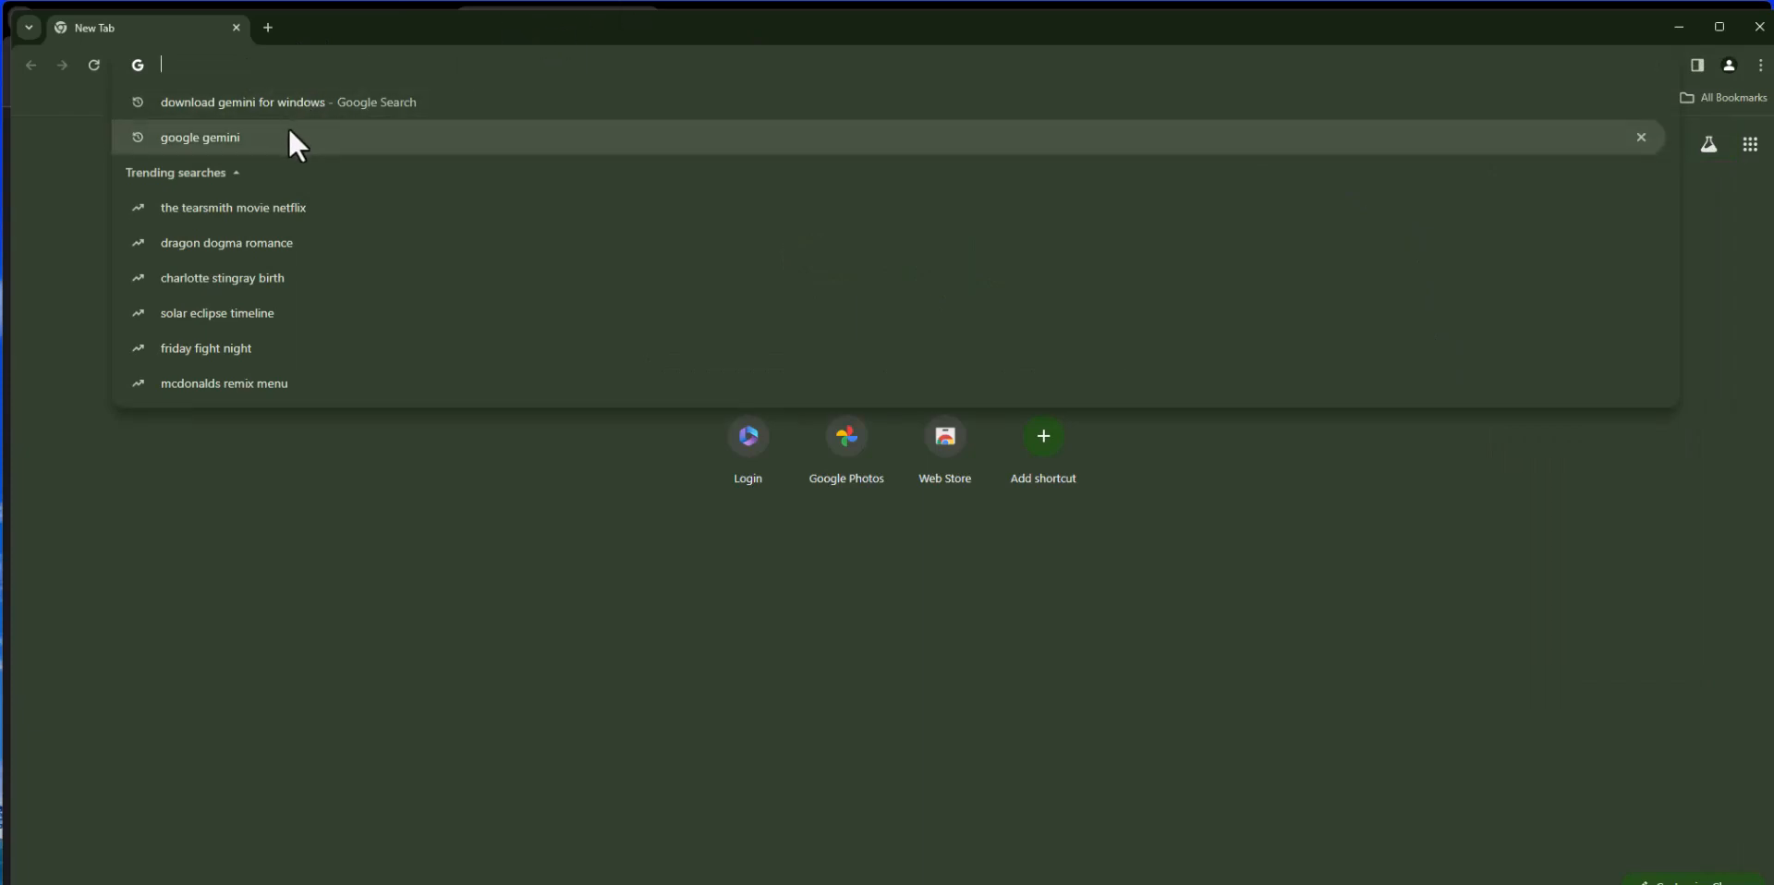
mouse_move(263, 144)
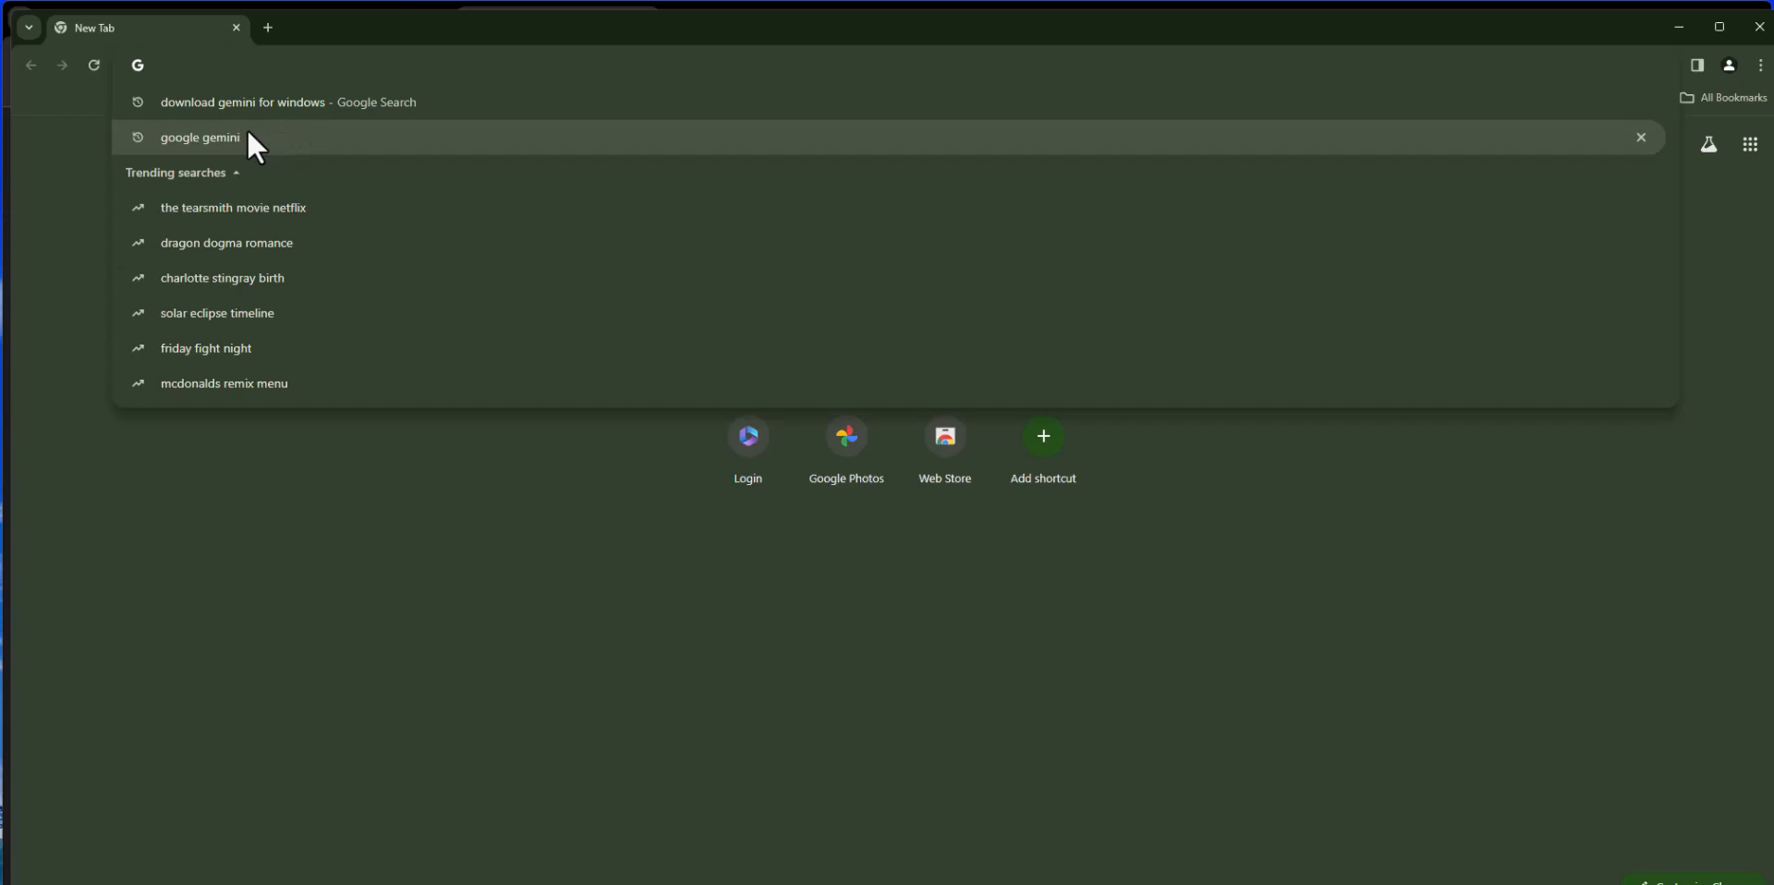
Run the google gemini search and scroll through the results page.
click(199, 137)
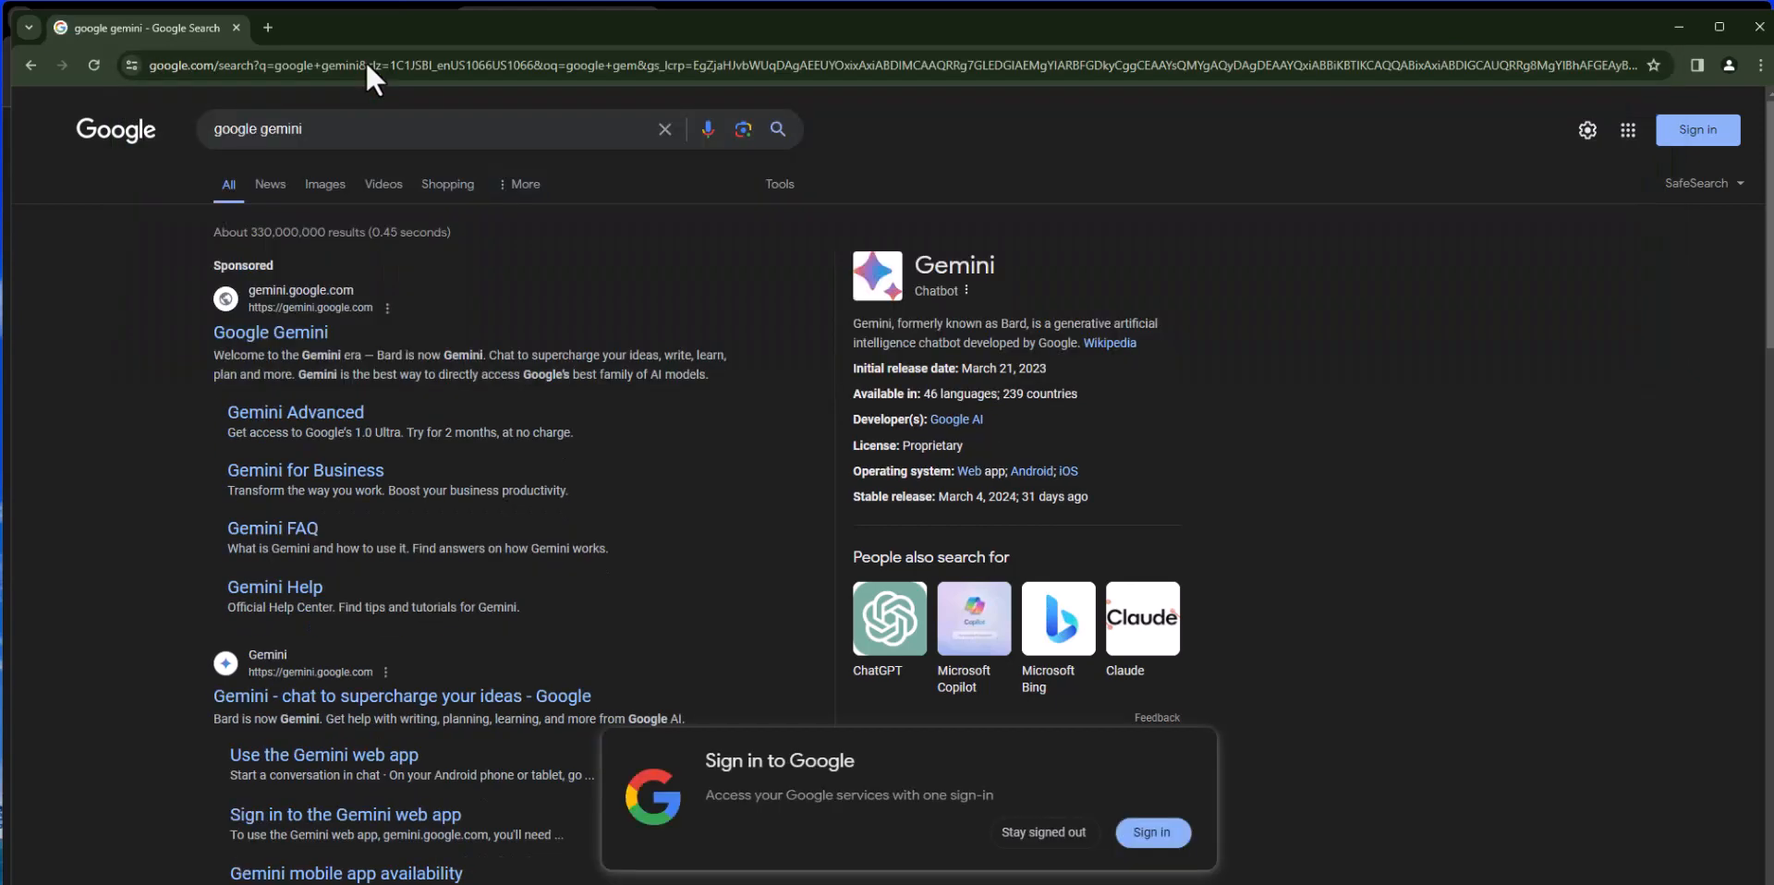
mouse_move(333, 469)
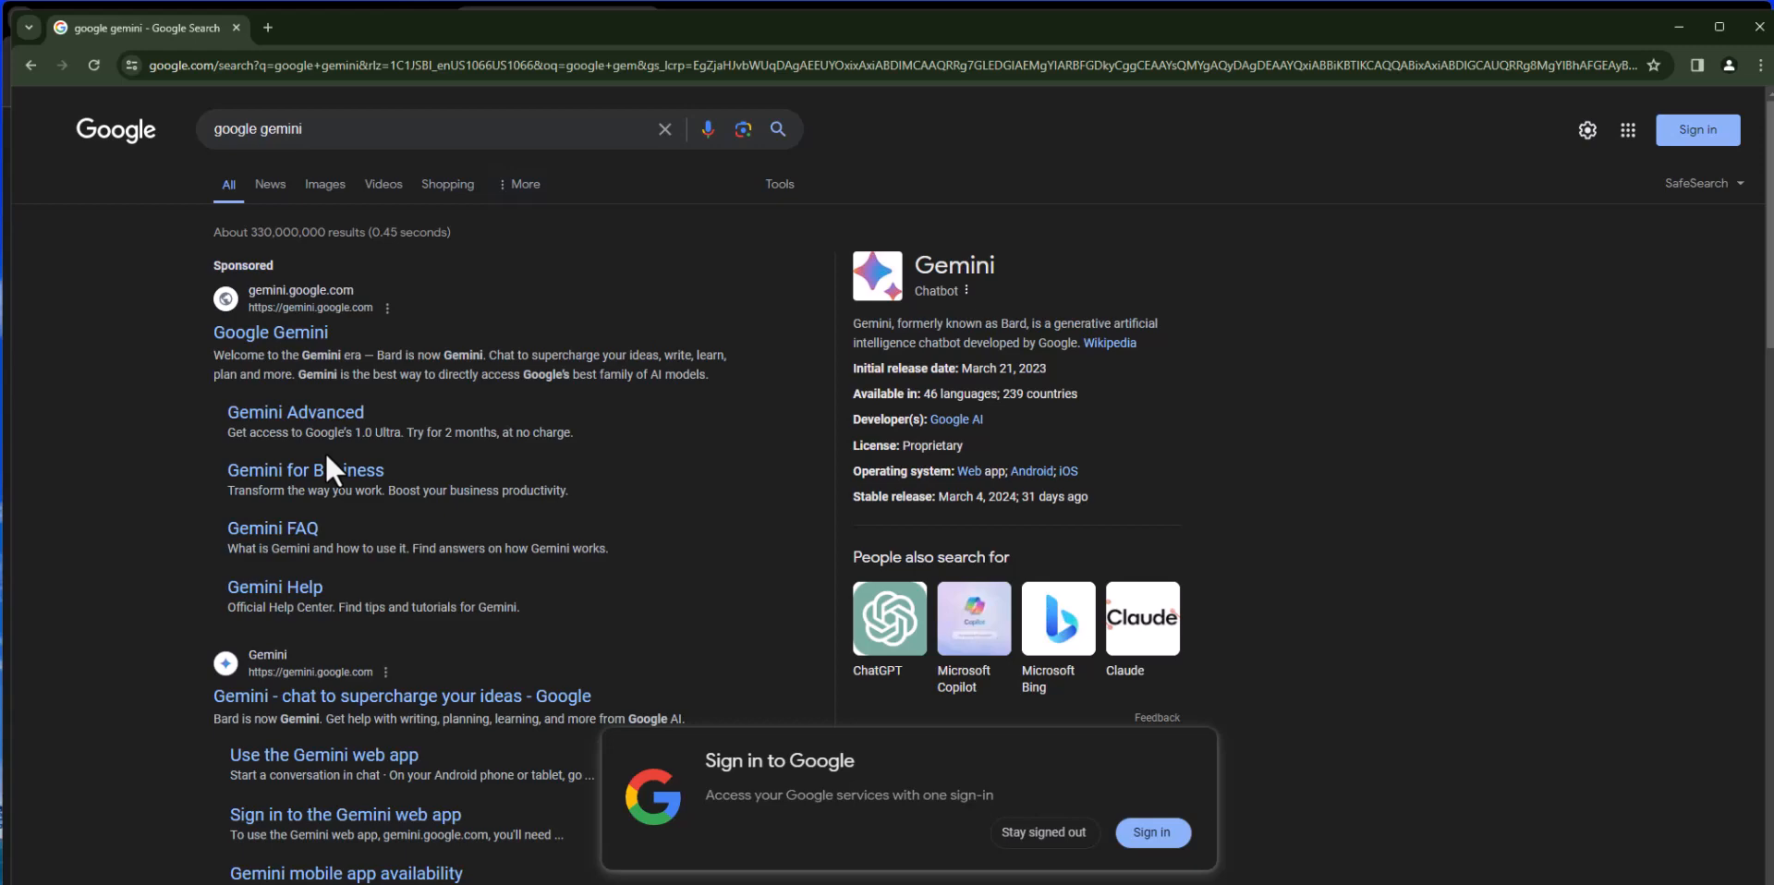
scroll(down, 3)
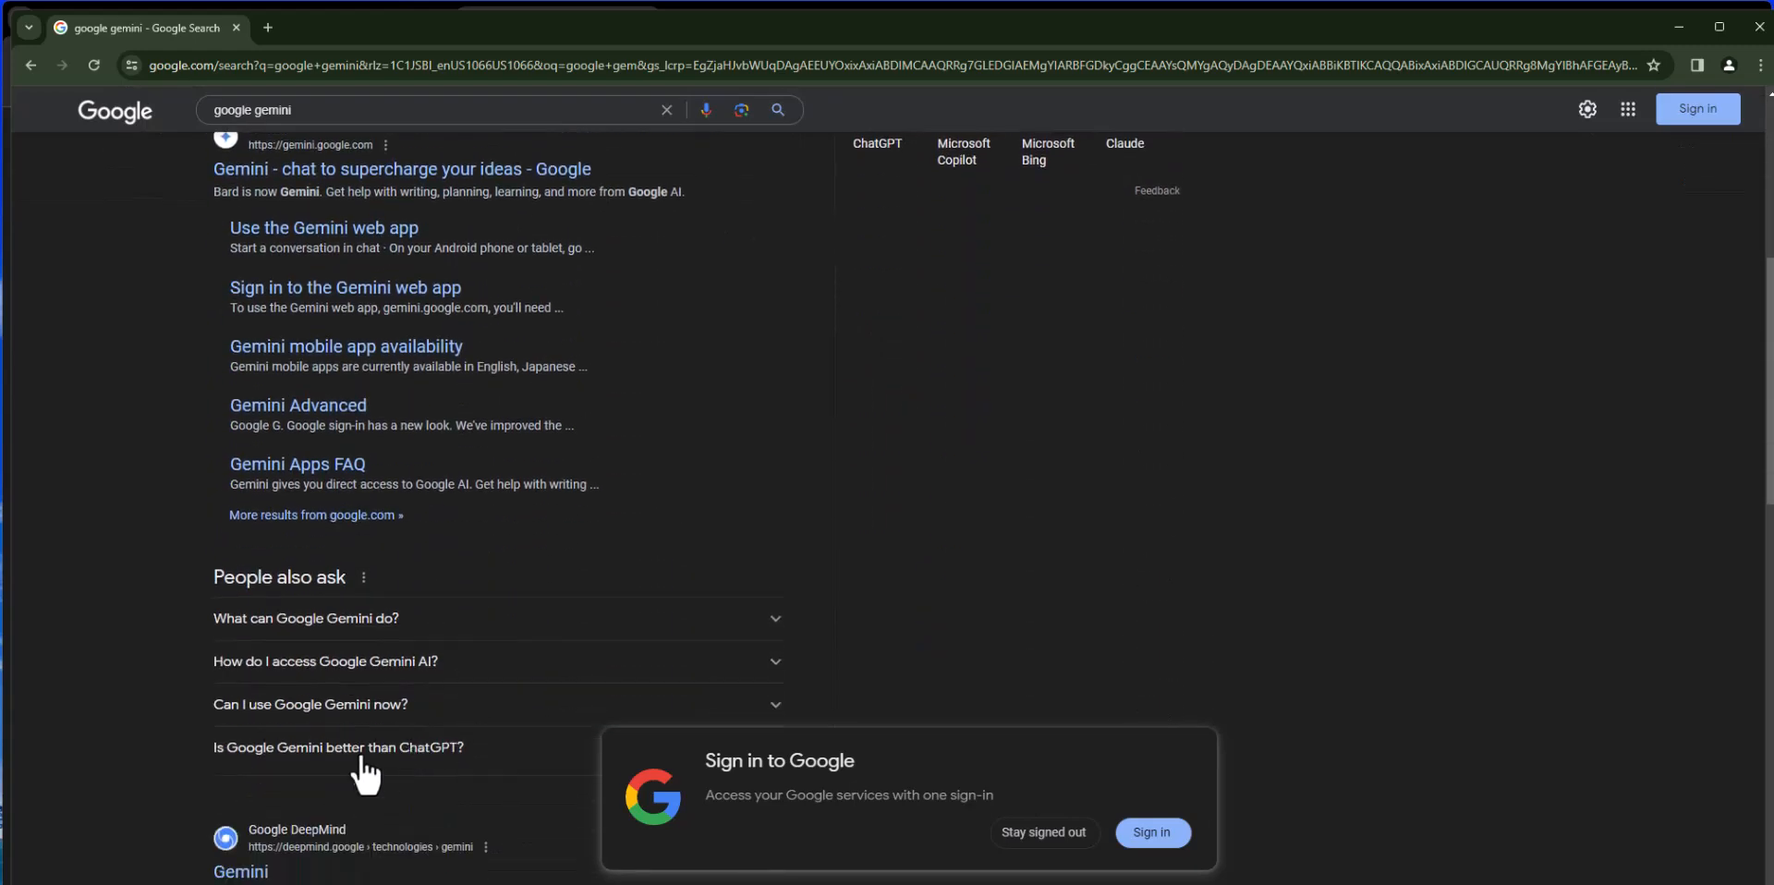
scroll(down, 3)
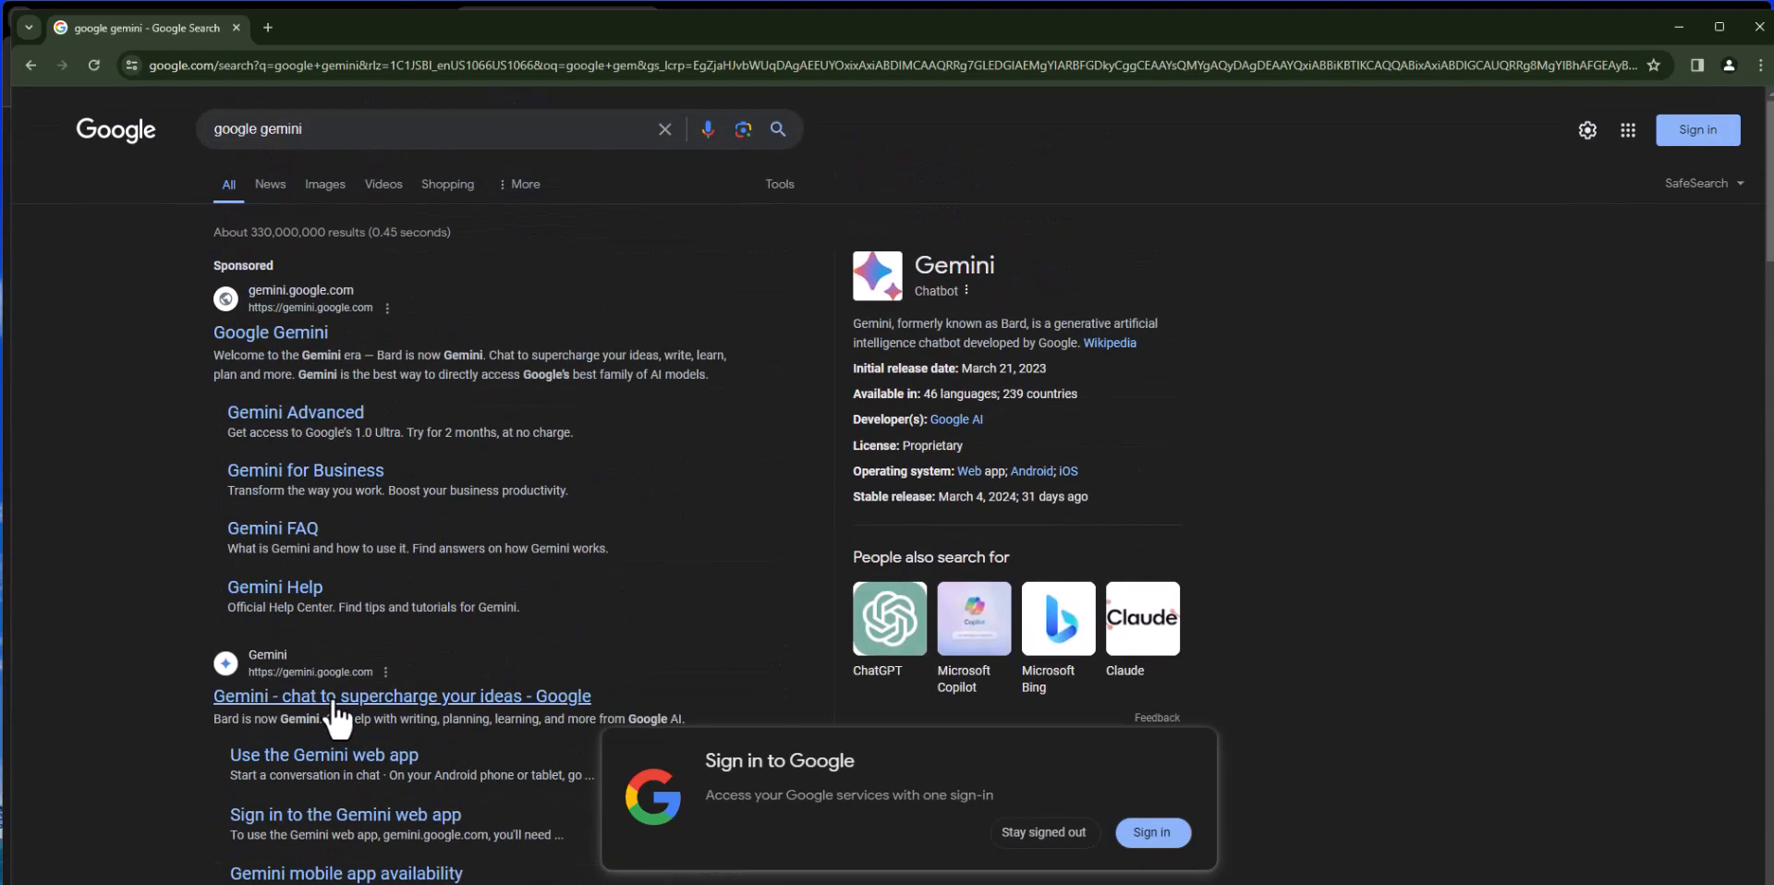
mouse_move(1024, 799)
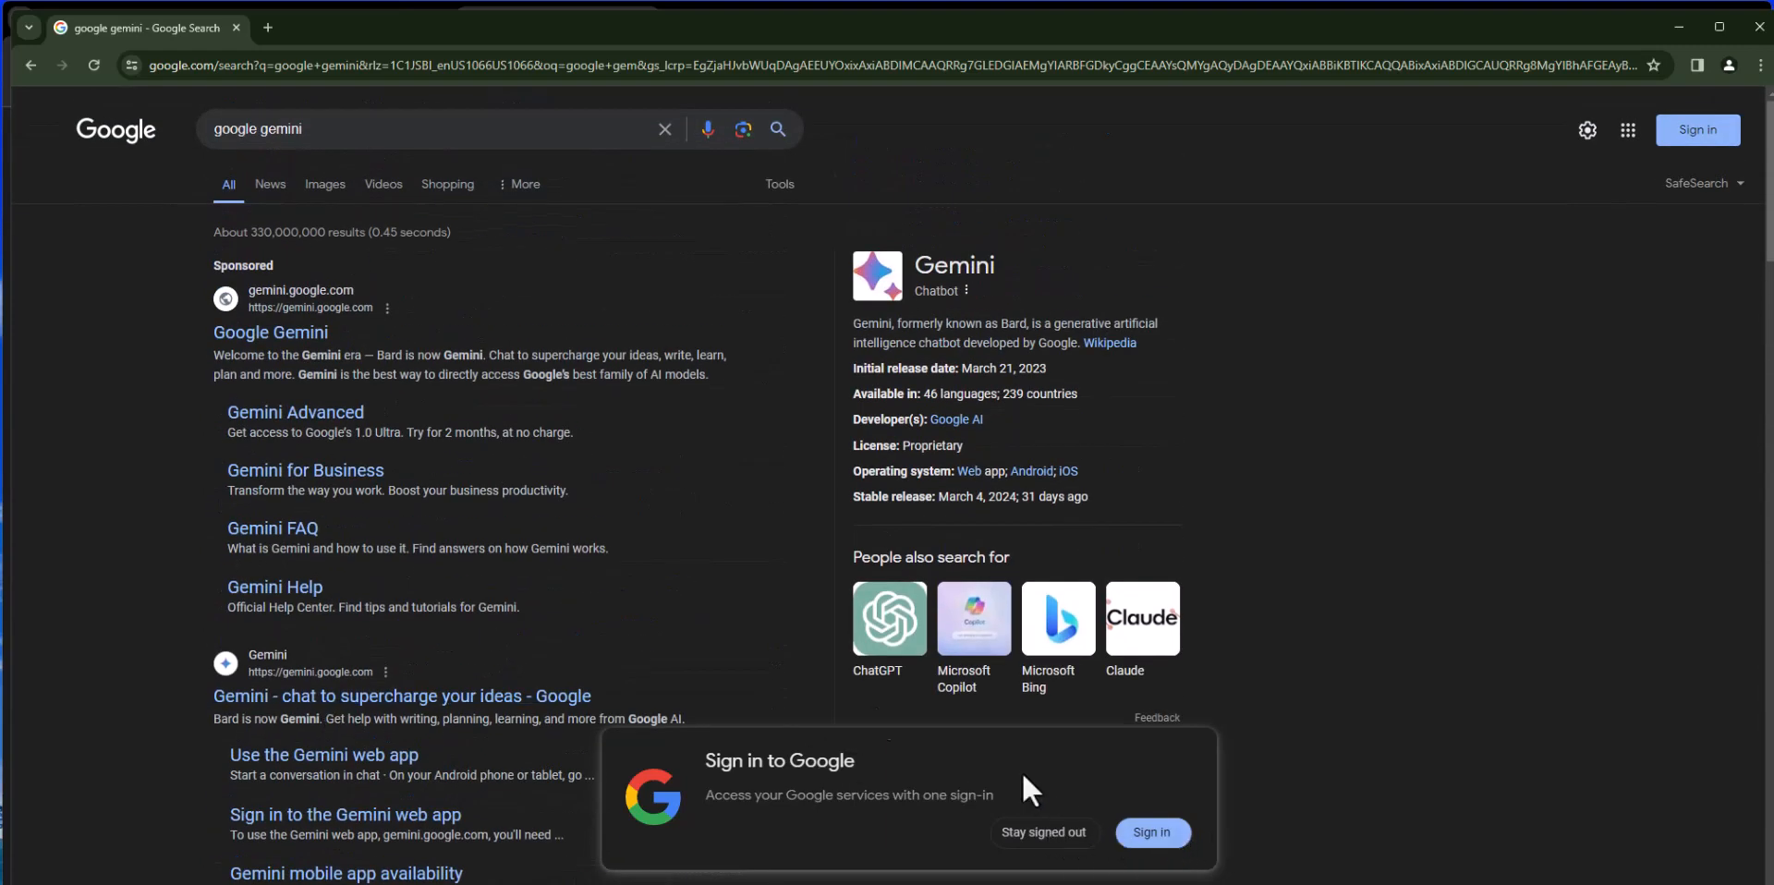
mouse_move(1020, 798)
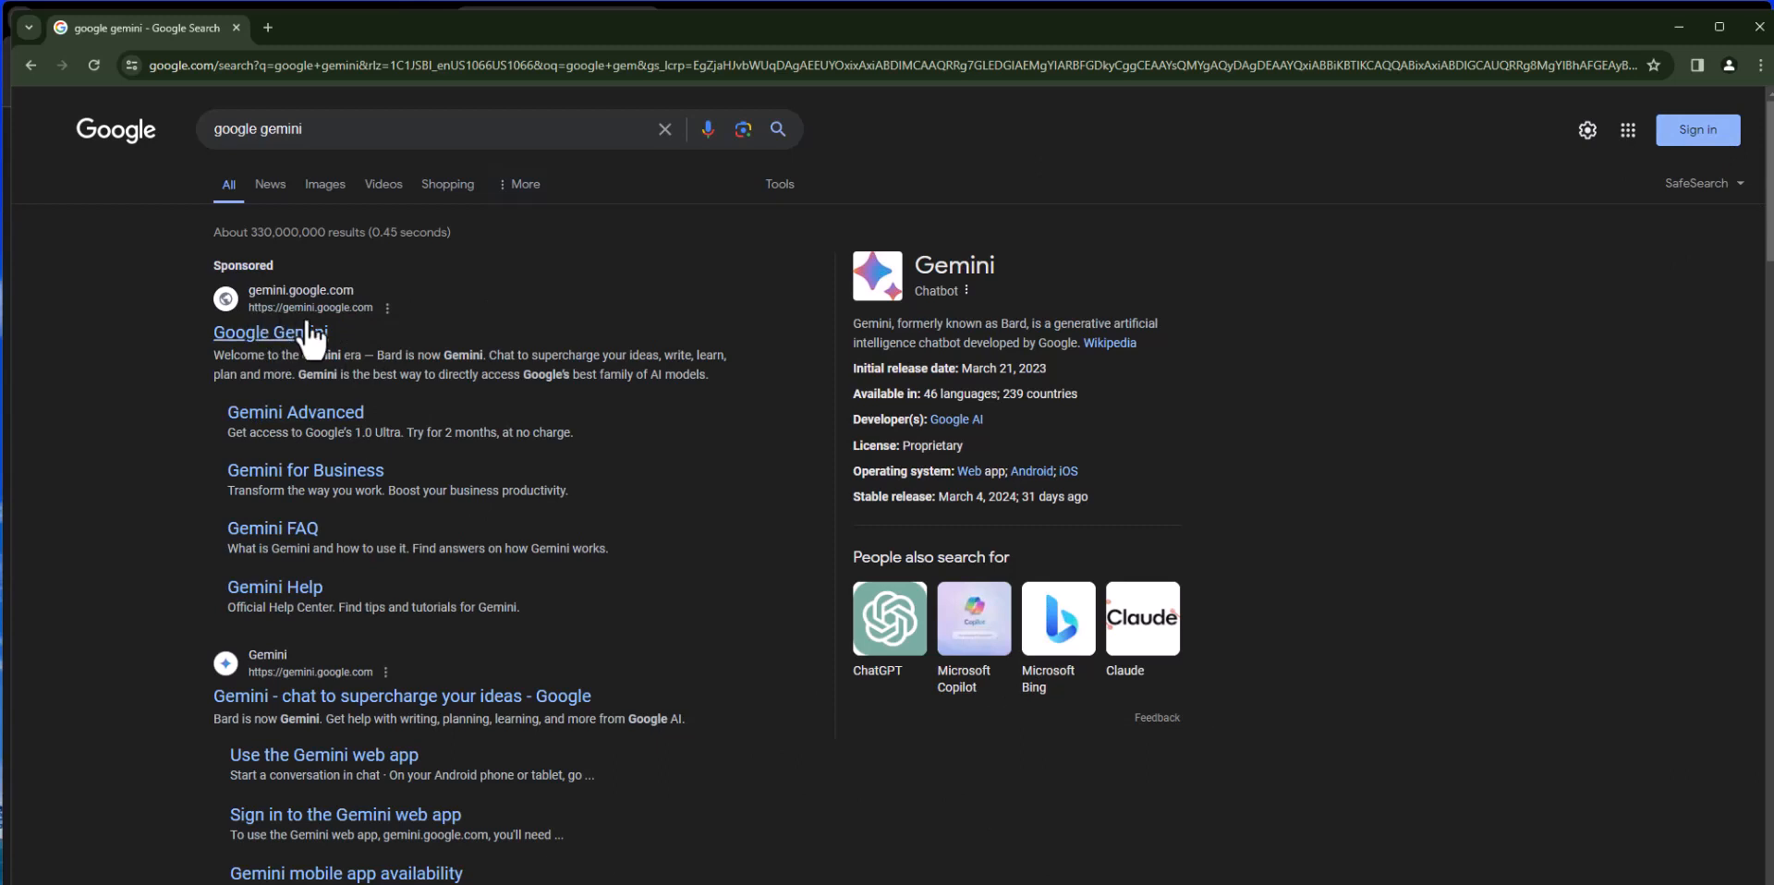
mouse_move(340, 344)
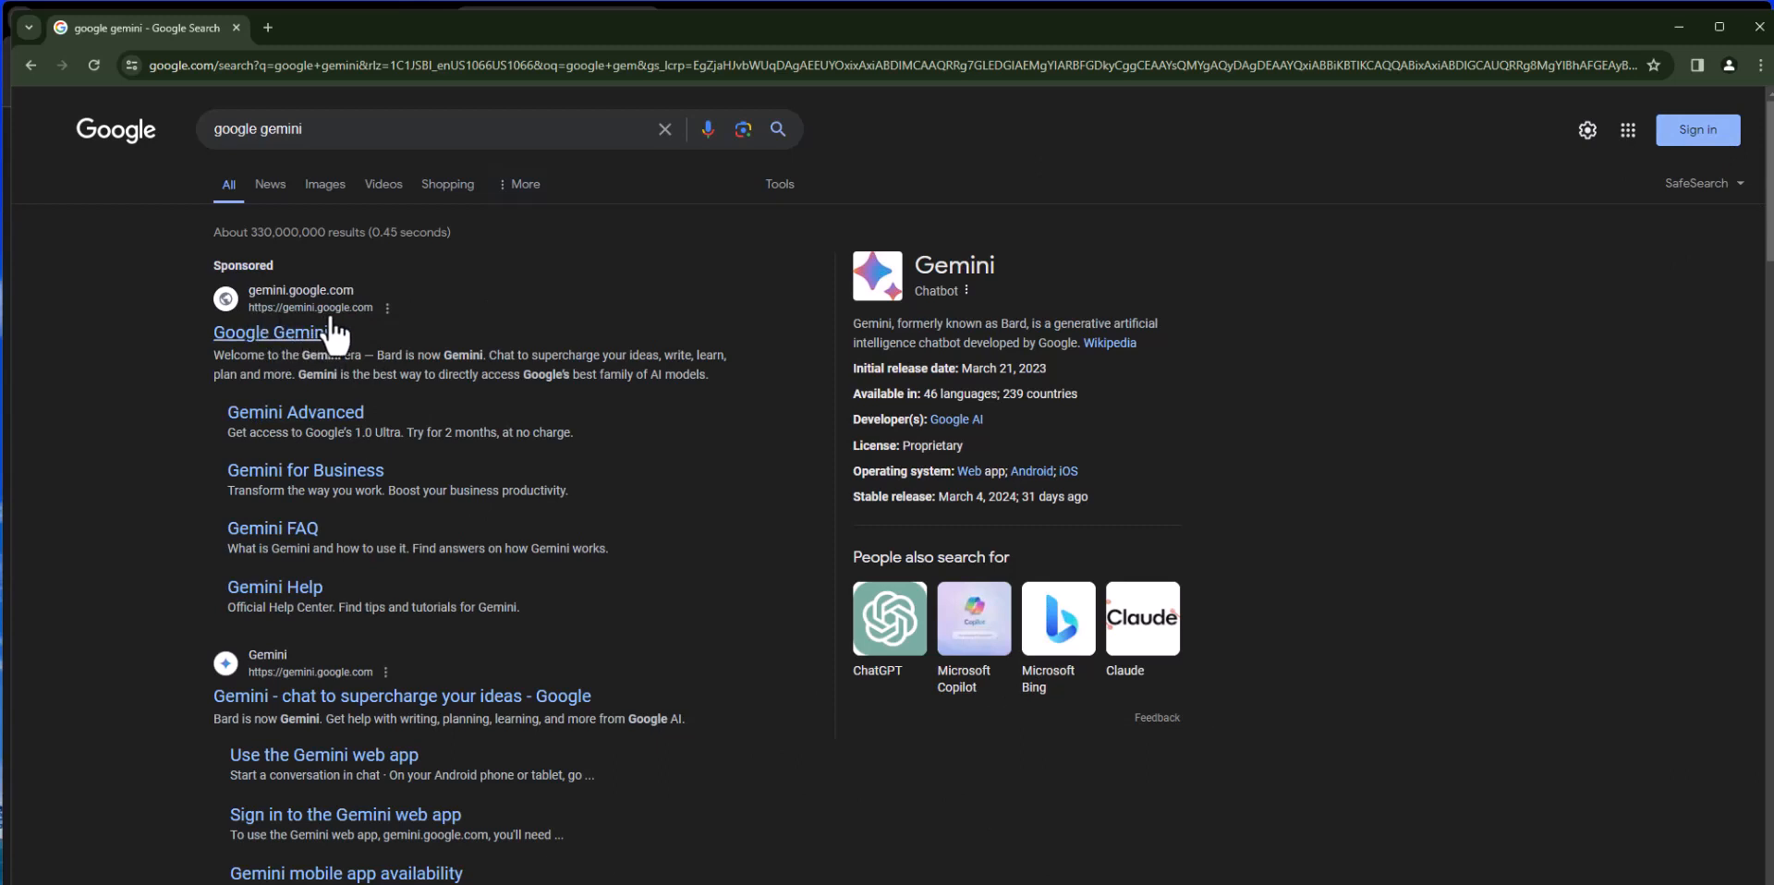
mouse_move(248, 357)
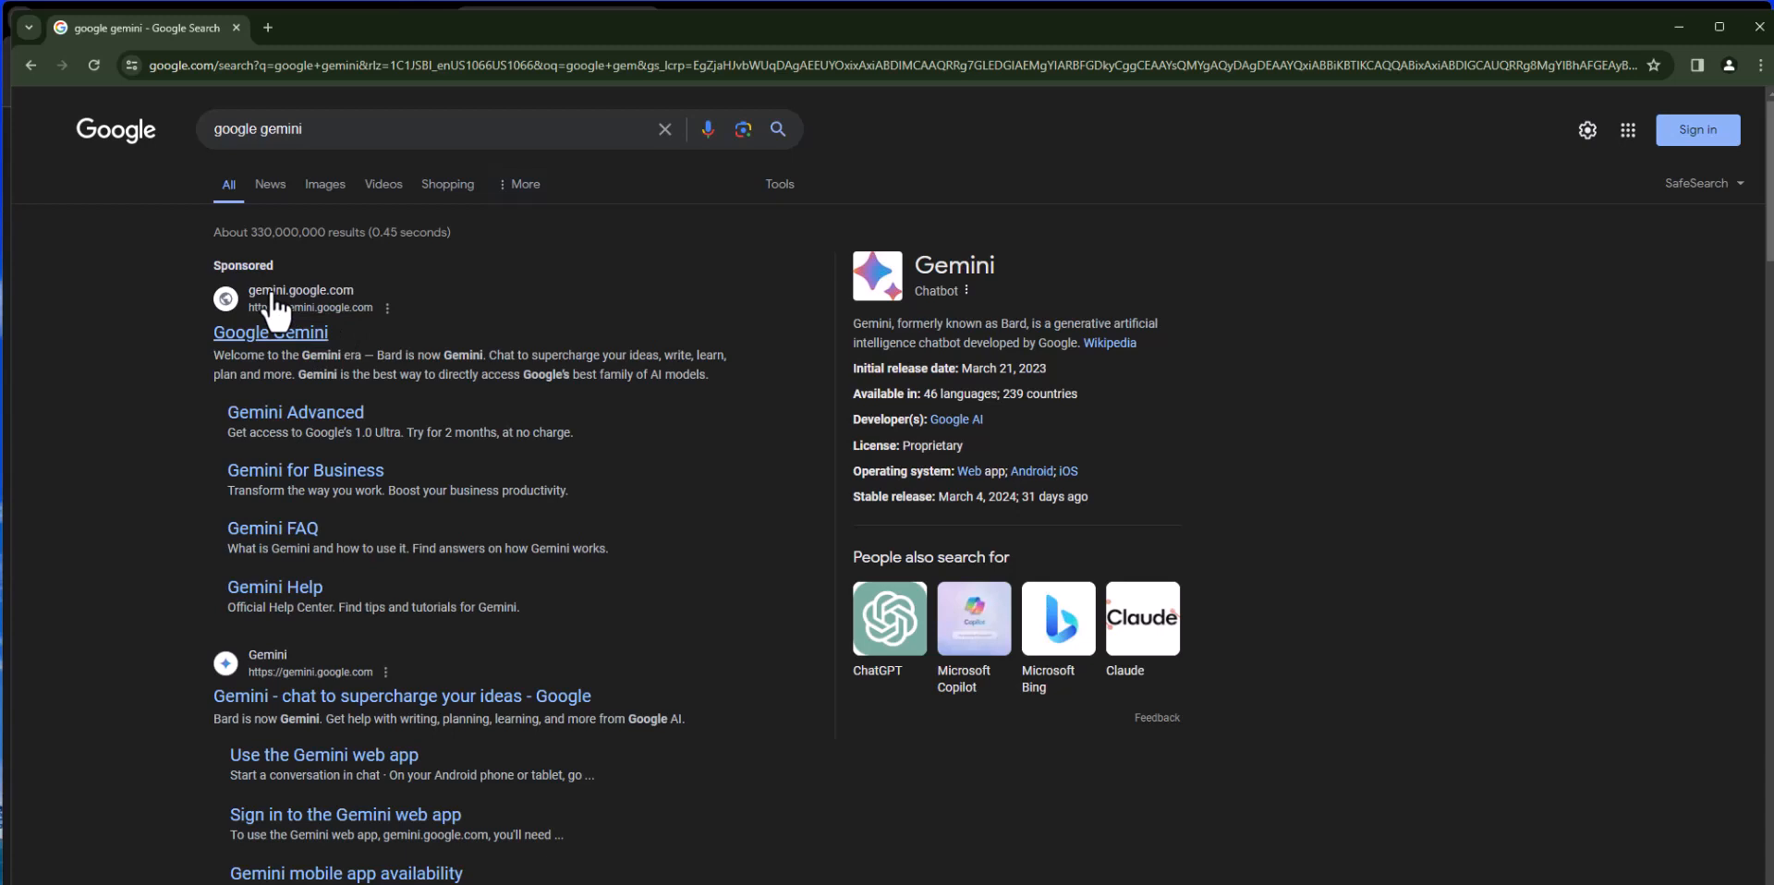
Open gemini.google.com from the sponsored Google Gemini result while signed out.
click(270, 333)
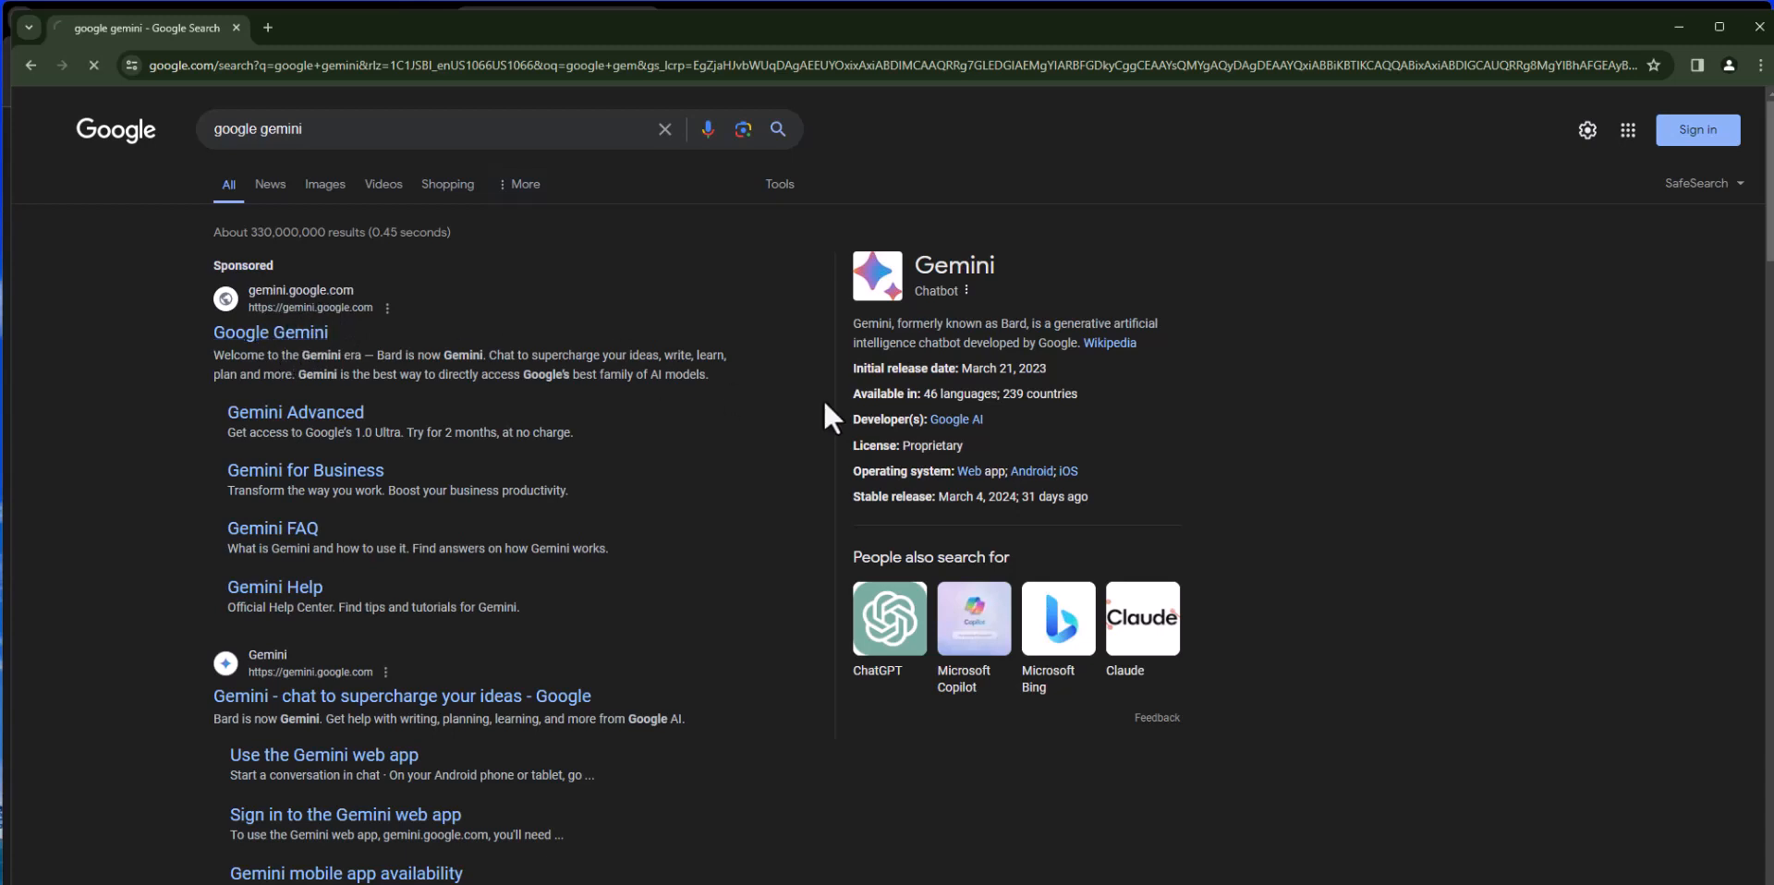
click(270, 333)
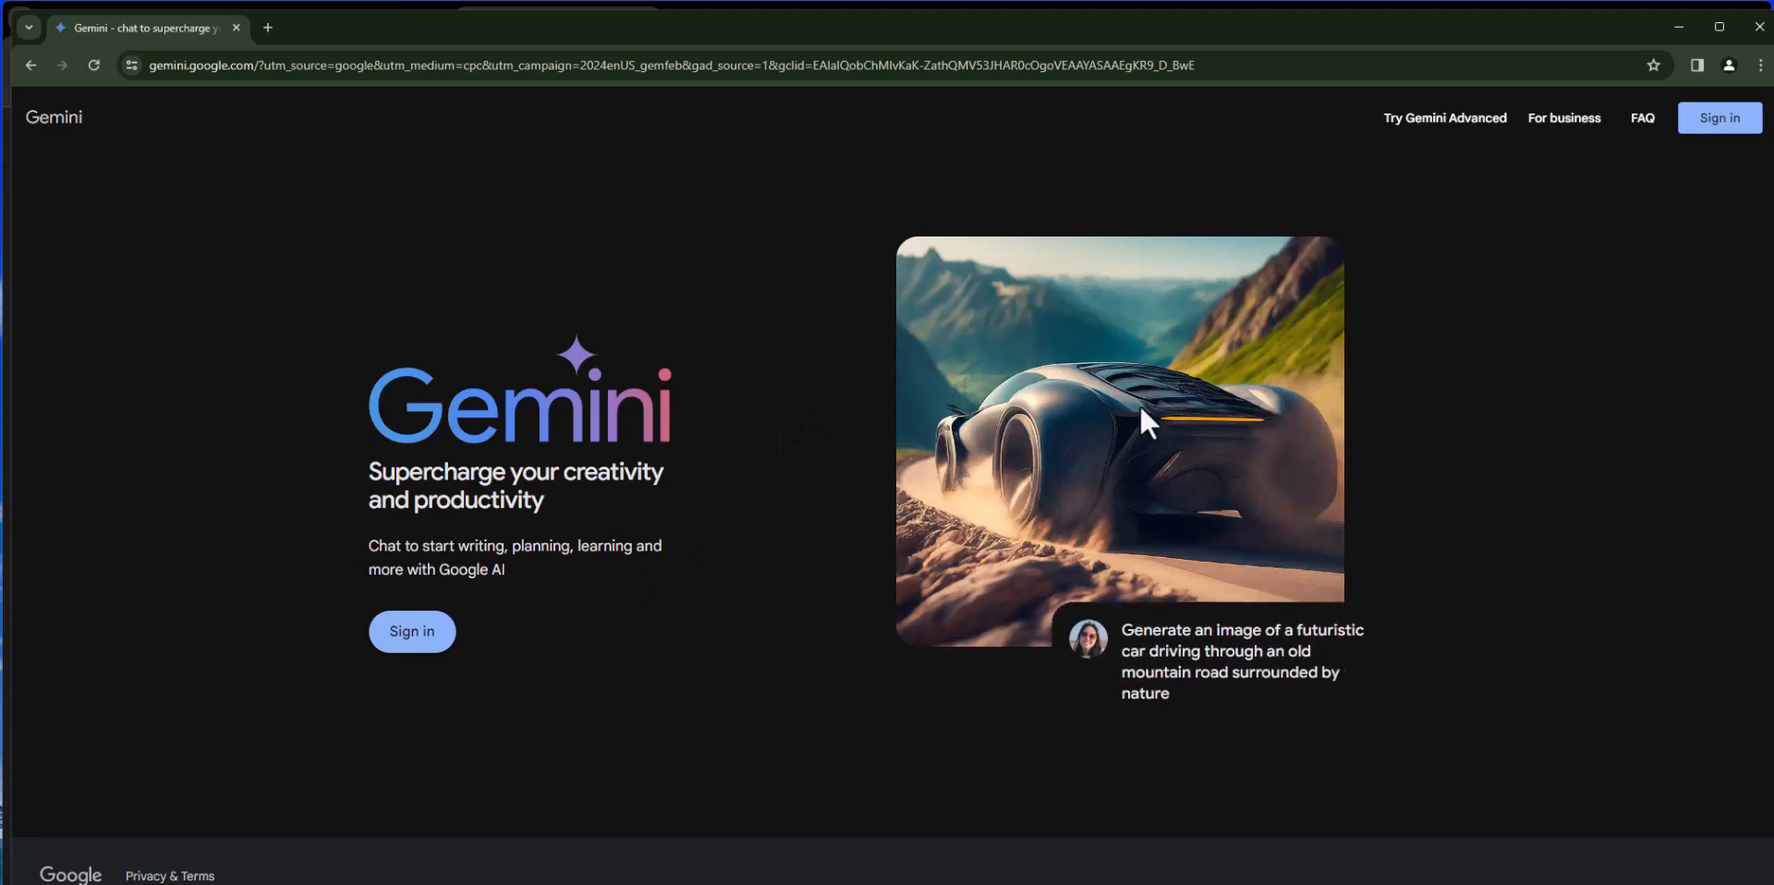
mouse_move(518, 593)
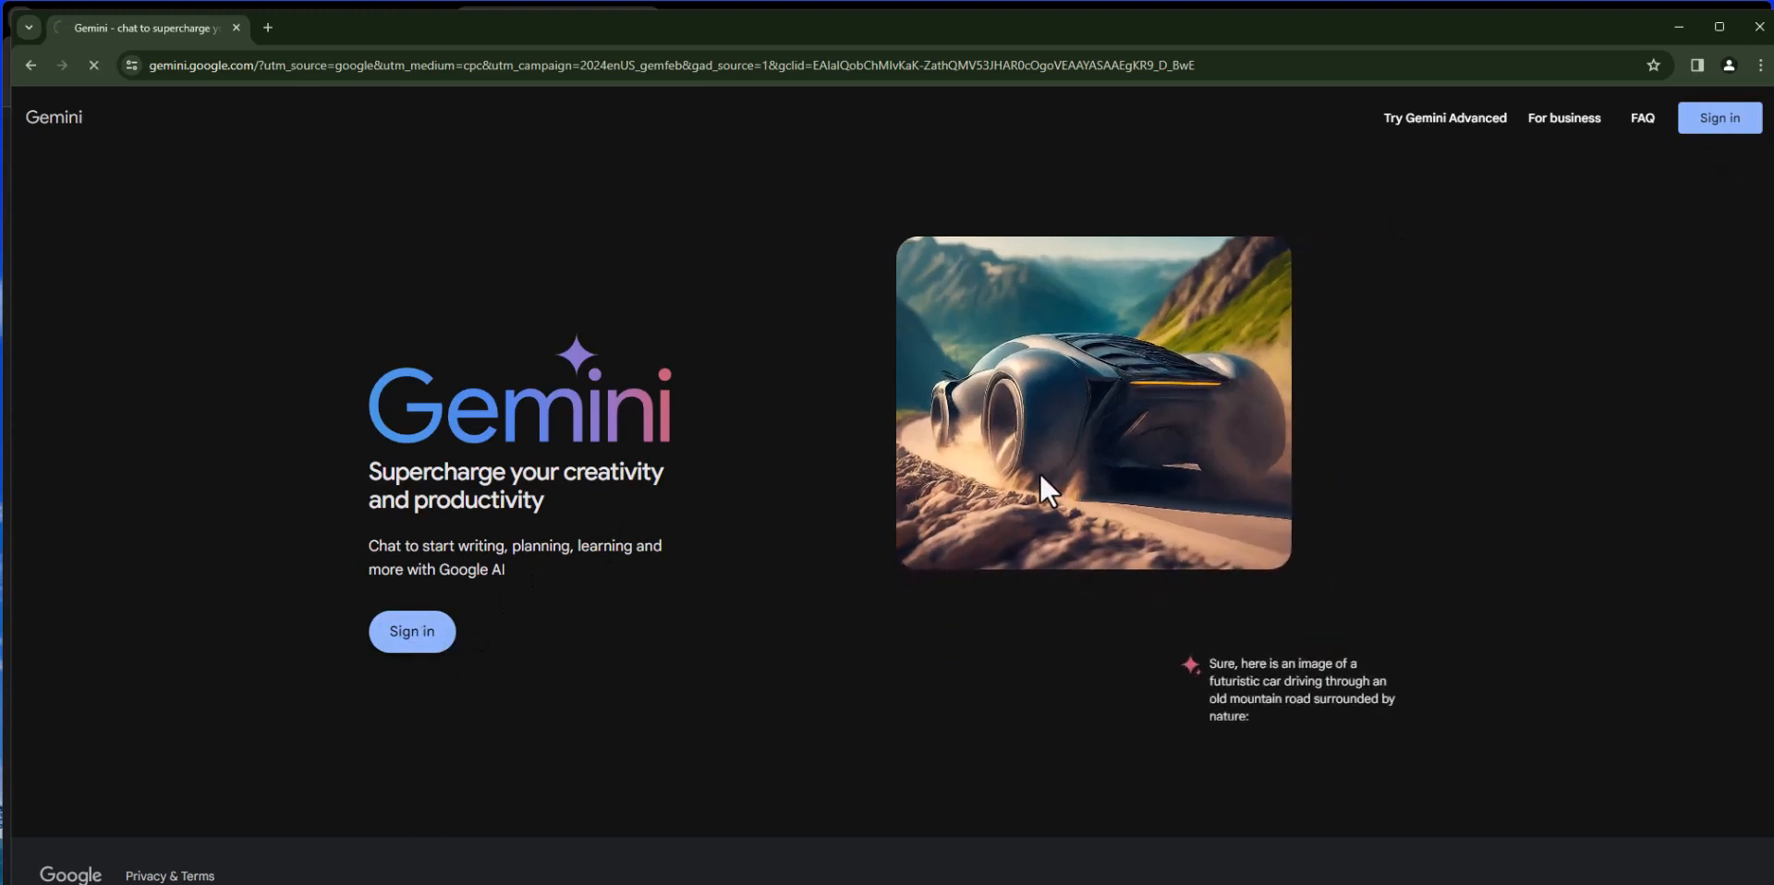
Sign in to Google with the saved account and its password to reach Gemini signed in.
click(412, 632)
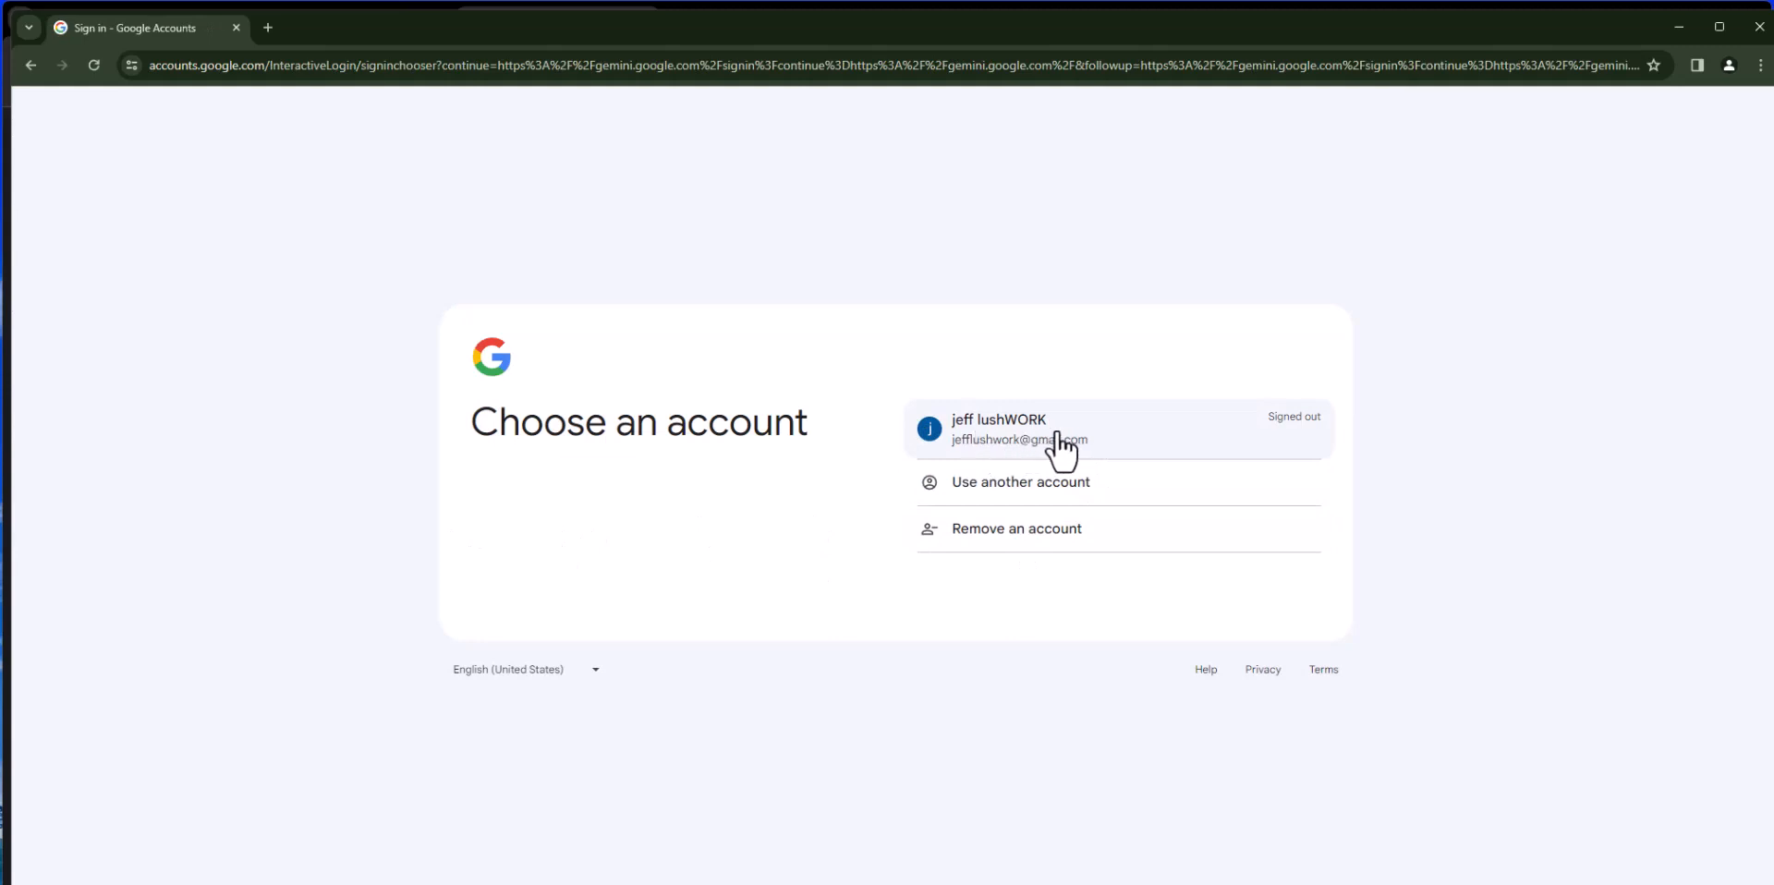
mouse_move(973, 453)
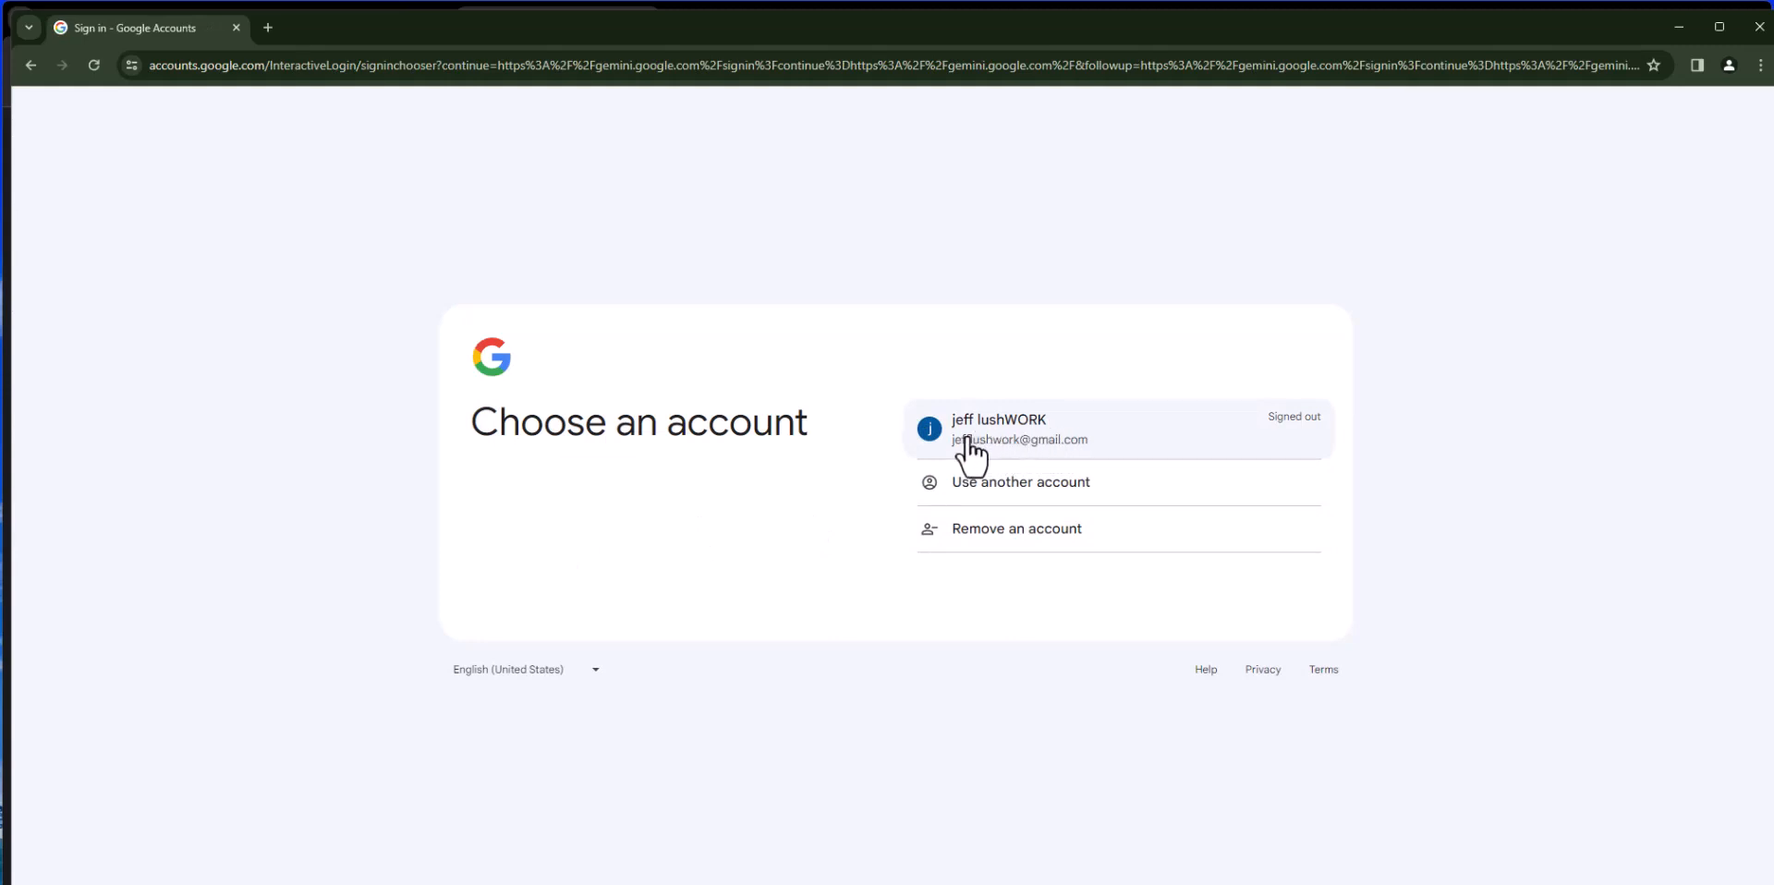
mouse_move(1079, 460)
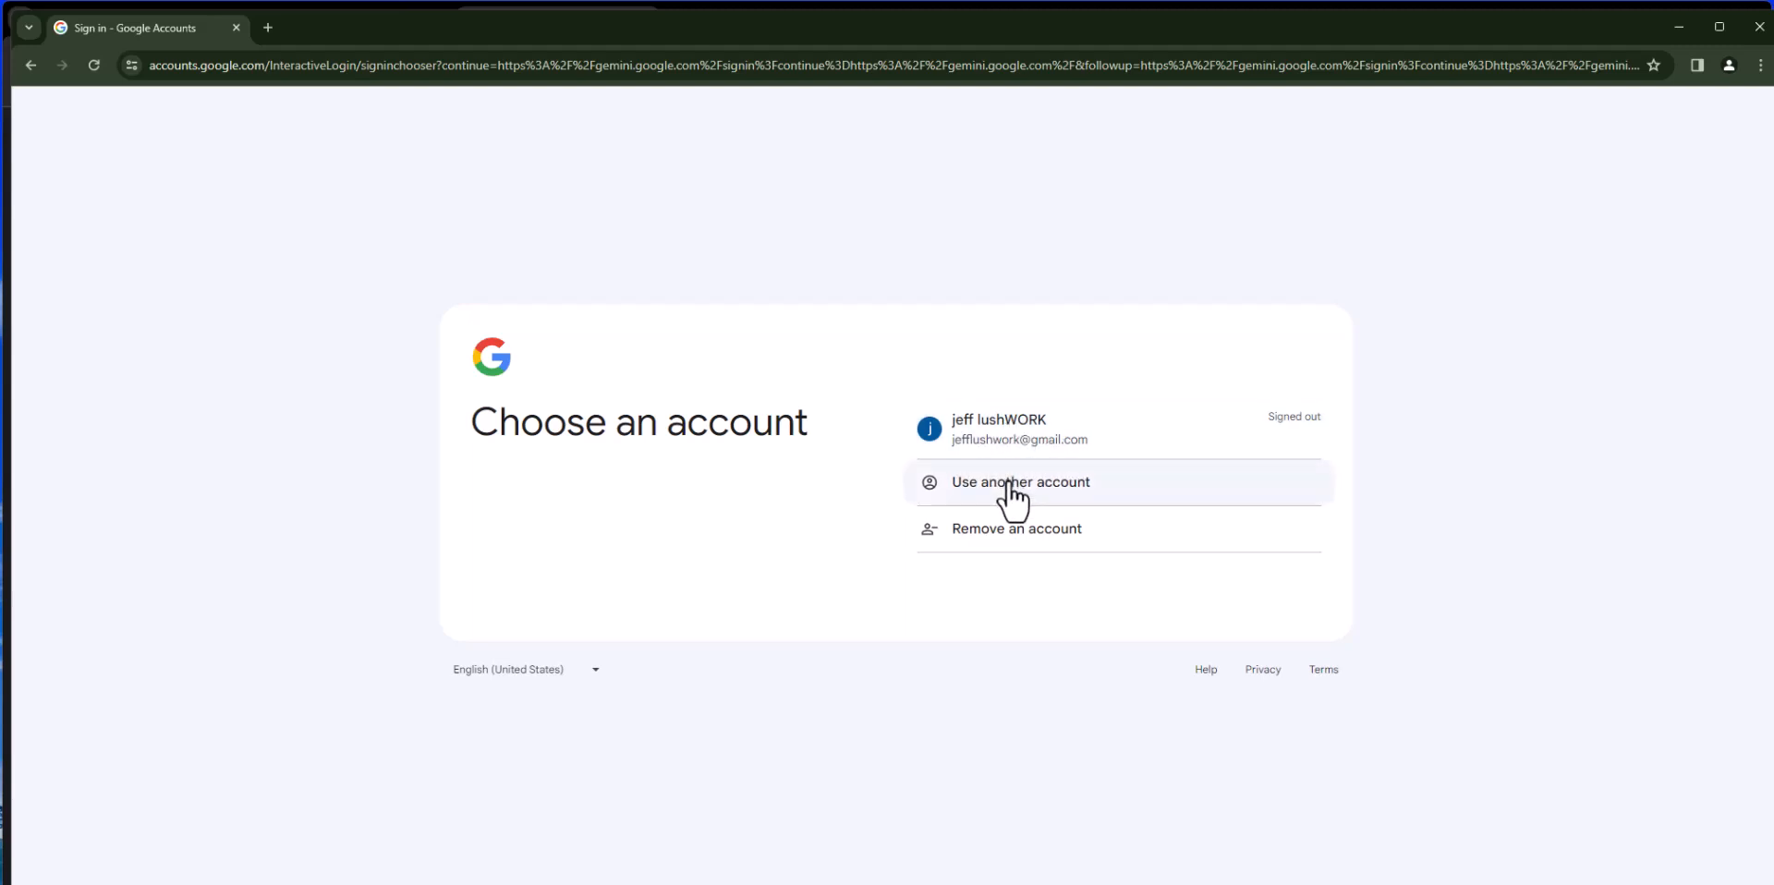
mouse_move(1007, 547)
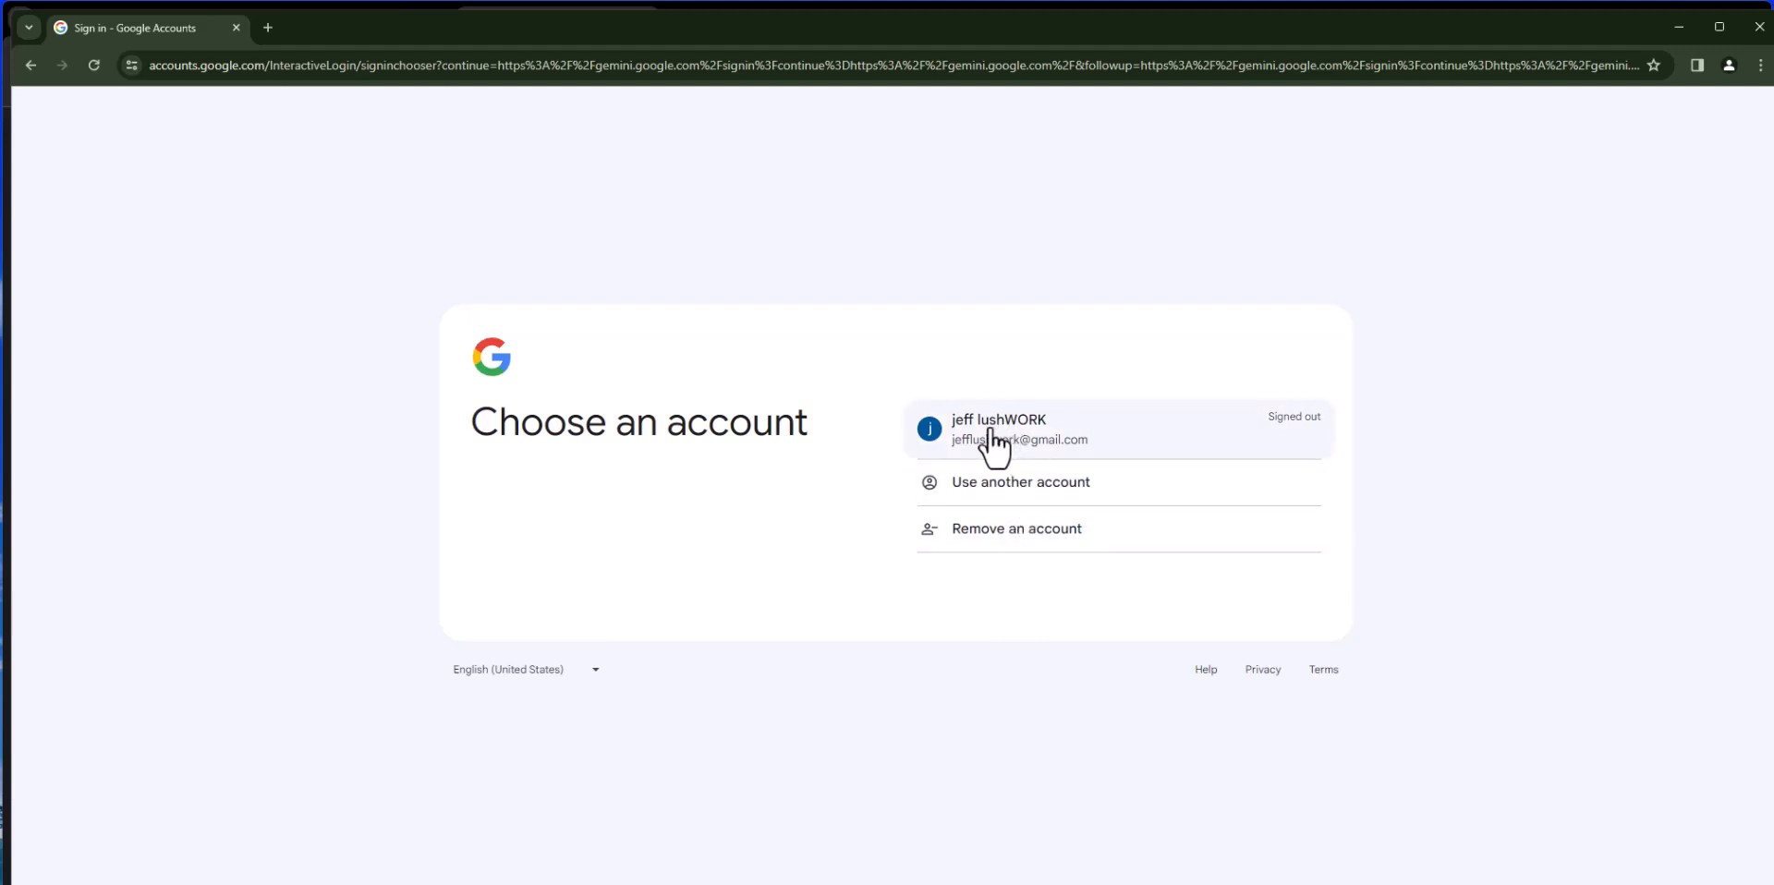
click(1000, 430)
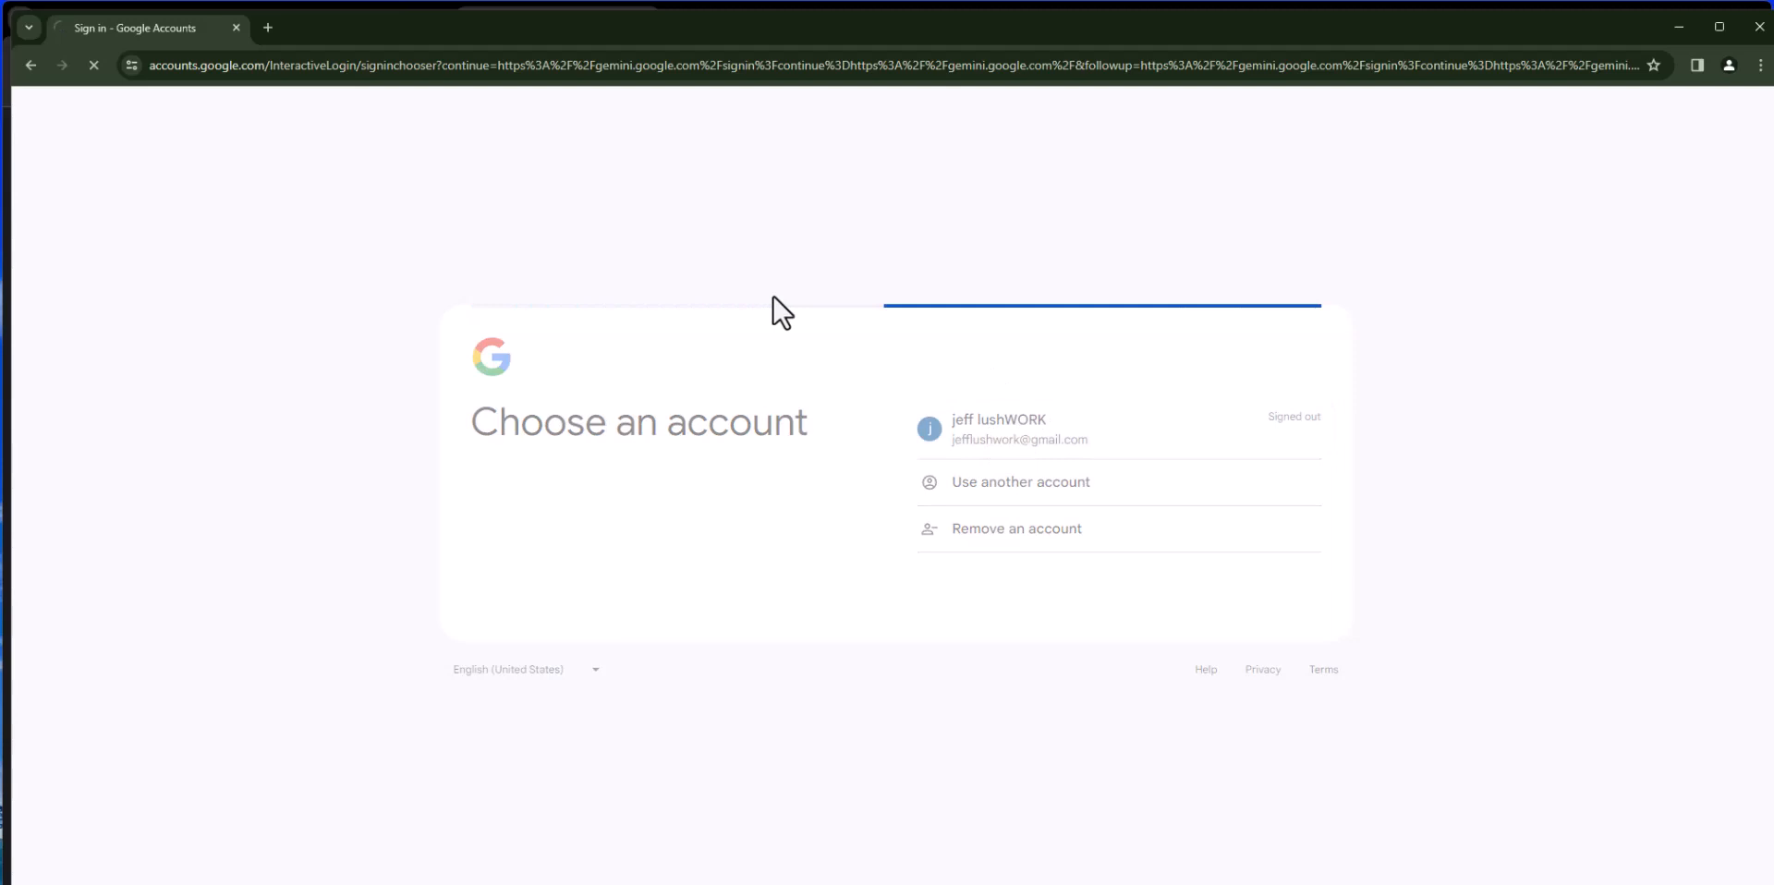
click(998, 430)
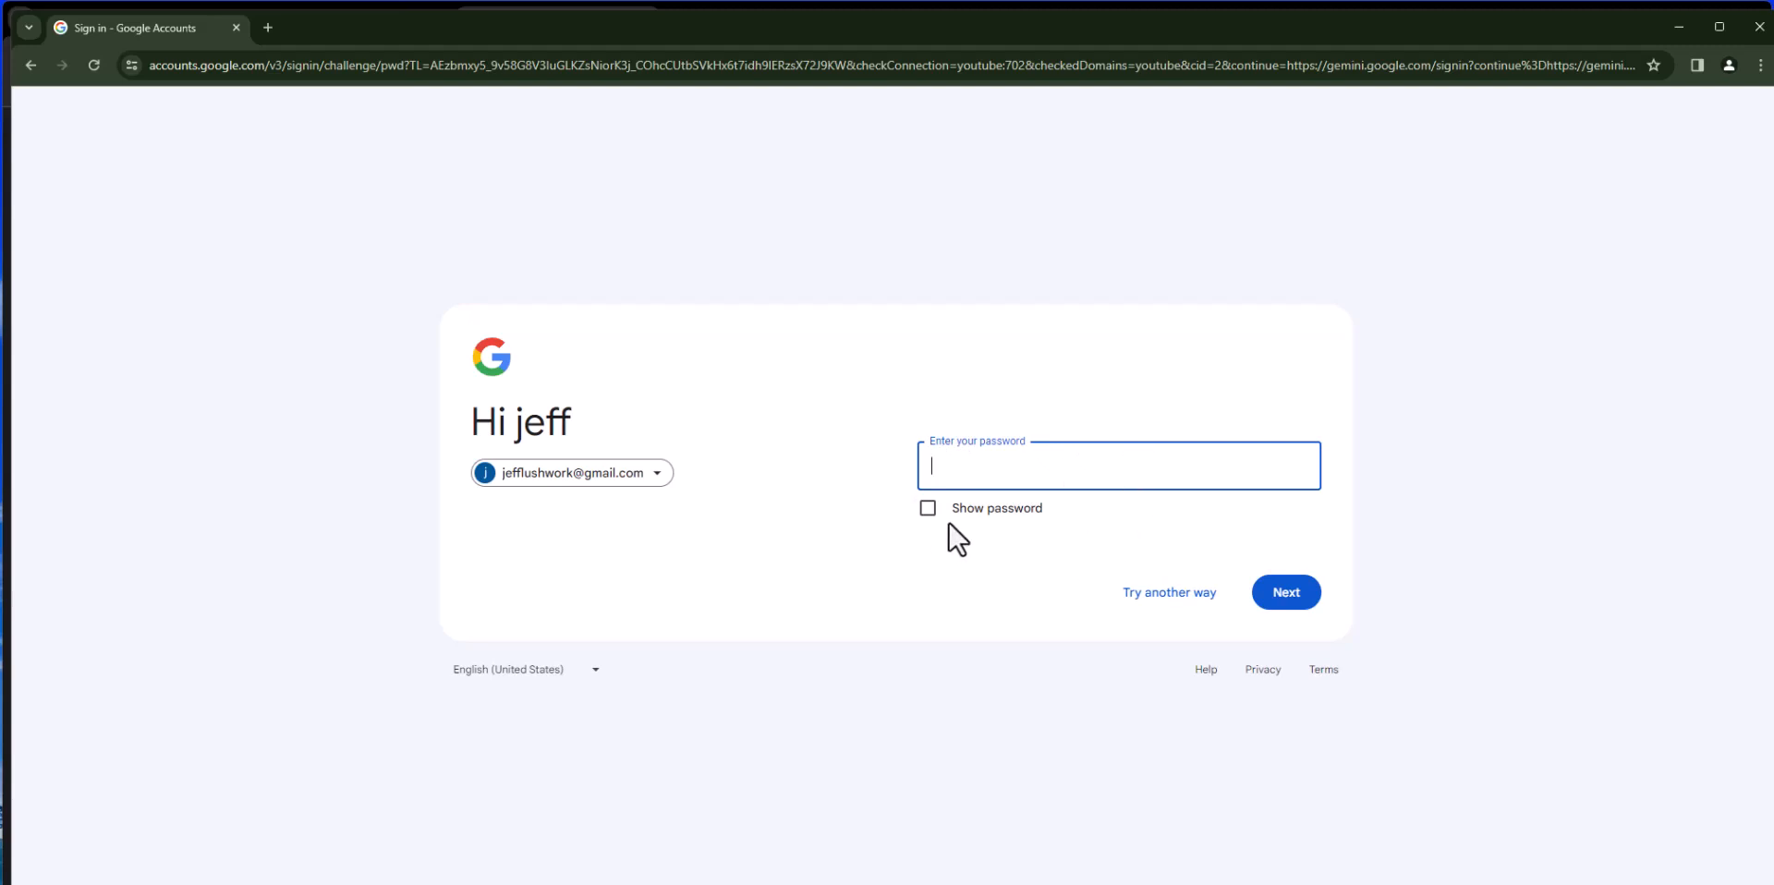
text(•)
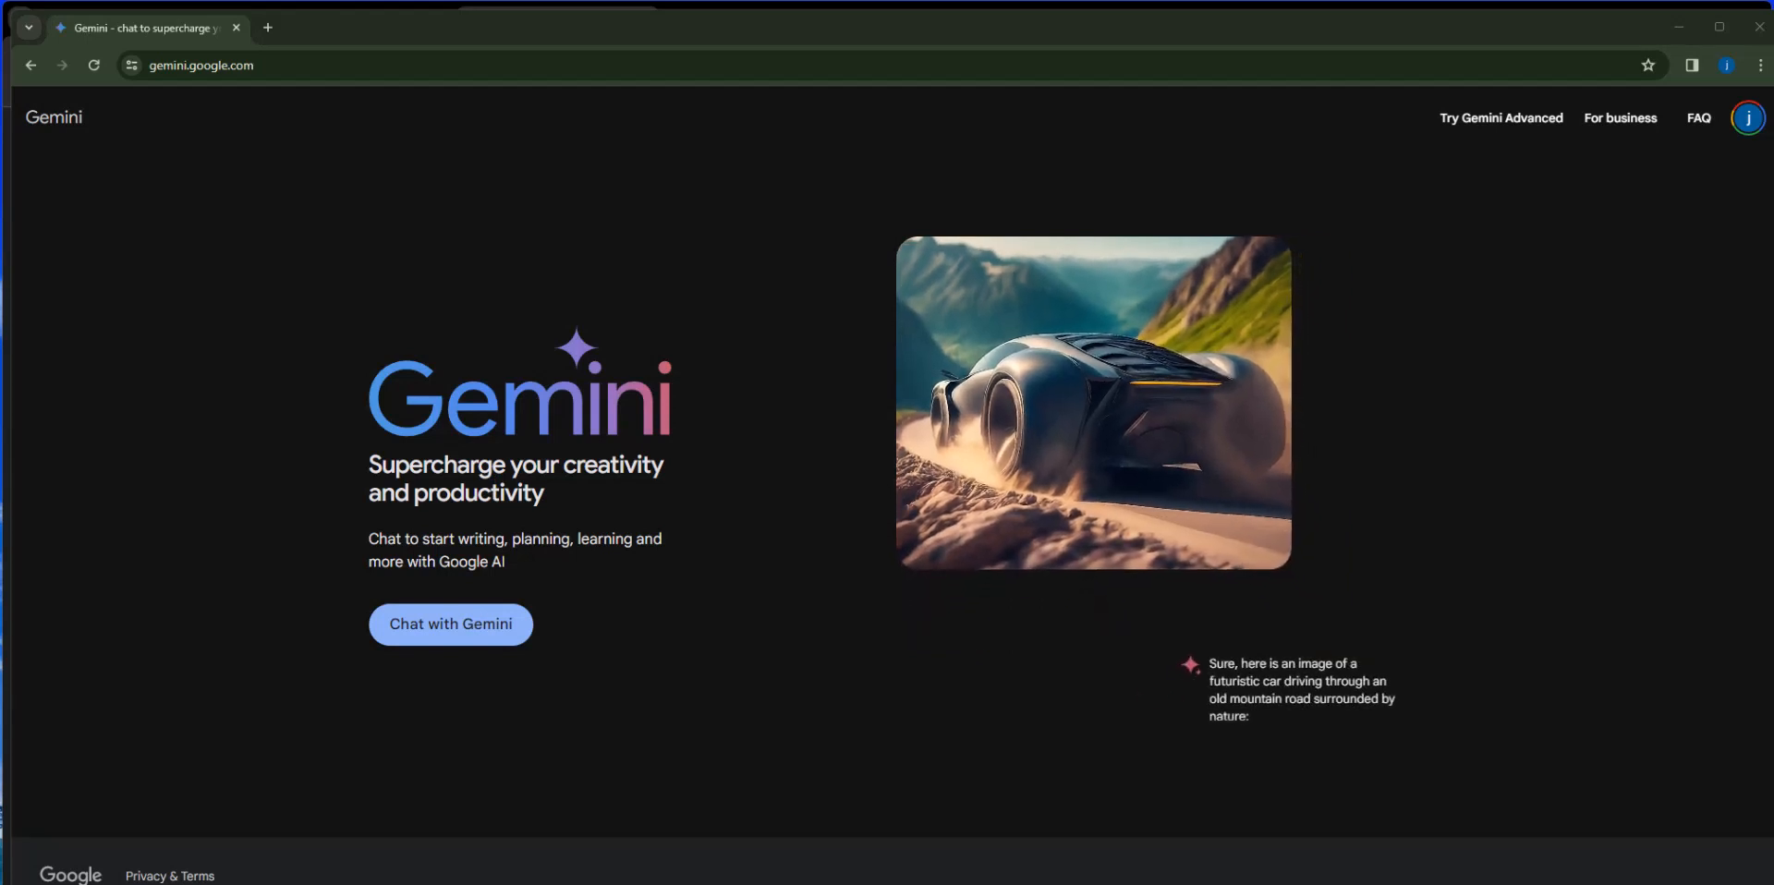
mouse_move(1748, 118)
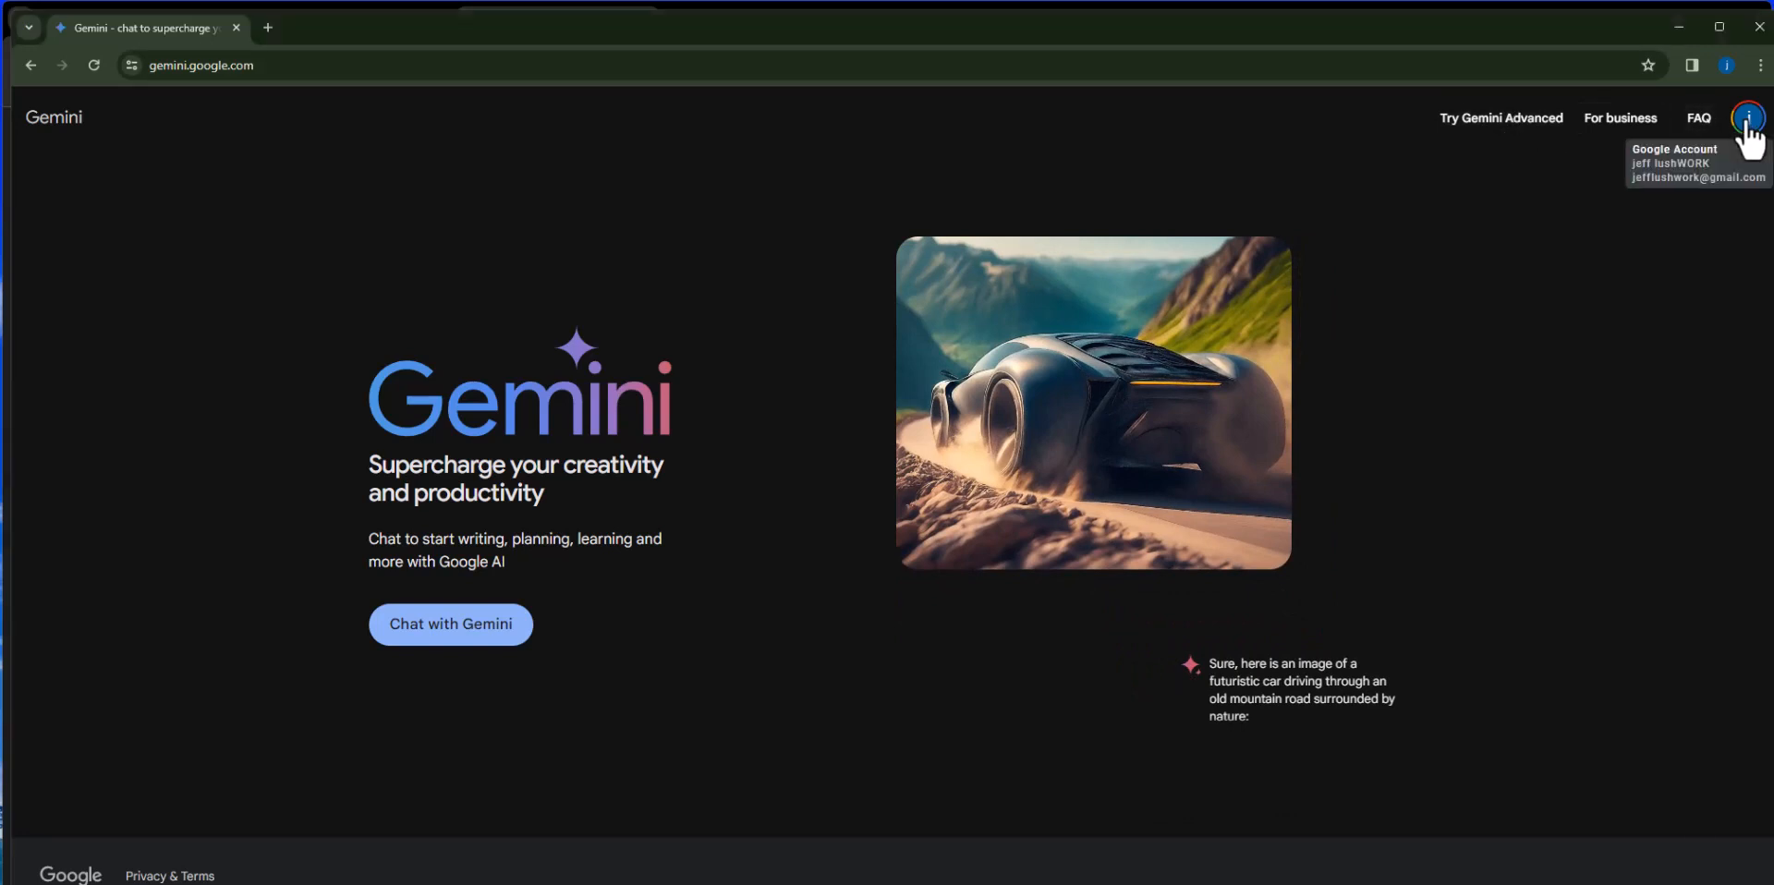
click(1751, 119)
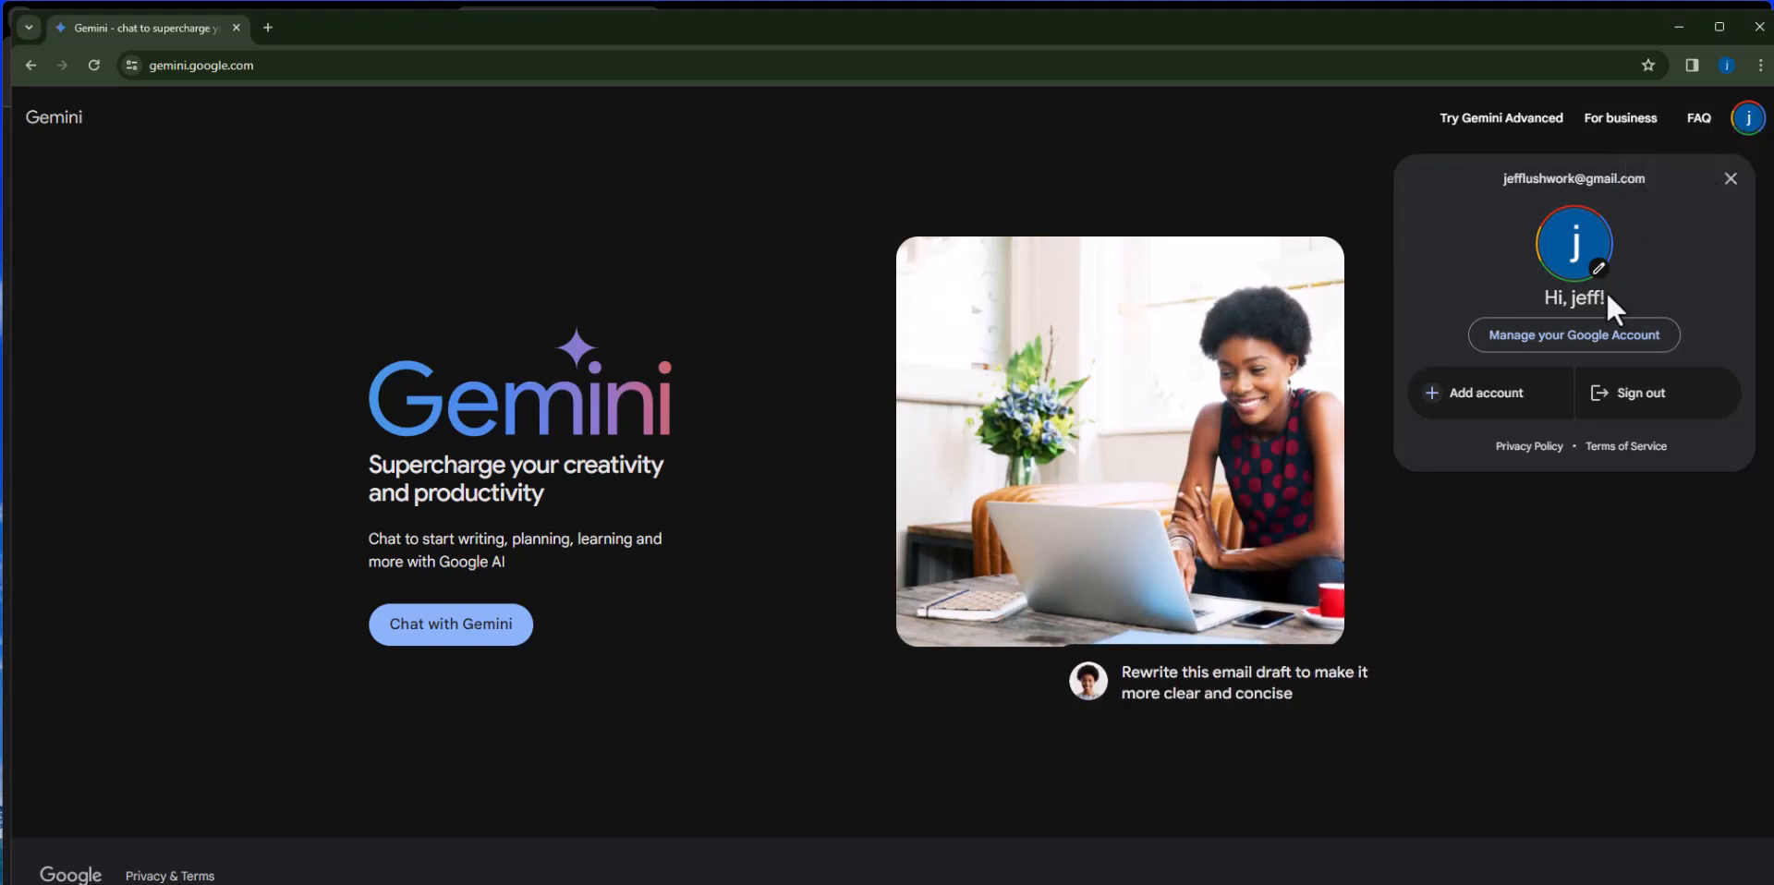
mouse_move(1510, 198)
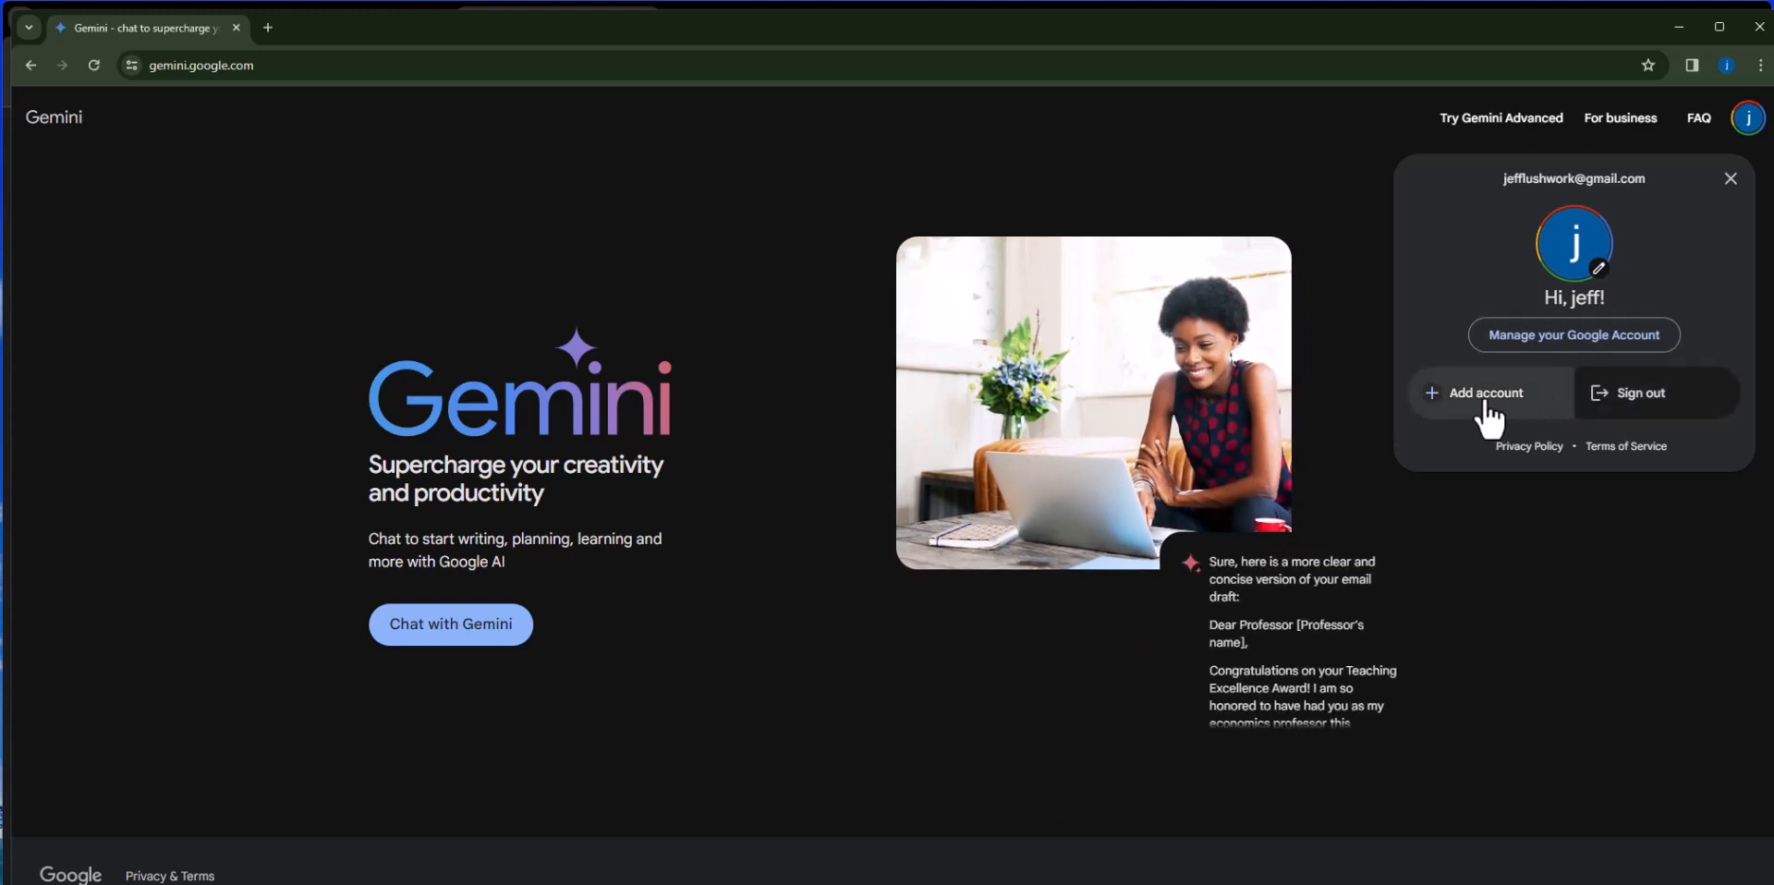
mouse_move(1632, 551)
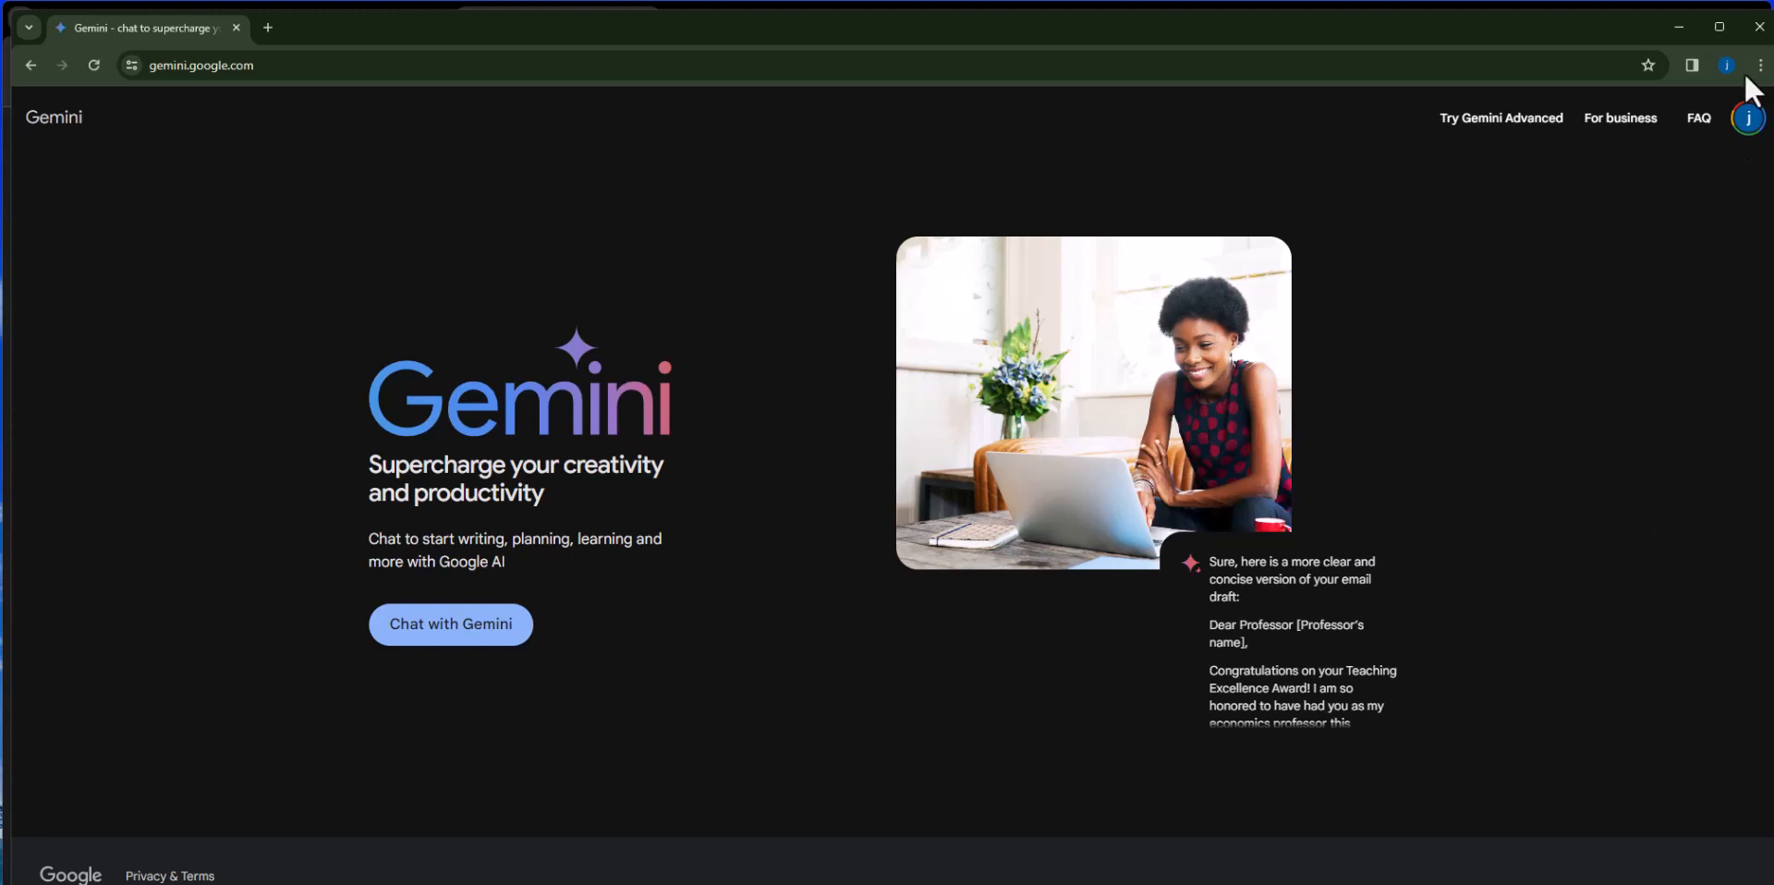
mouse_move(609, 549)
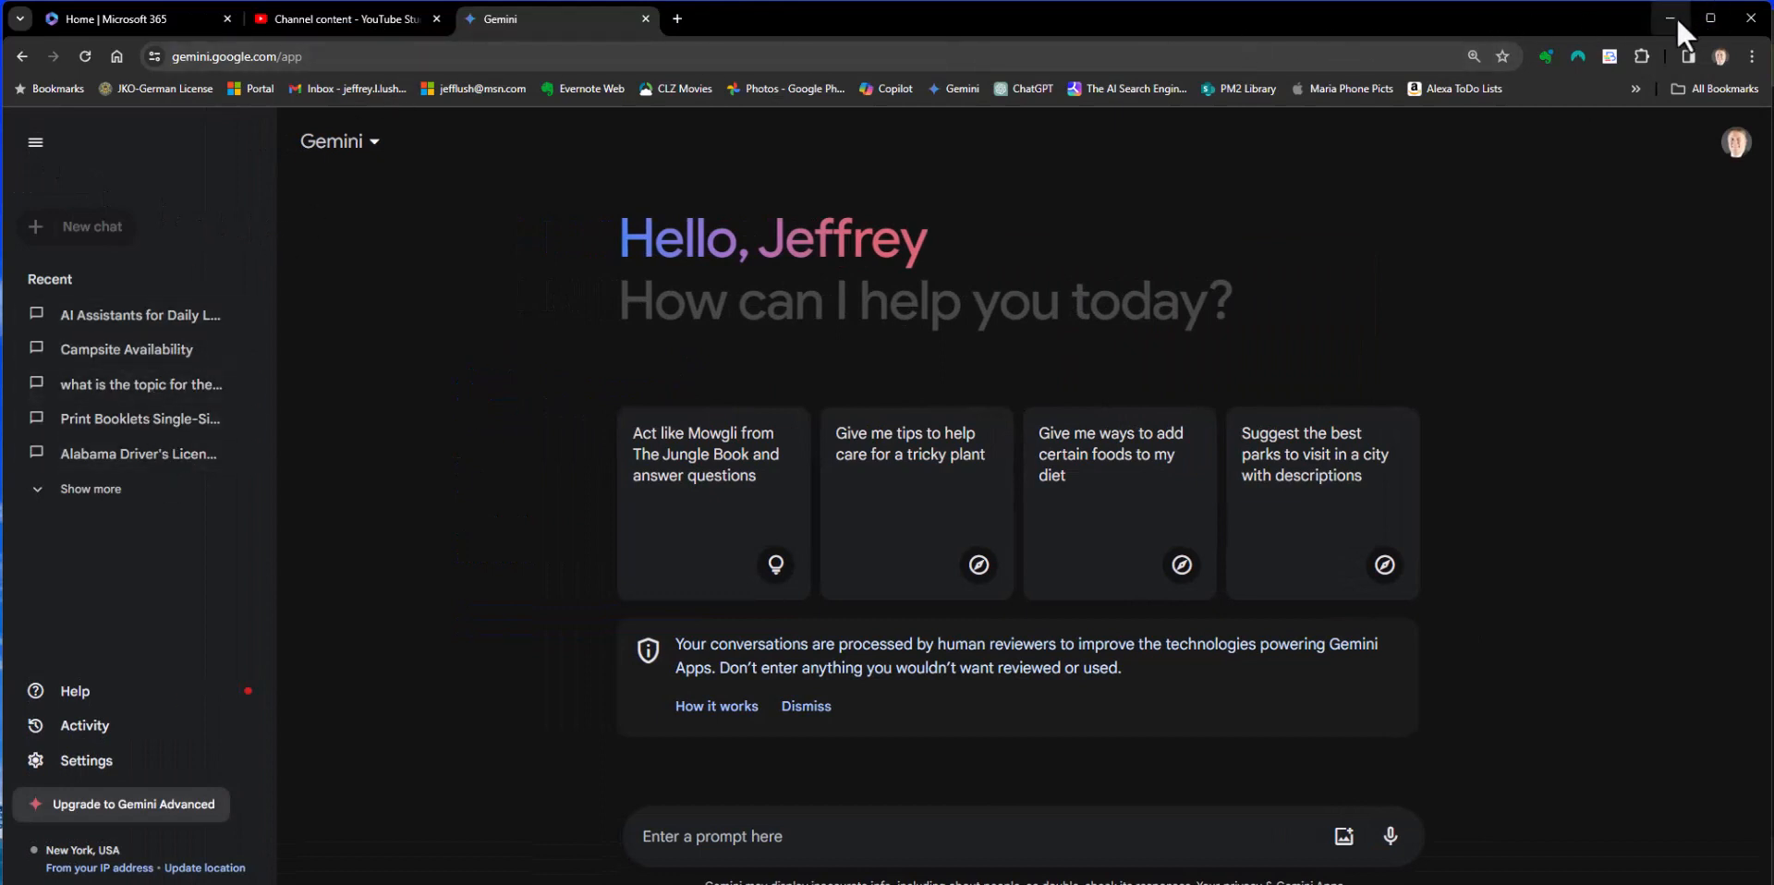
click(89, 490)
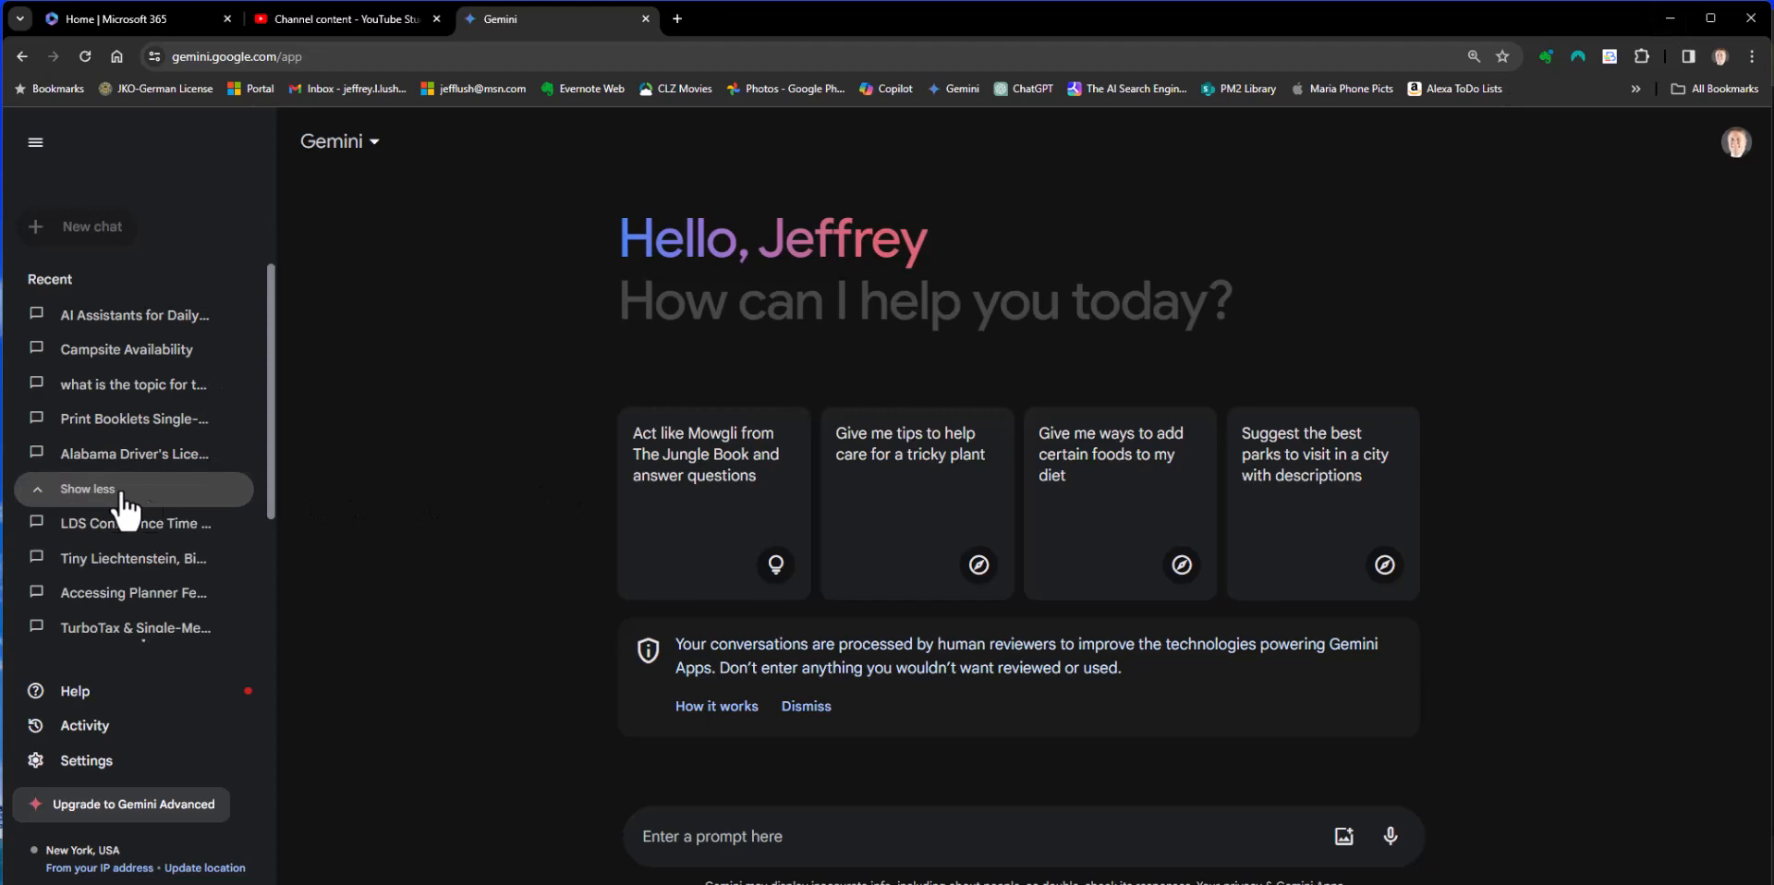
scroll(down, 3)
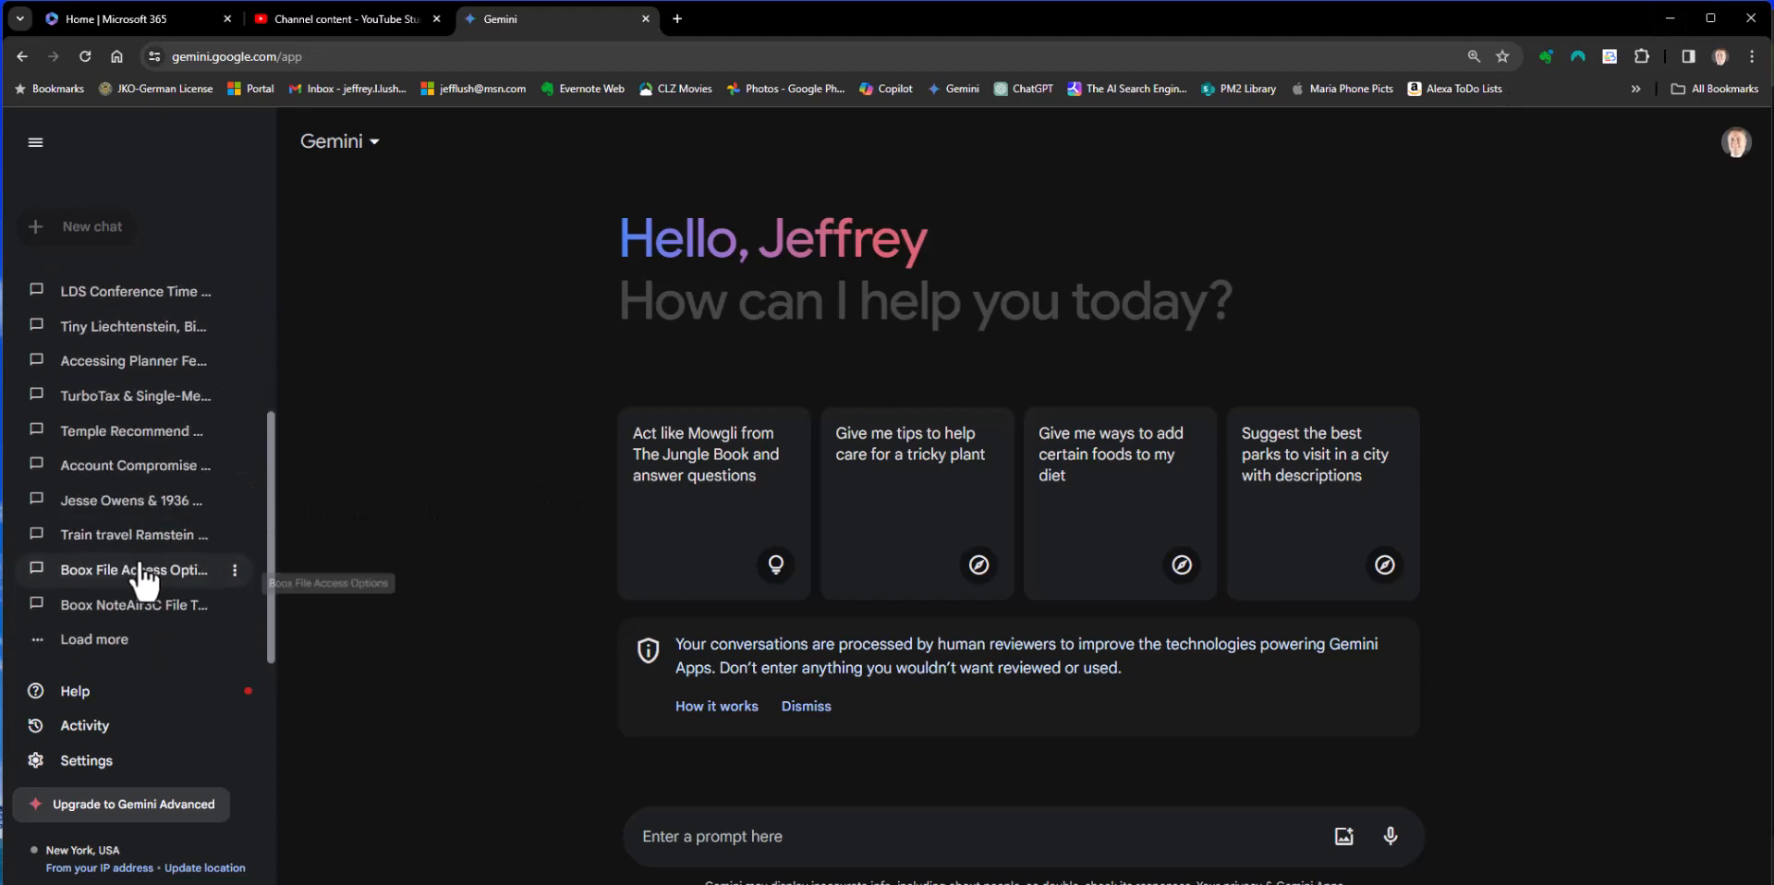
mouse_move(1634, 52)
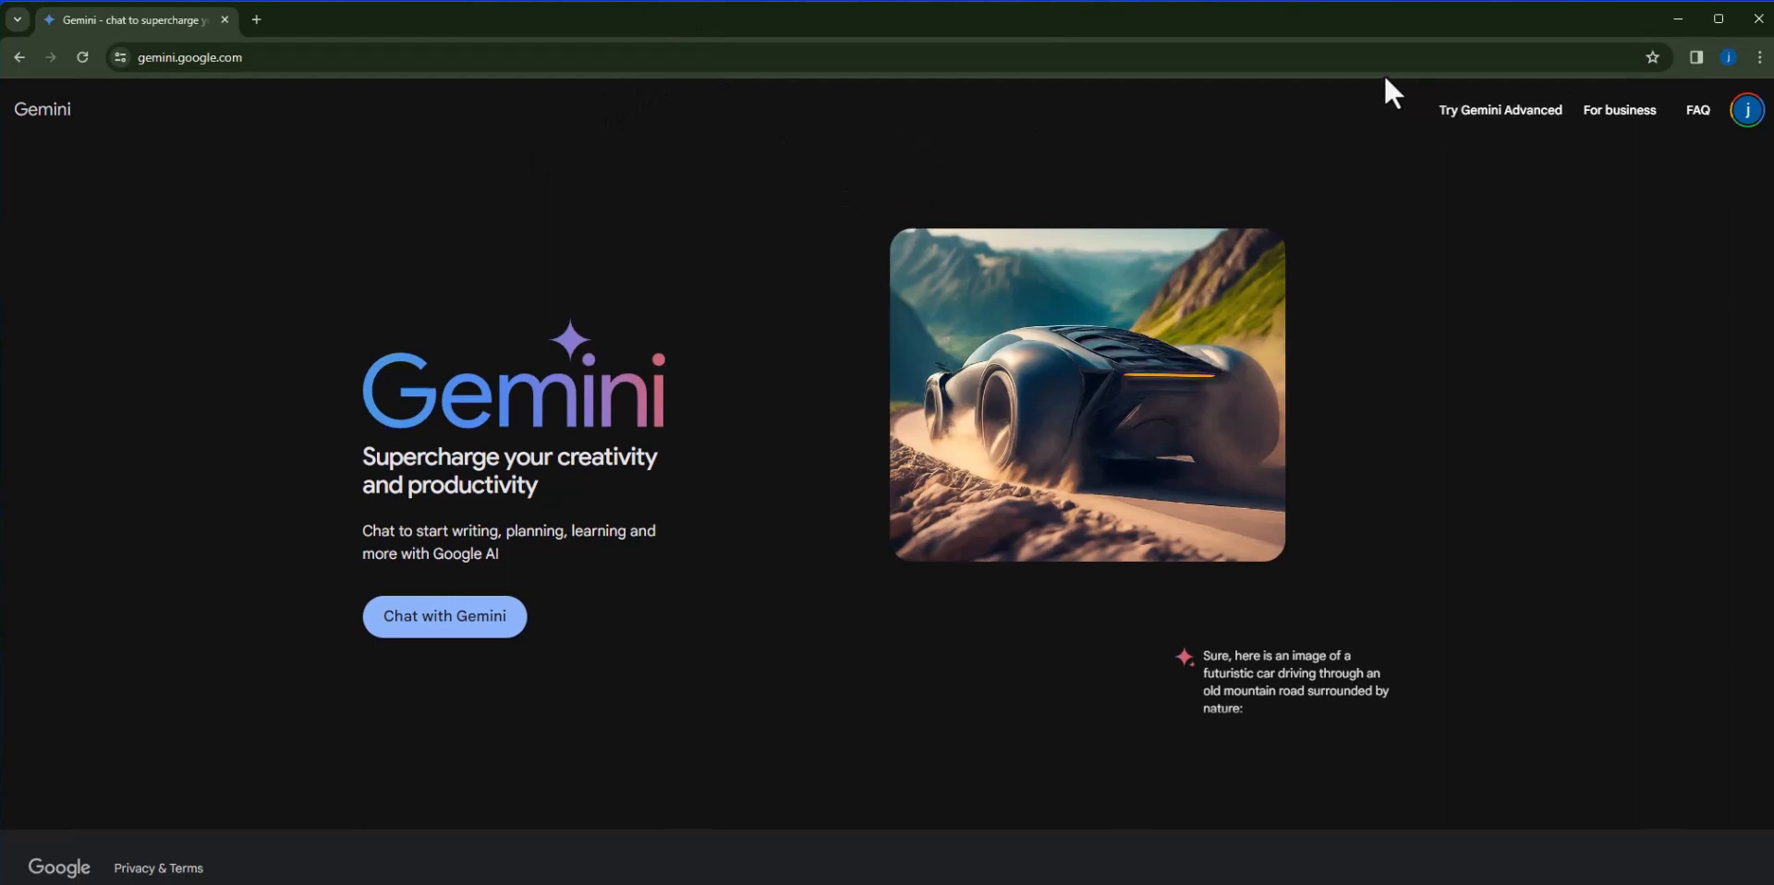
mouse_move(202, 83)
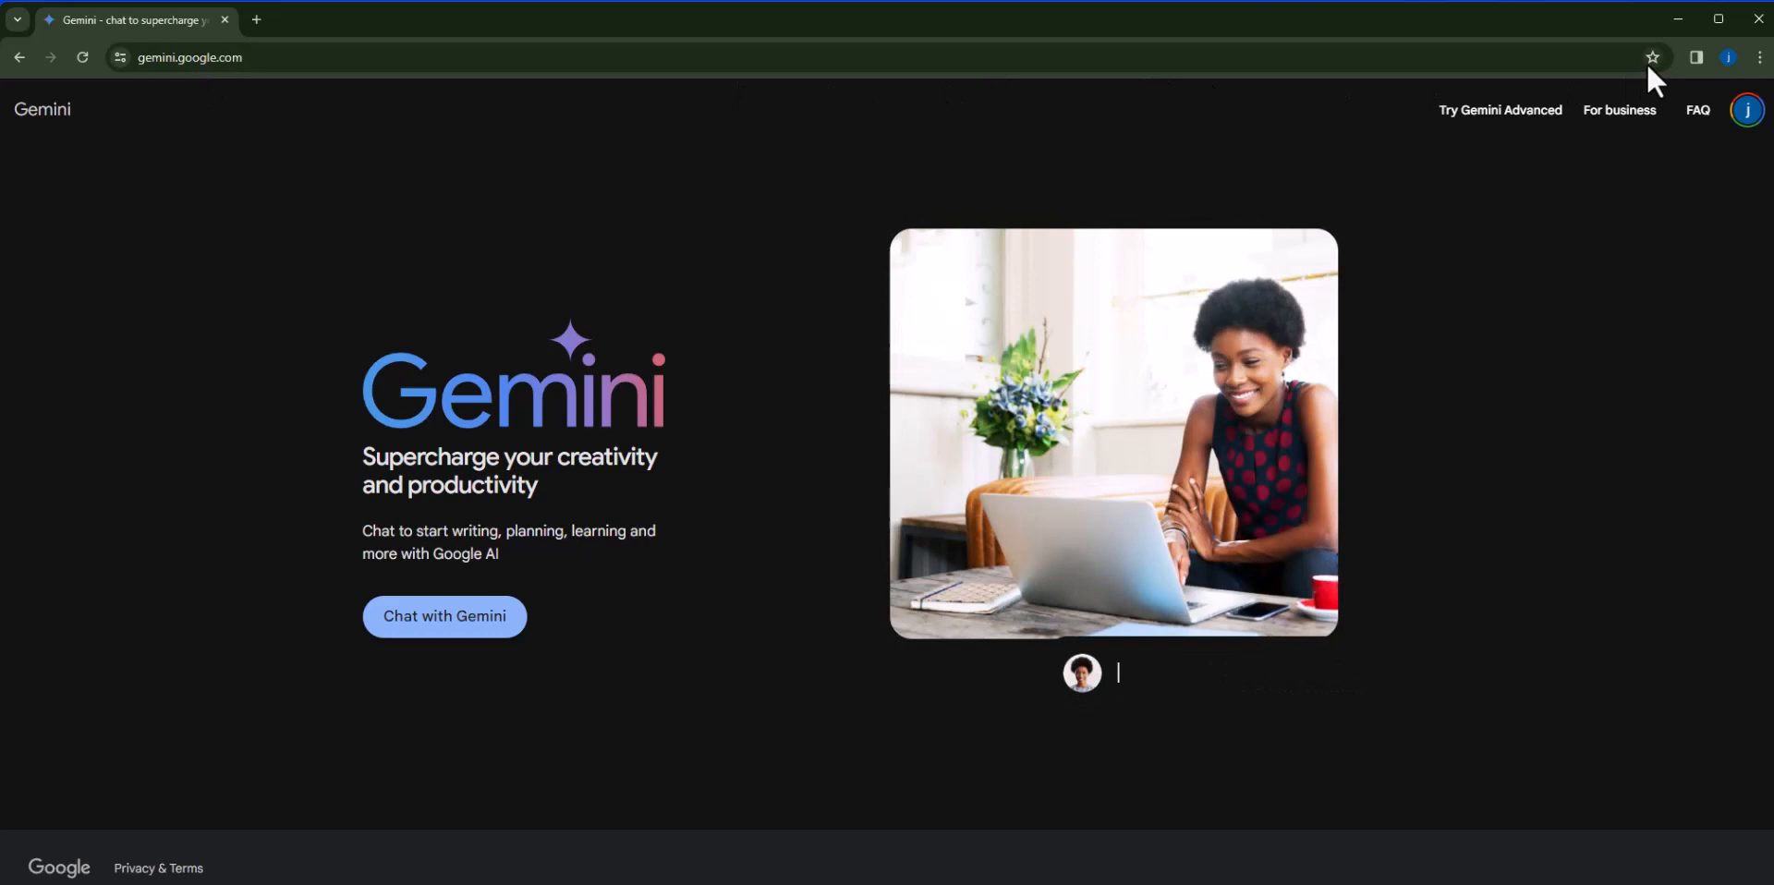
Bookmark the Gemini landing page and review its folder choice before closing the panel.
text(Rewrite this email draft to make it more clear and concise)
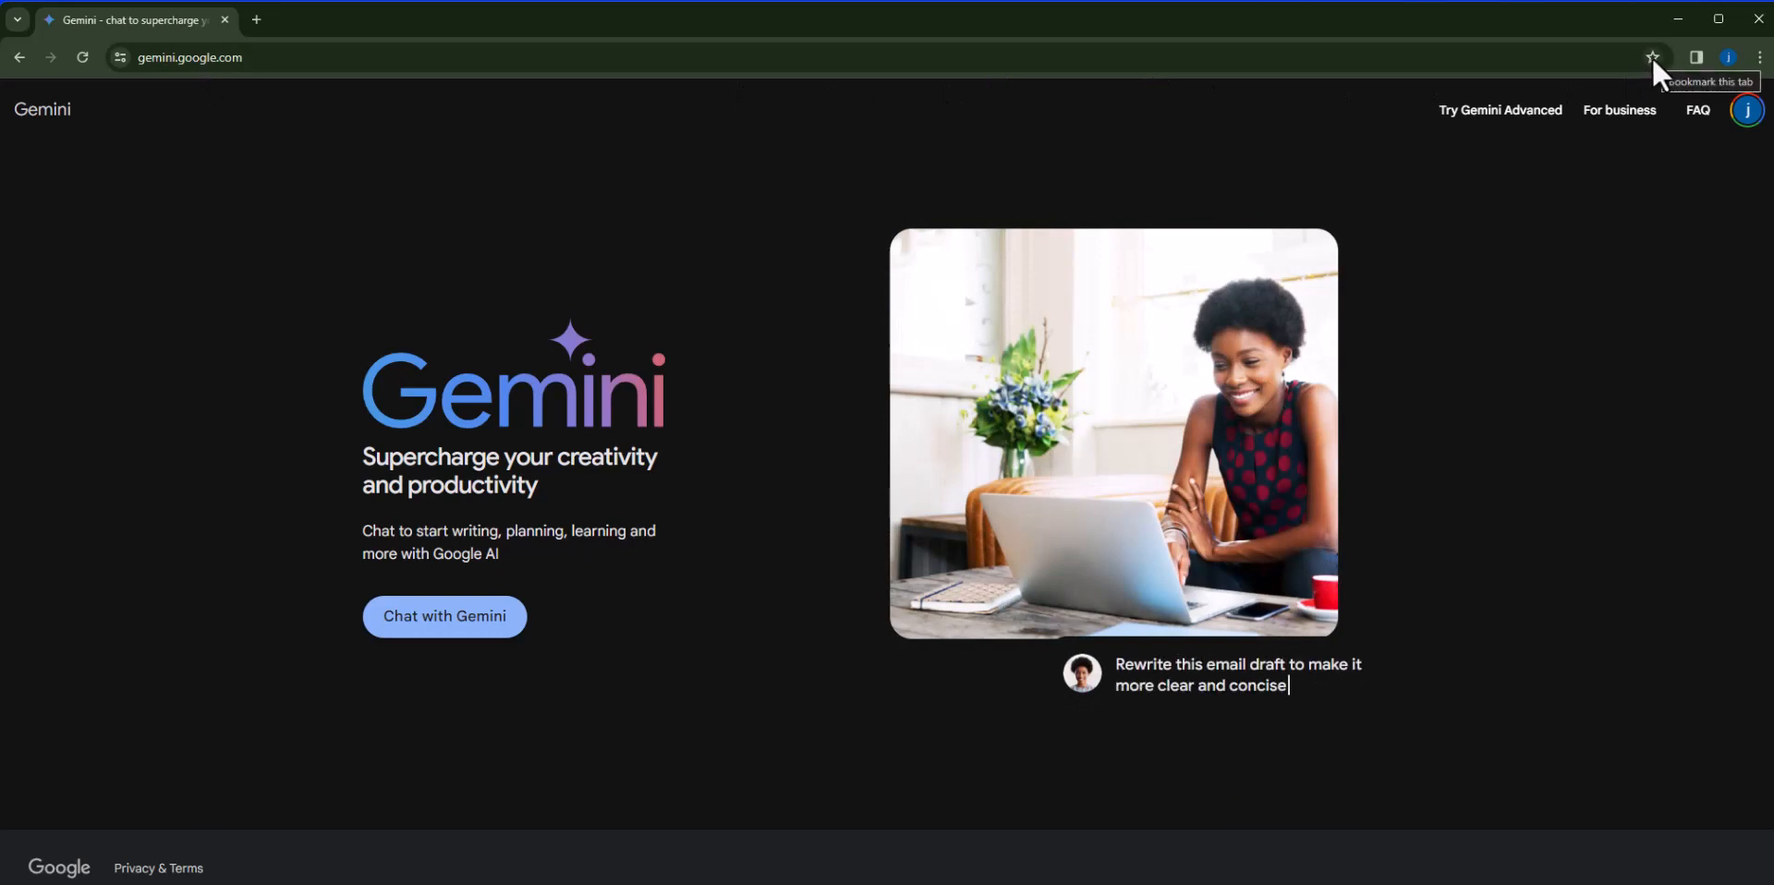
click(1652, 57)
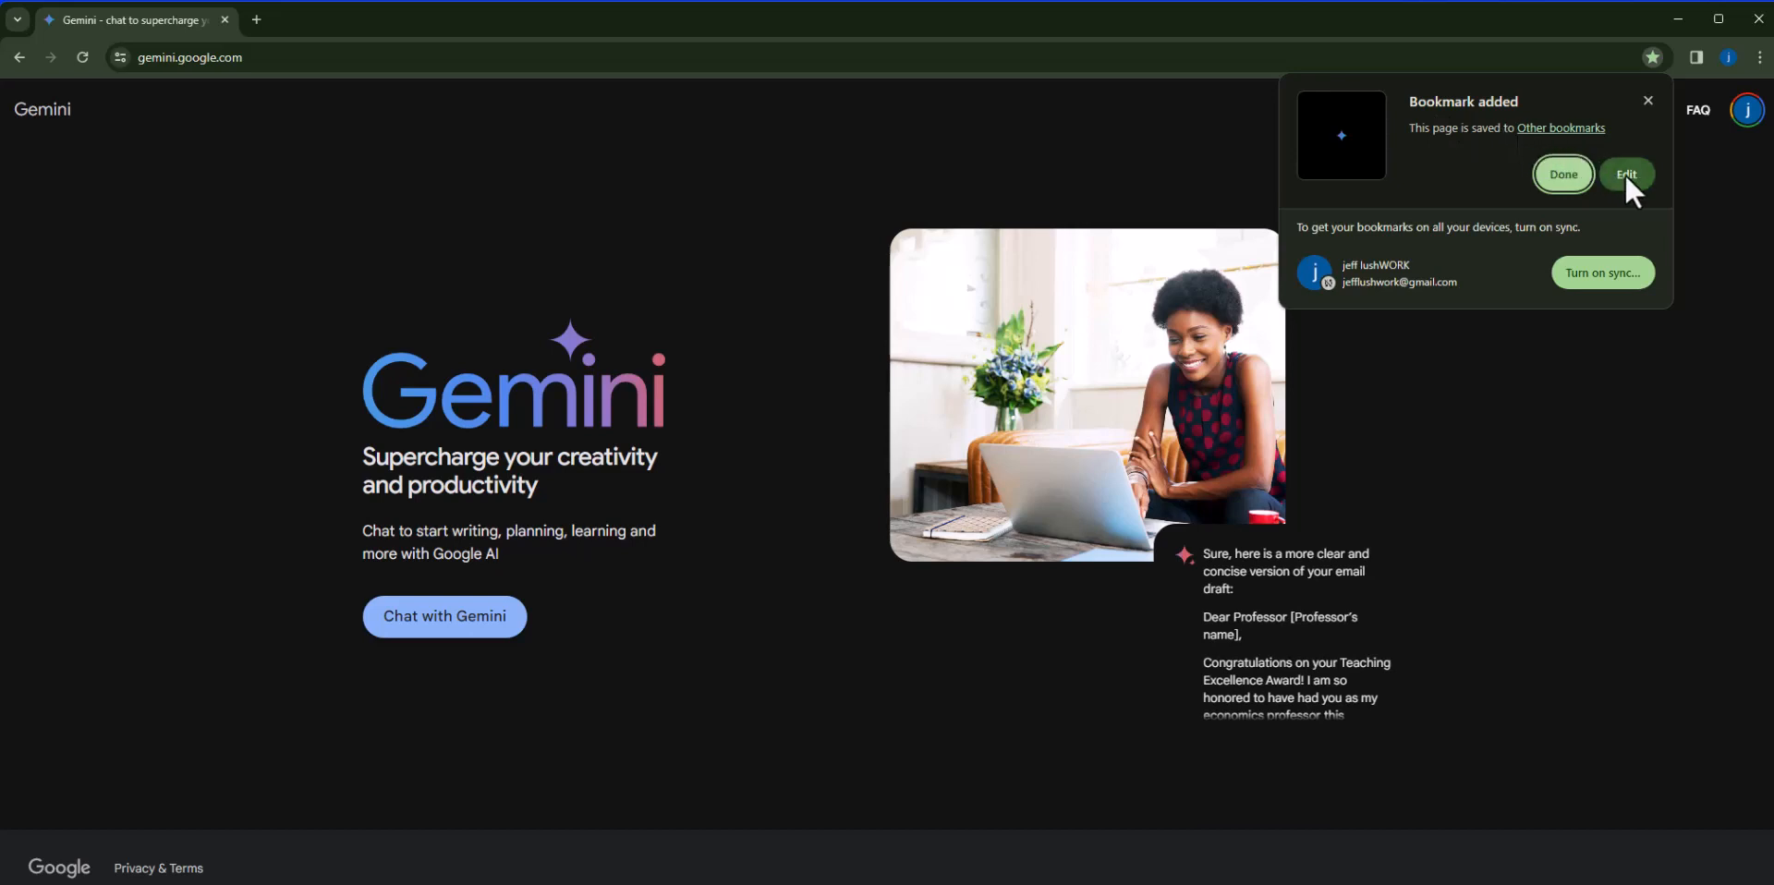
click(1627, 174)
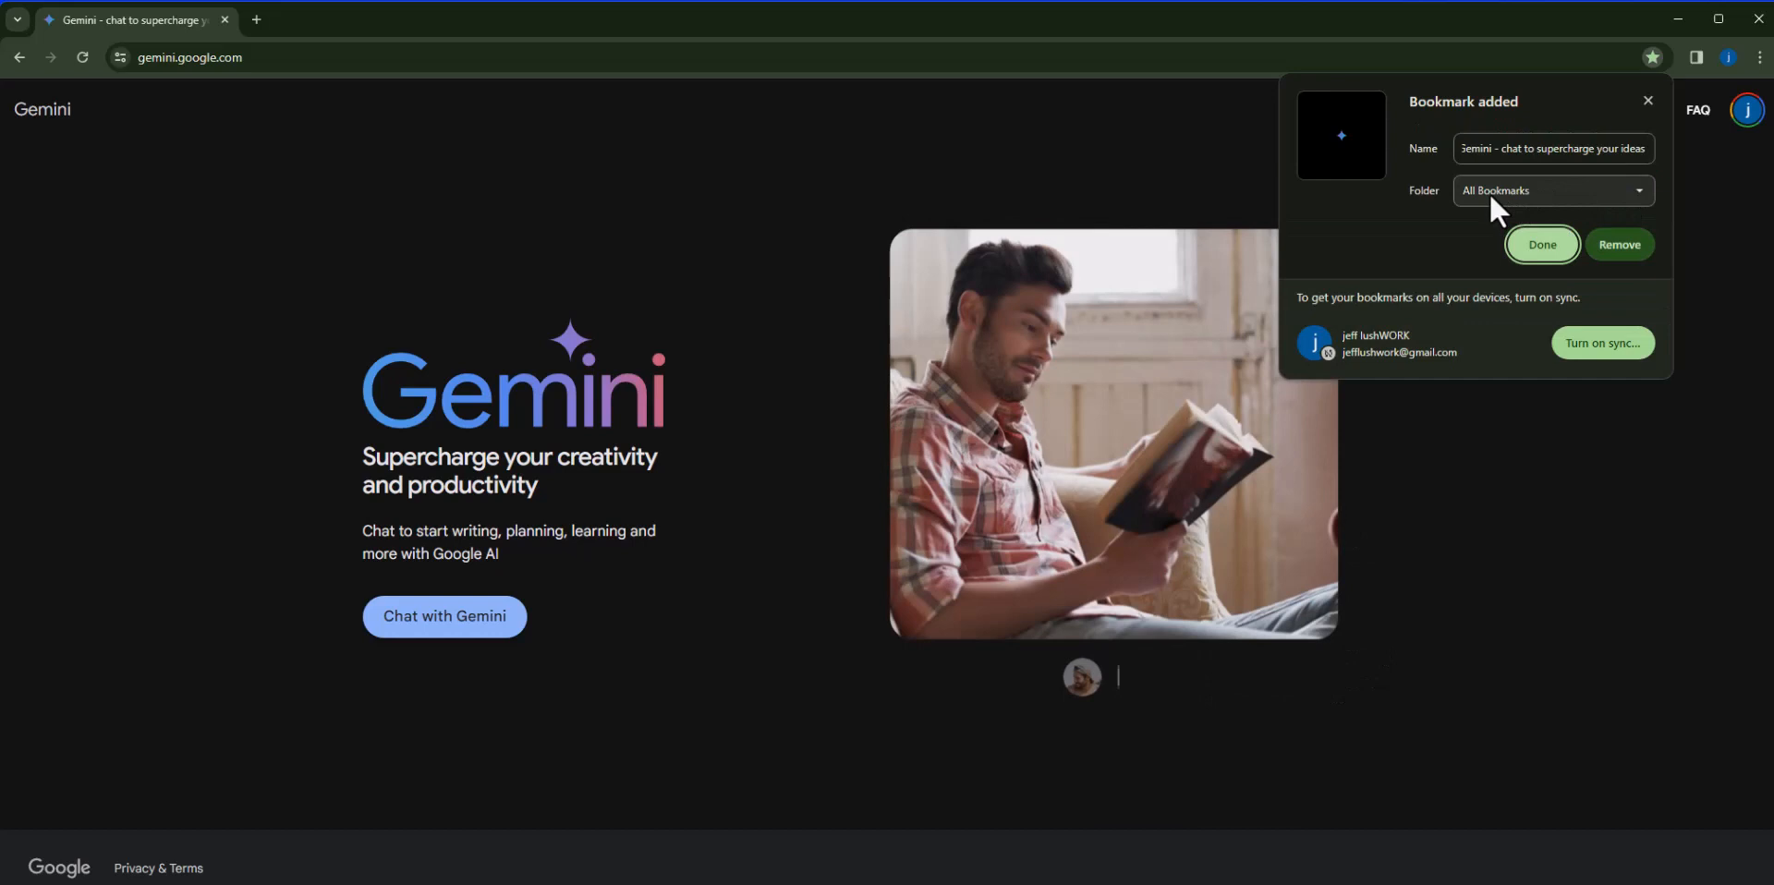
click(1553, 190)
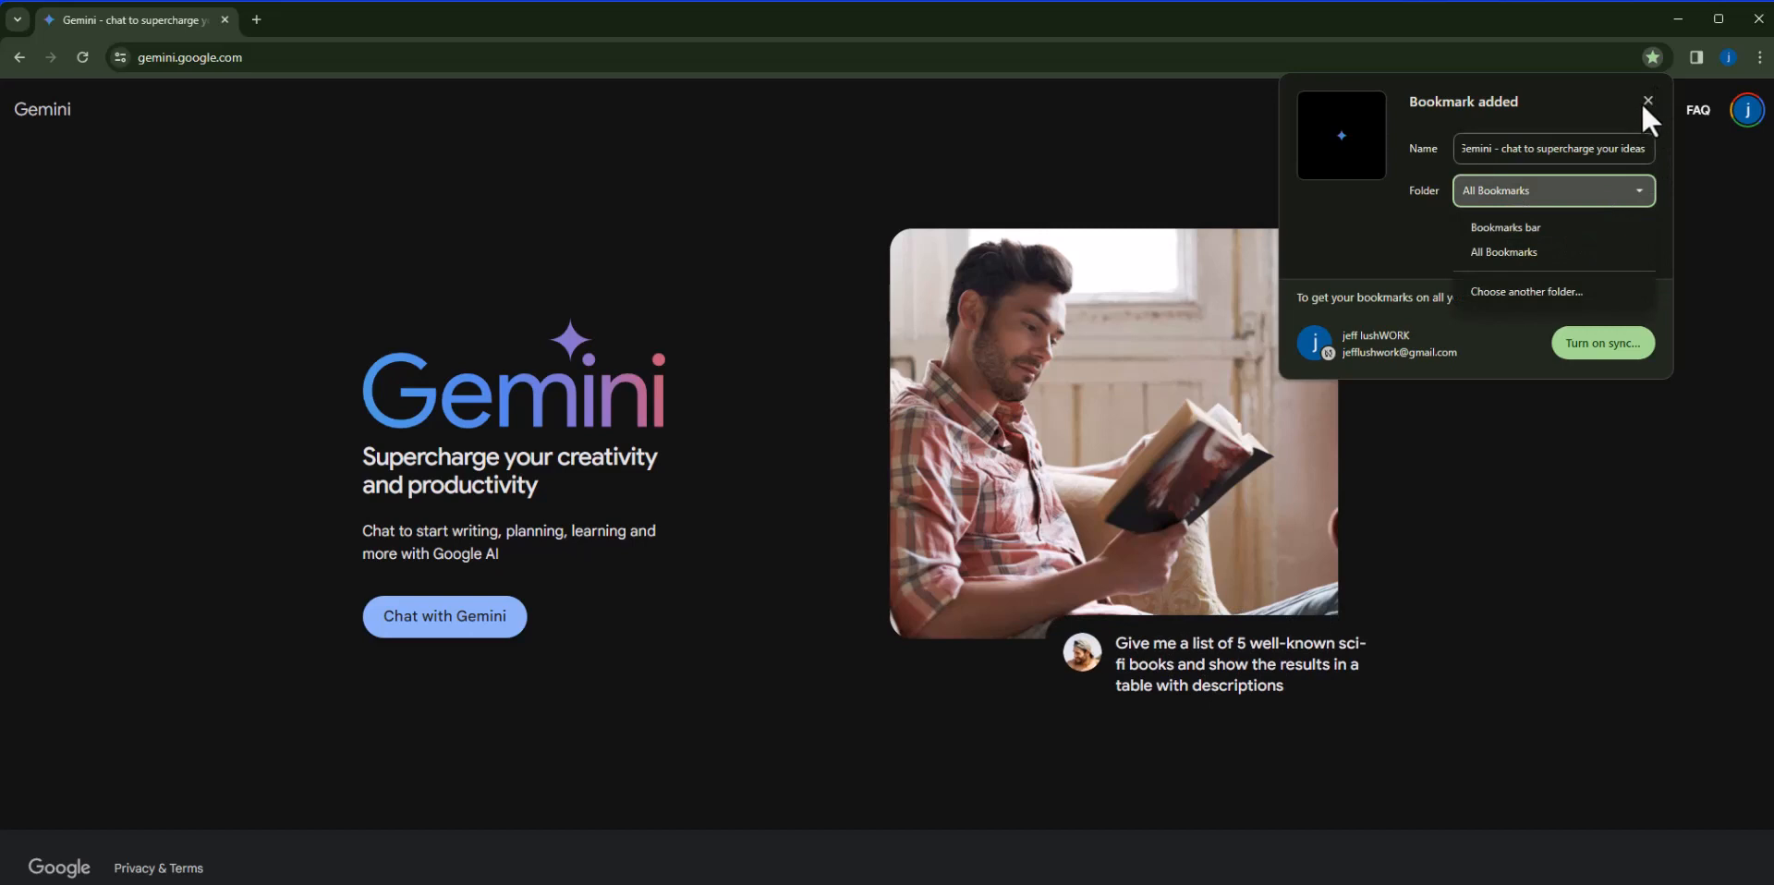
click(1641, 100)
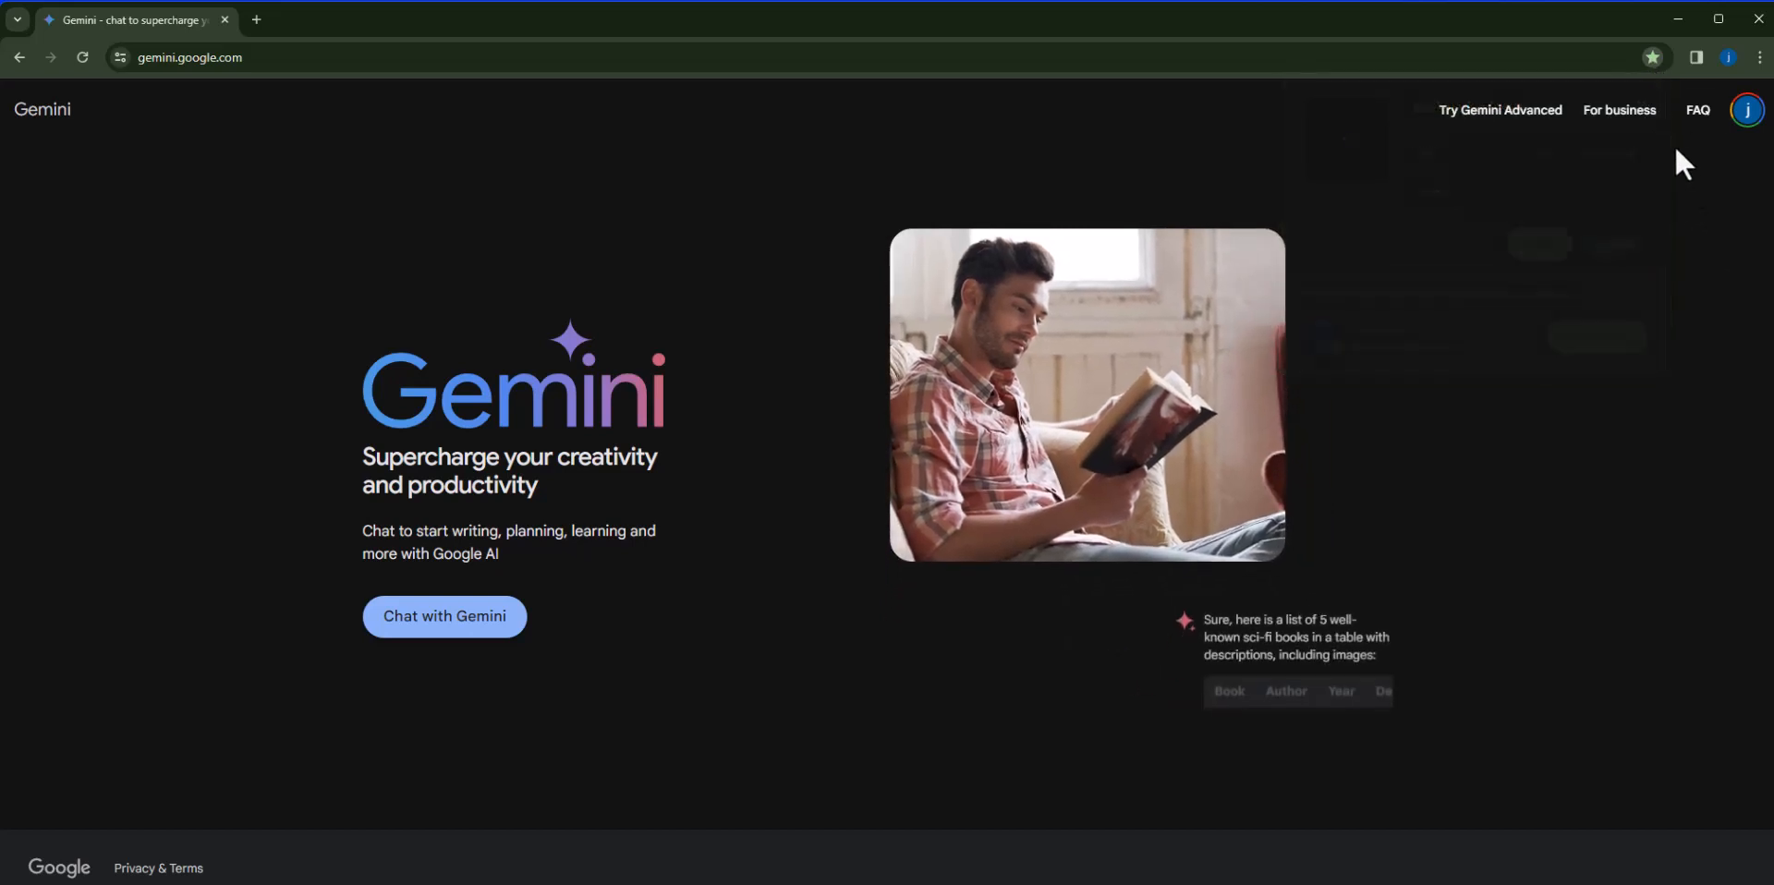
Reopen the Gemini bookmark and change its folder selection.
click(1653, 57)
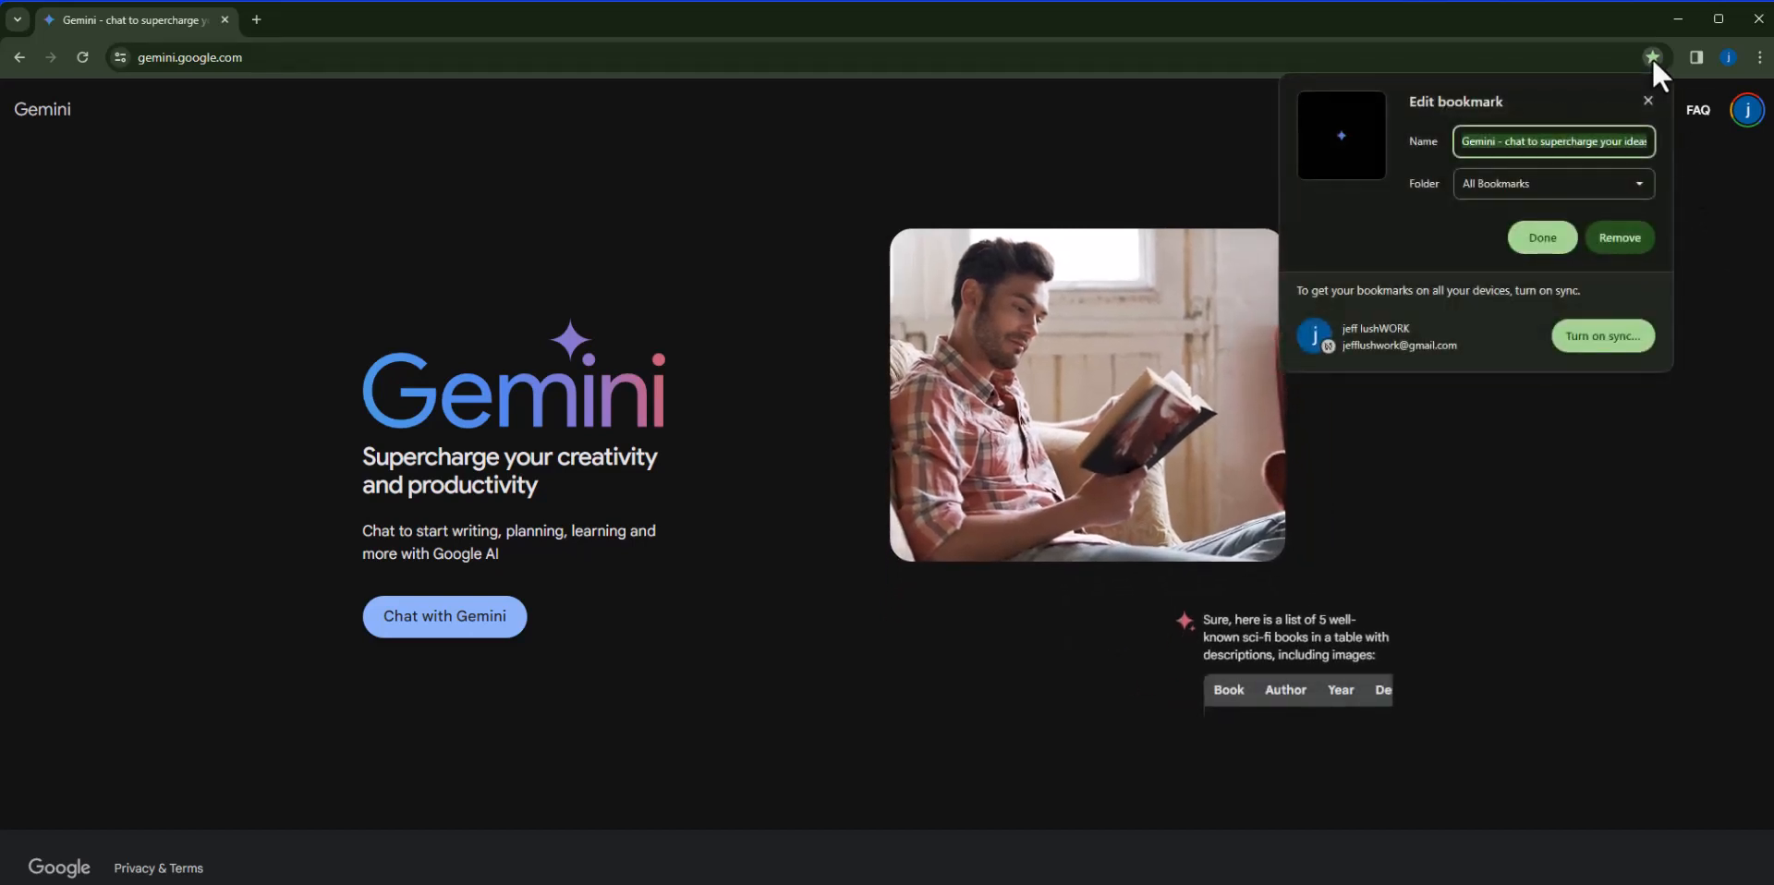
mouse_move(1615, 67)
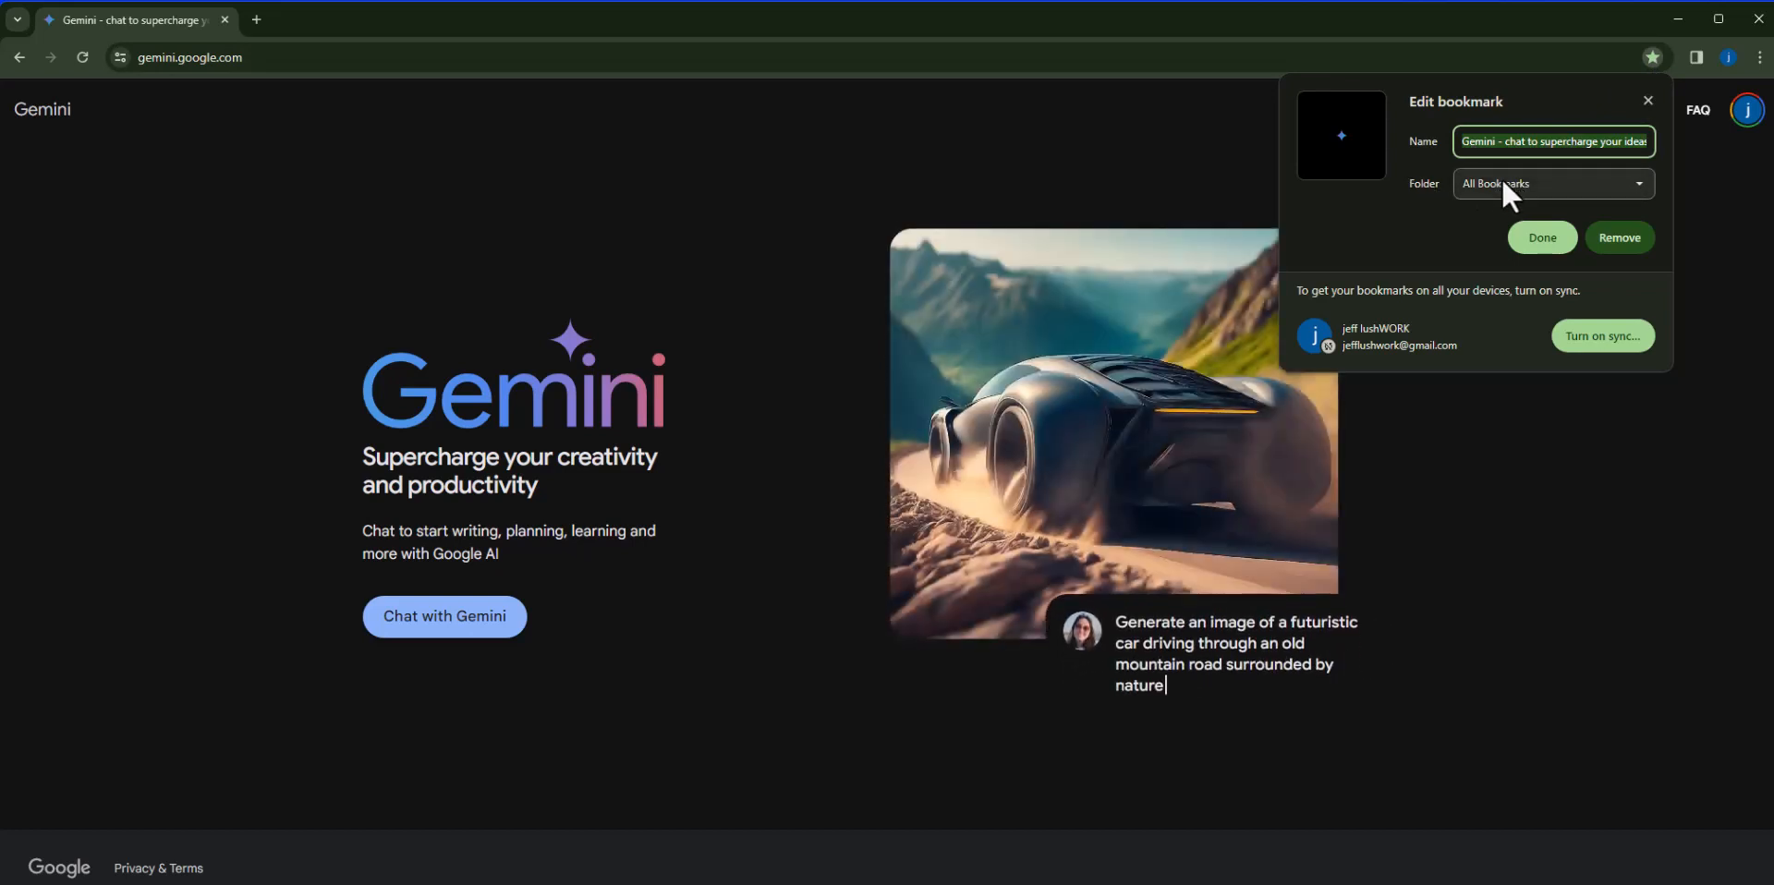
click(1553, 183)
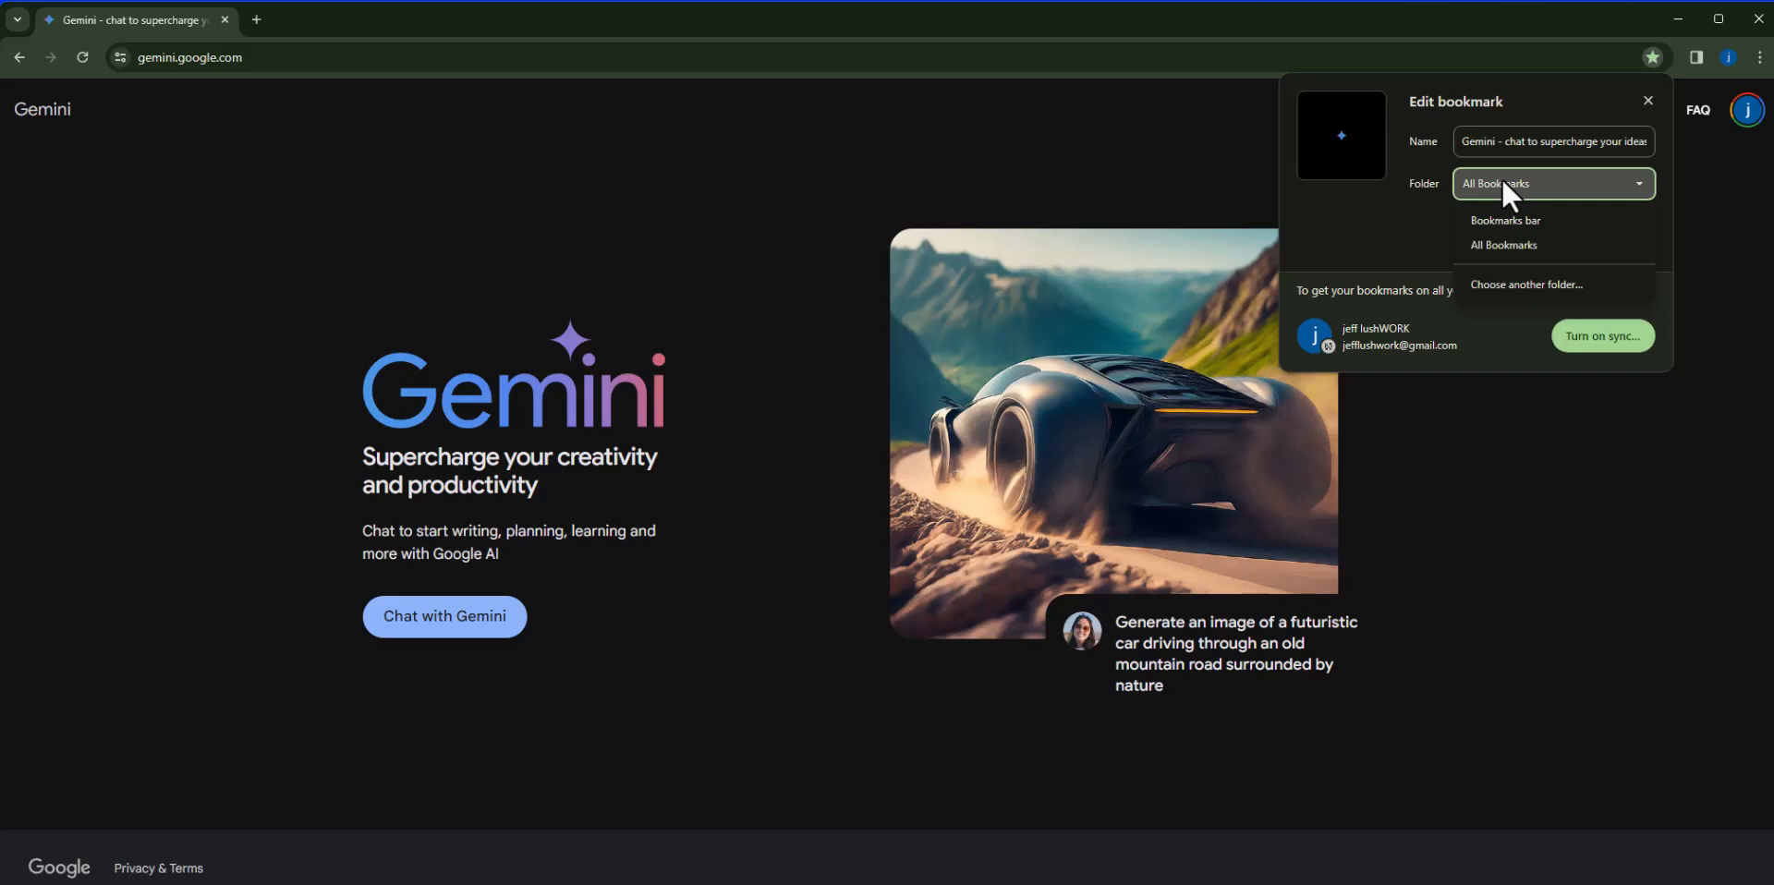
click(1505, 246)
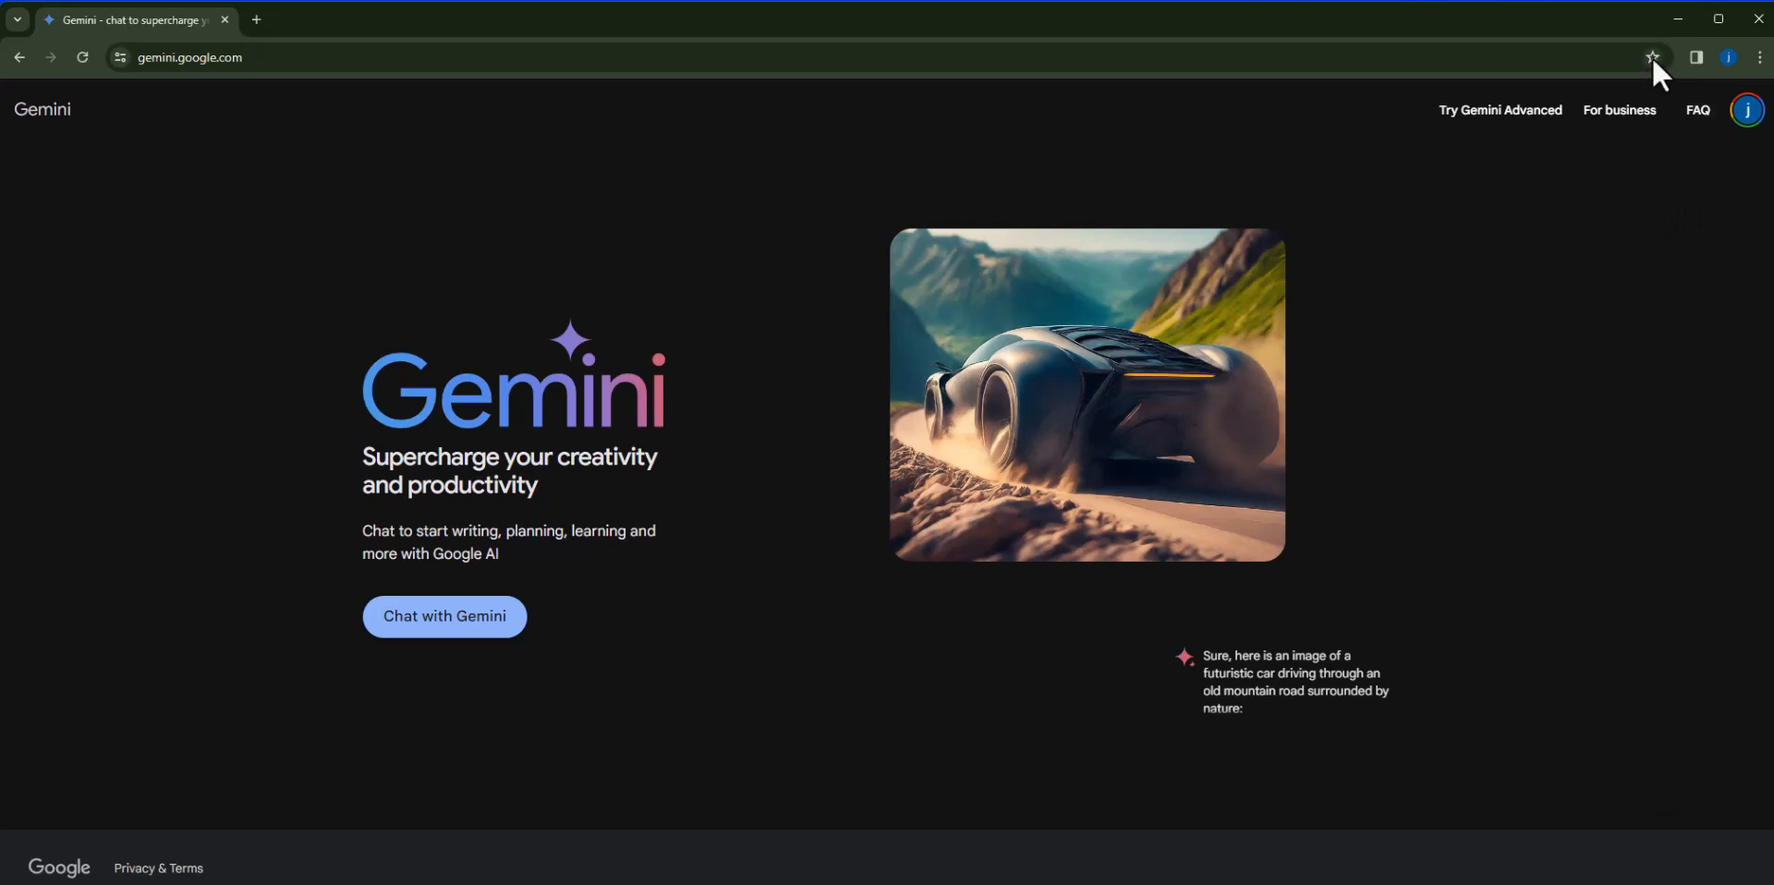
File the Gemini bookmark under the Bookmarks bar folder and confirm it.
click(1652, 57)
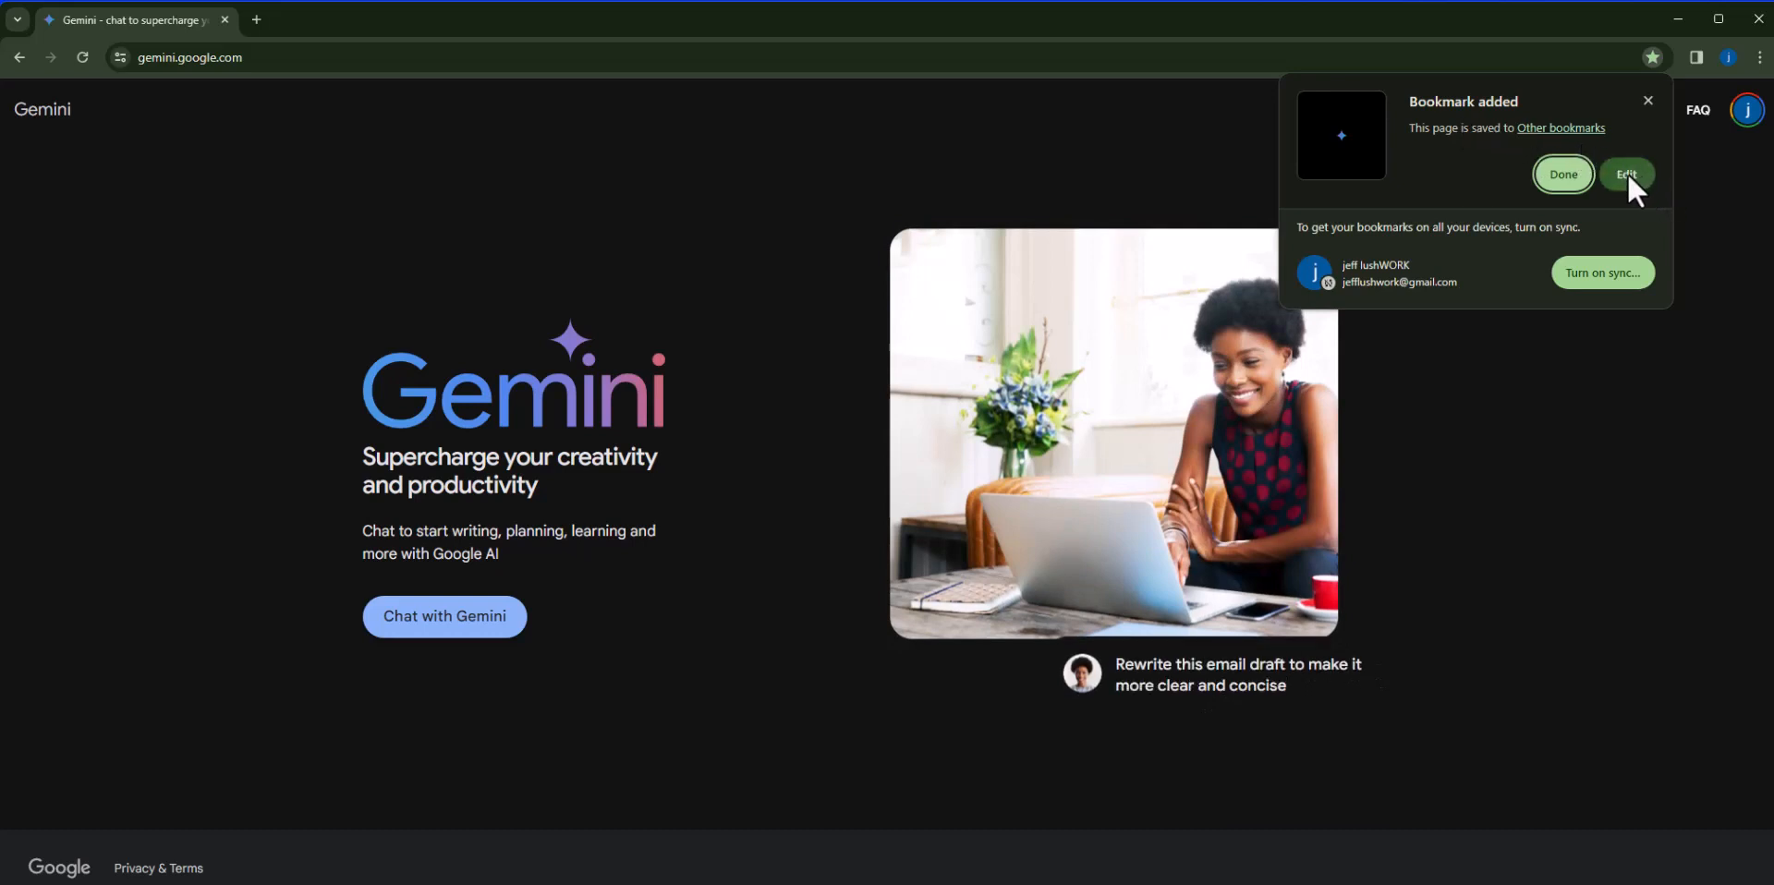
mouse_move(1636, 191)
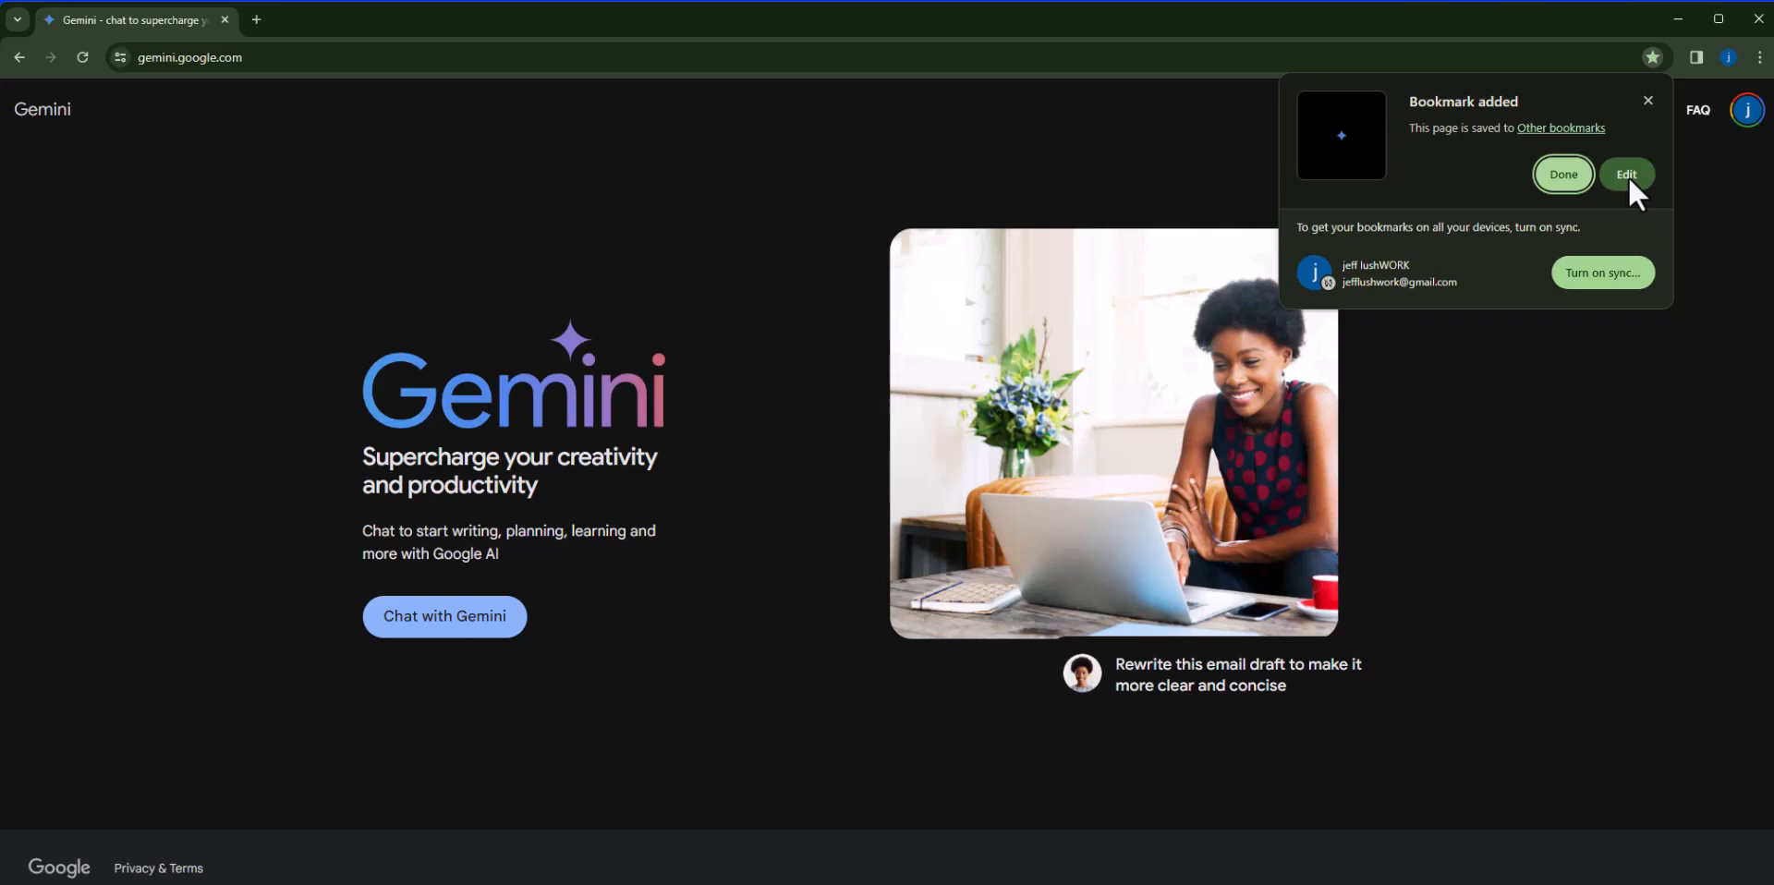
click(1626, 173)
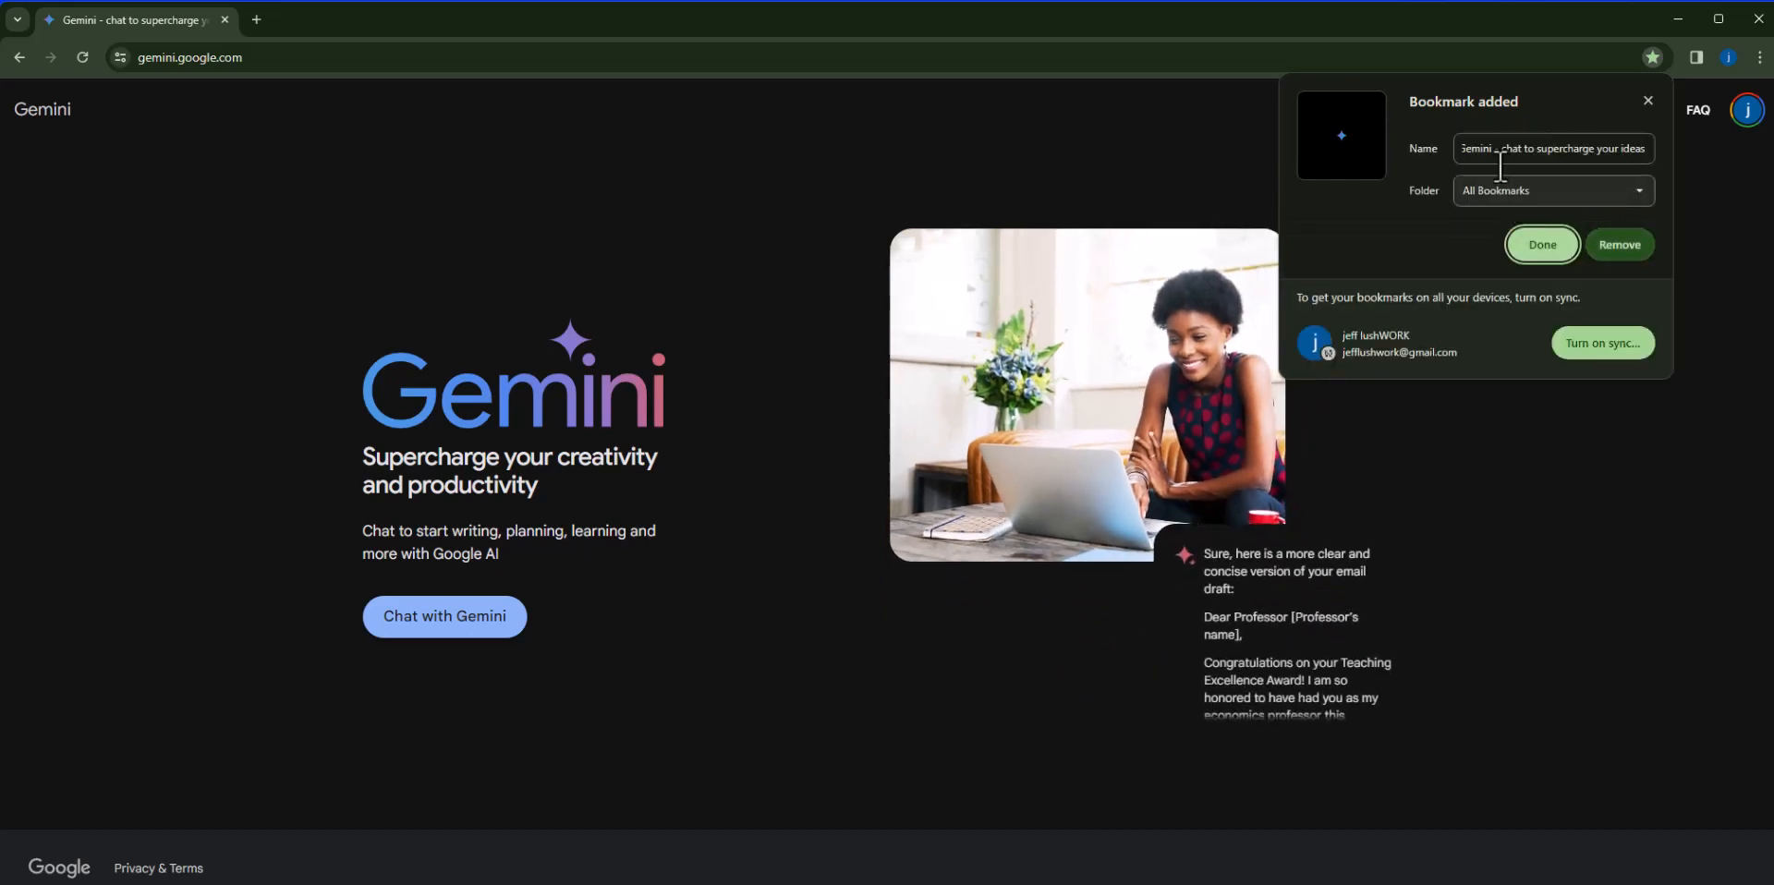
click(1553, 190)
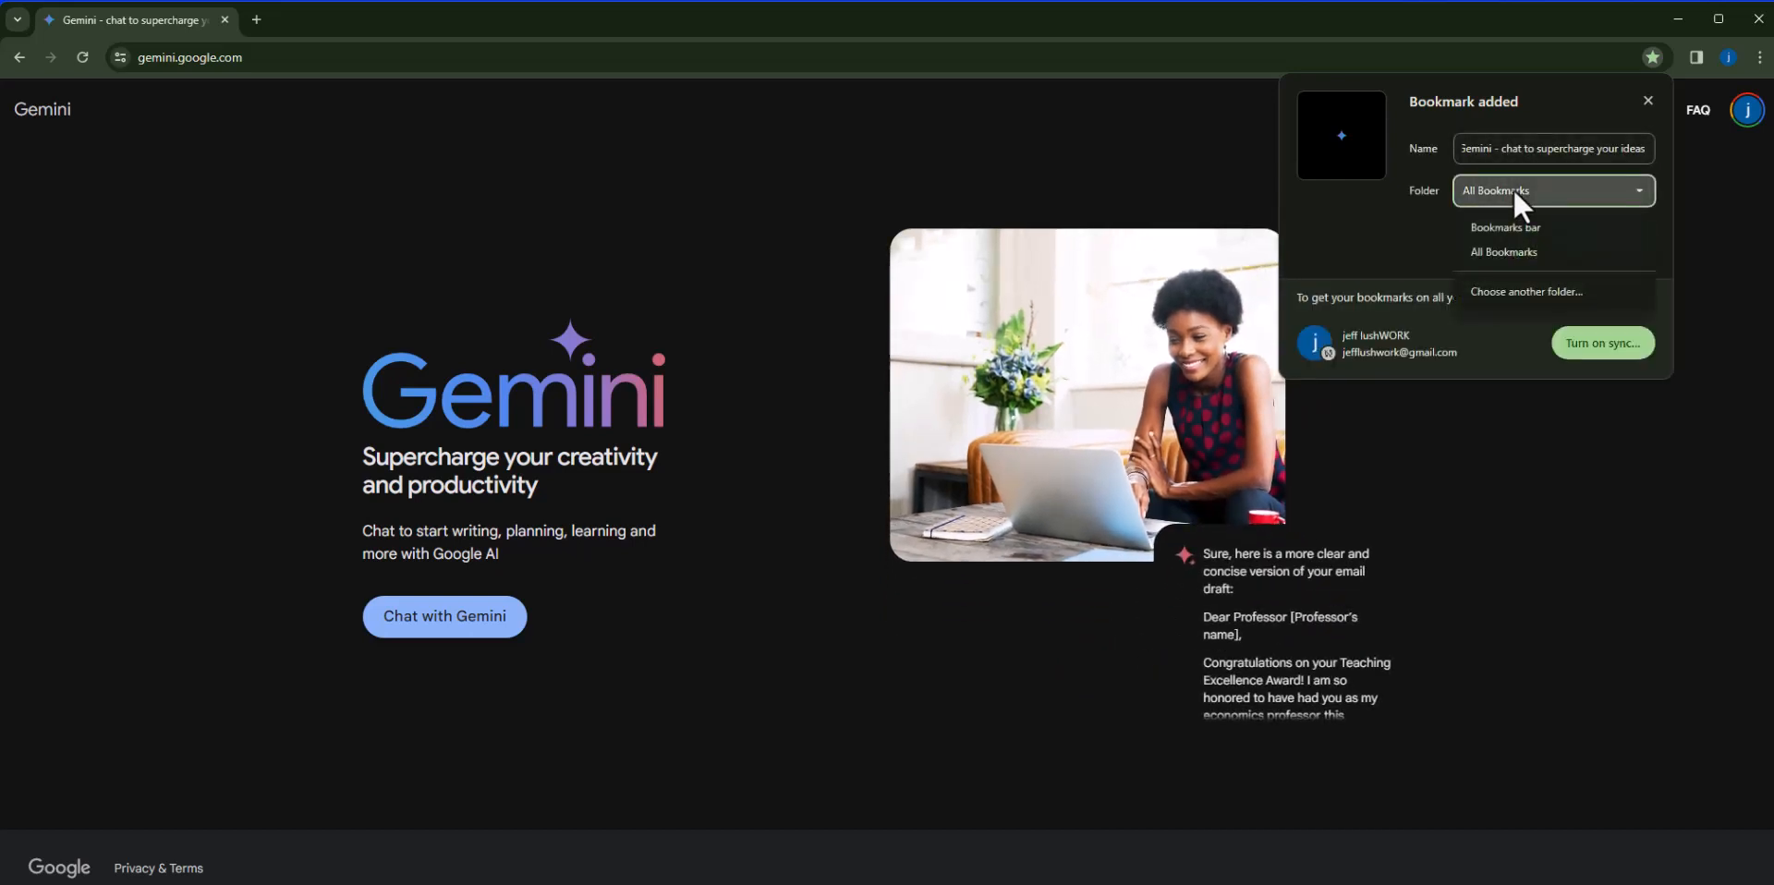
click(1507, 228)
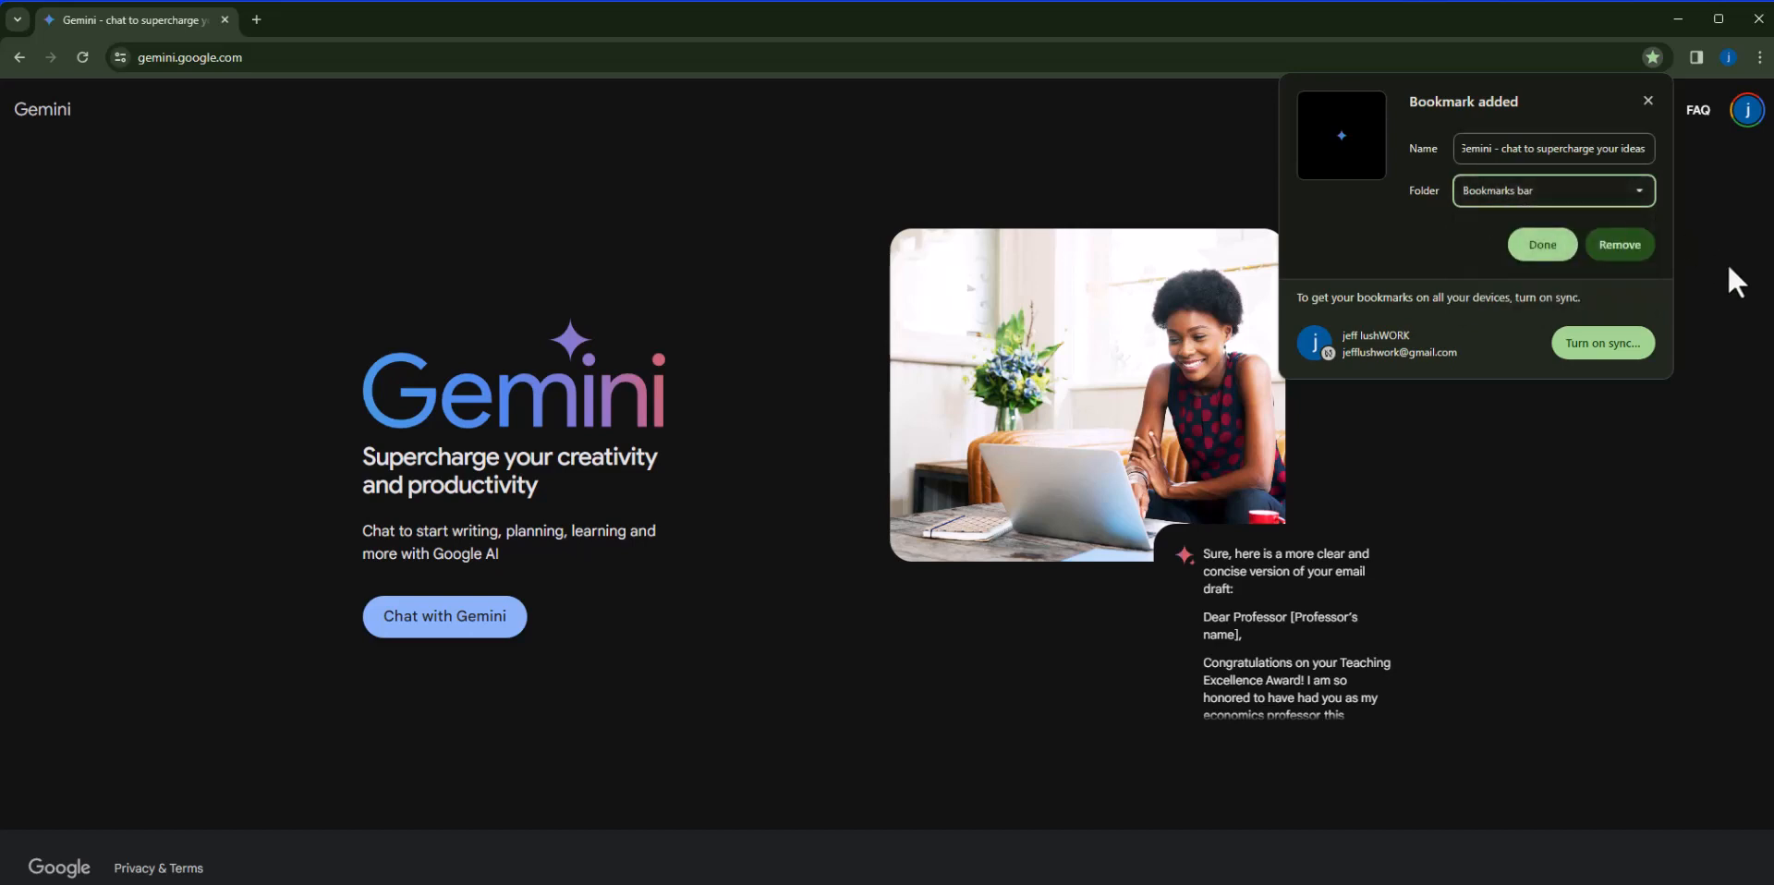
click(1542, 245)
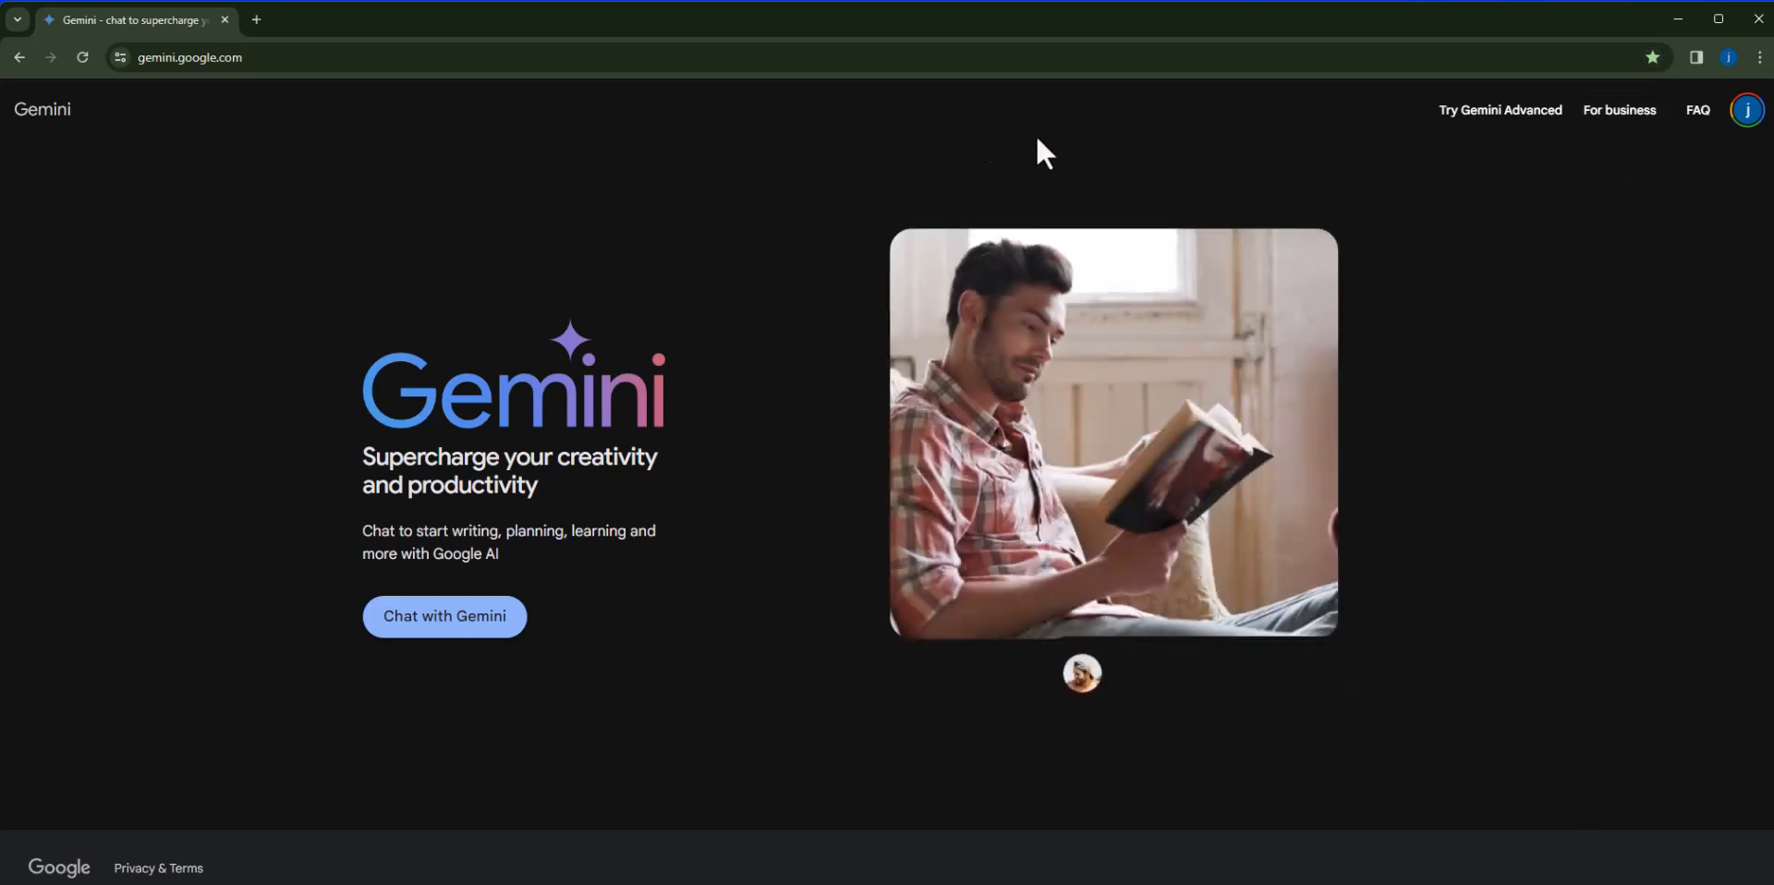
Turn on Show bookmarks bar from the Chrome menu's Bookmarks and lists.
text(Give me a list of 5 well-known sci-fi books and show the results in a table with descriptions)
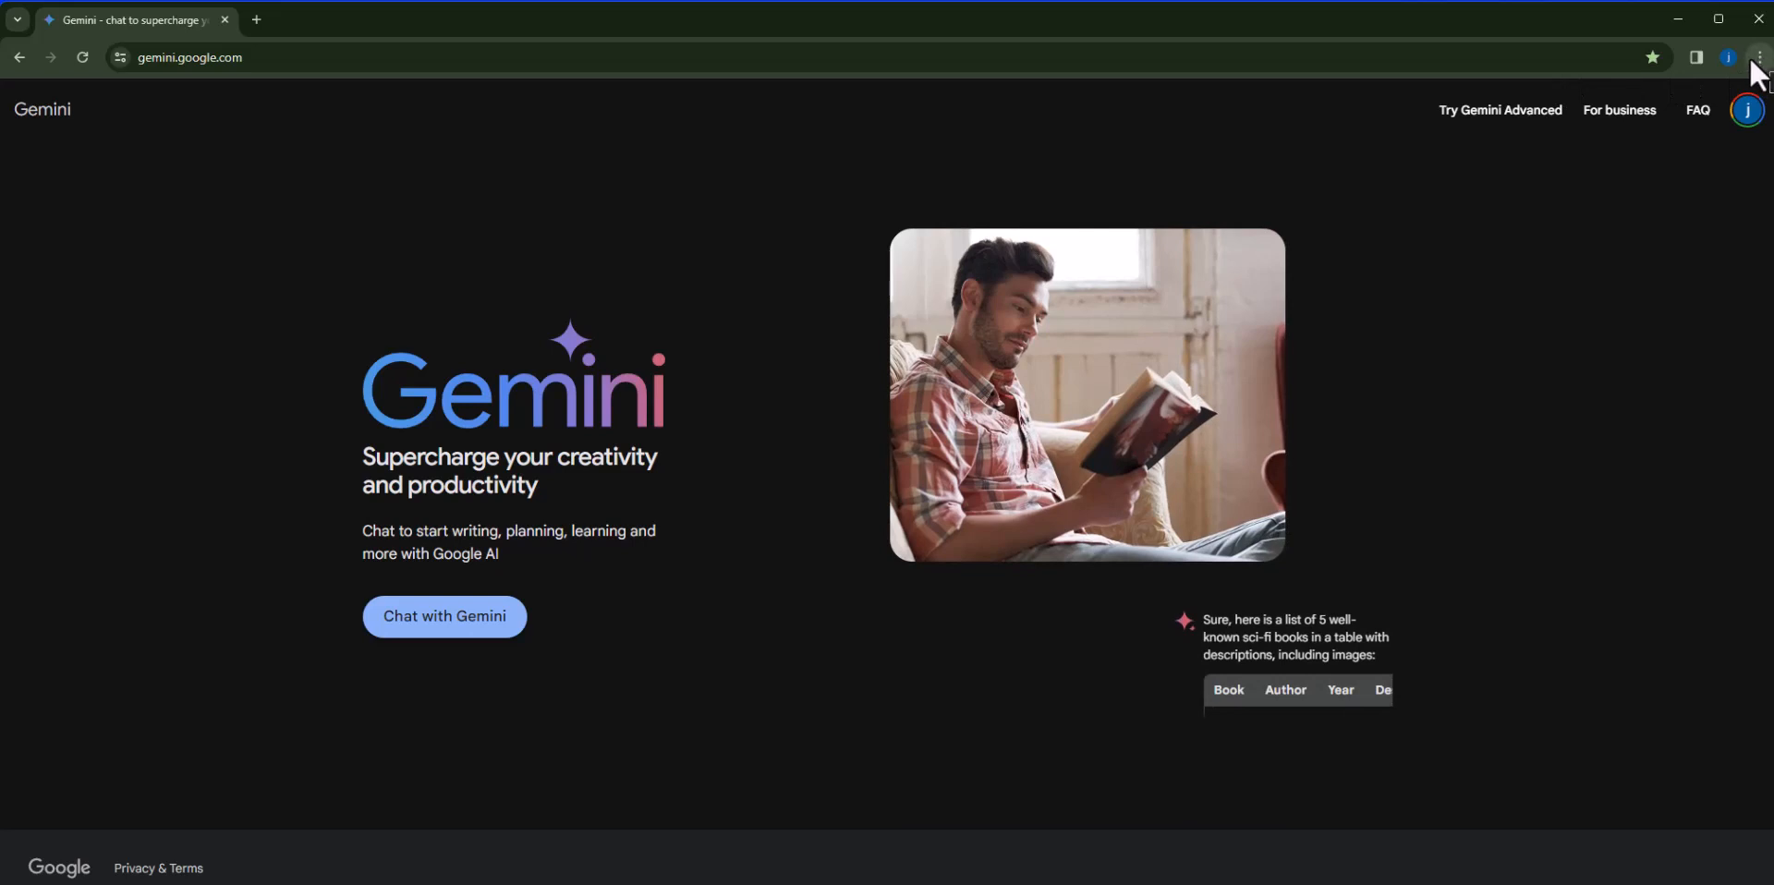
click(1758, 58)
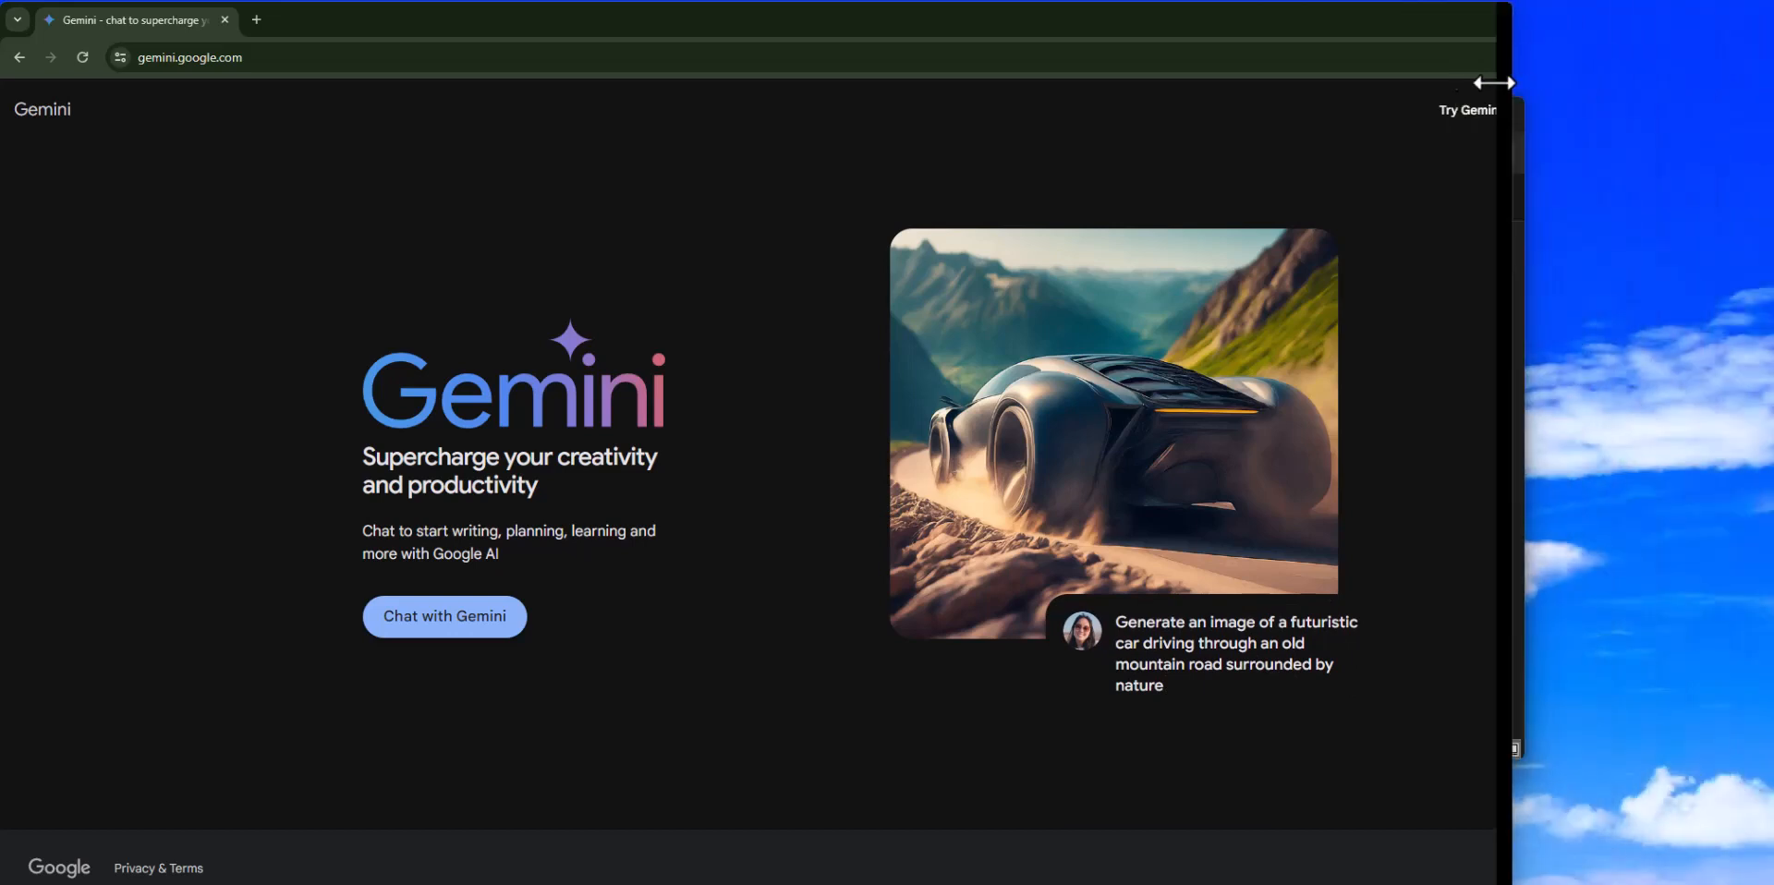
click(1242, 57)
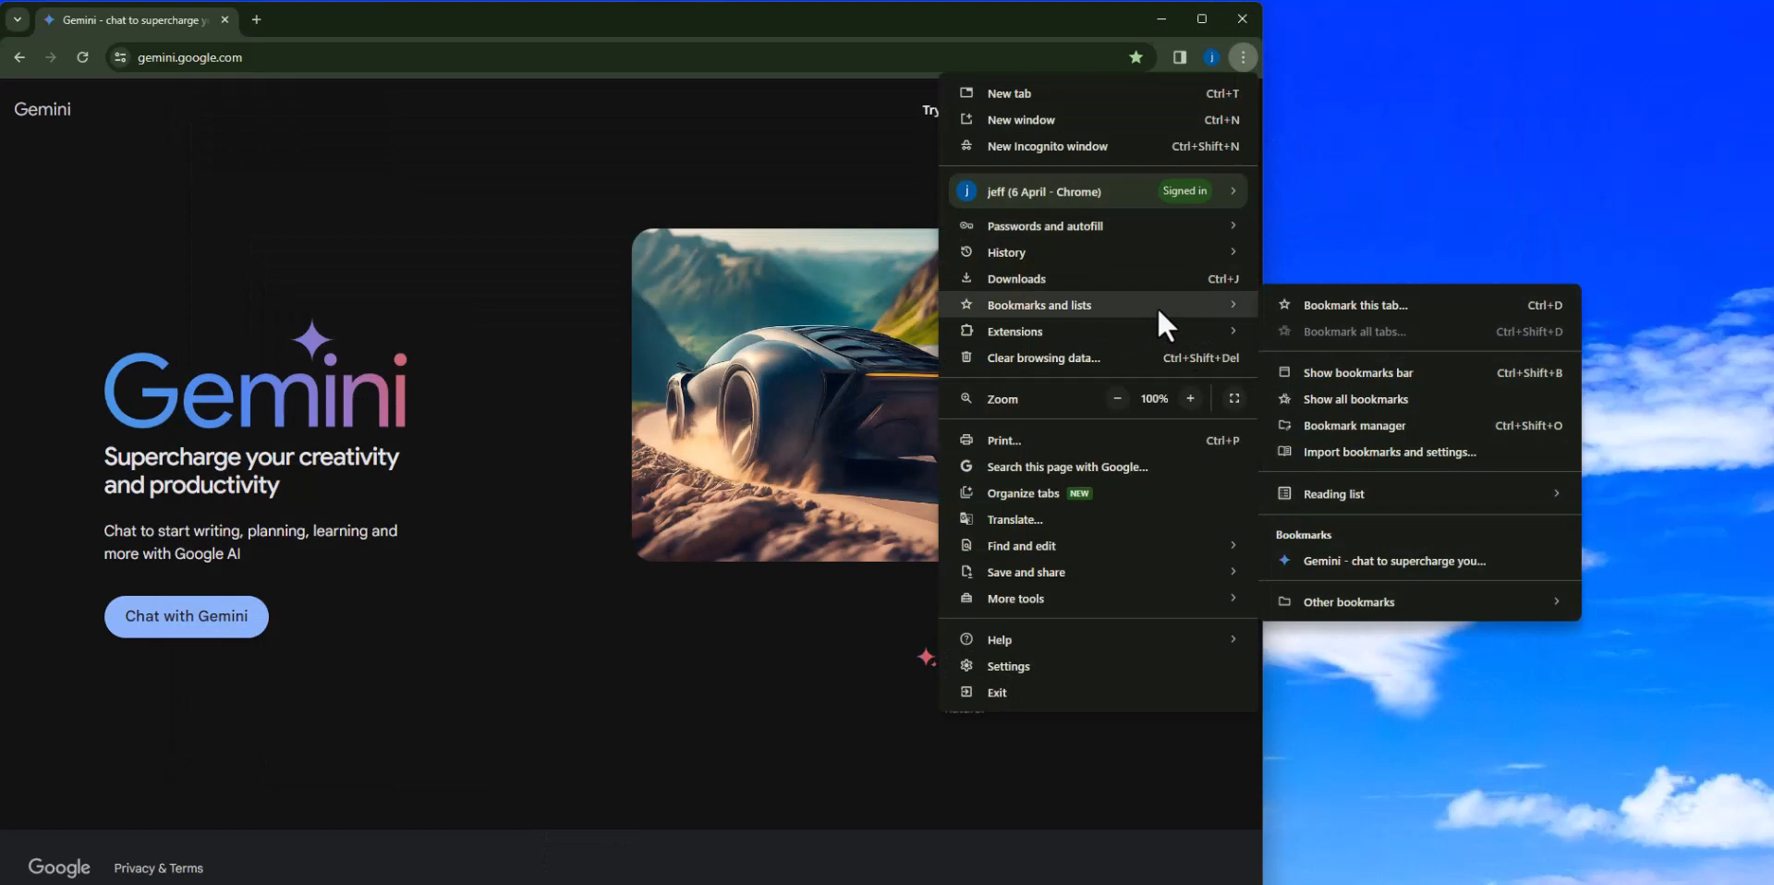
mouse_move(1364, 394)
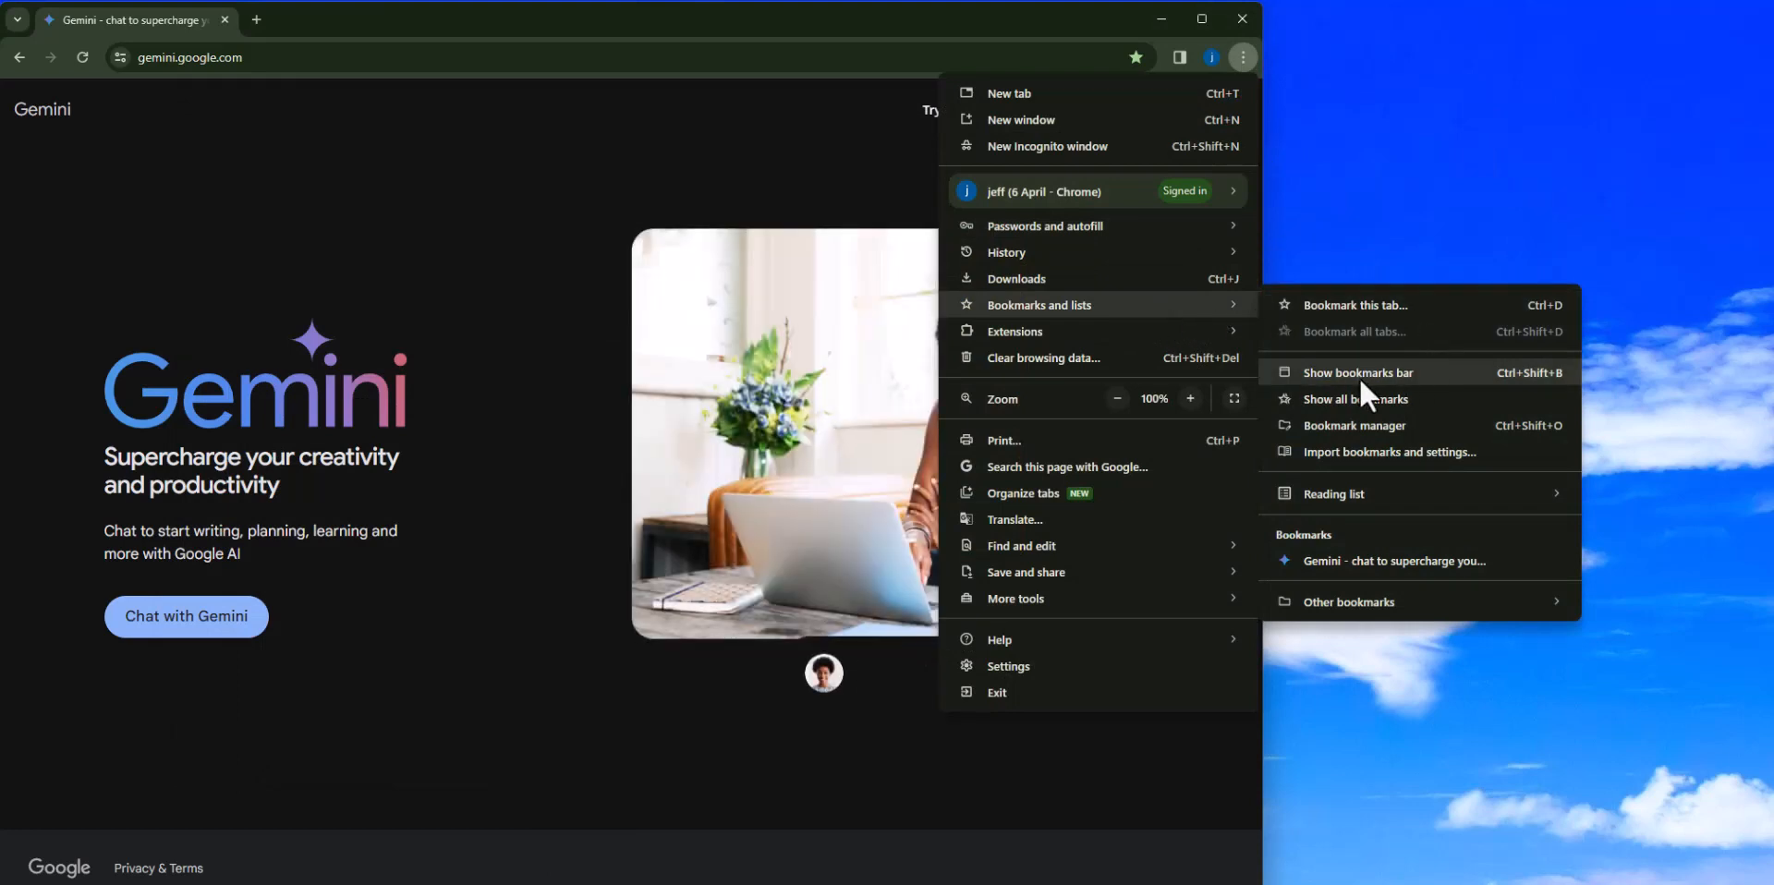
click(1357, 374)
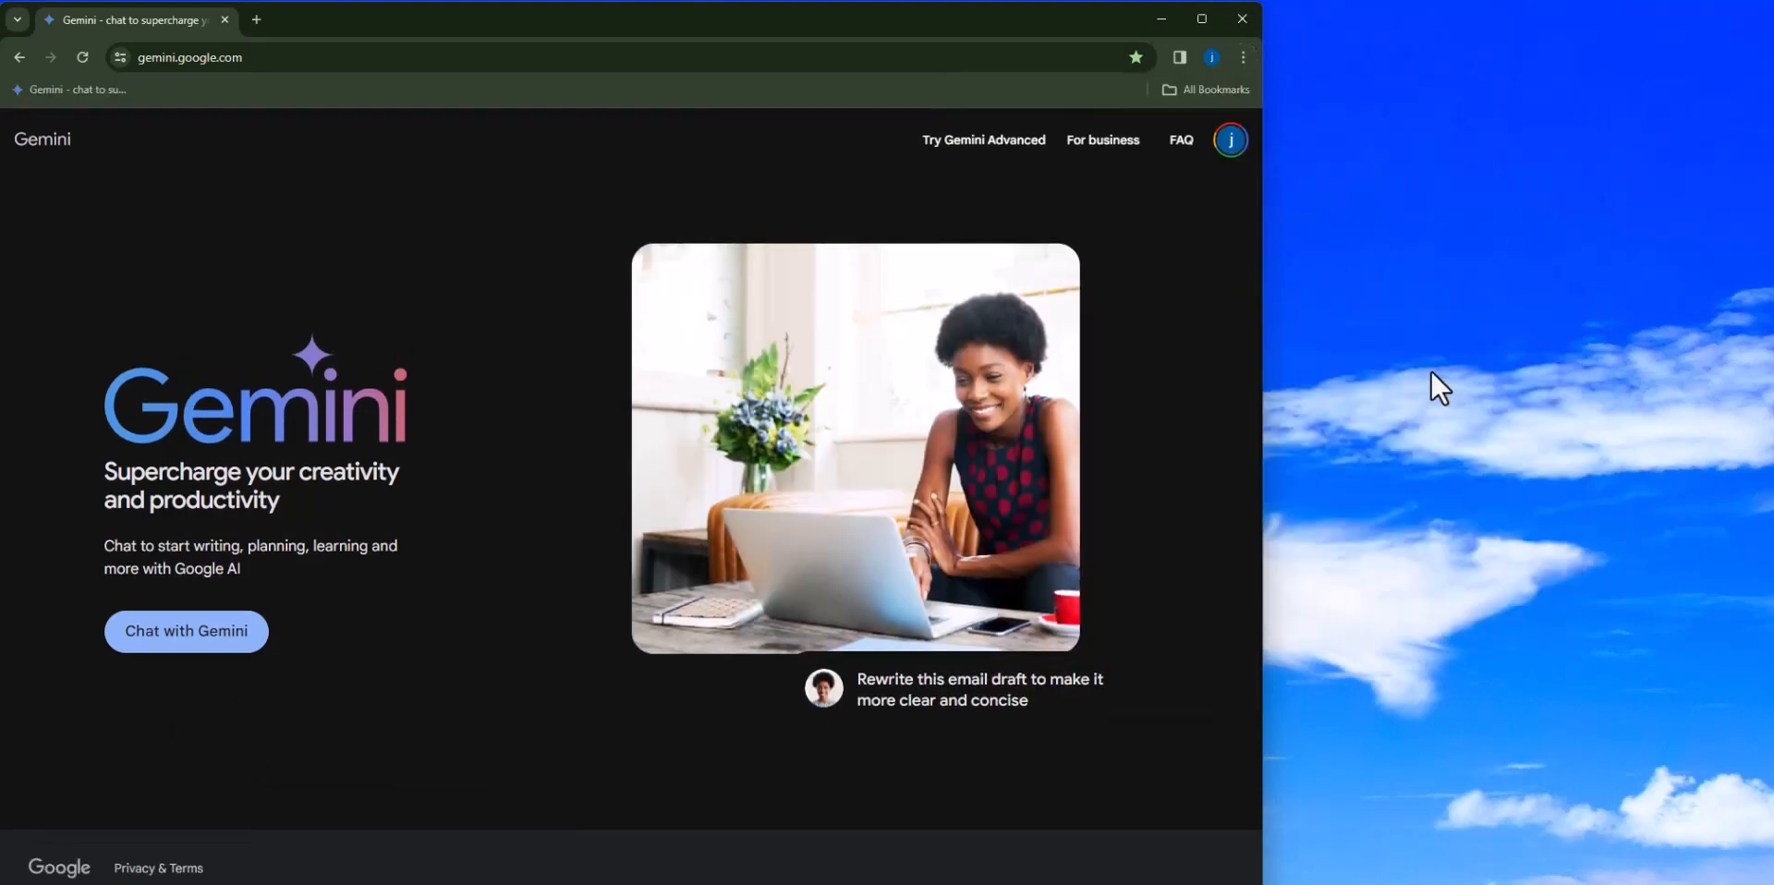
mouse_move(1264, 189)
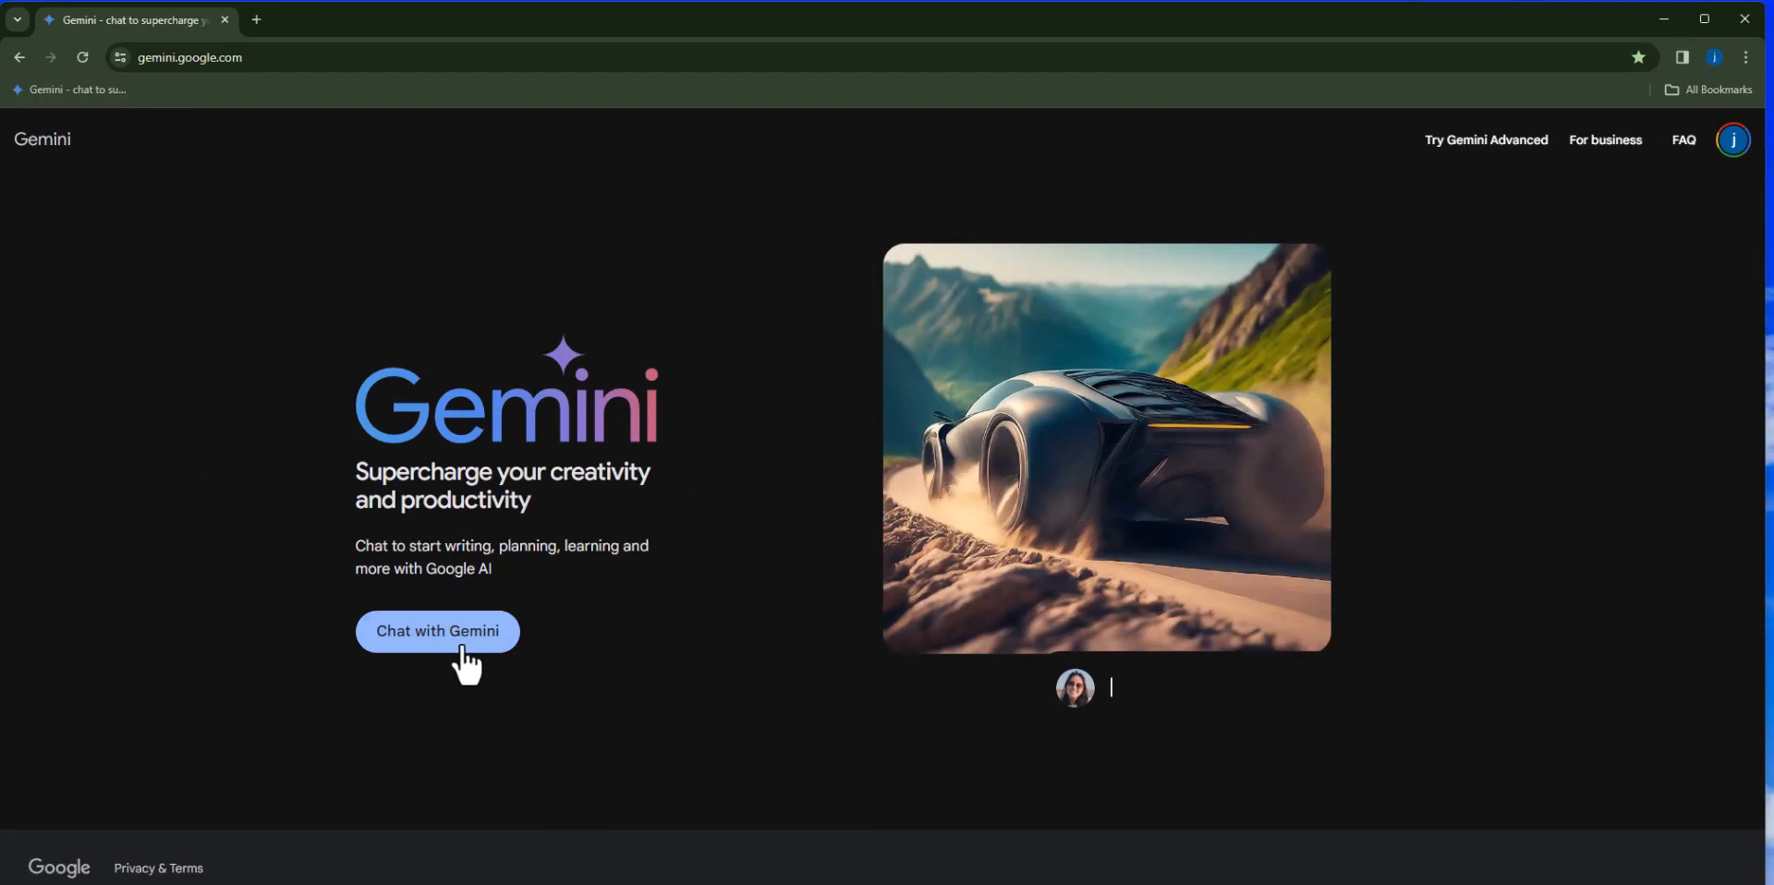
Start Chat with Gemini, agree to the Terms & Privacy notice and continue past the welcome dialog.
click(437, 632)
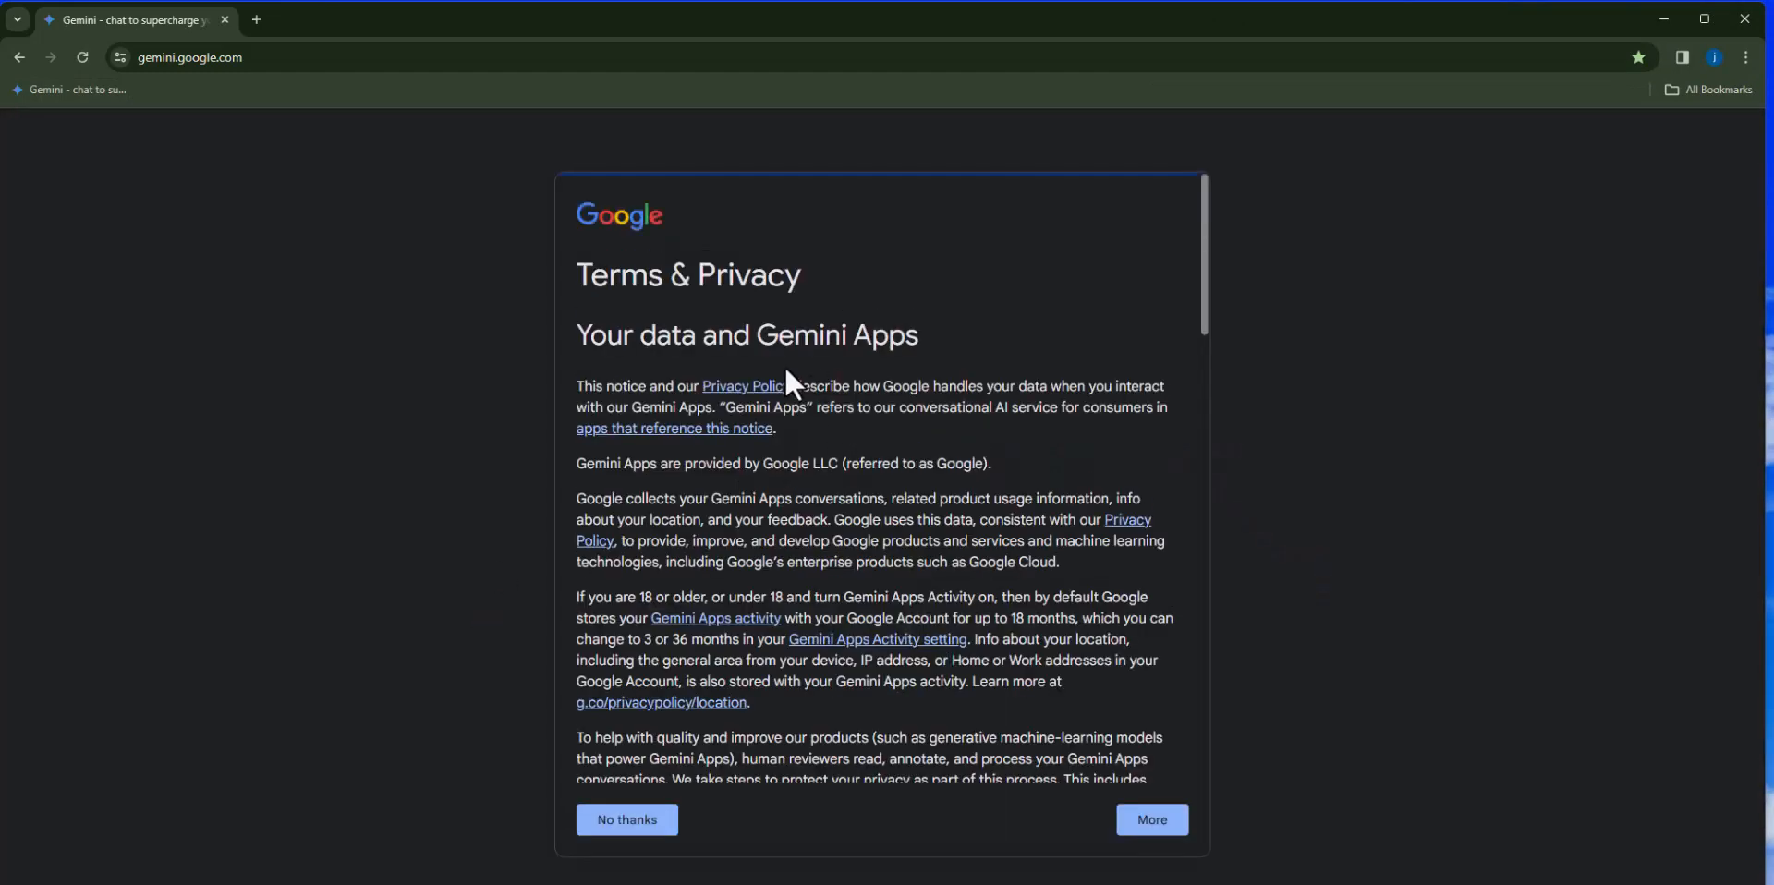
scroll(down, 3)
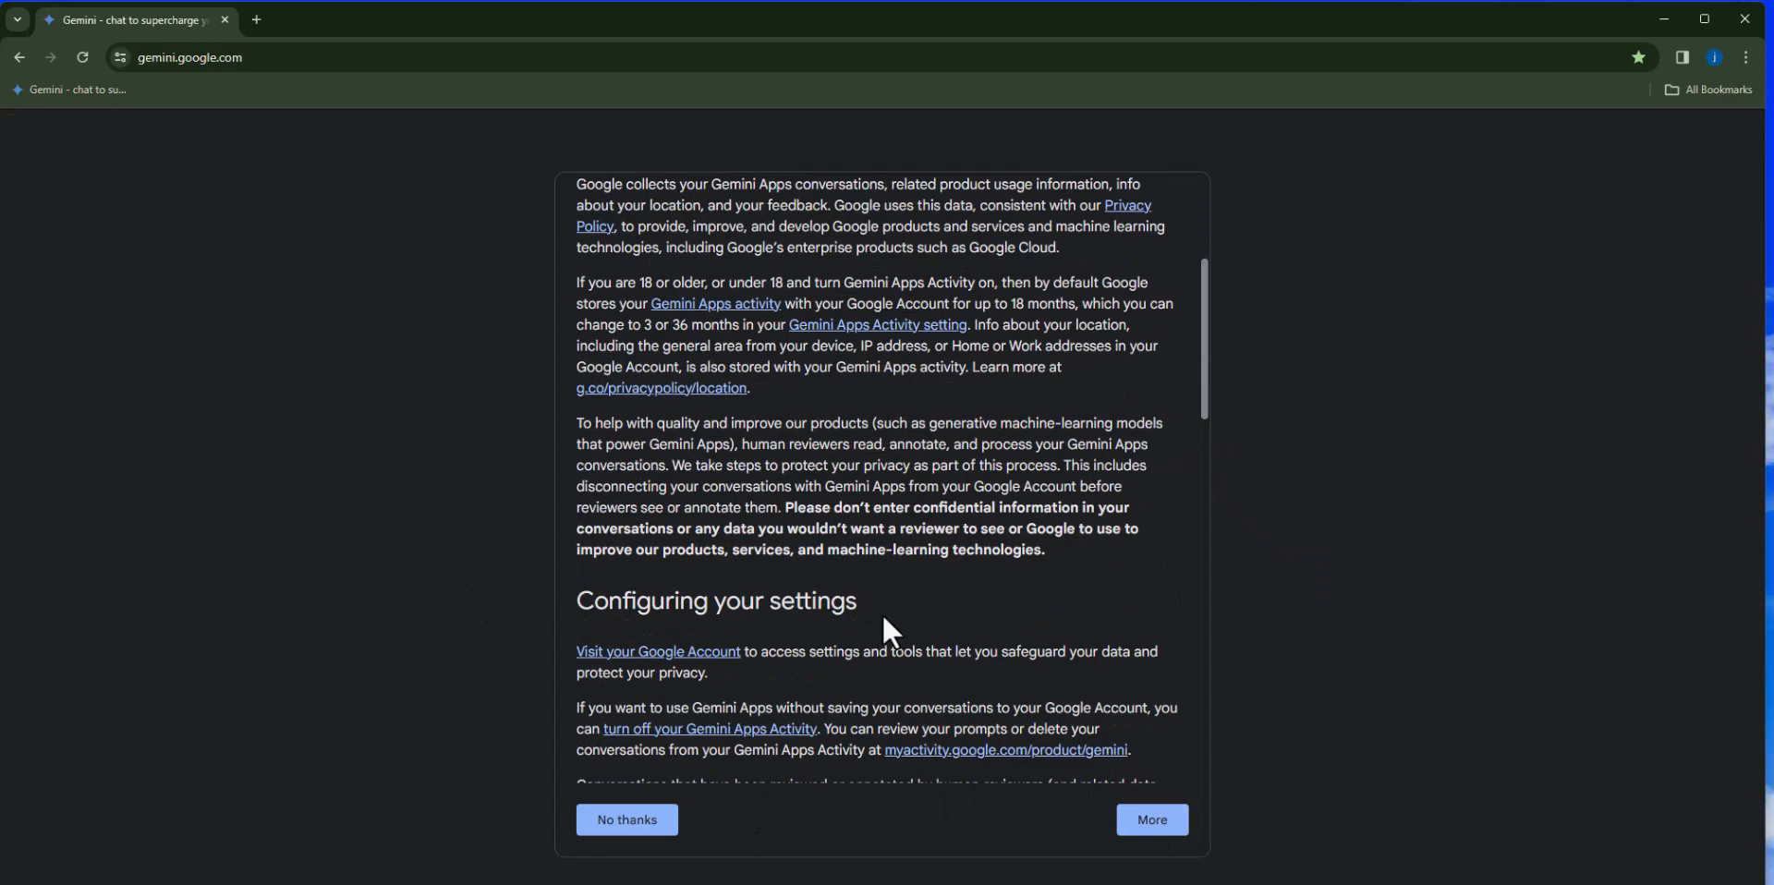
scroll(down, 3)
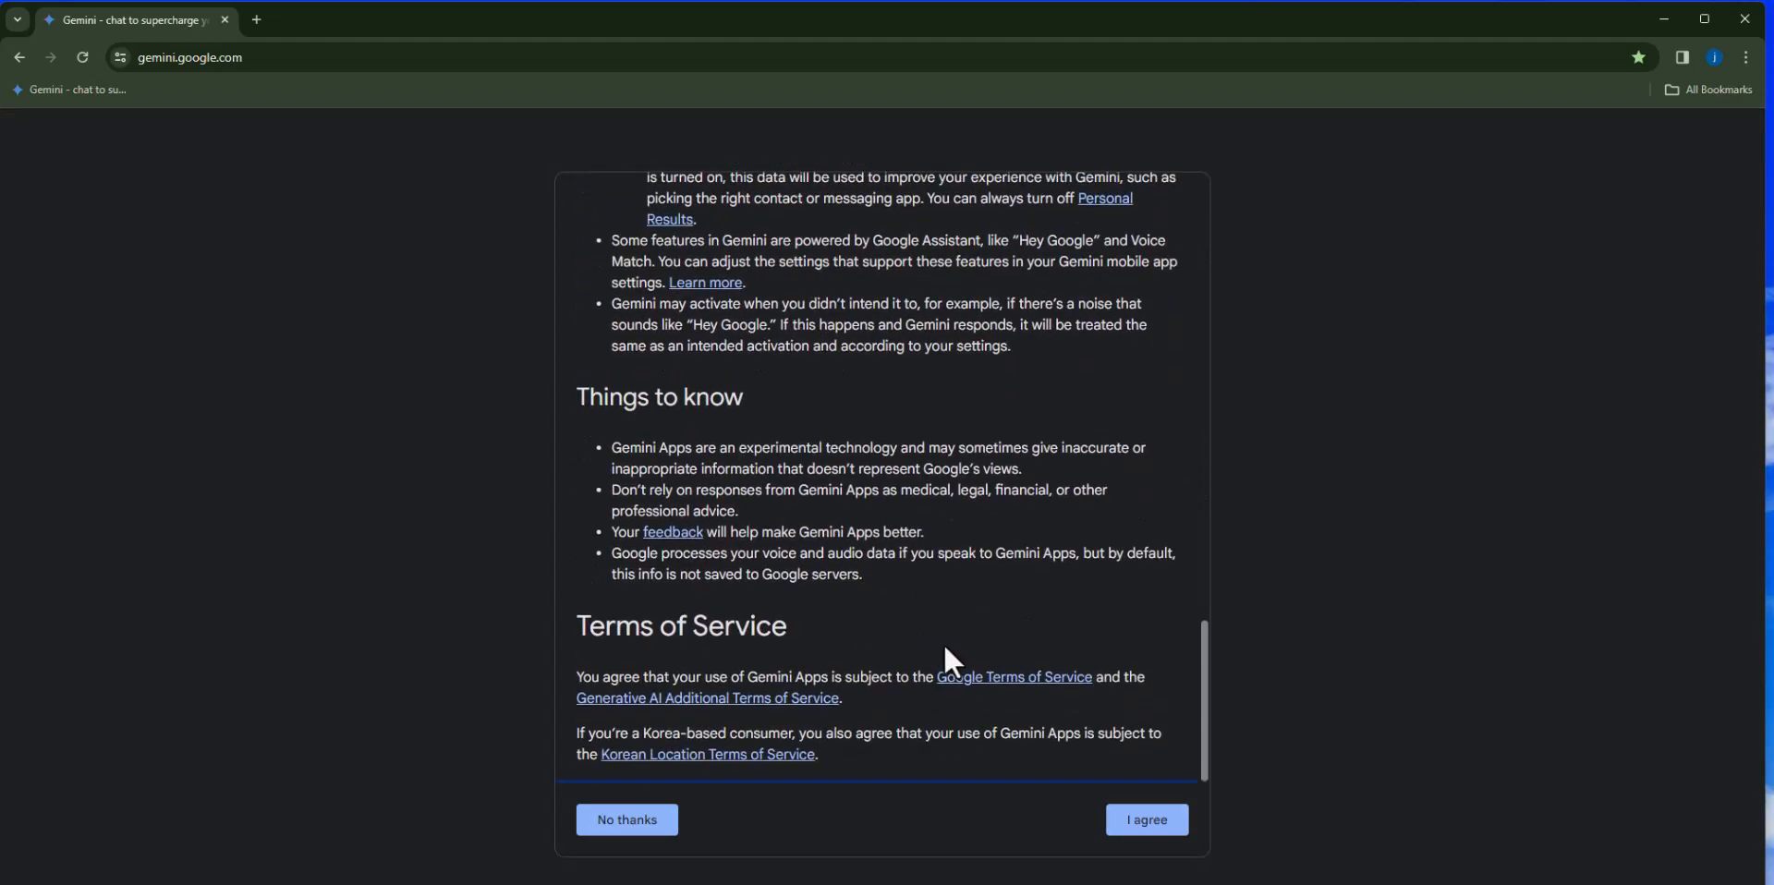
click(1146, 820)
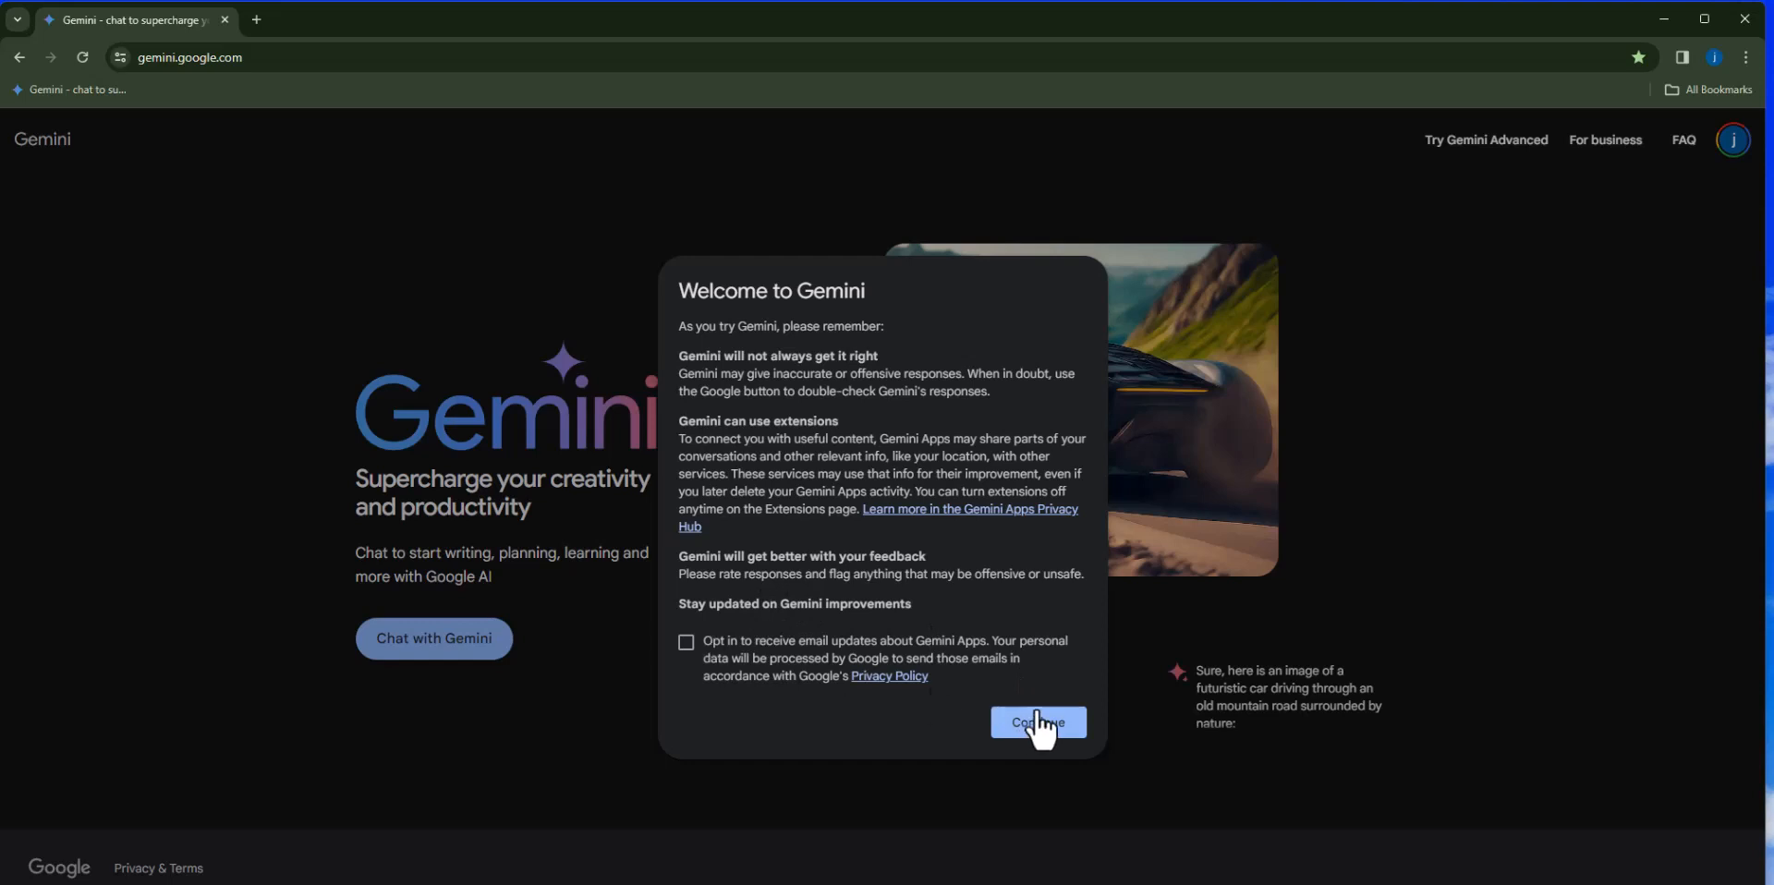
click(1039, 723)
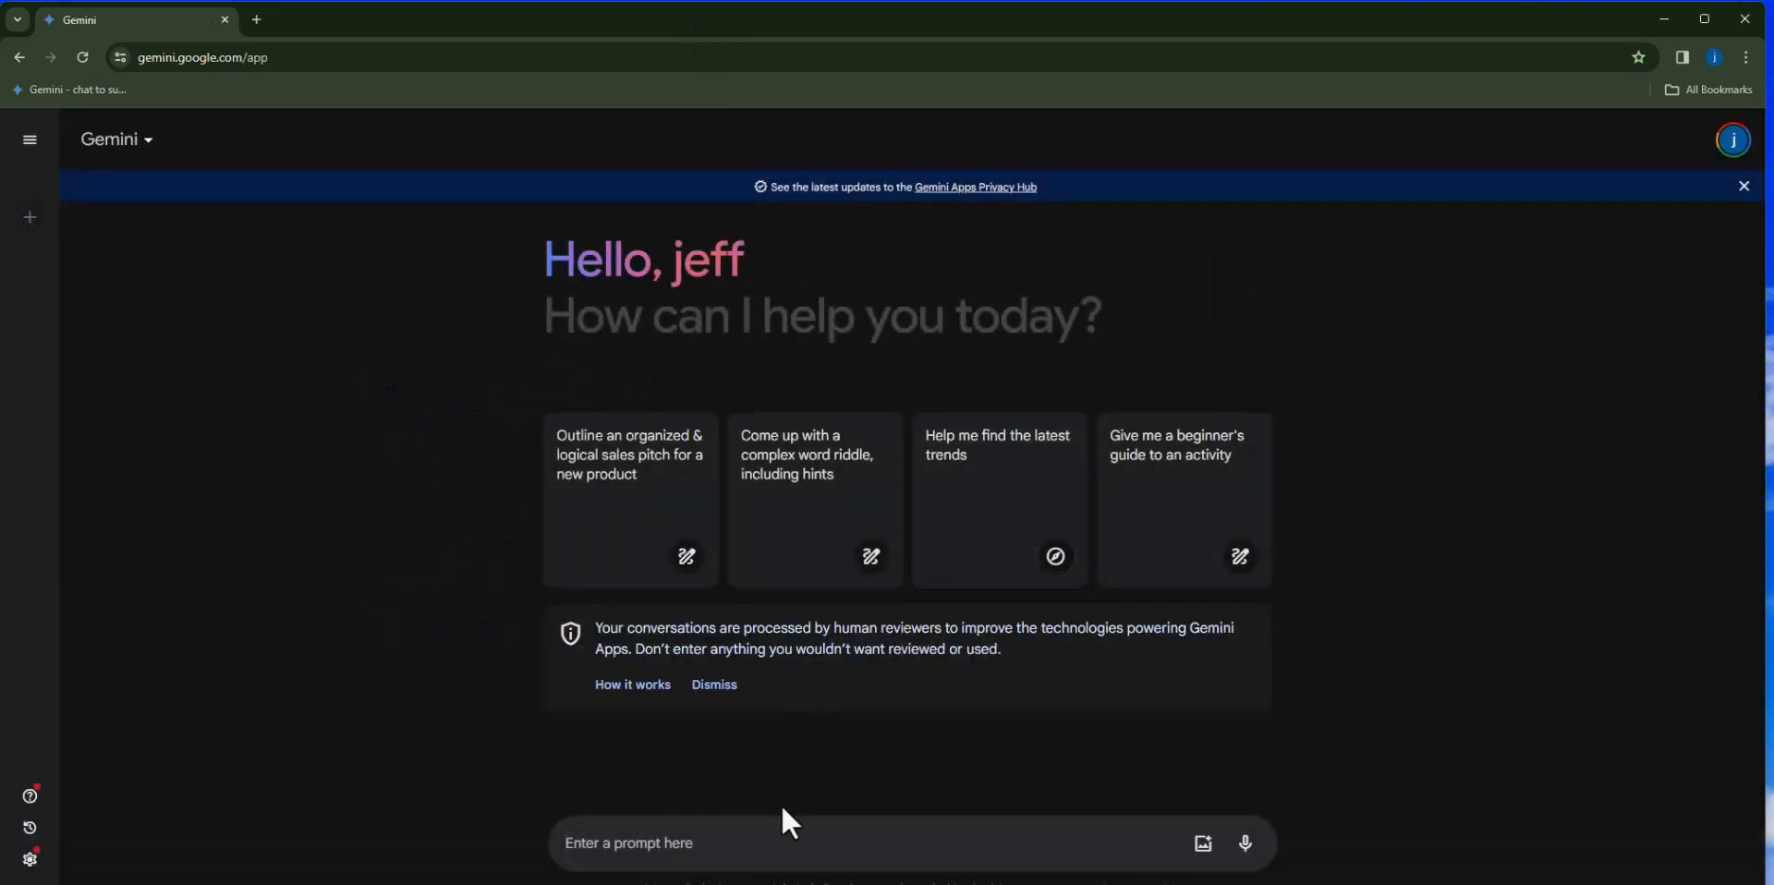
mouse_move(1154, 660)
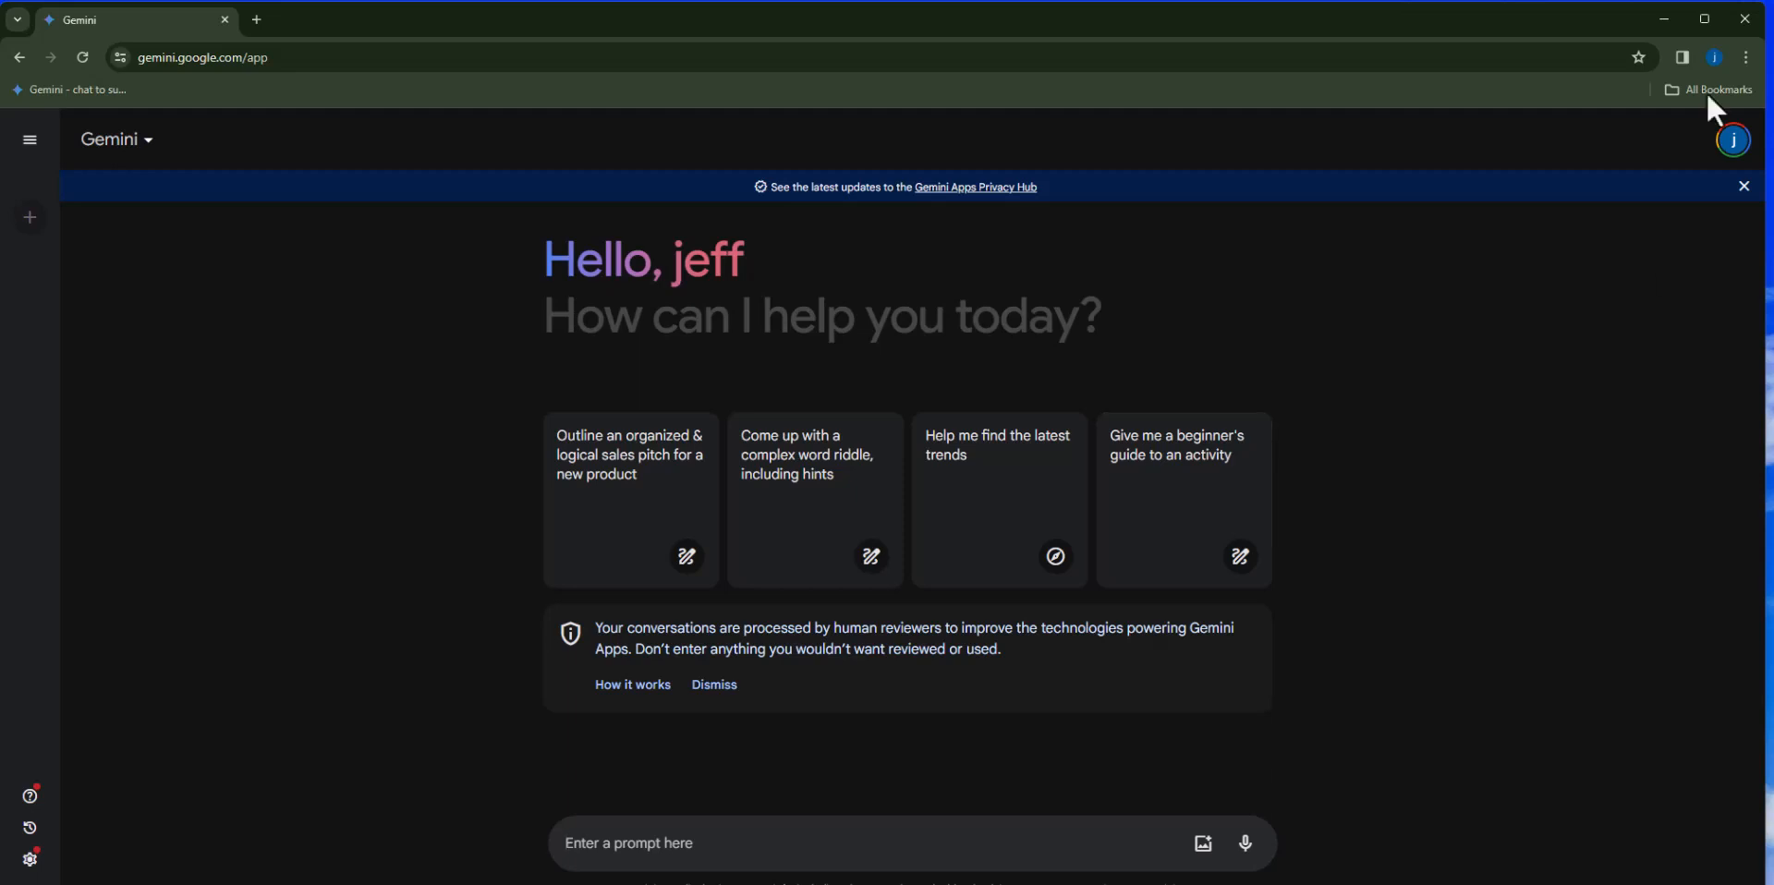
mouse_move(607, 845)
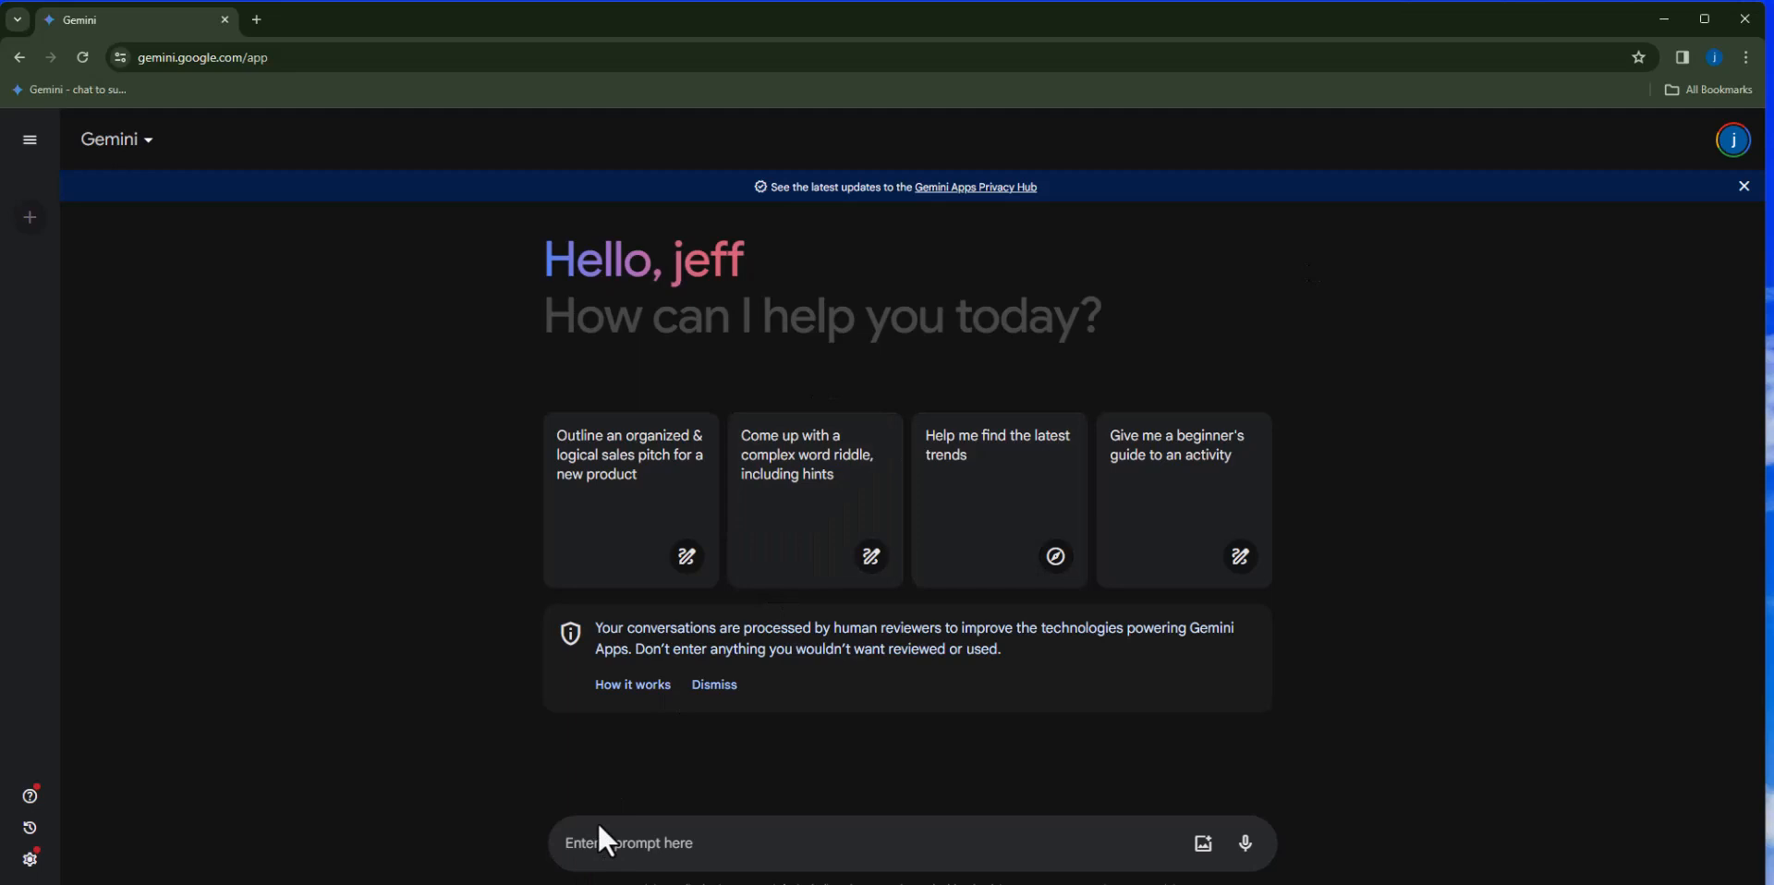
Type a prompt giving SSN 123-456-890 and asking for help finding Social Security benefits, unsent.
text(My Sis)
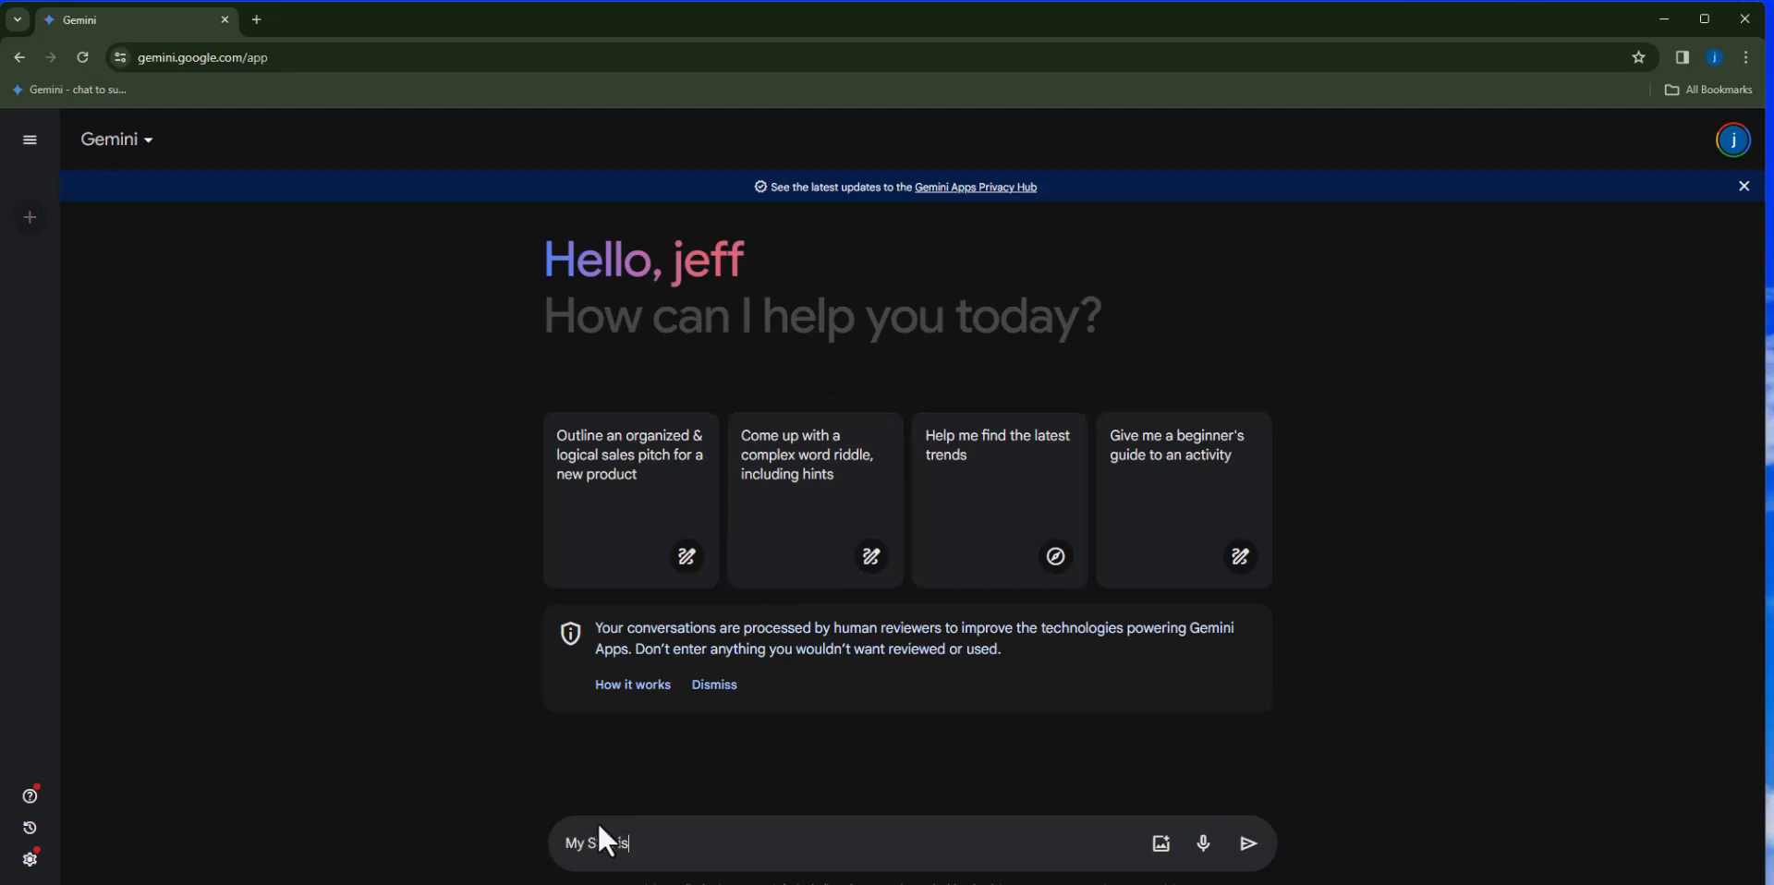
text(123-)
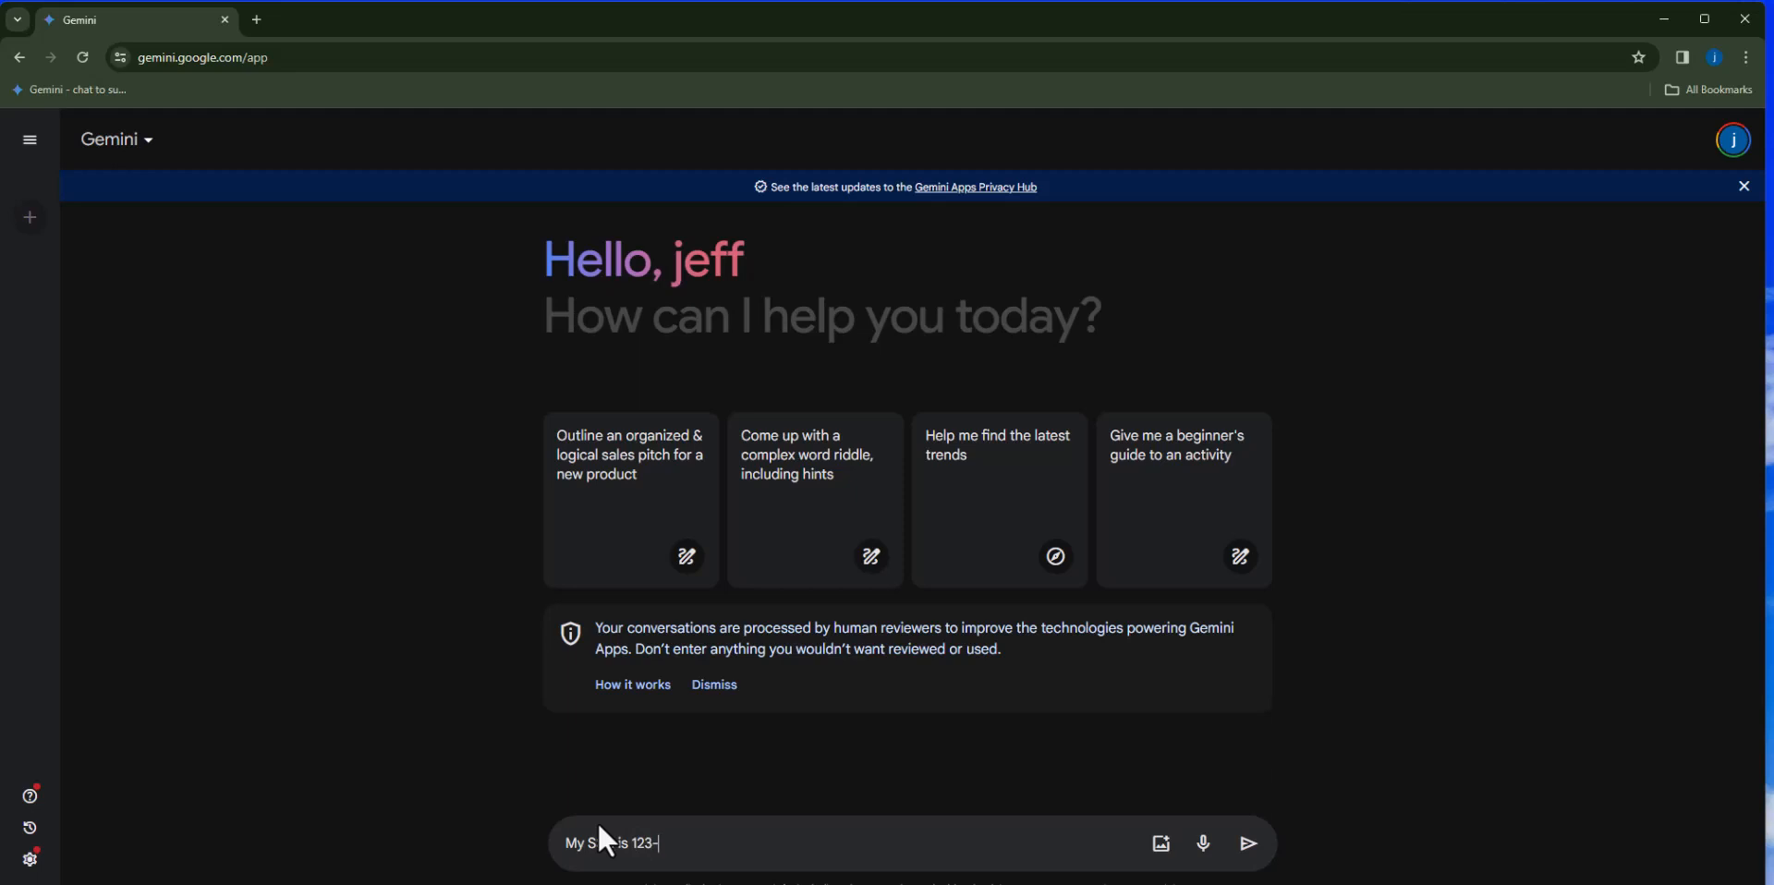
text(456-)
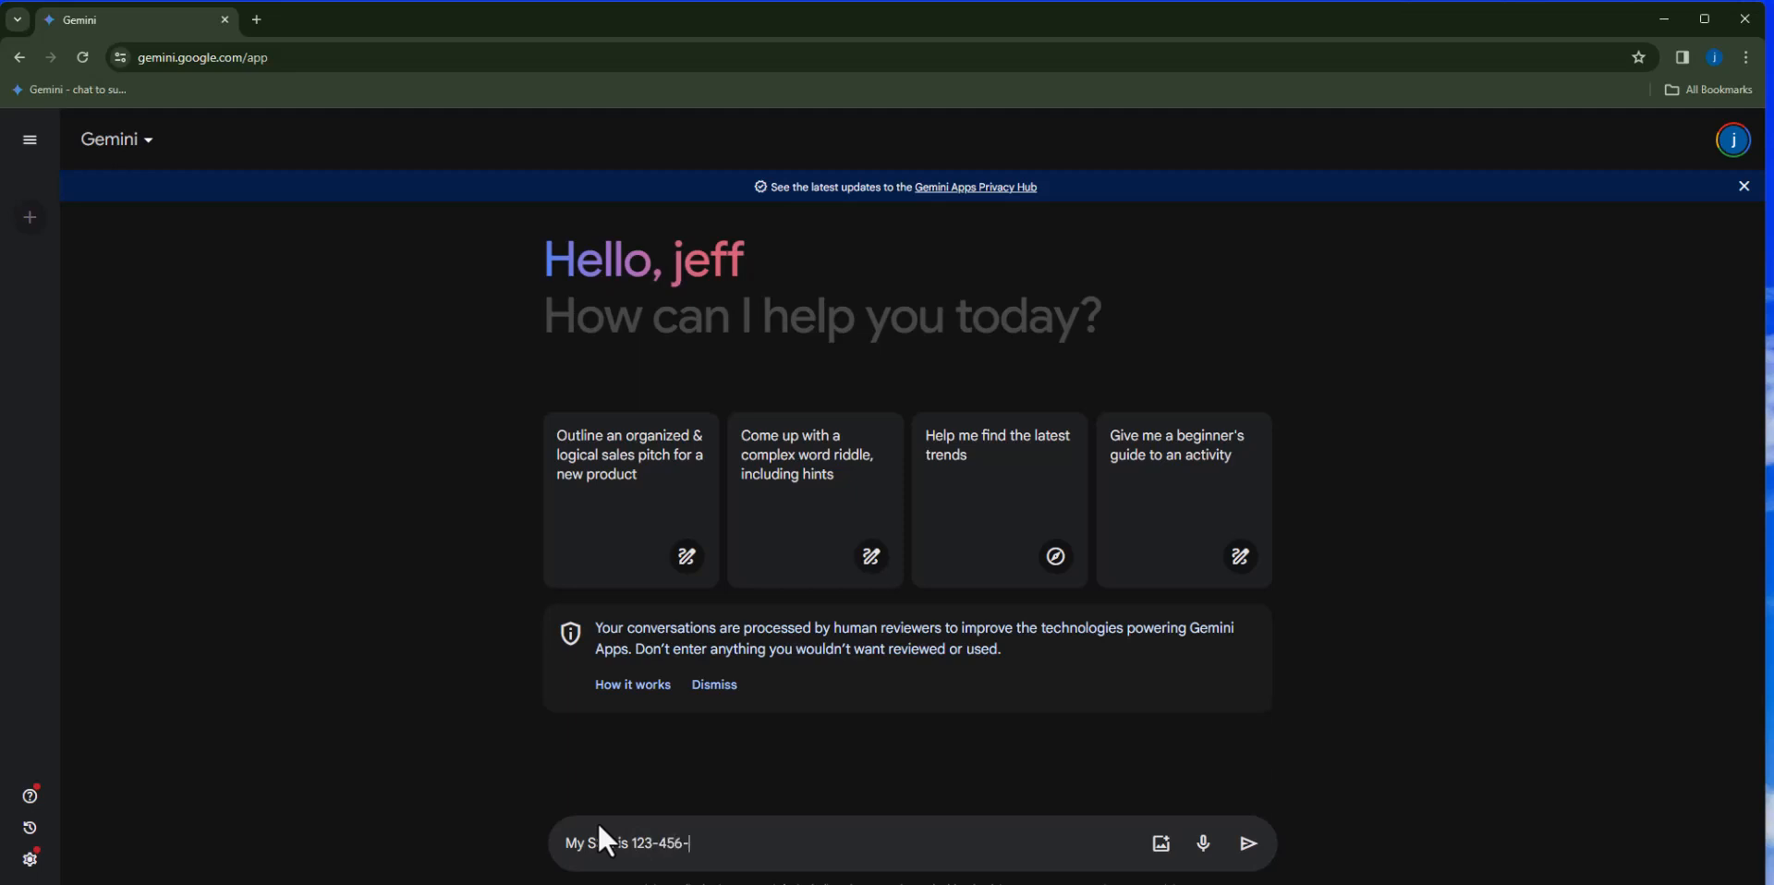
text(890)
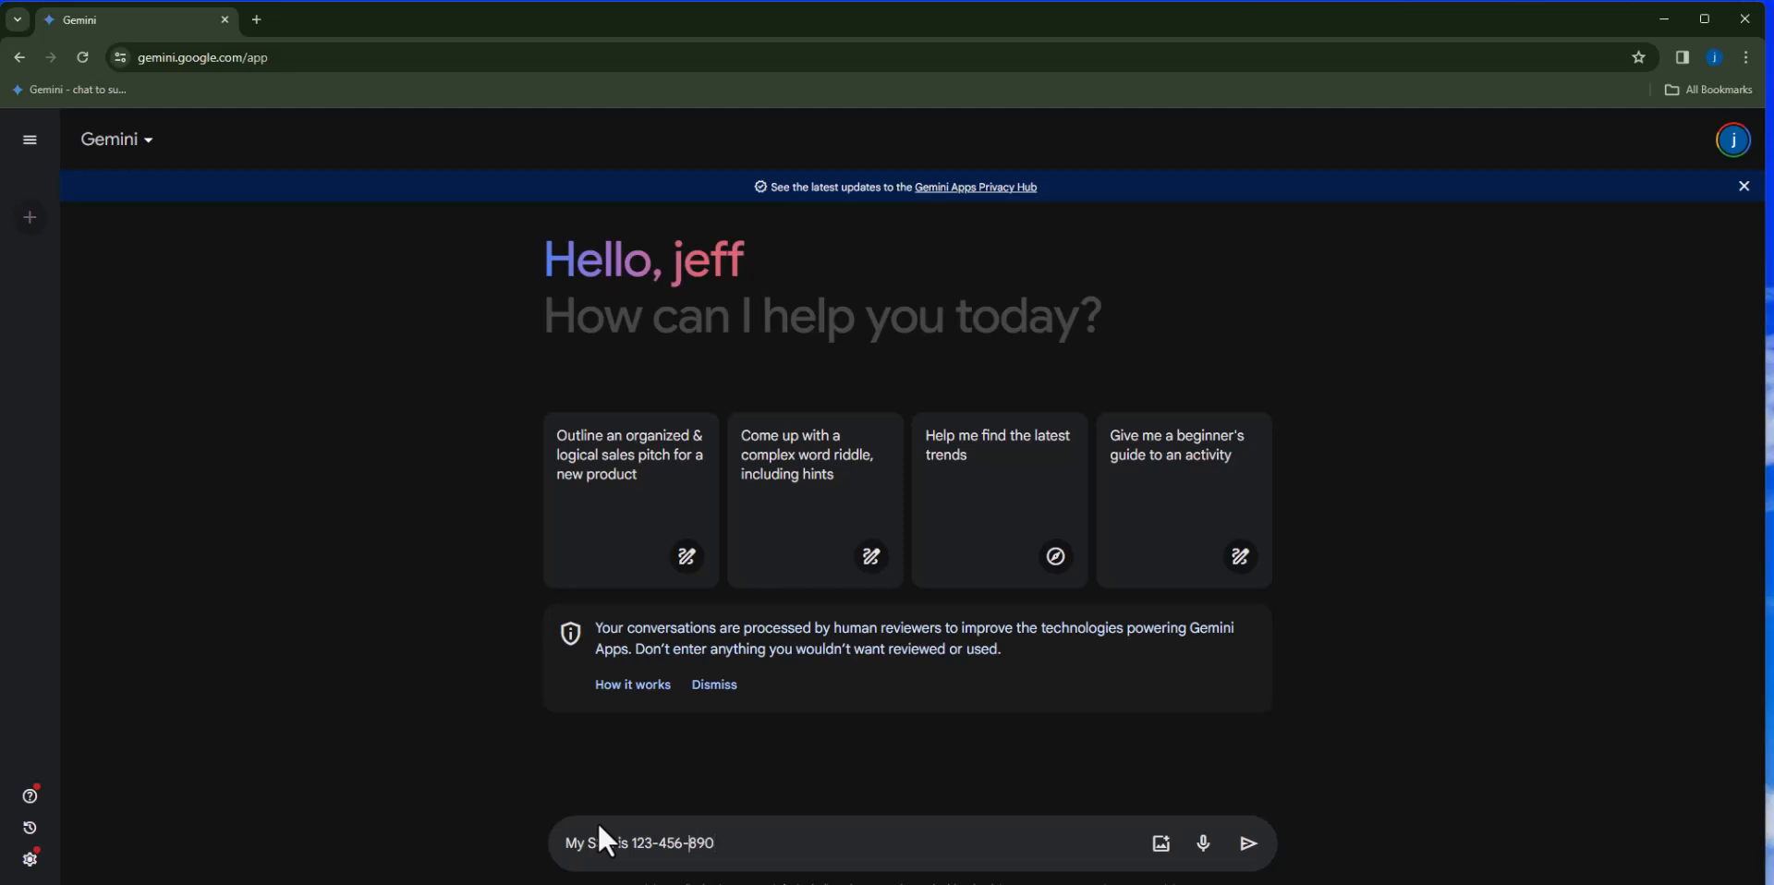
key(Backspace)
text(2)
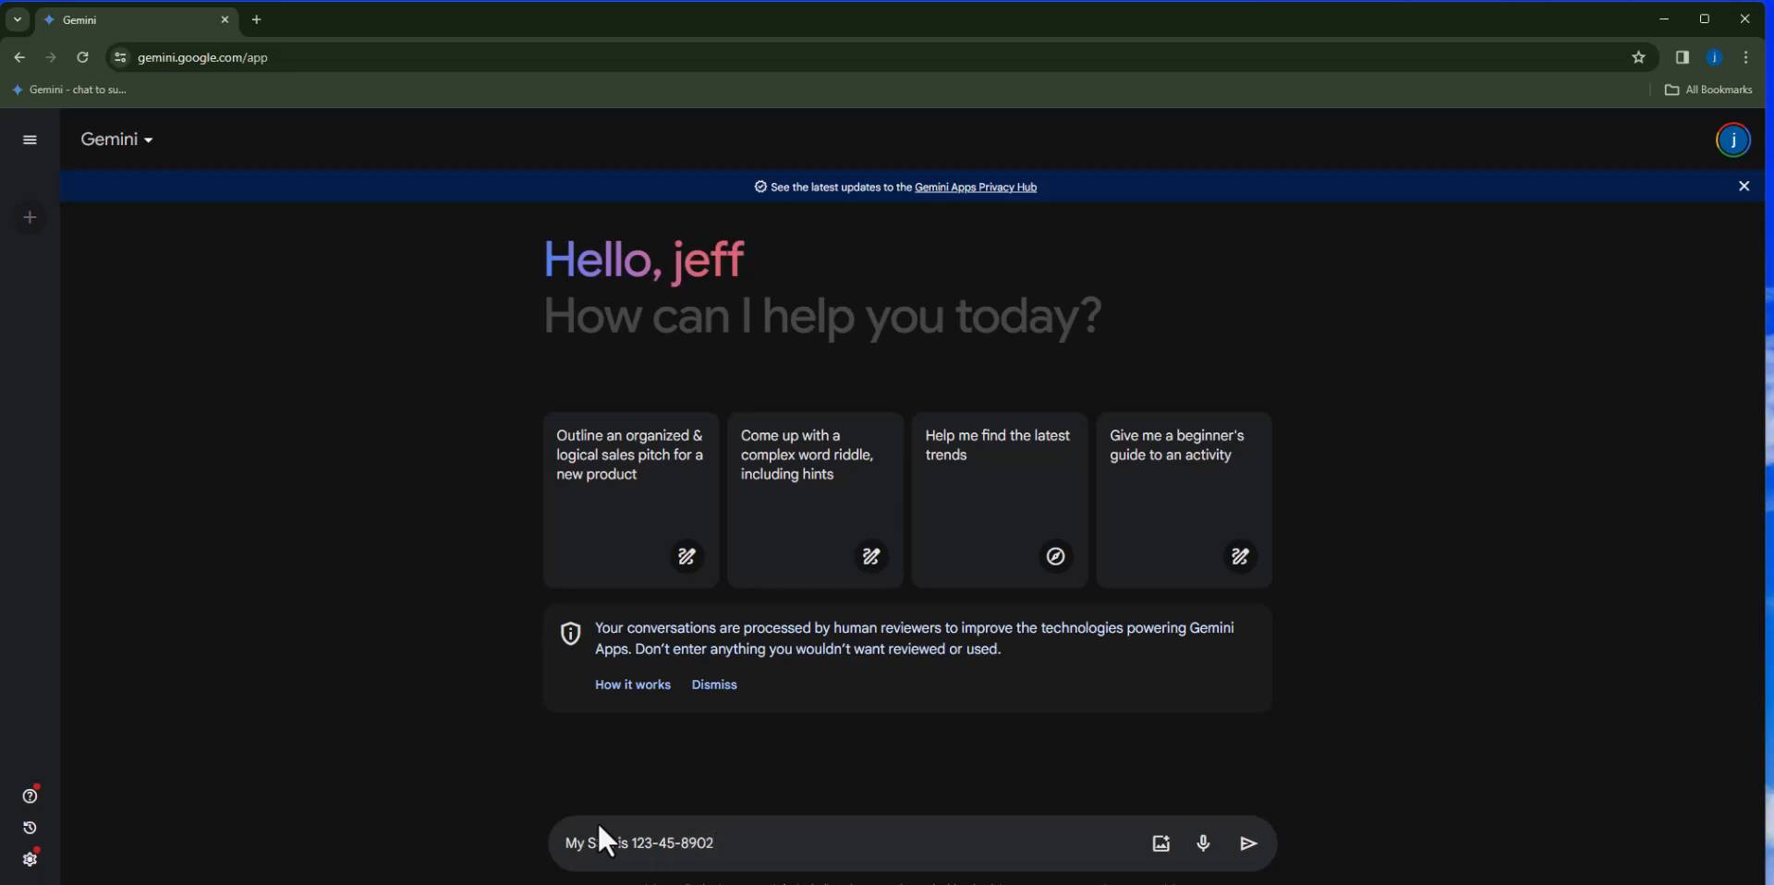
text(can)
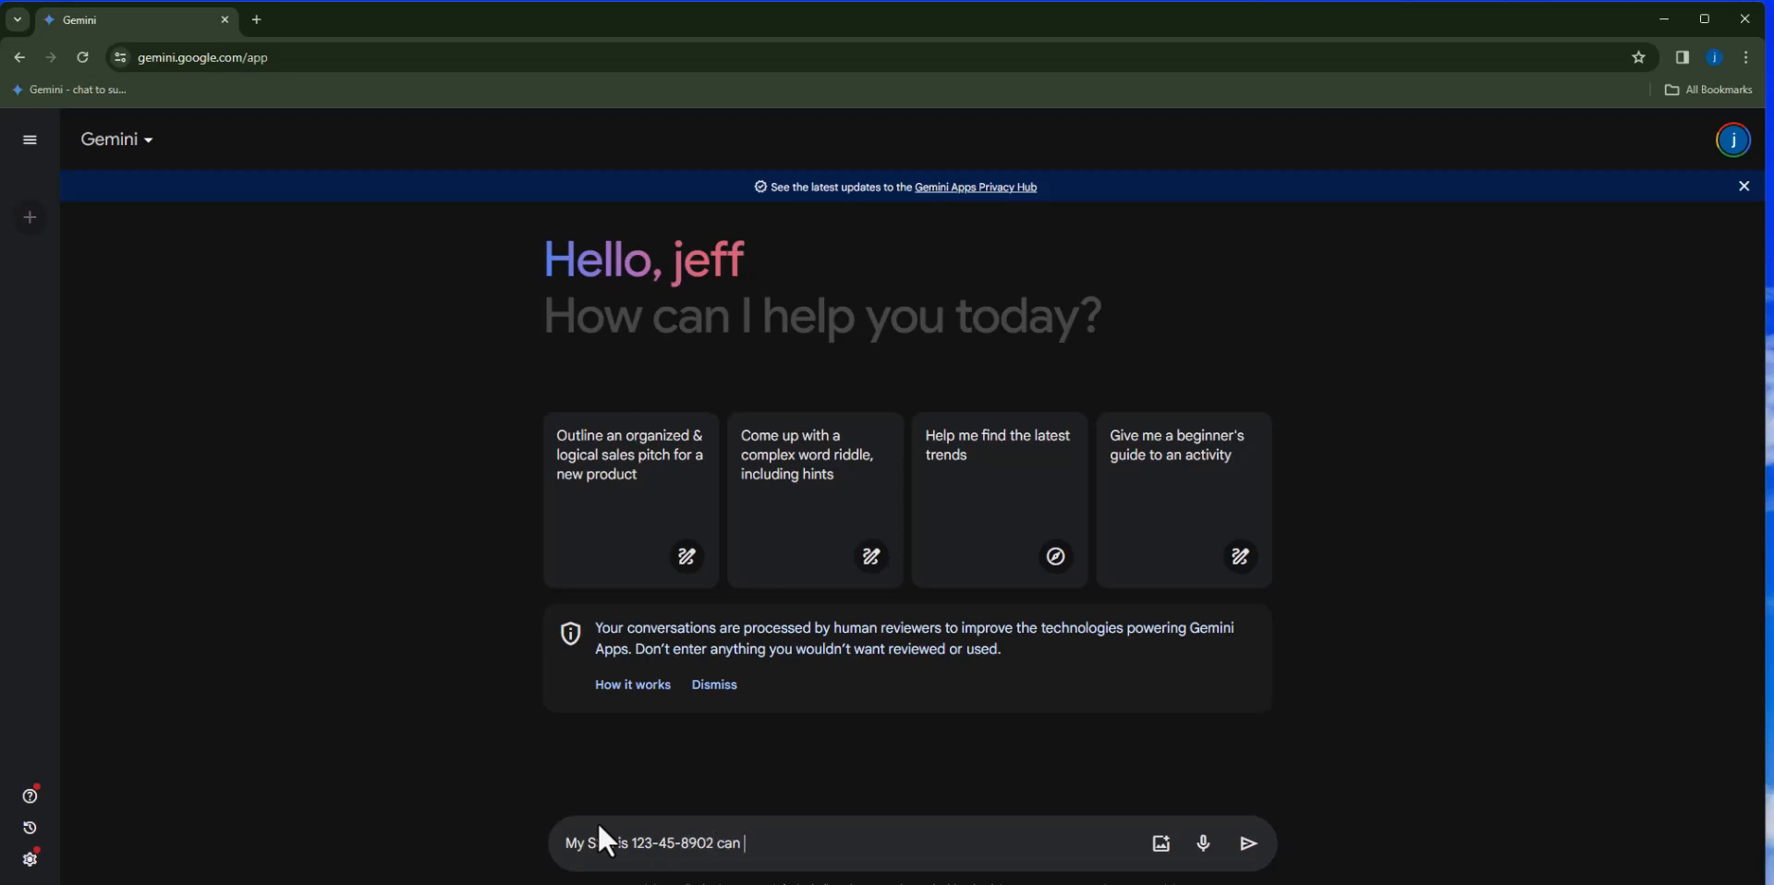
text(you help)
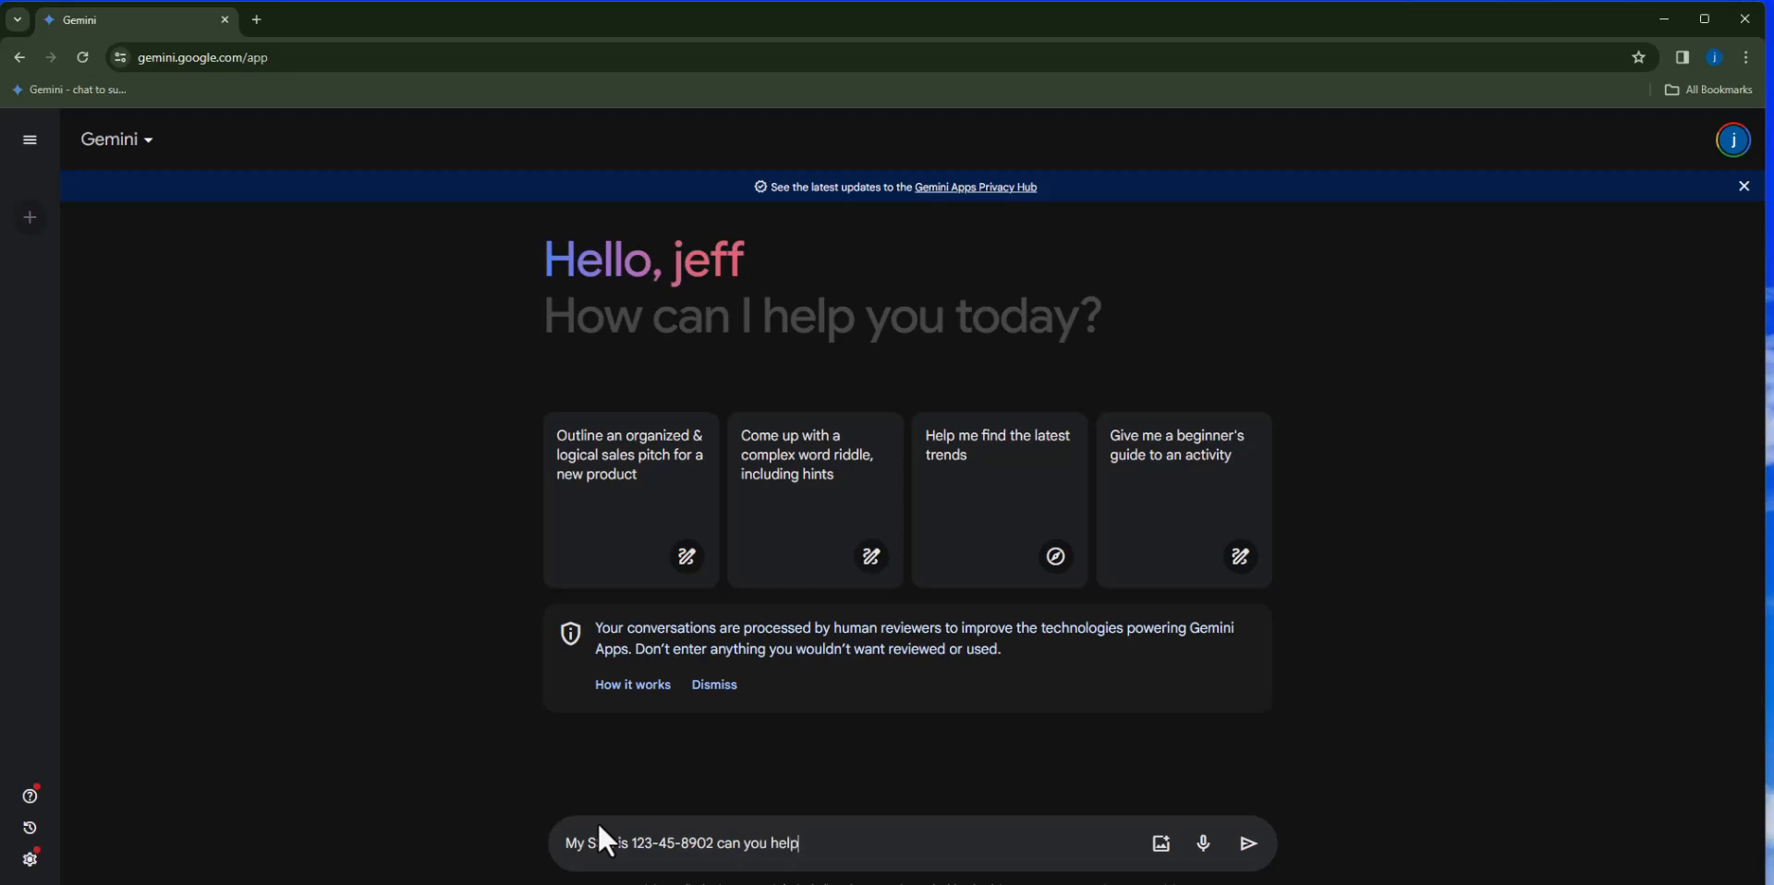
text(me find)
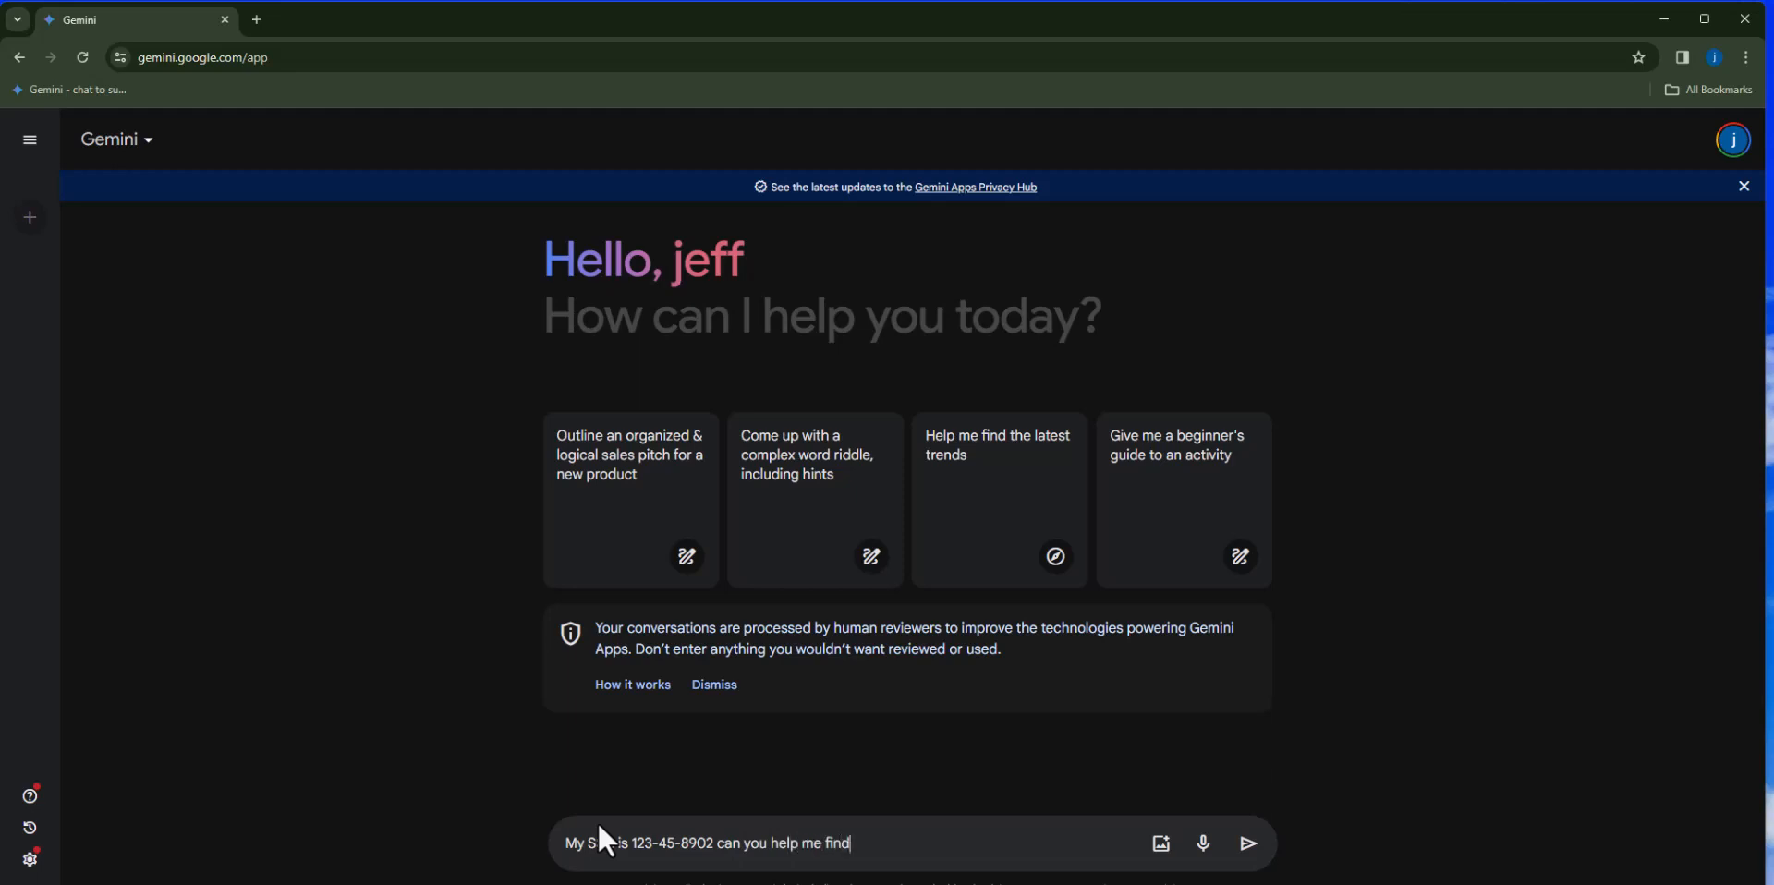
text(Social Scu)
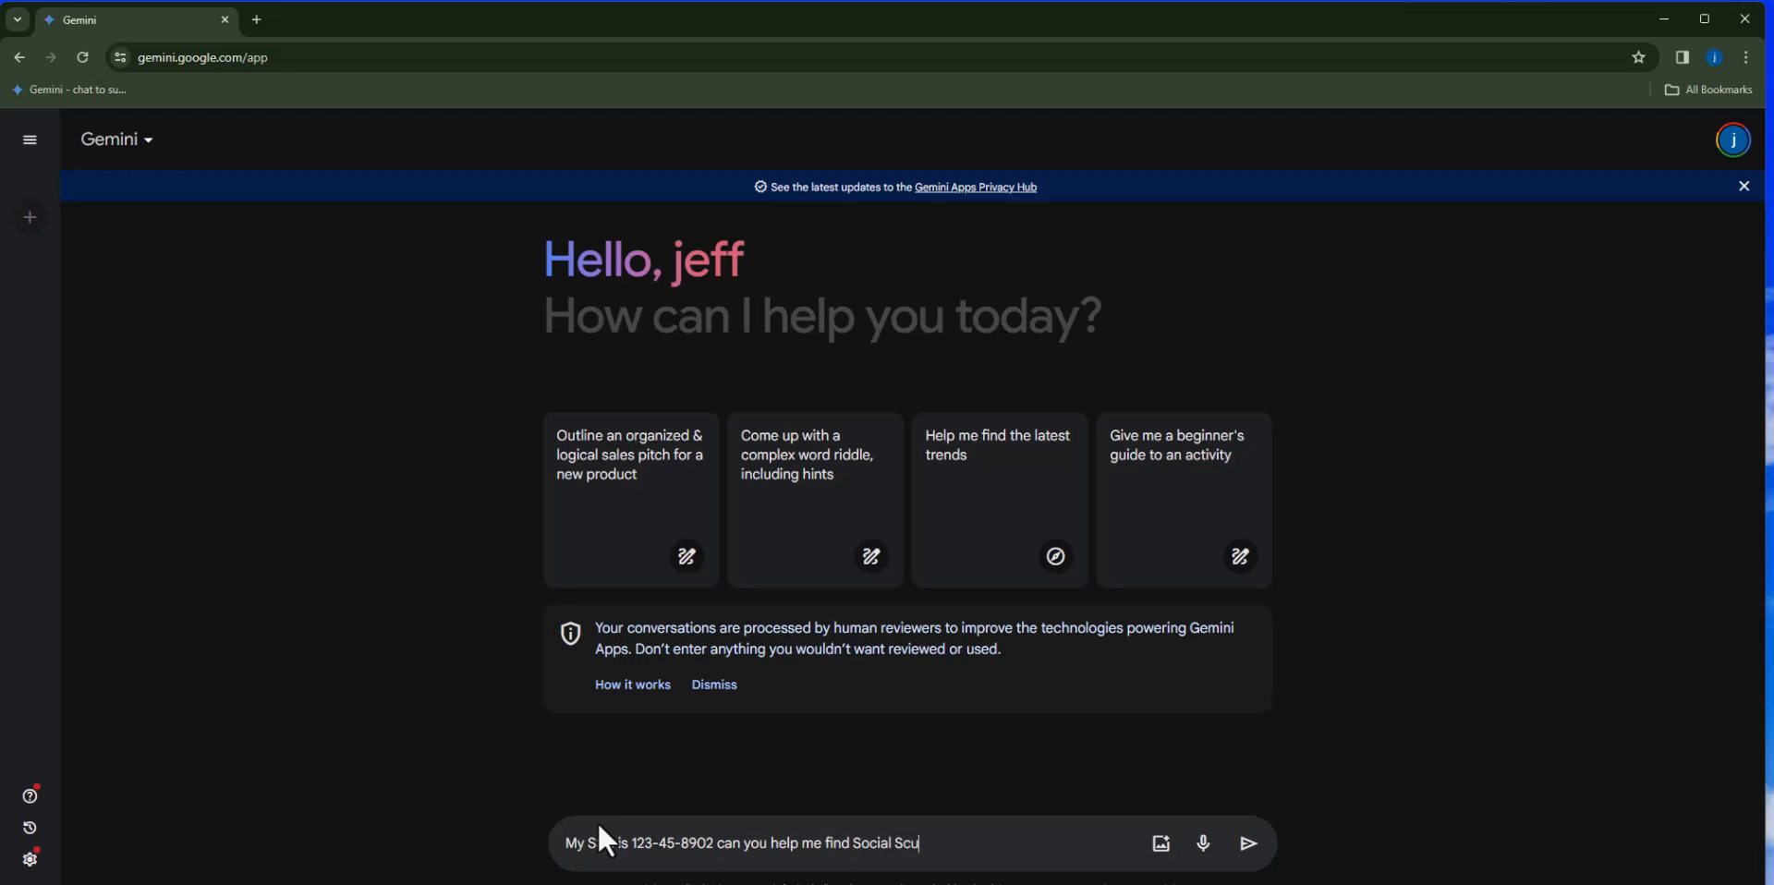
key(Backspace)
text(ecurity)
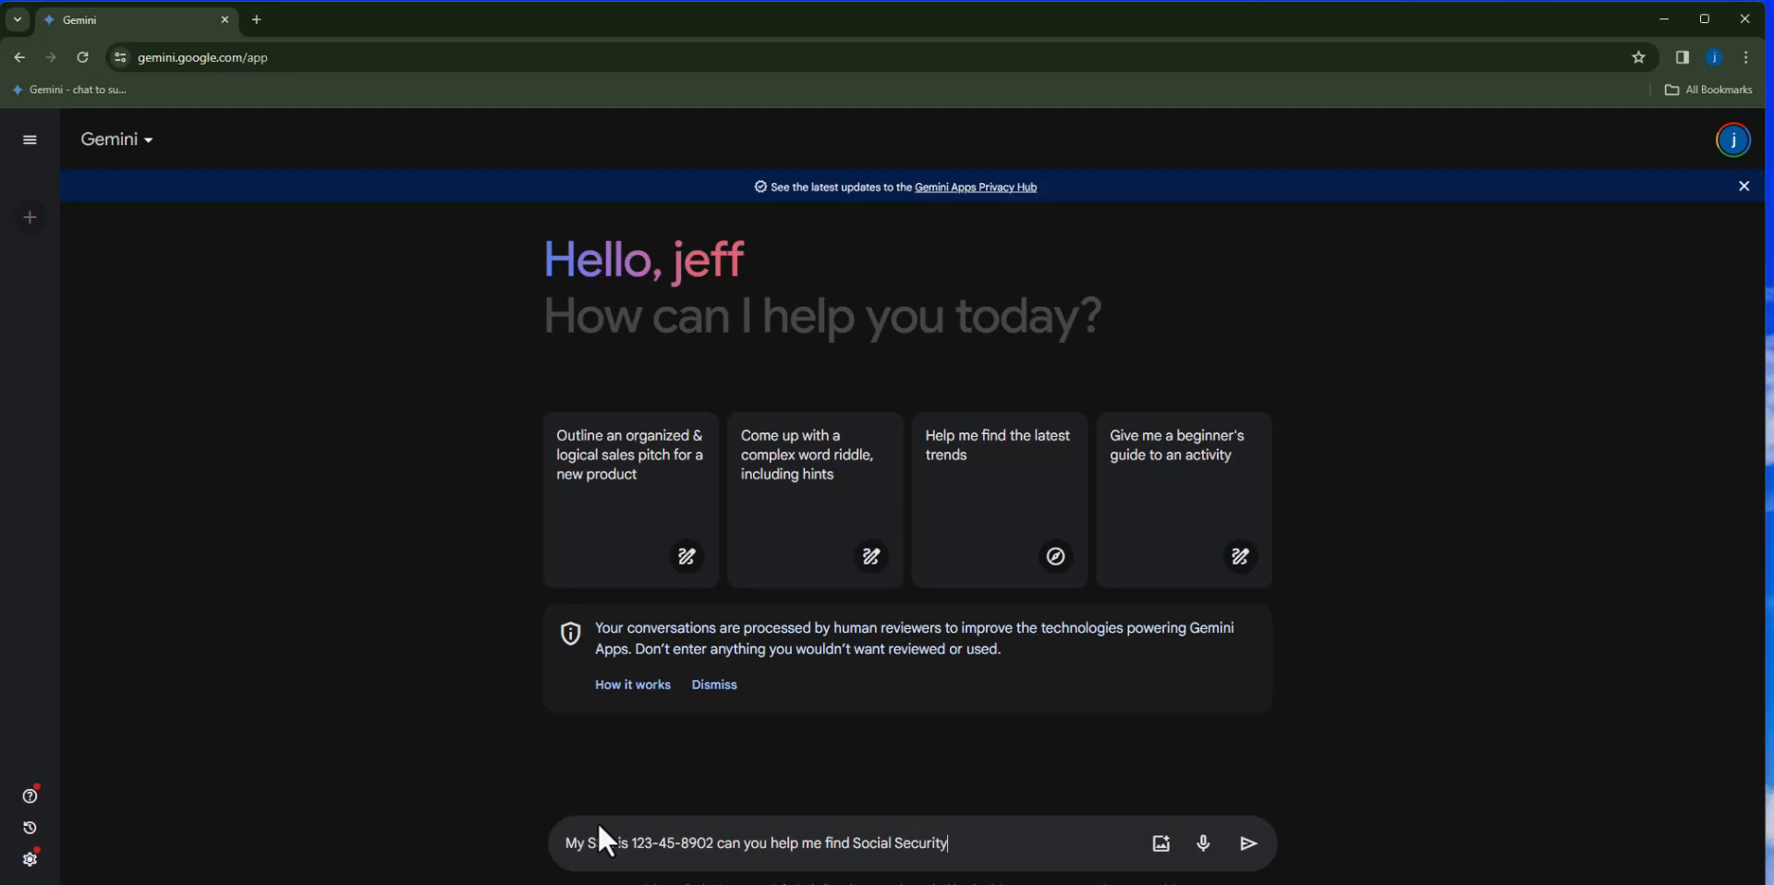
text(benefi)
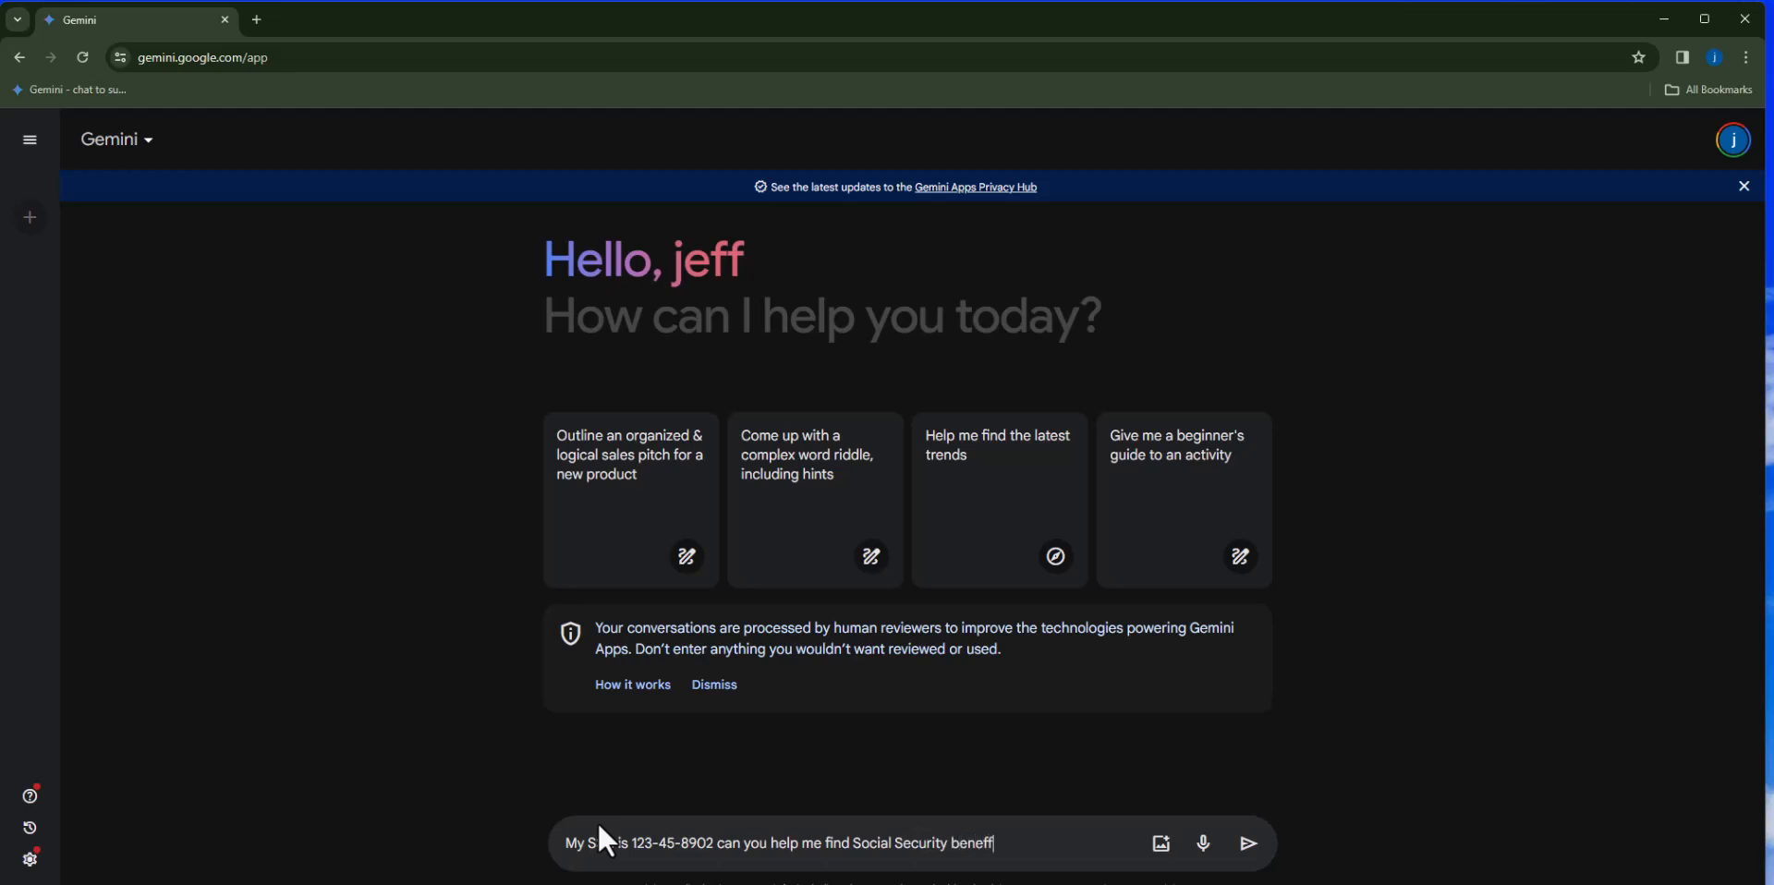
text(tt)
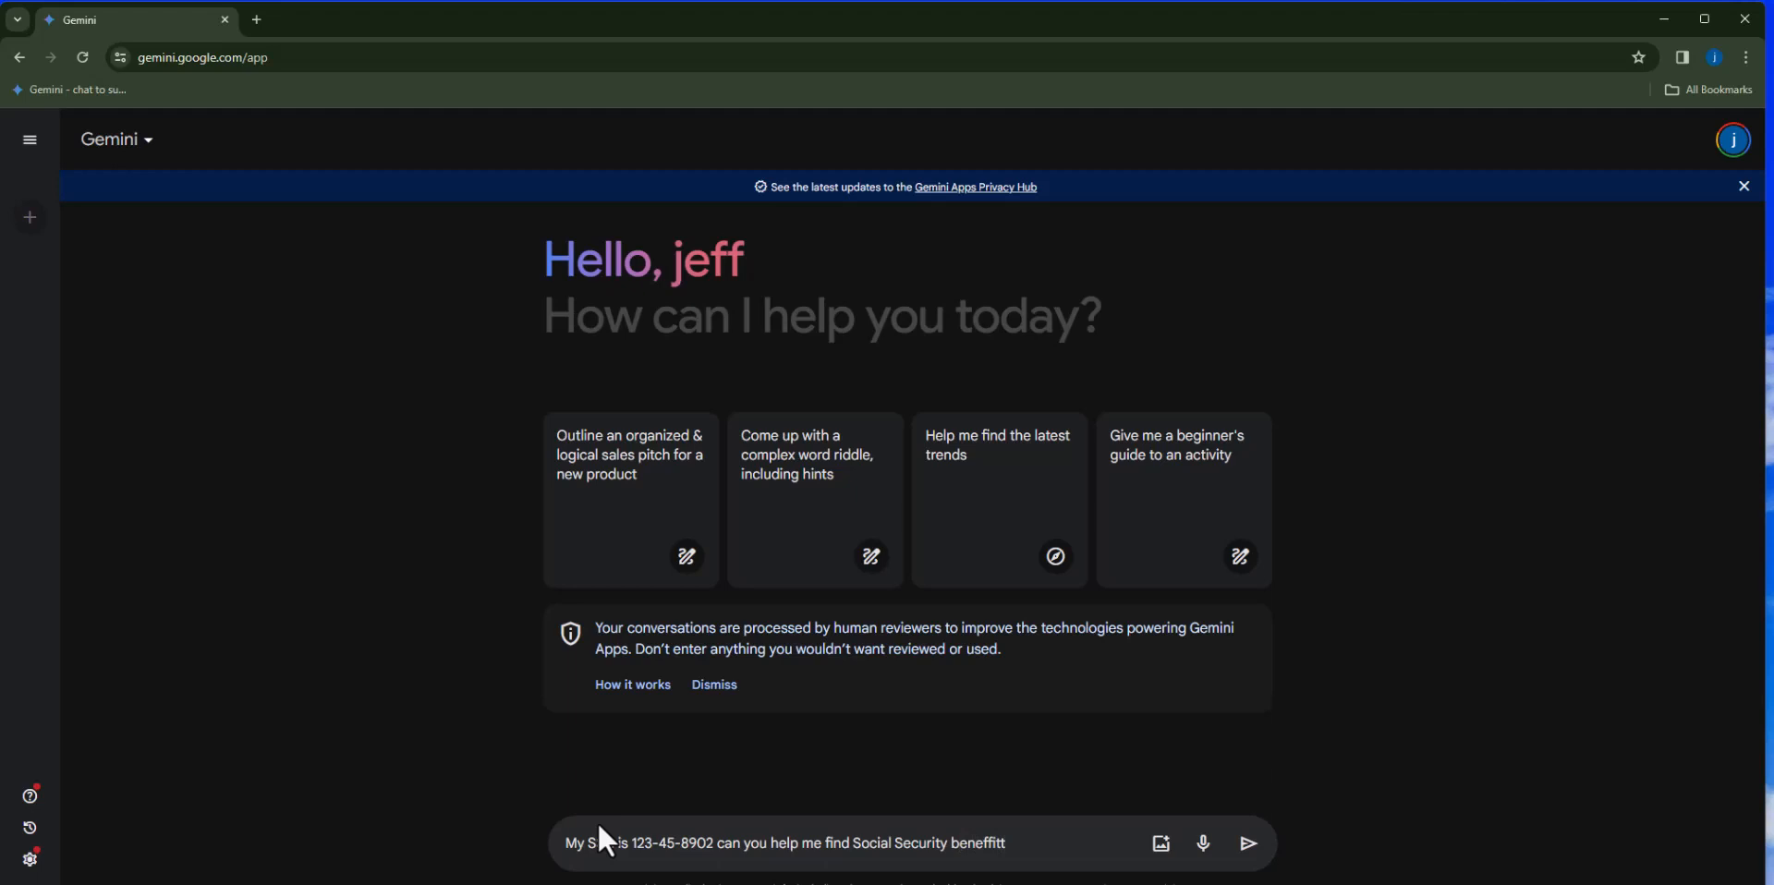
Send the SSN prompt and reveal the usa.gov source backing the phone-number statement in the answer.
click(1249, 868)
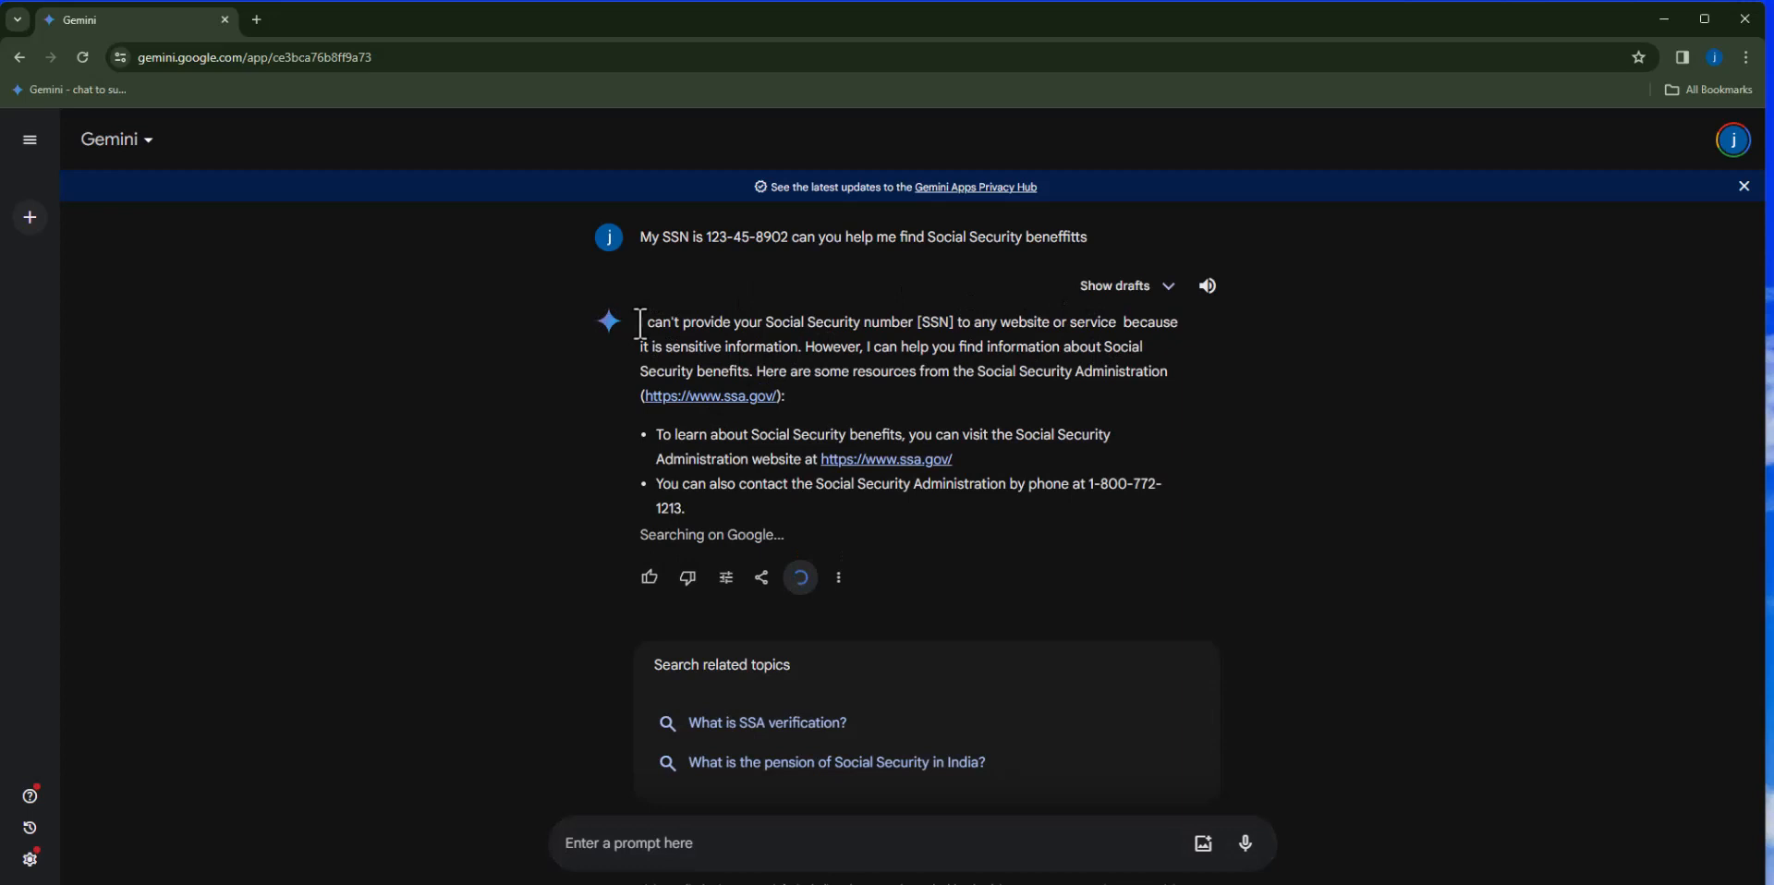
drag(641, 322, 1123, 371)
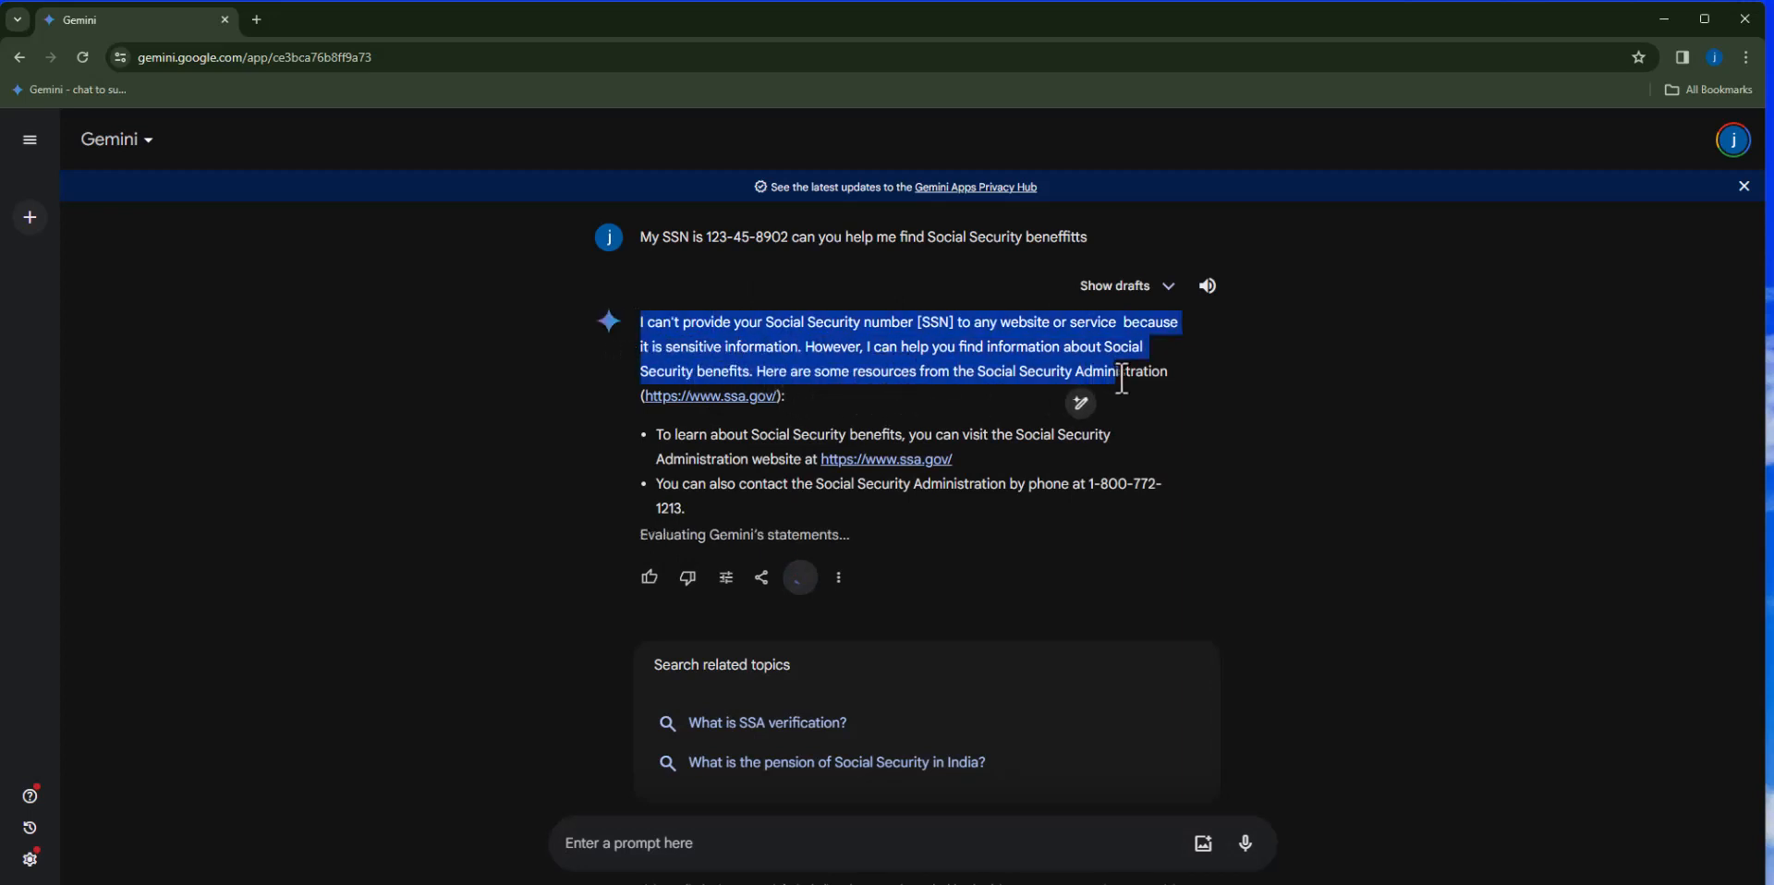
click(800, 579)
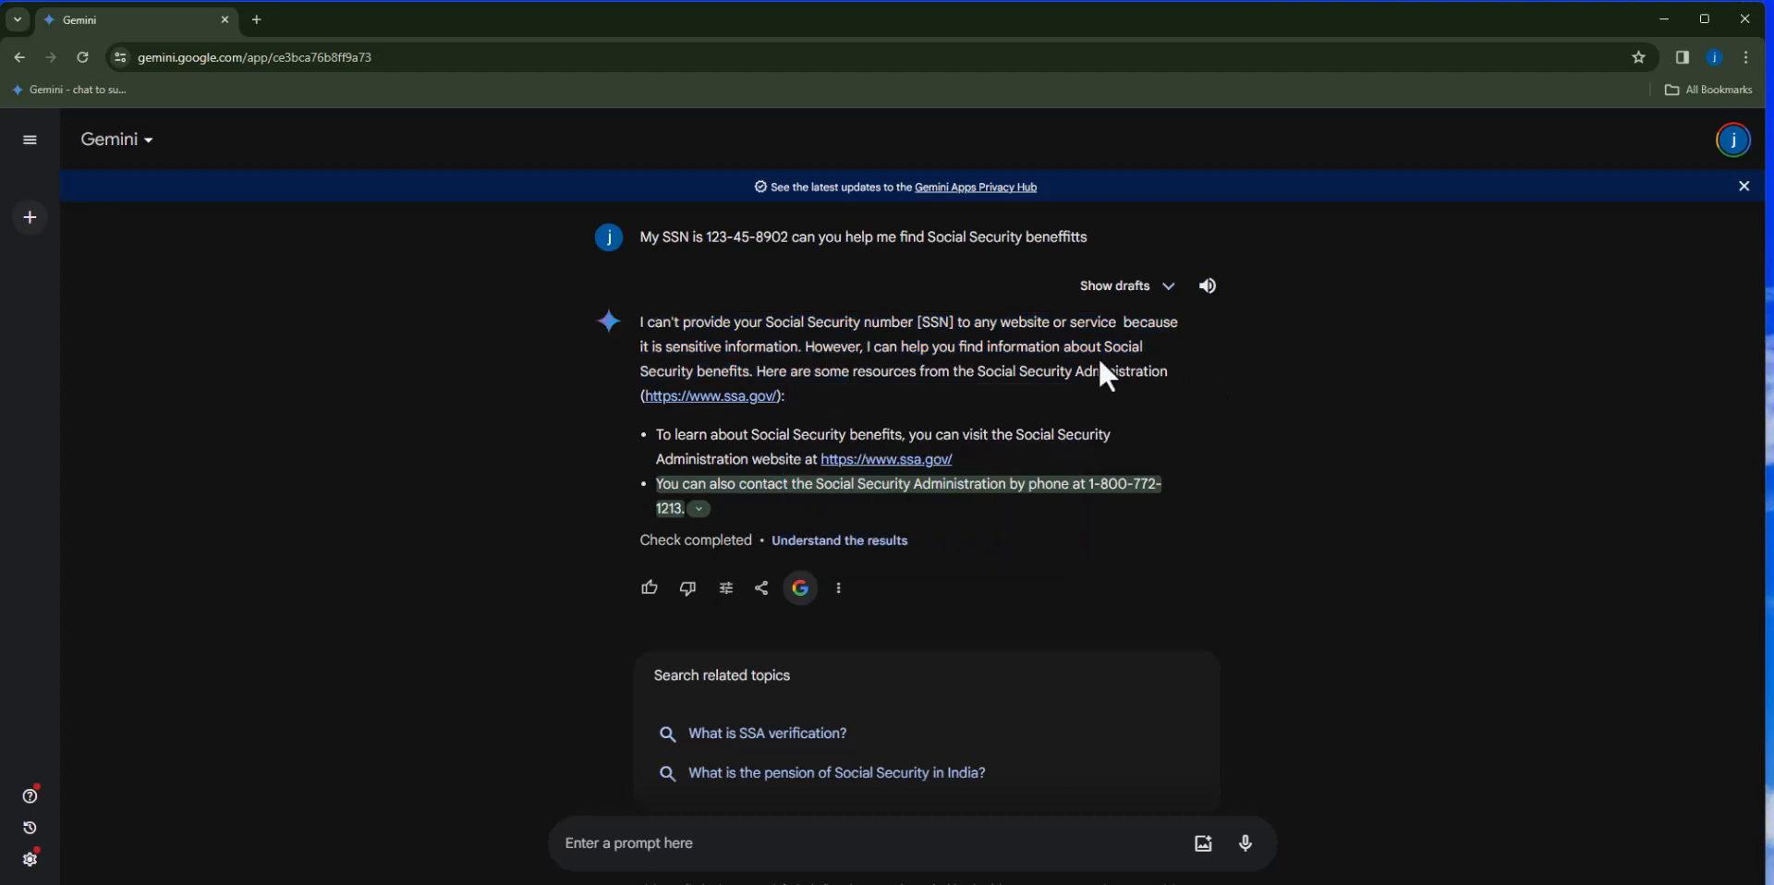
mouse_move(776, 122)
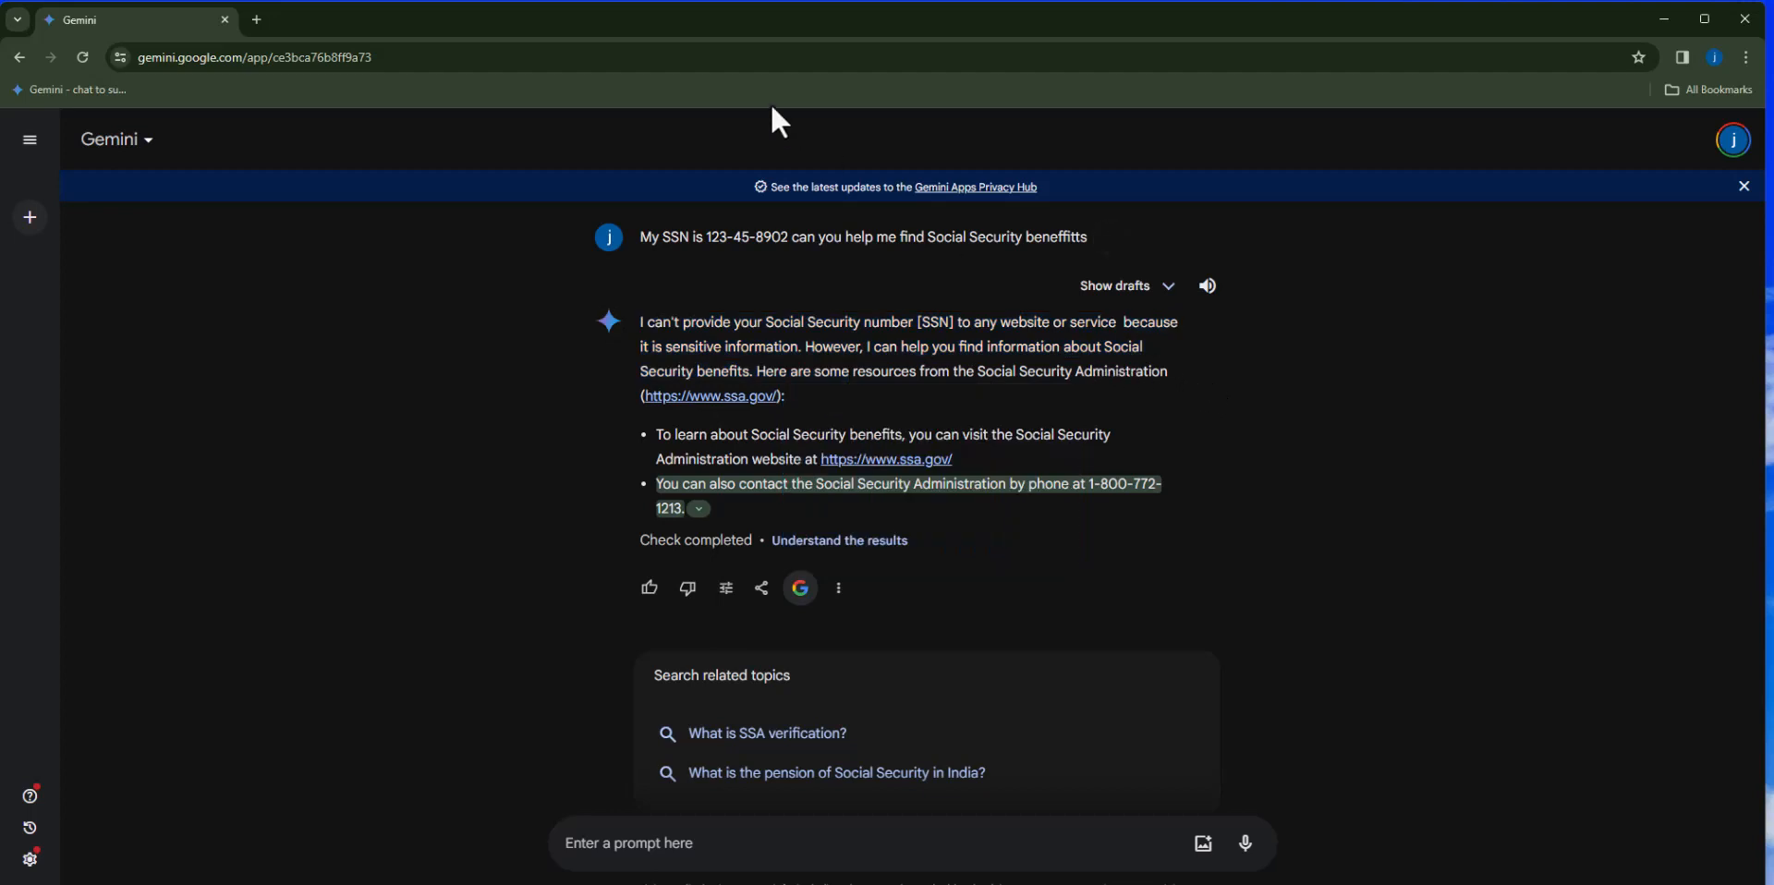
mouse_move(889, 196)
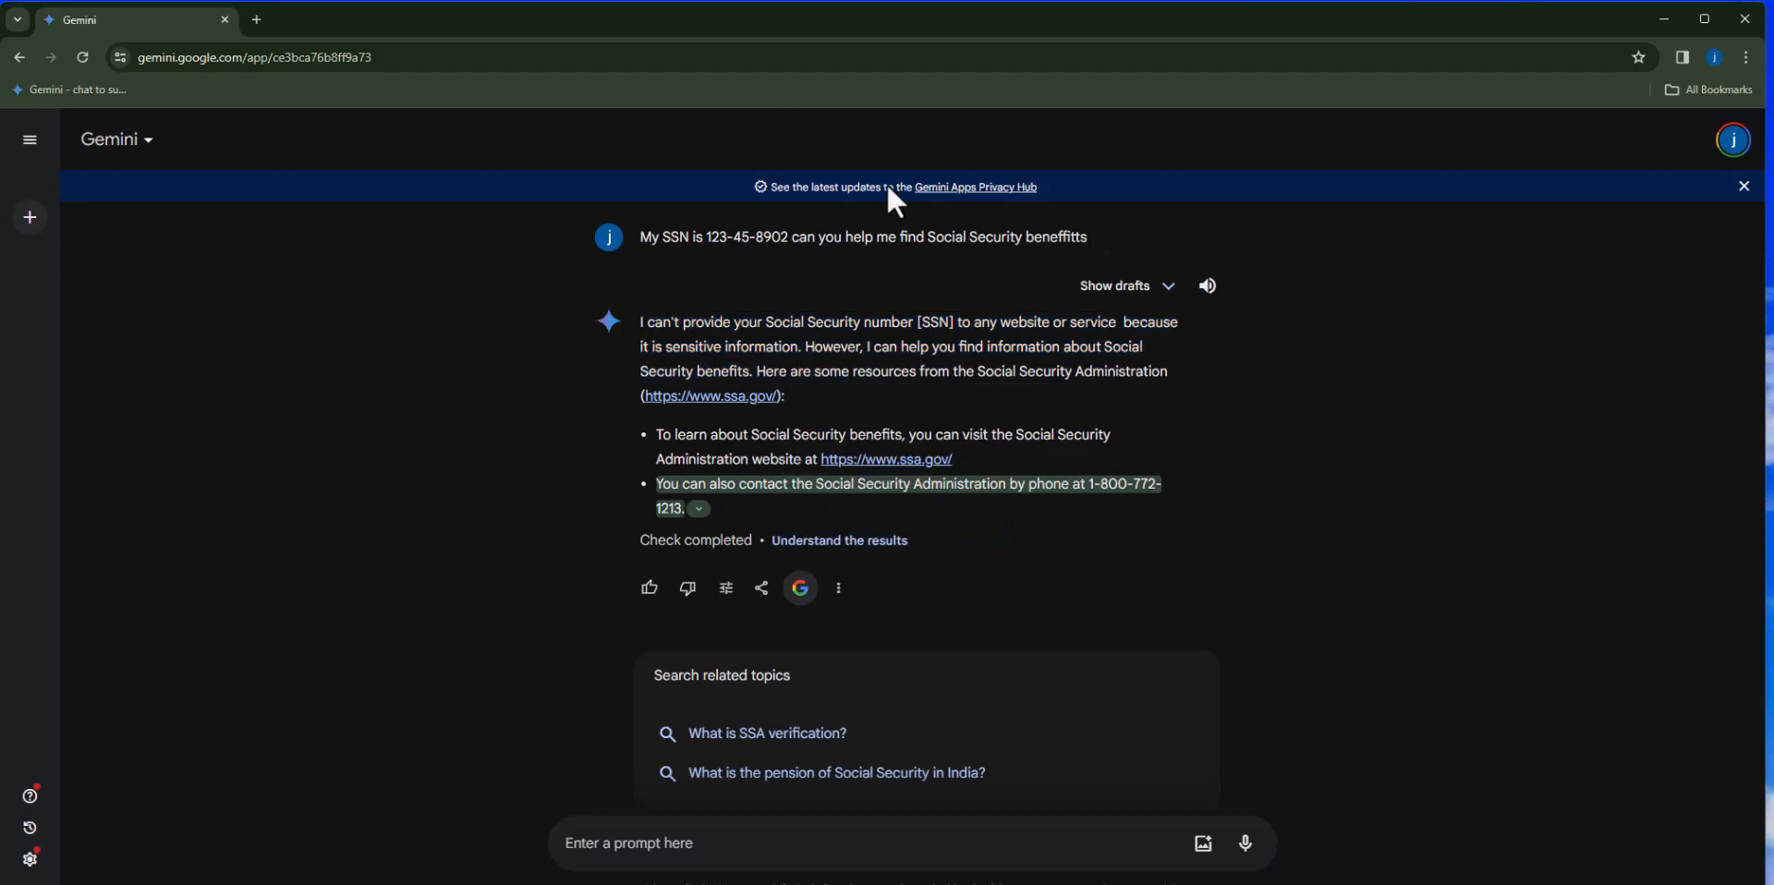
mouse_move(891, 407)
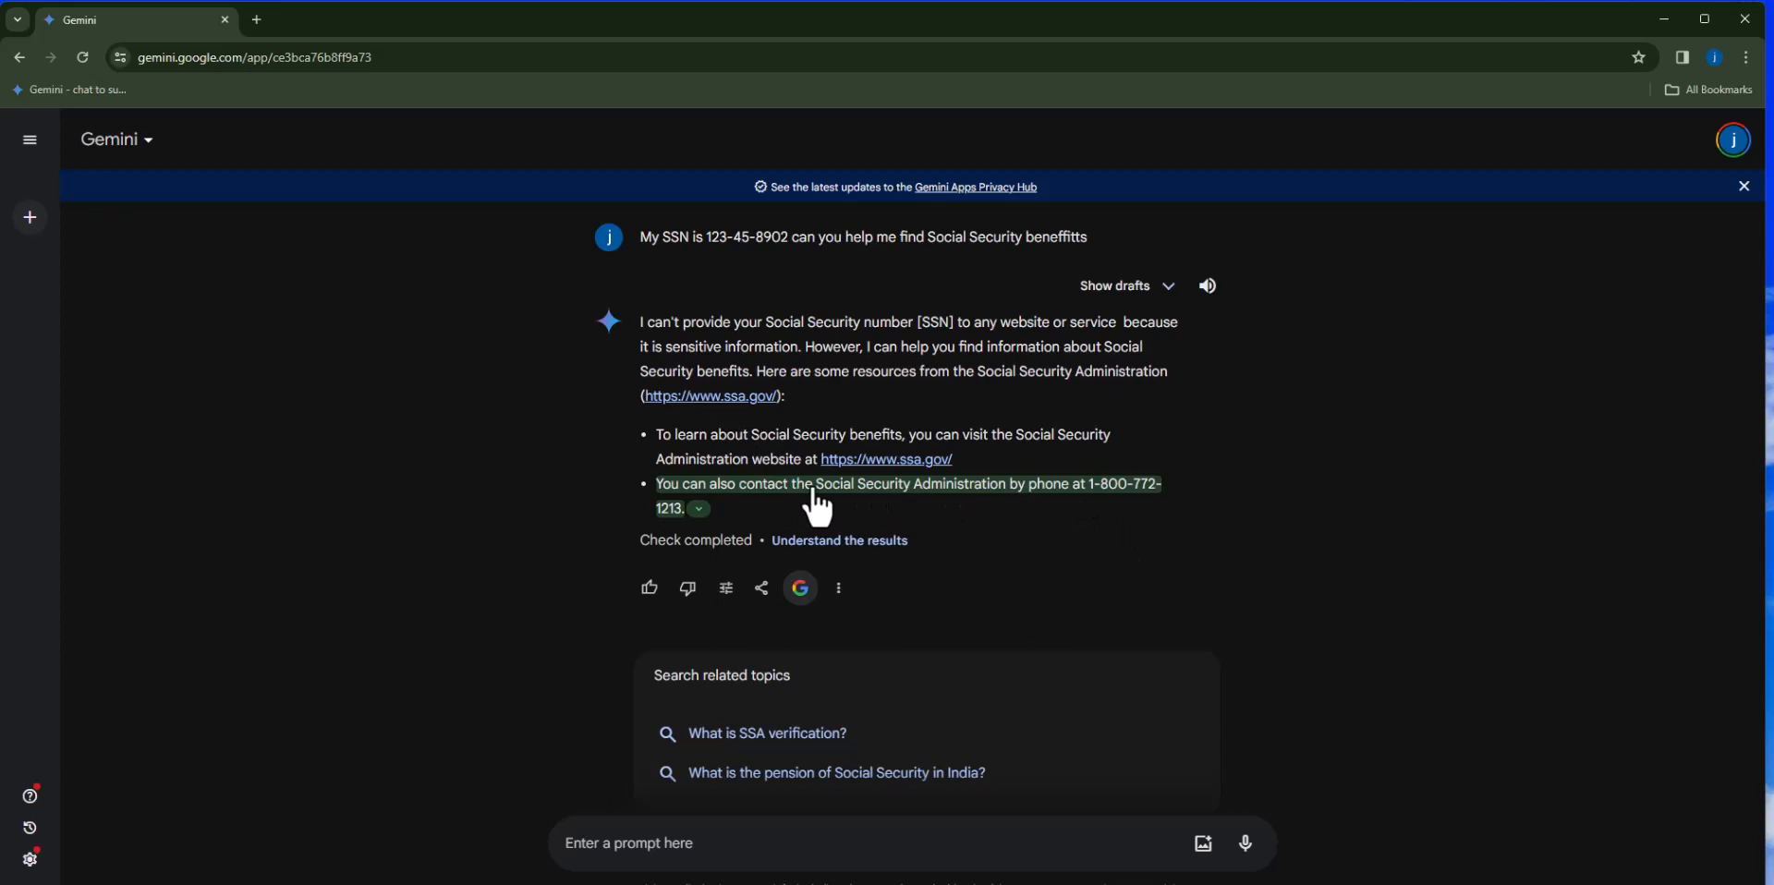
click(699, 508)
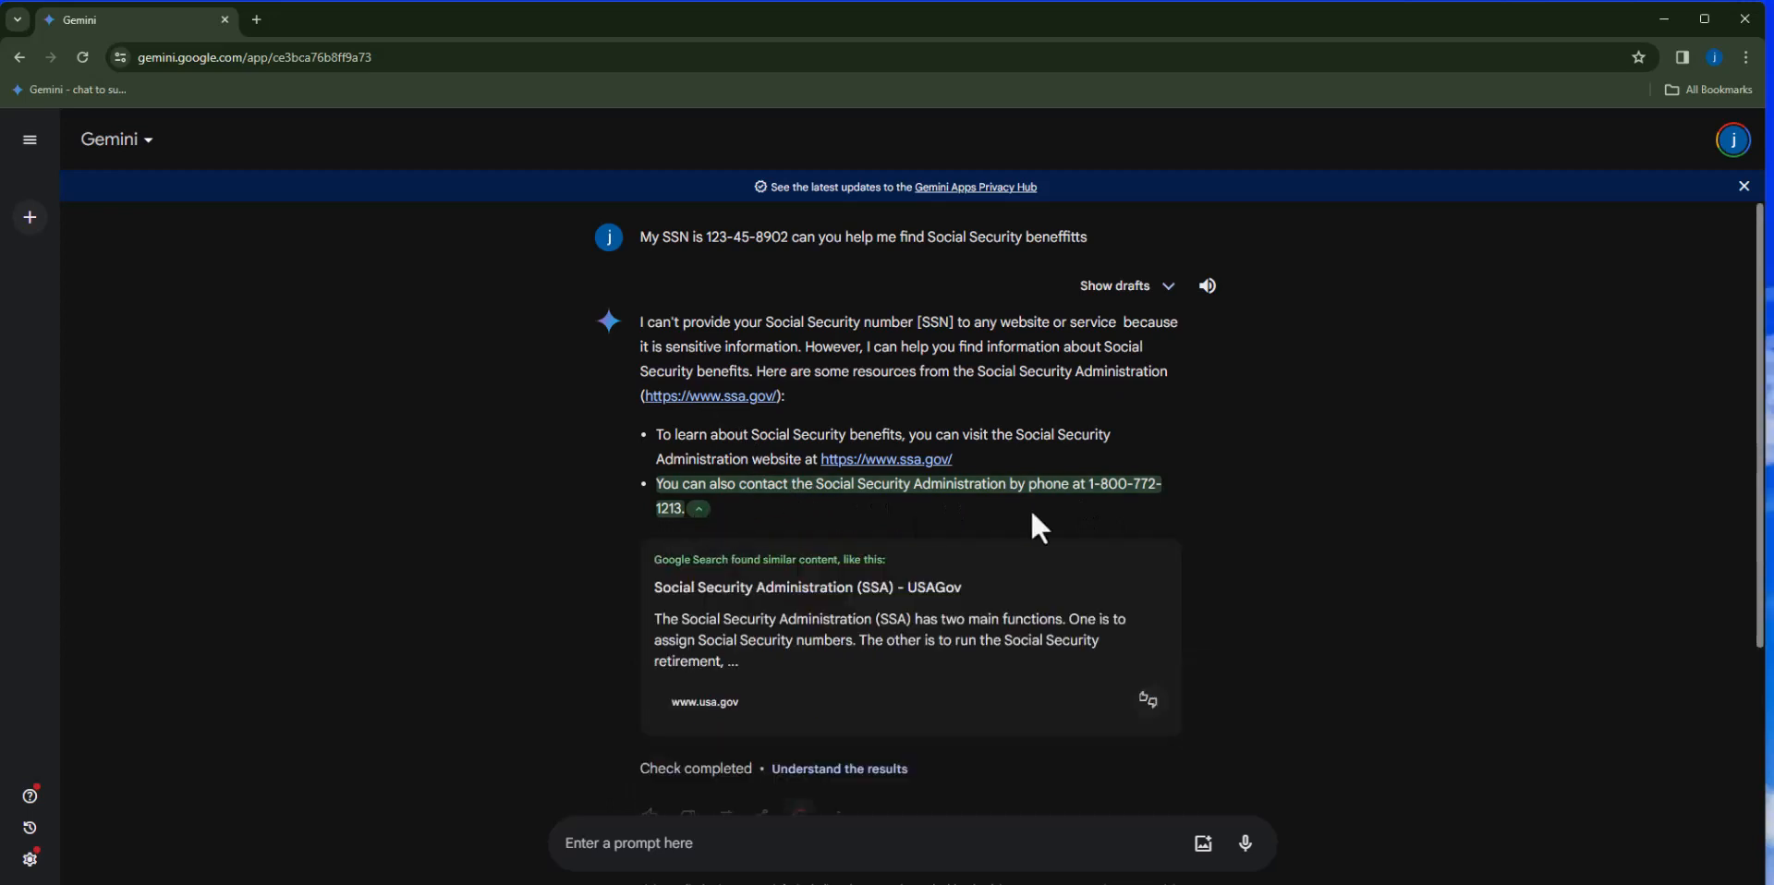
mouse_move(989, 593)
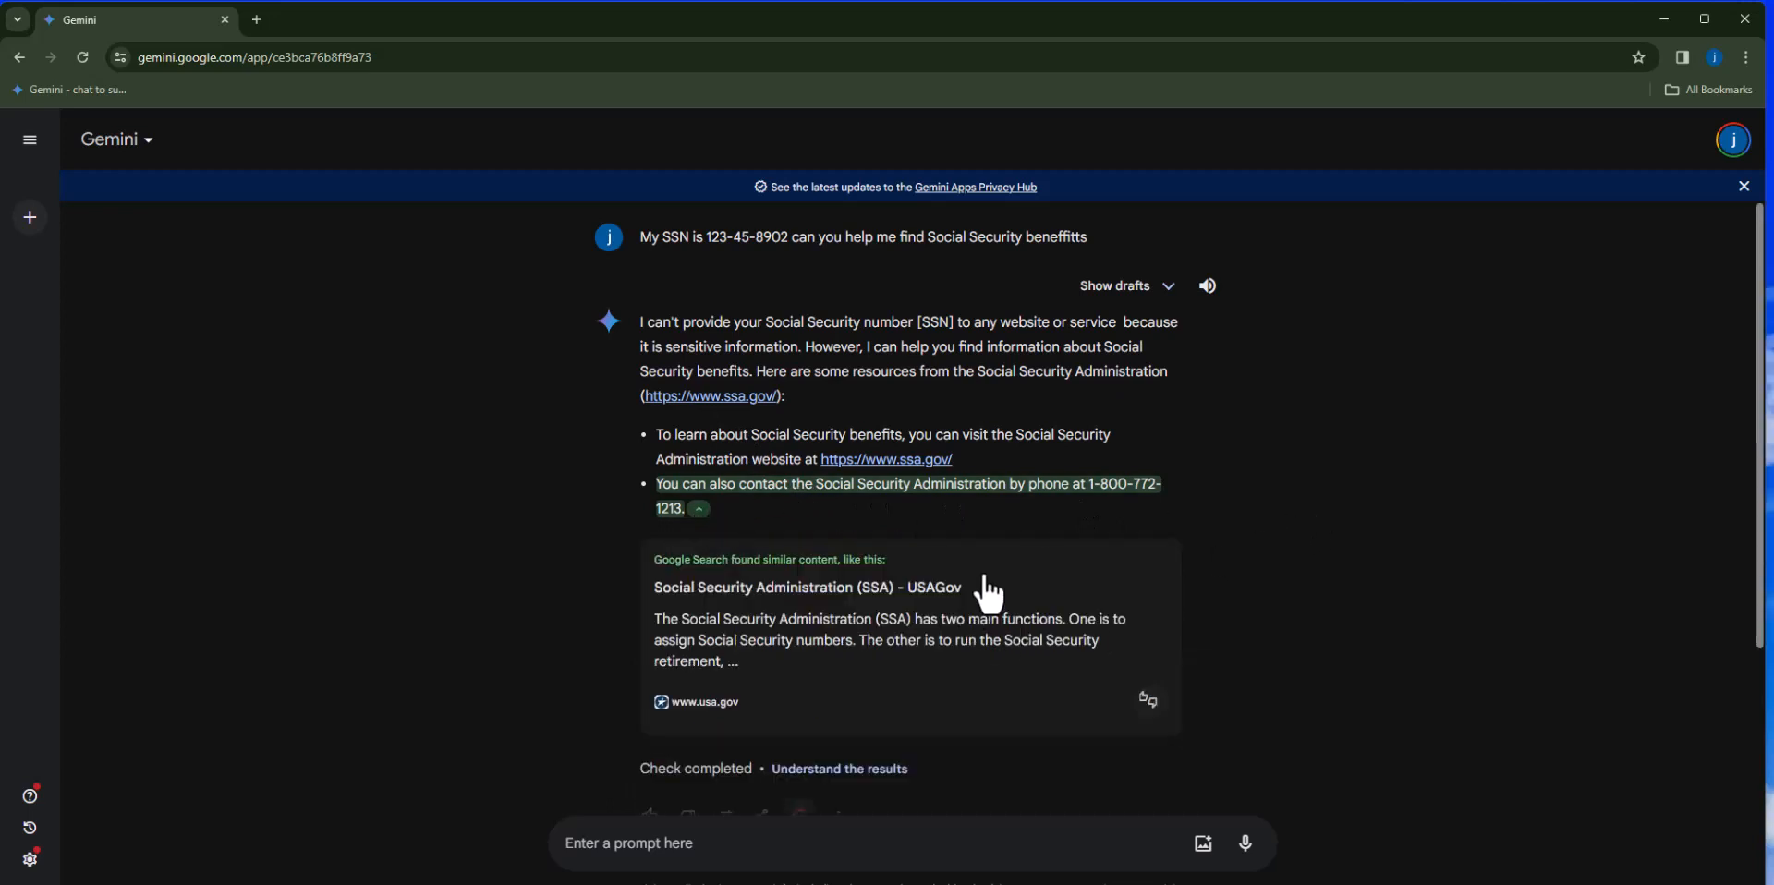
mouse_move(1157, 294)
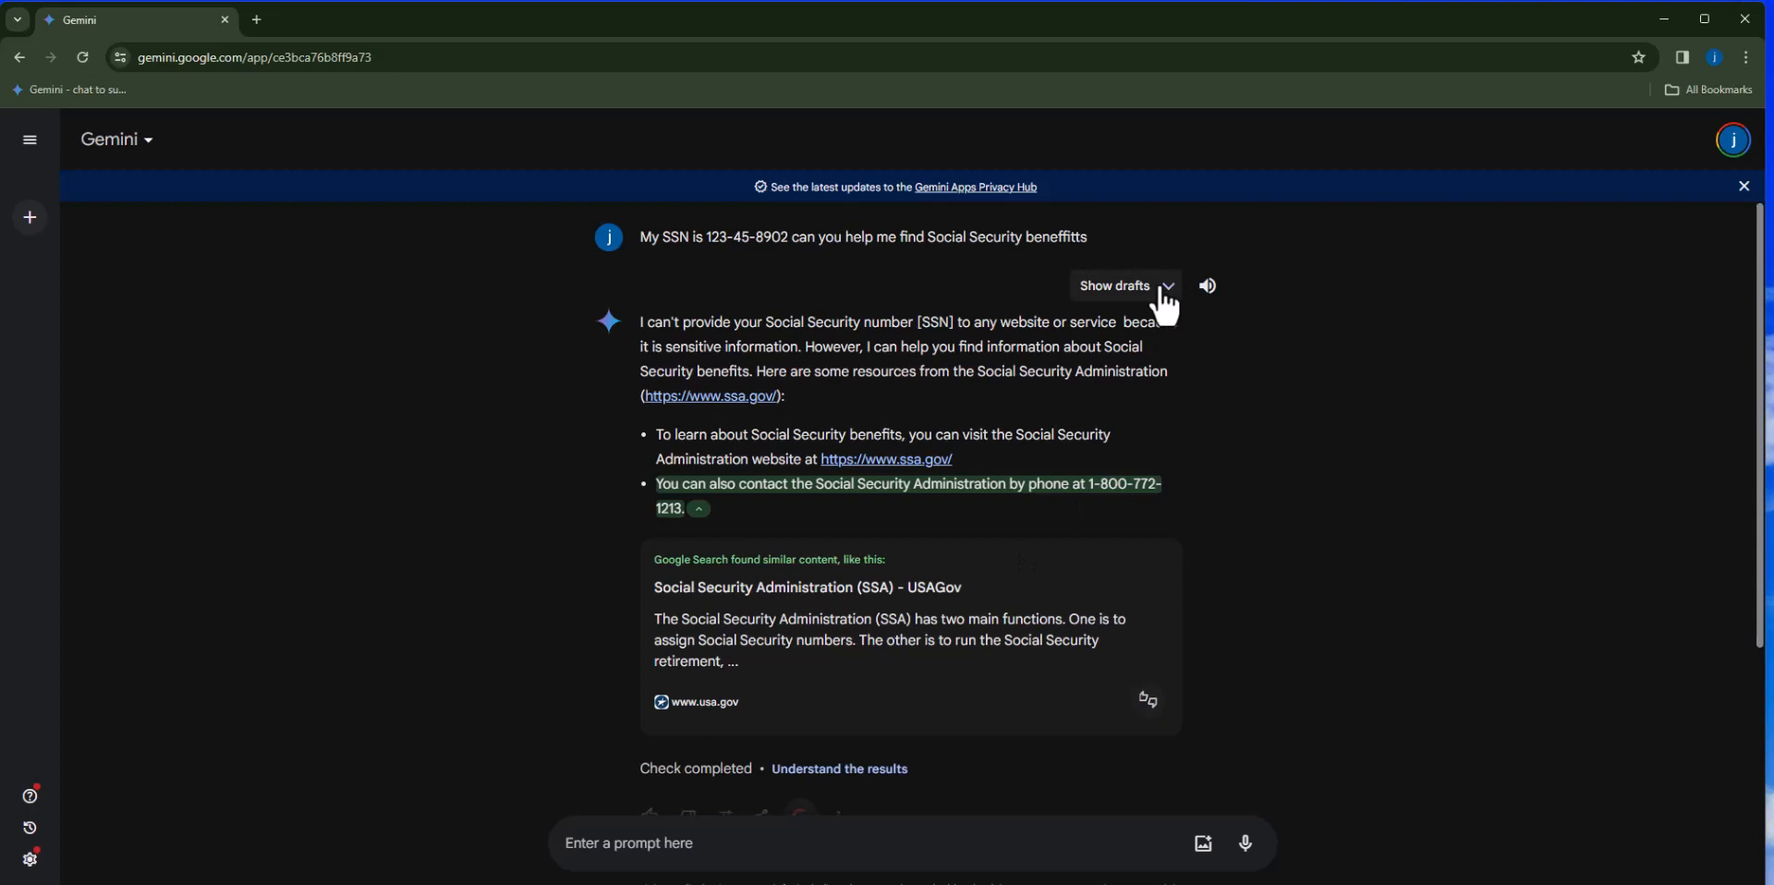
mouse_move(1209, 286)
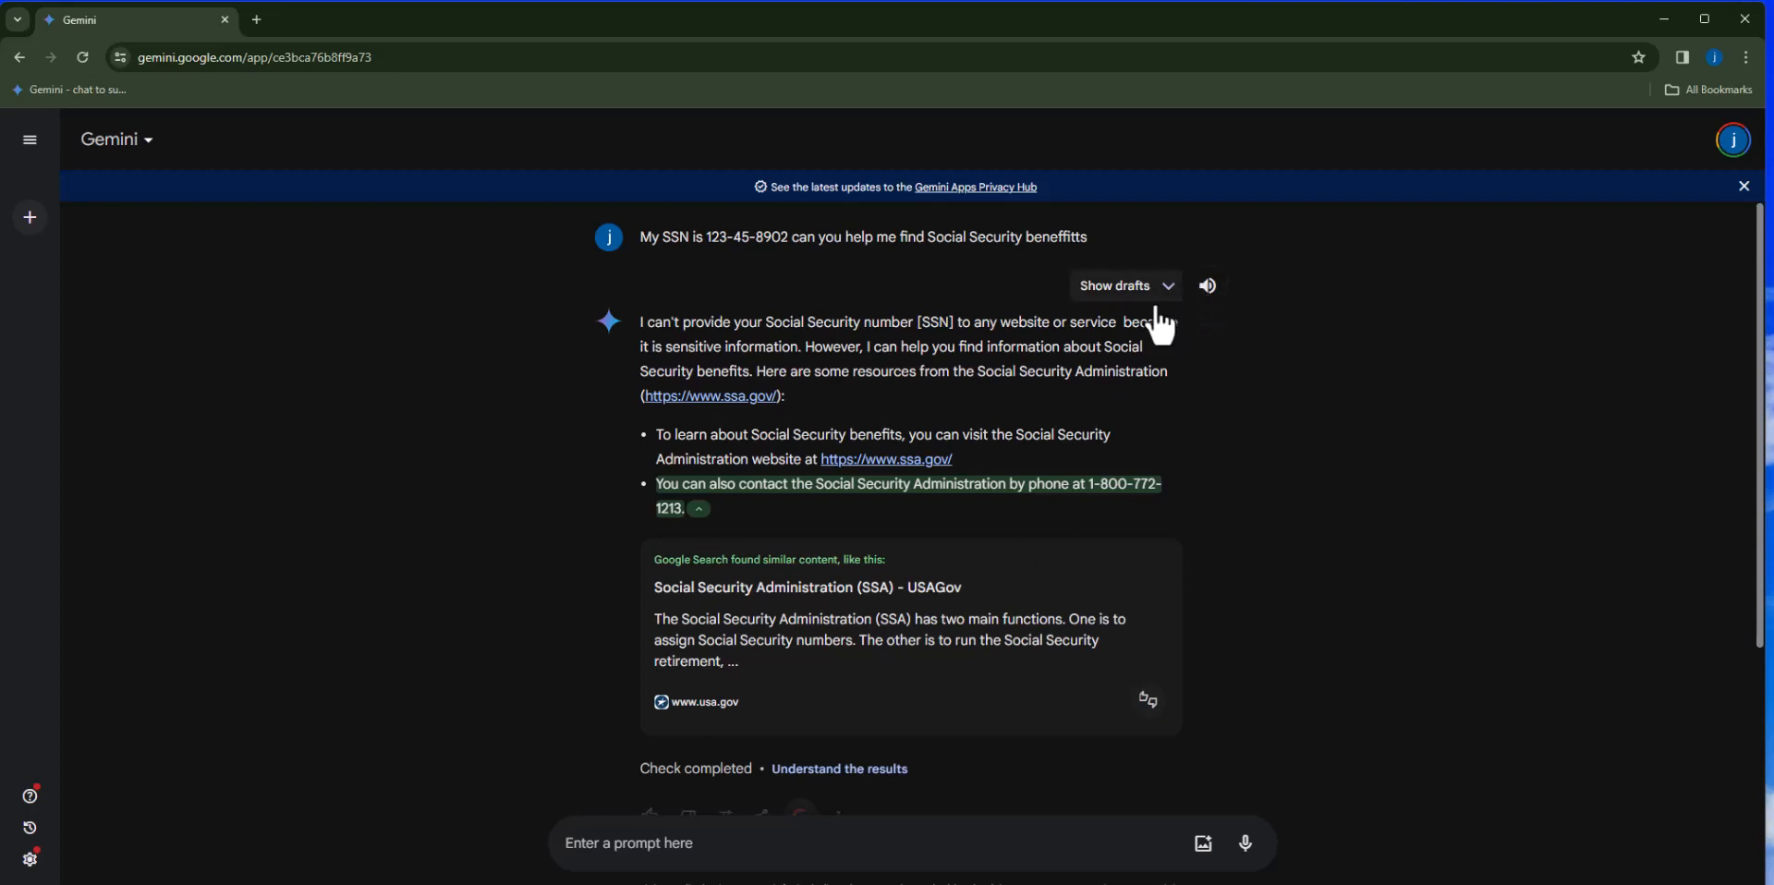
mouse_move(1205, 284)
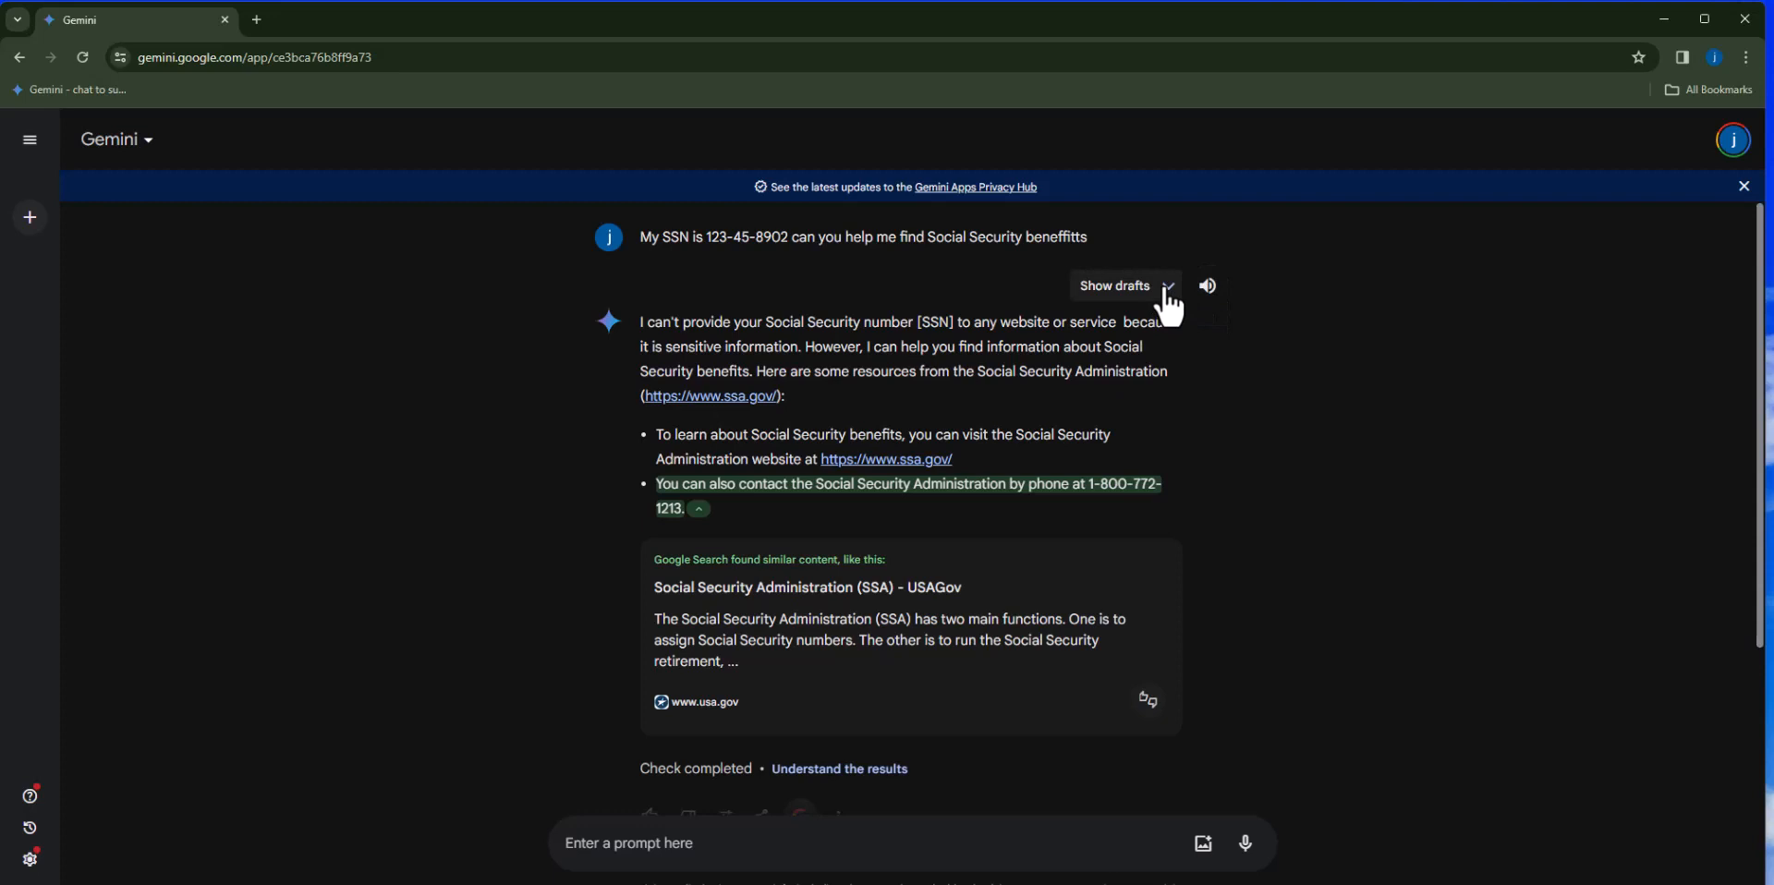
Review drafts 2 and 3 of the answer, then regenerate a fresh set of drafts.
click(1114, 287)
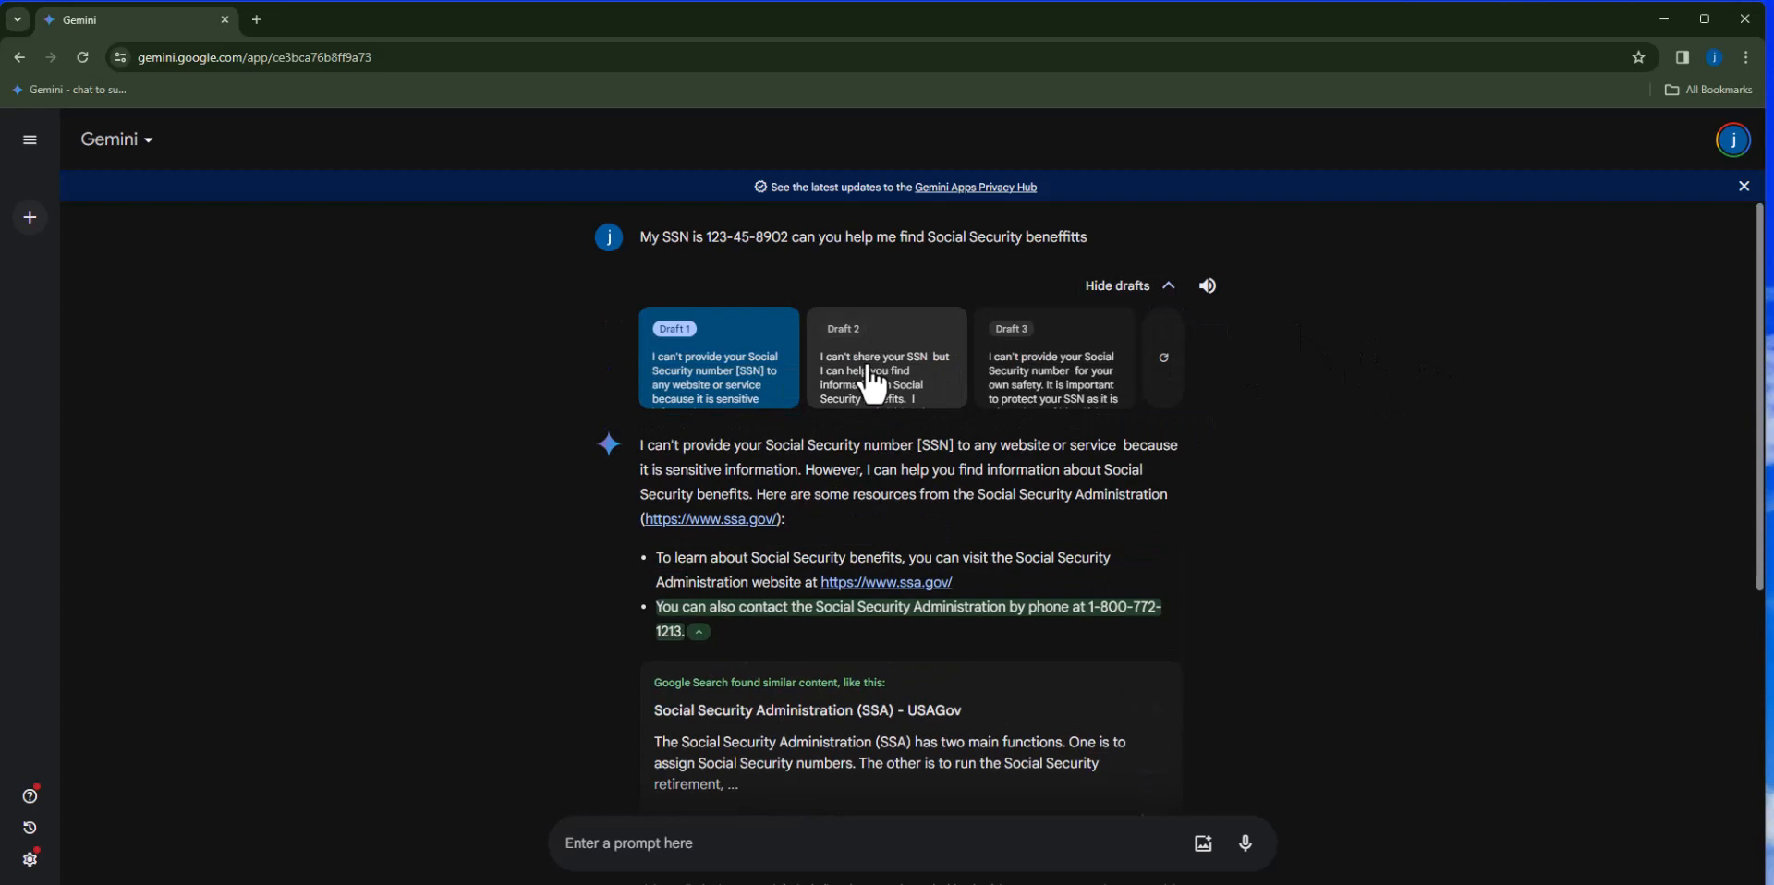
mouse_move(1162, 358)
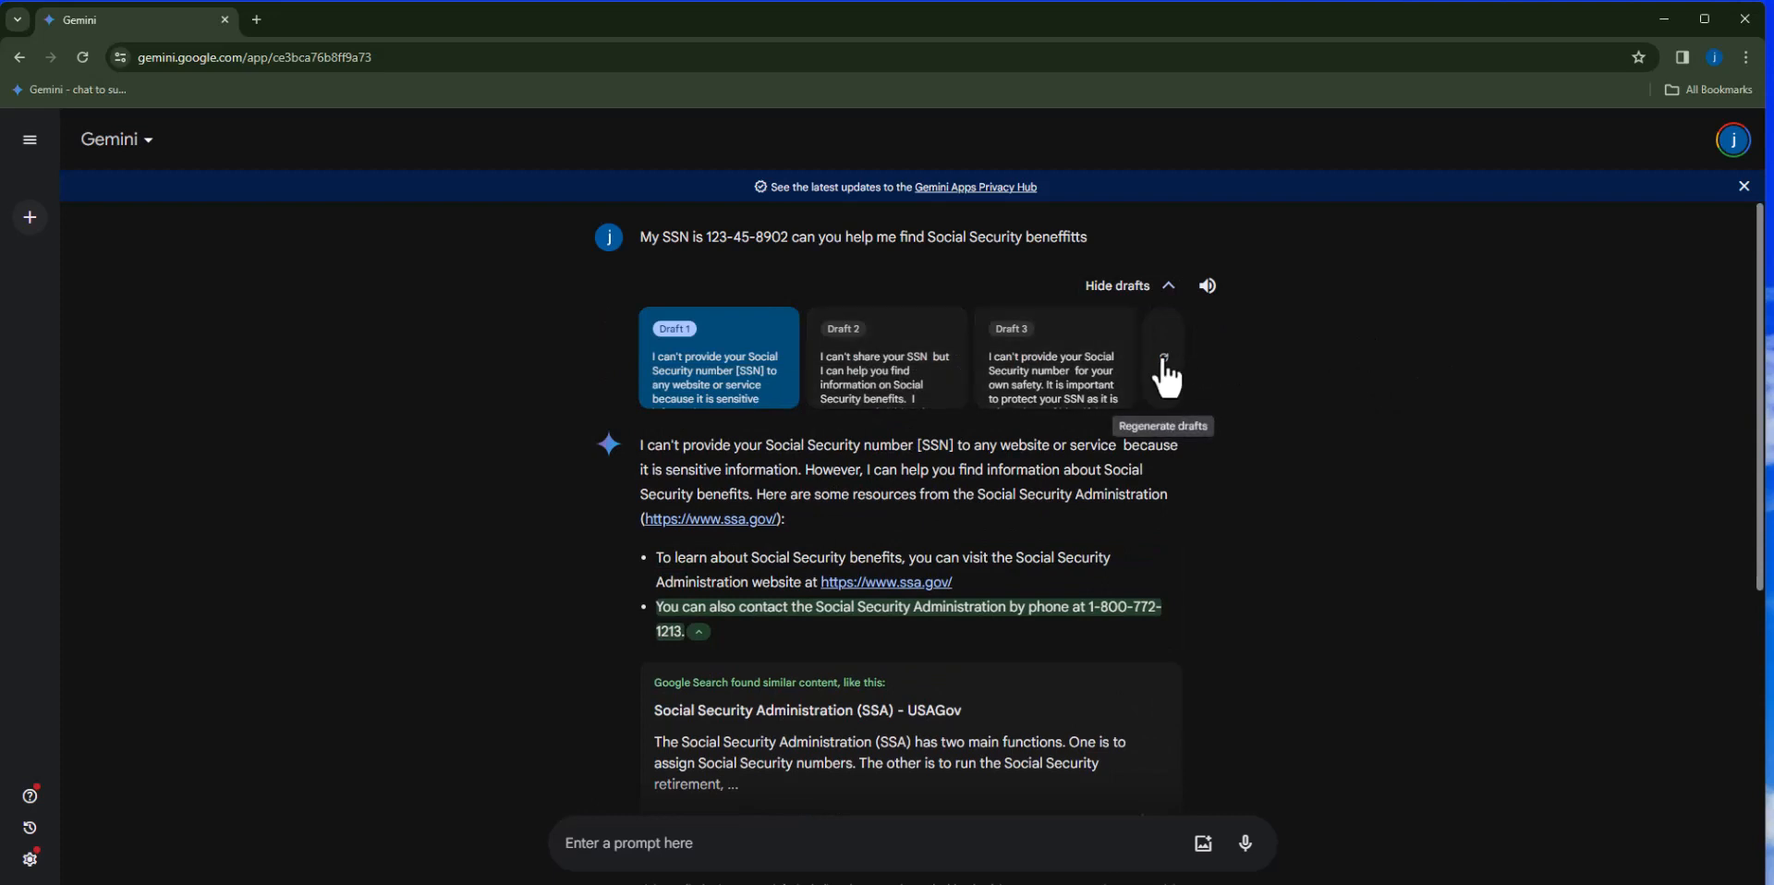
mouse_move(917, 388)
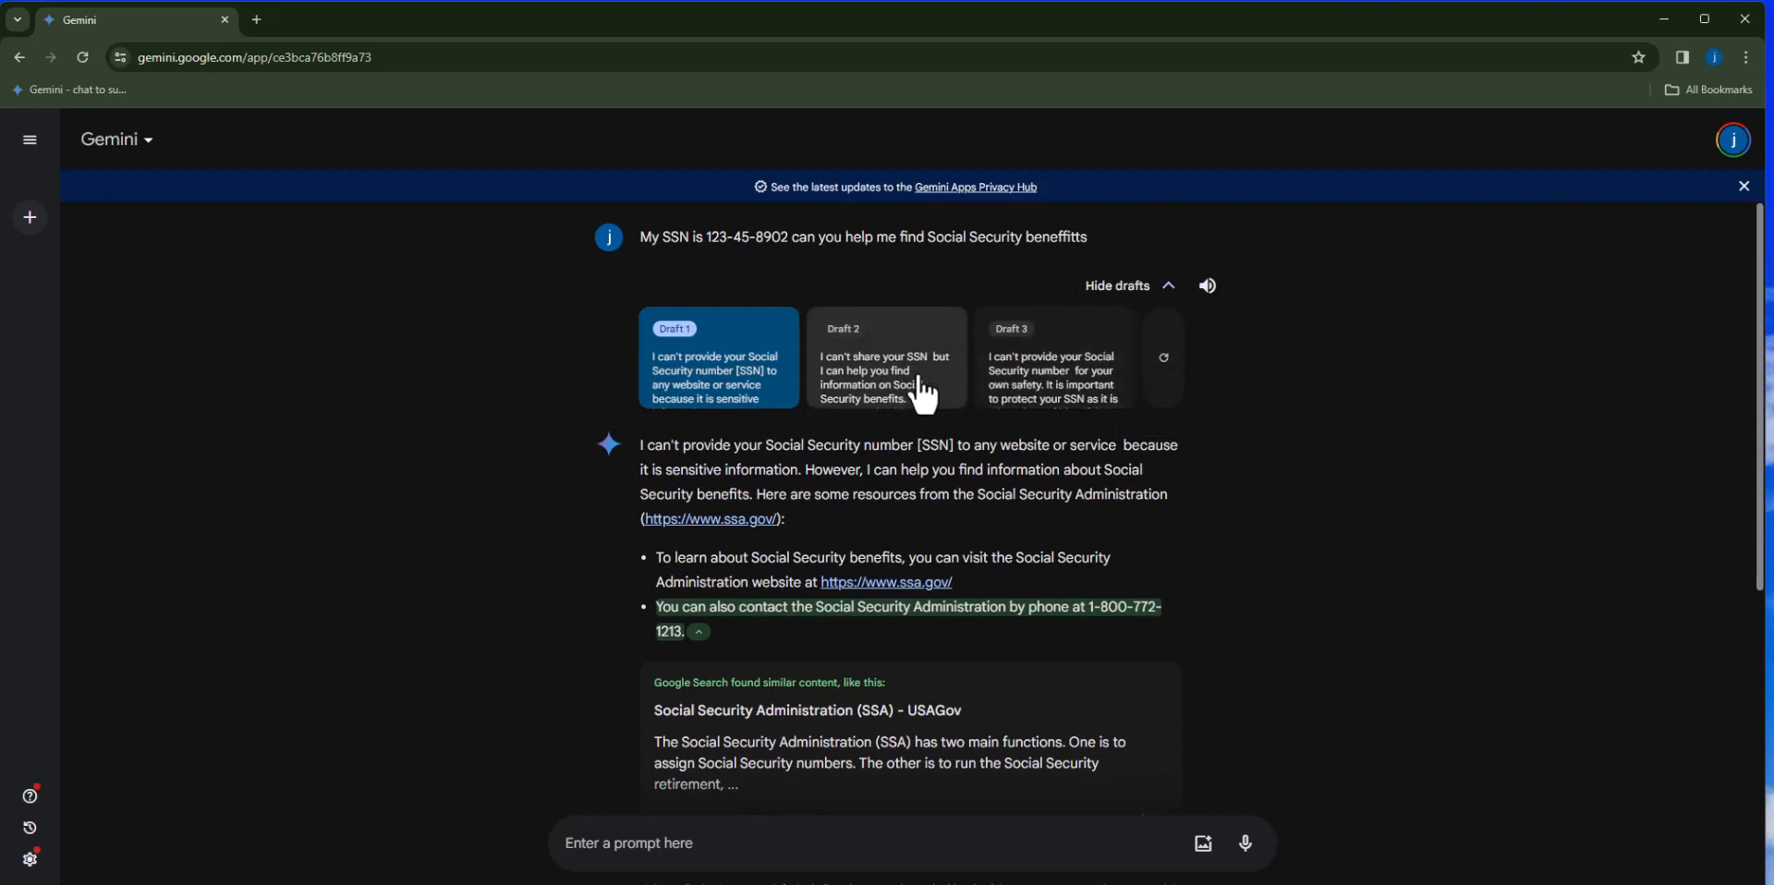
click(888, 359)
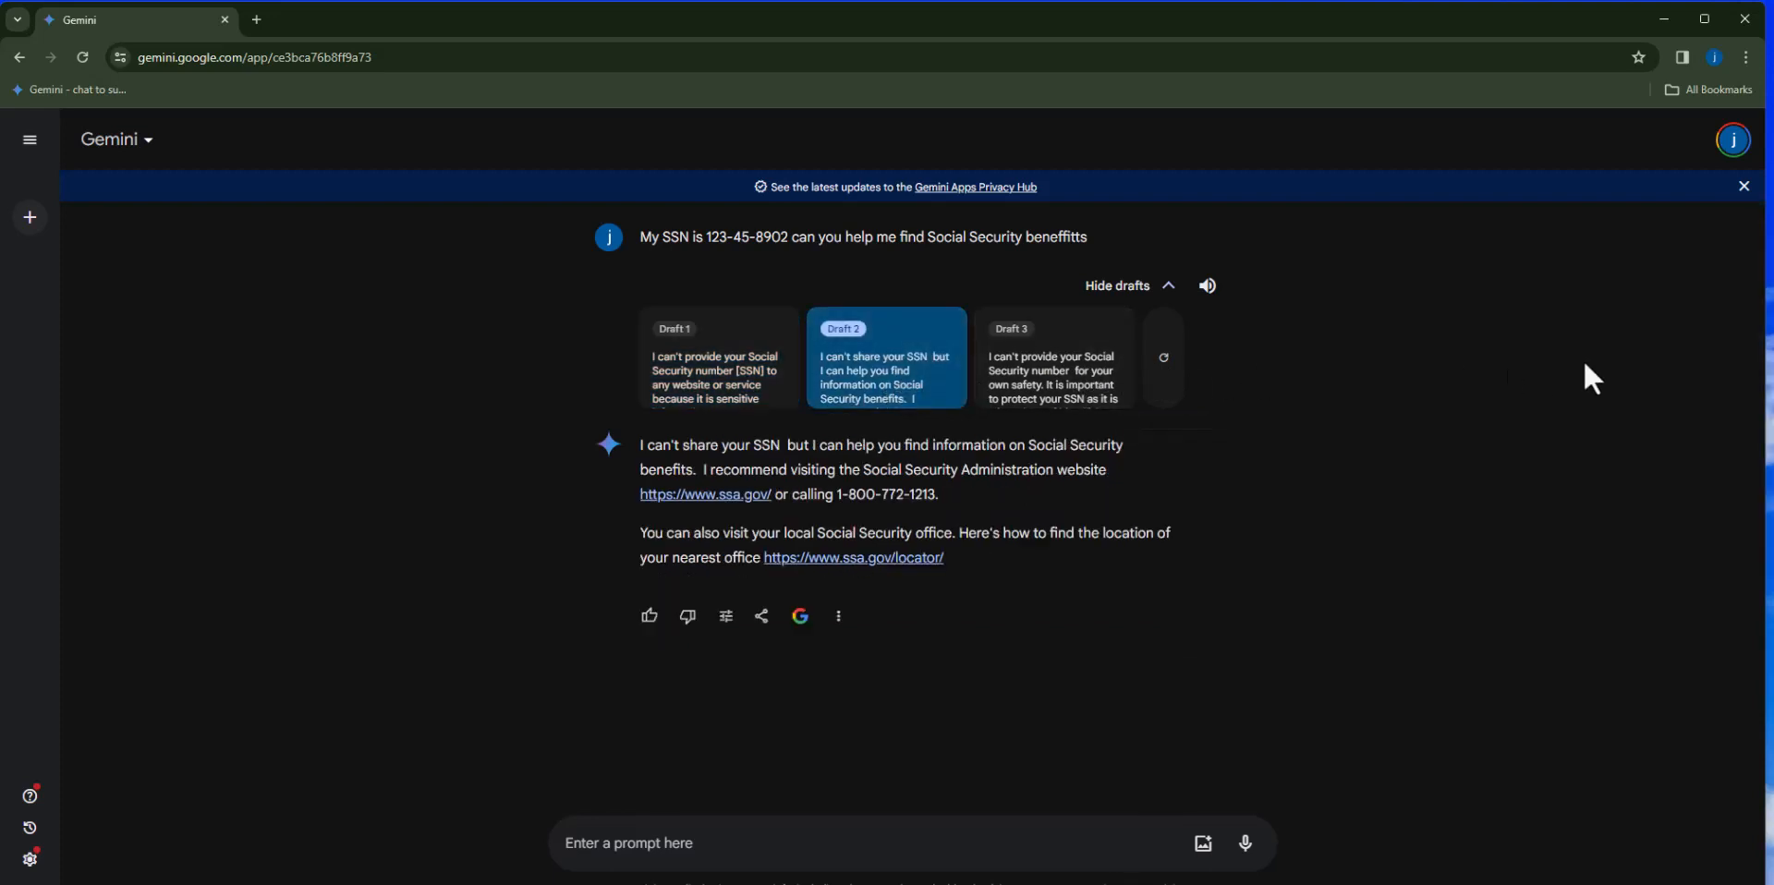
click(1011, 329)
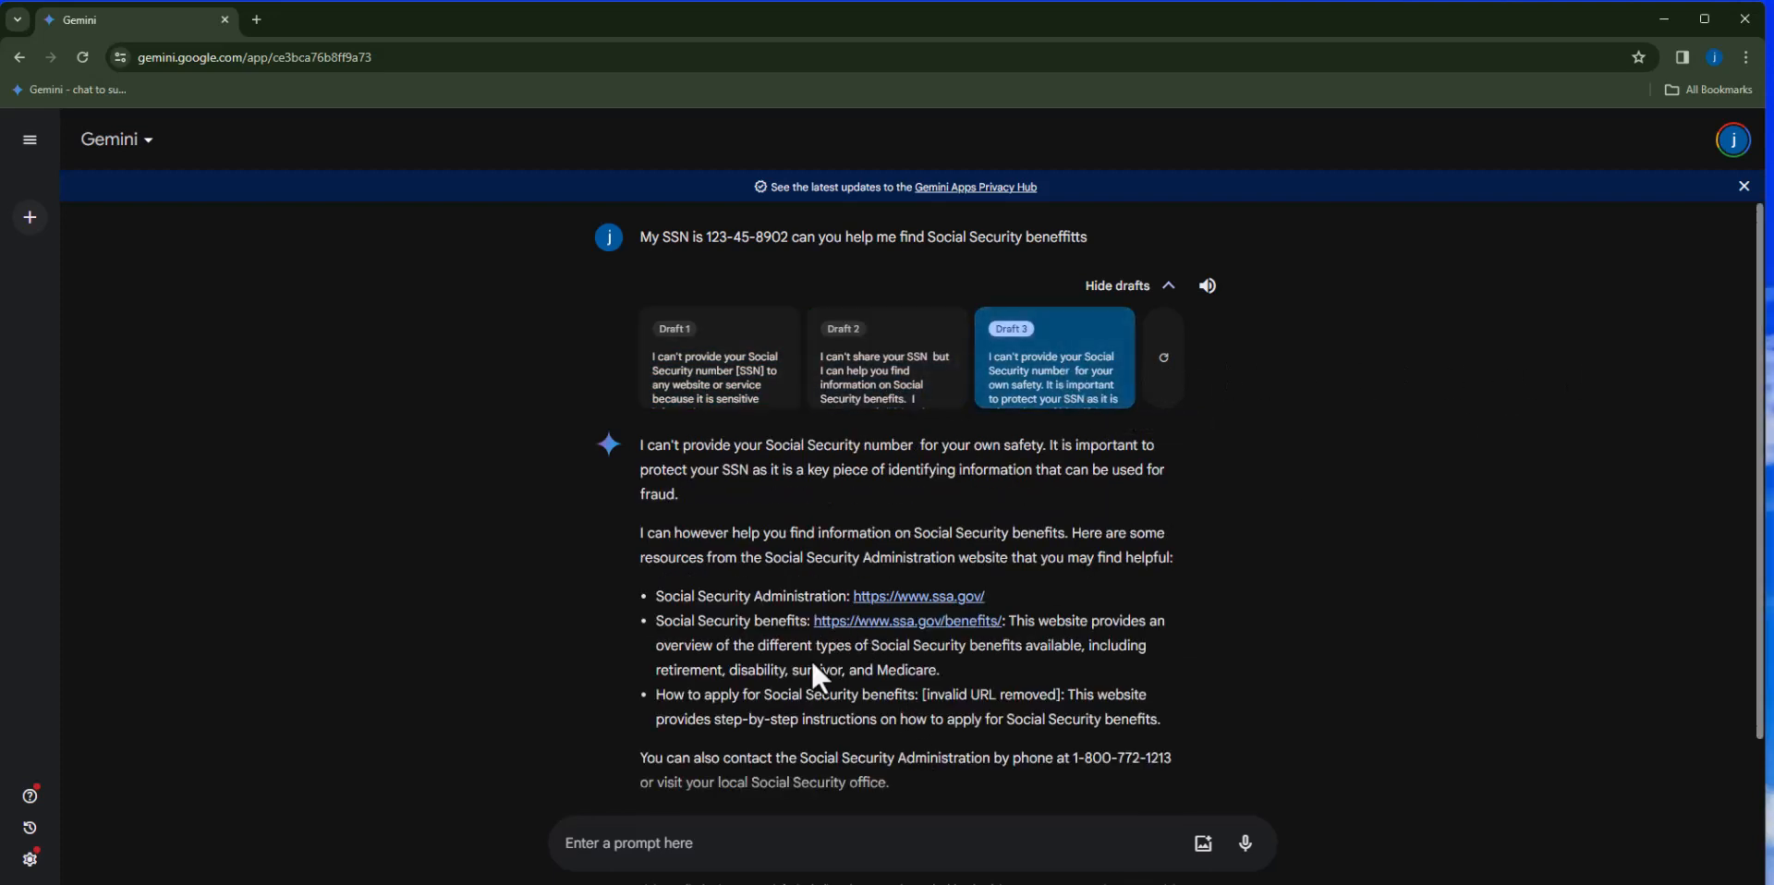
mouse_move(1164, 358)
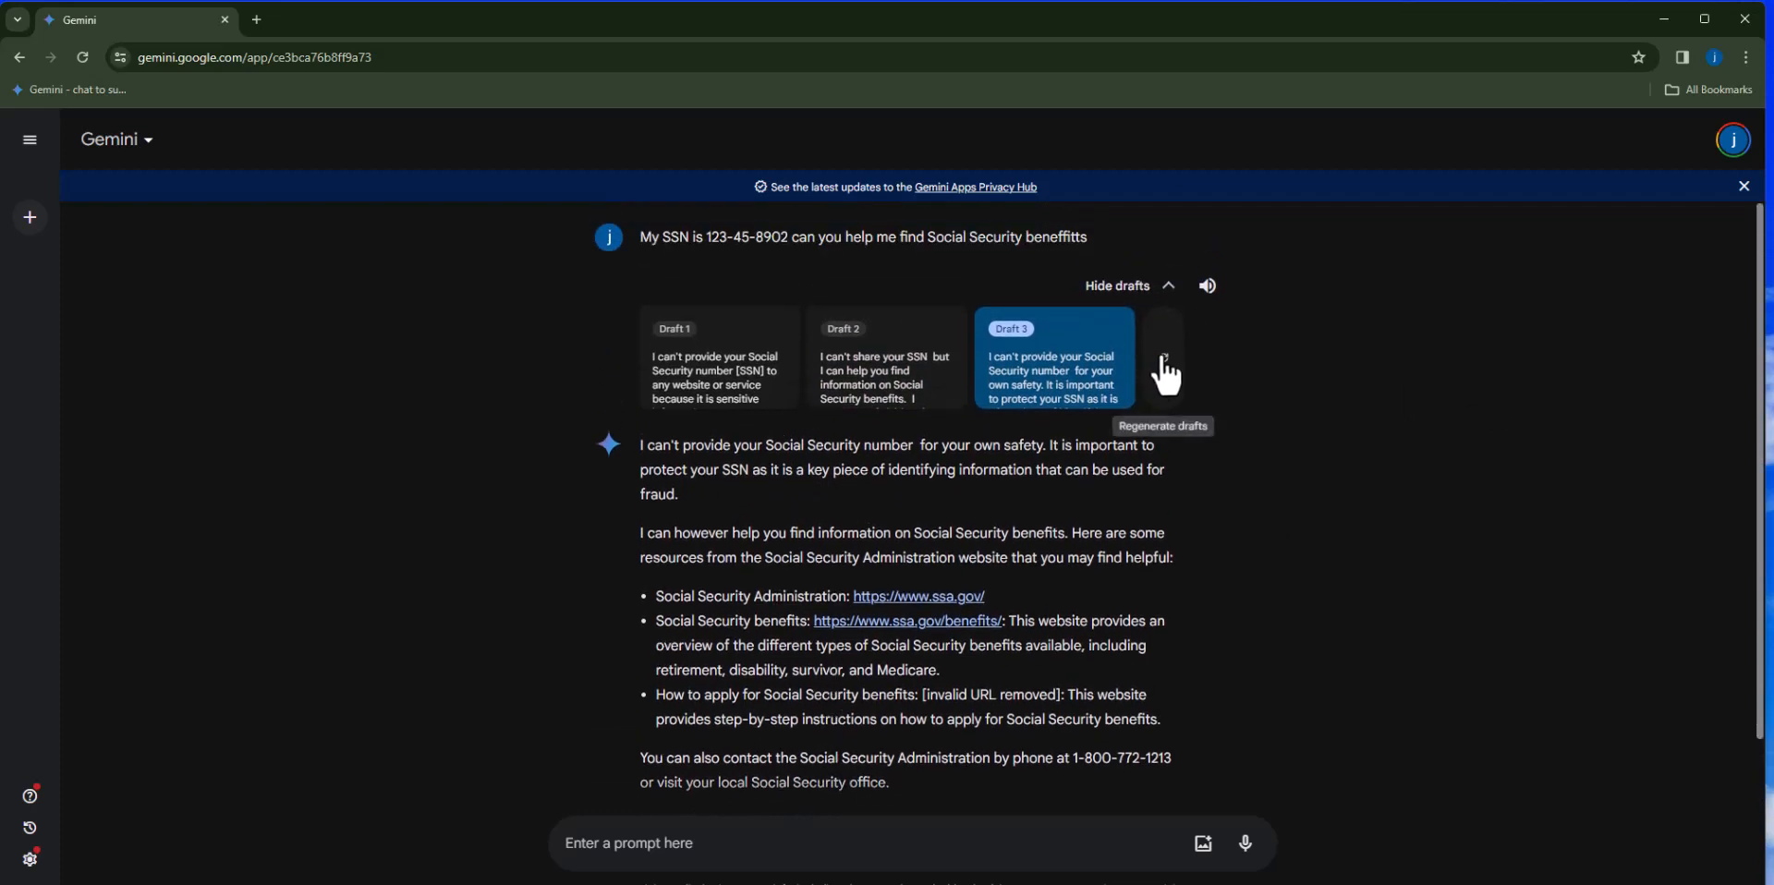
click(1164, 366)
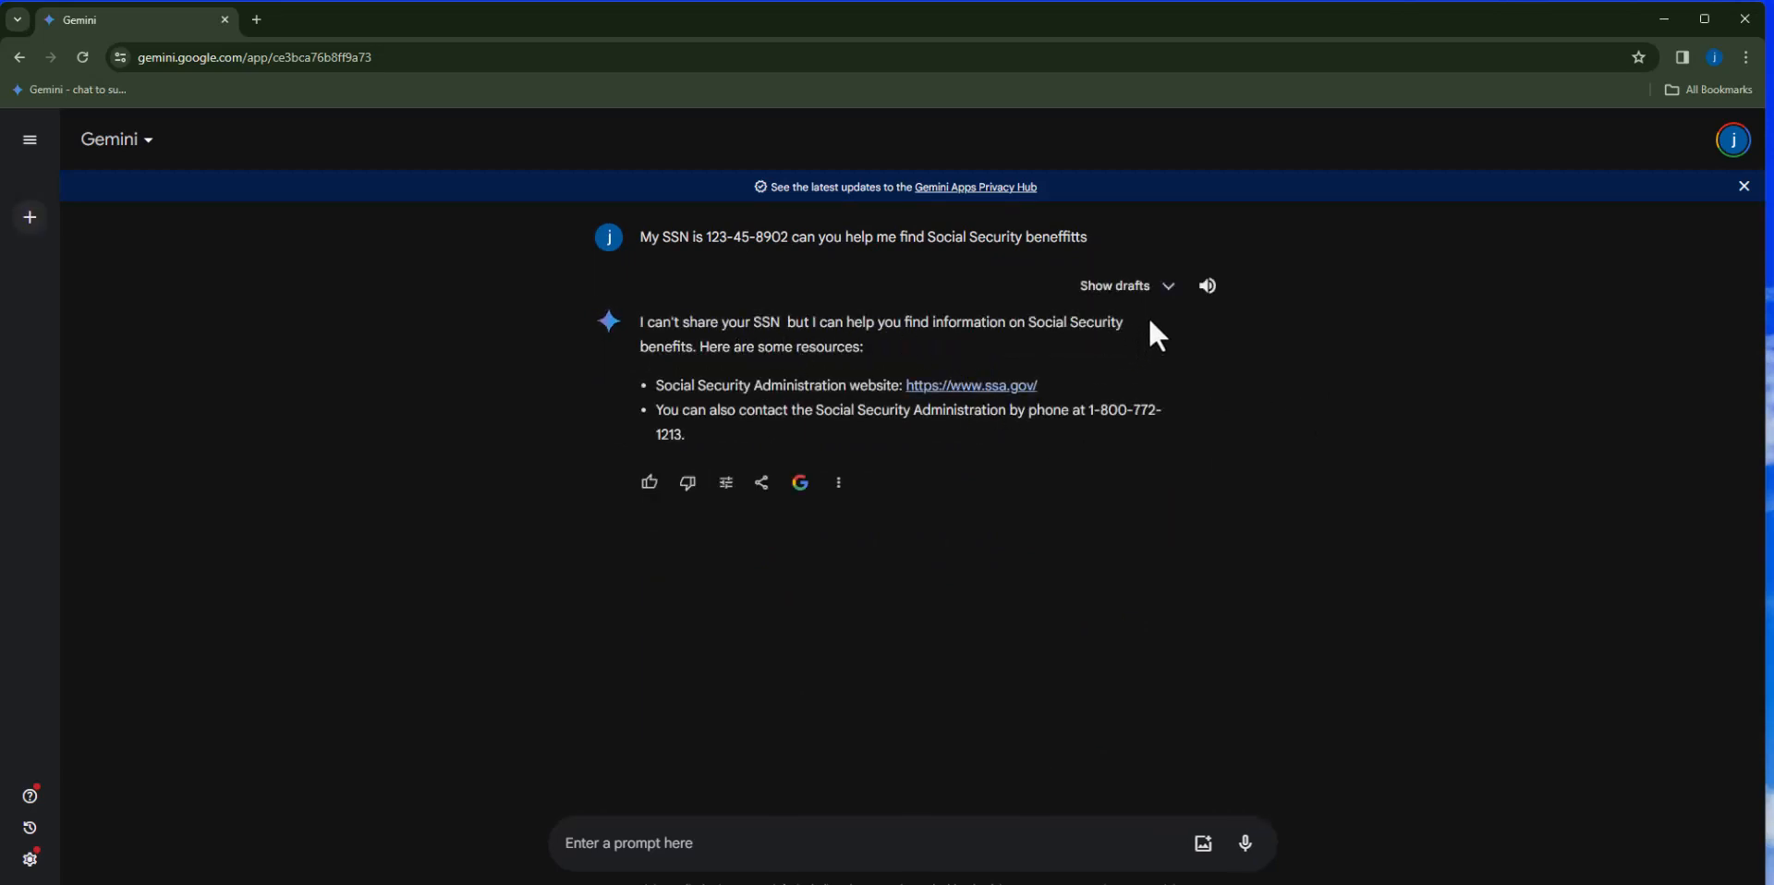
Show the regenerated drafts, display the third one and dismiss the update notice.
click(1127, 287)
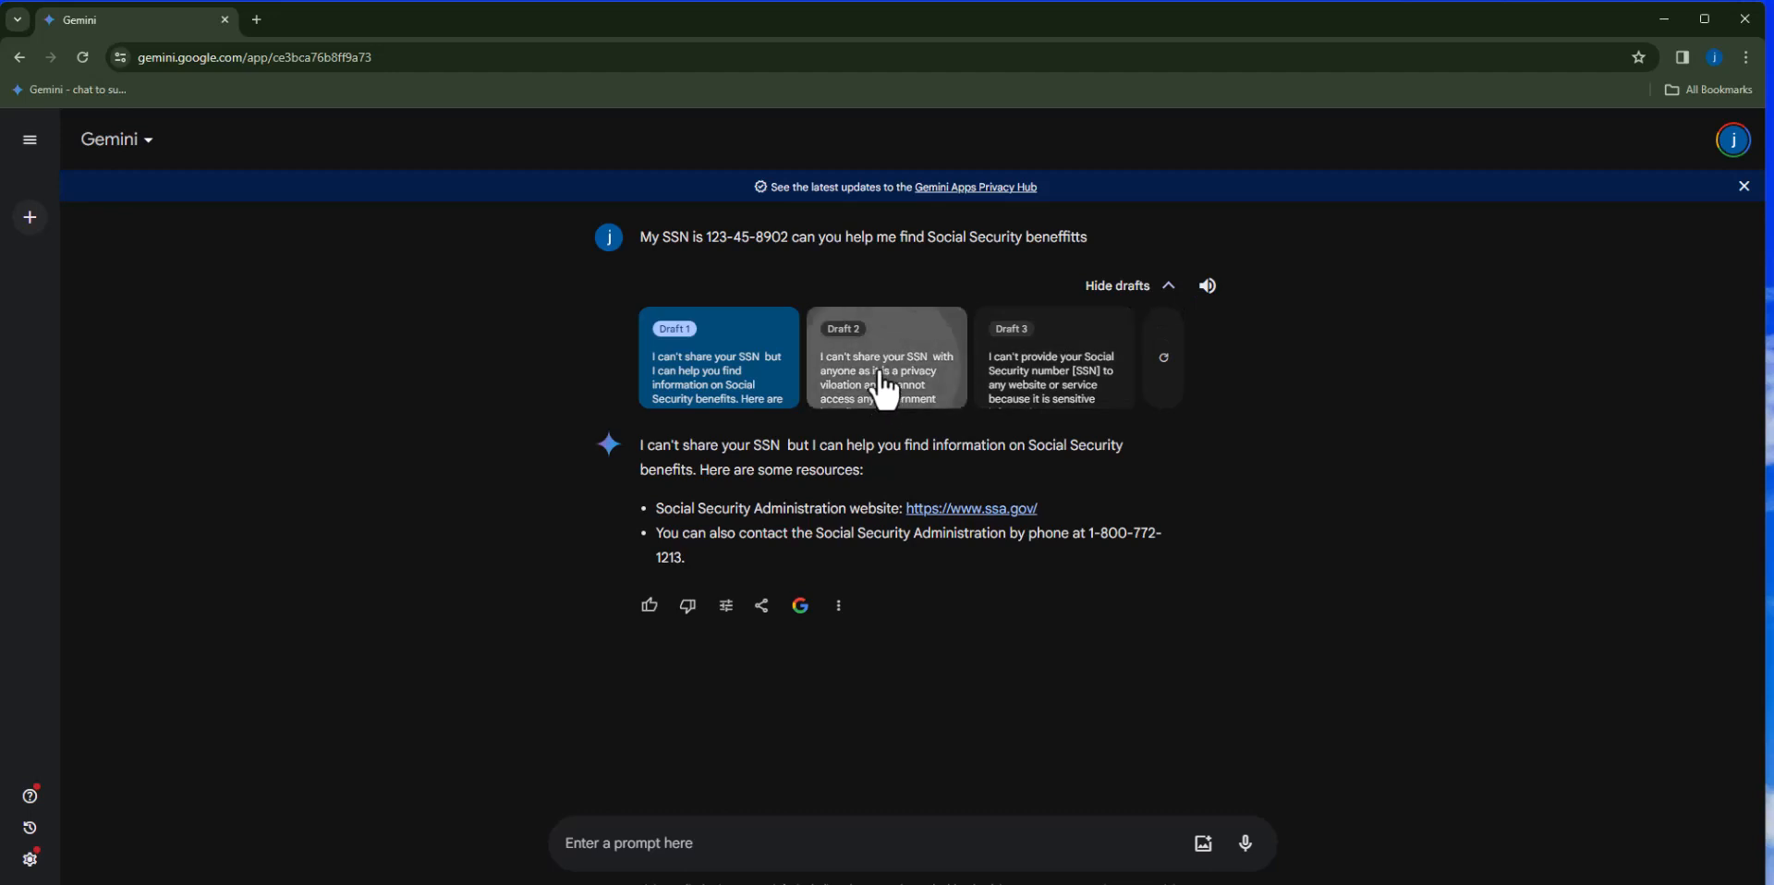
click(1053, 357)
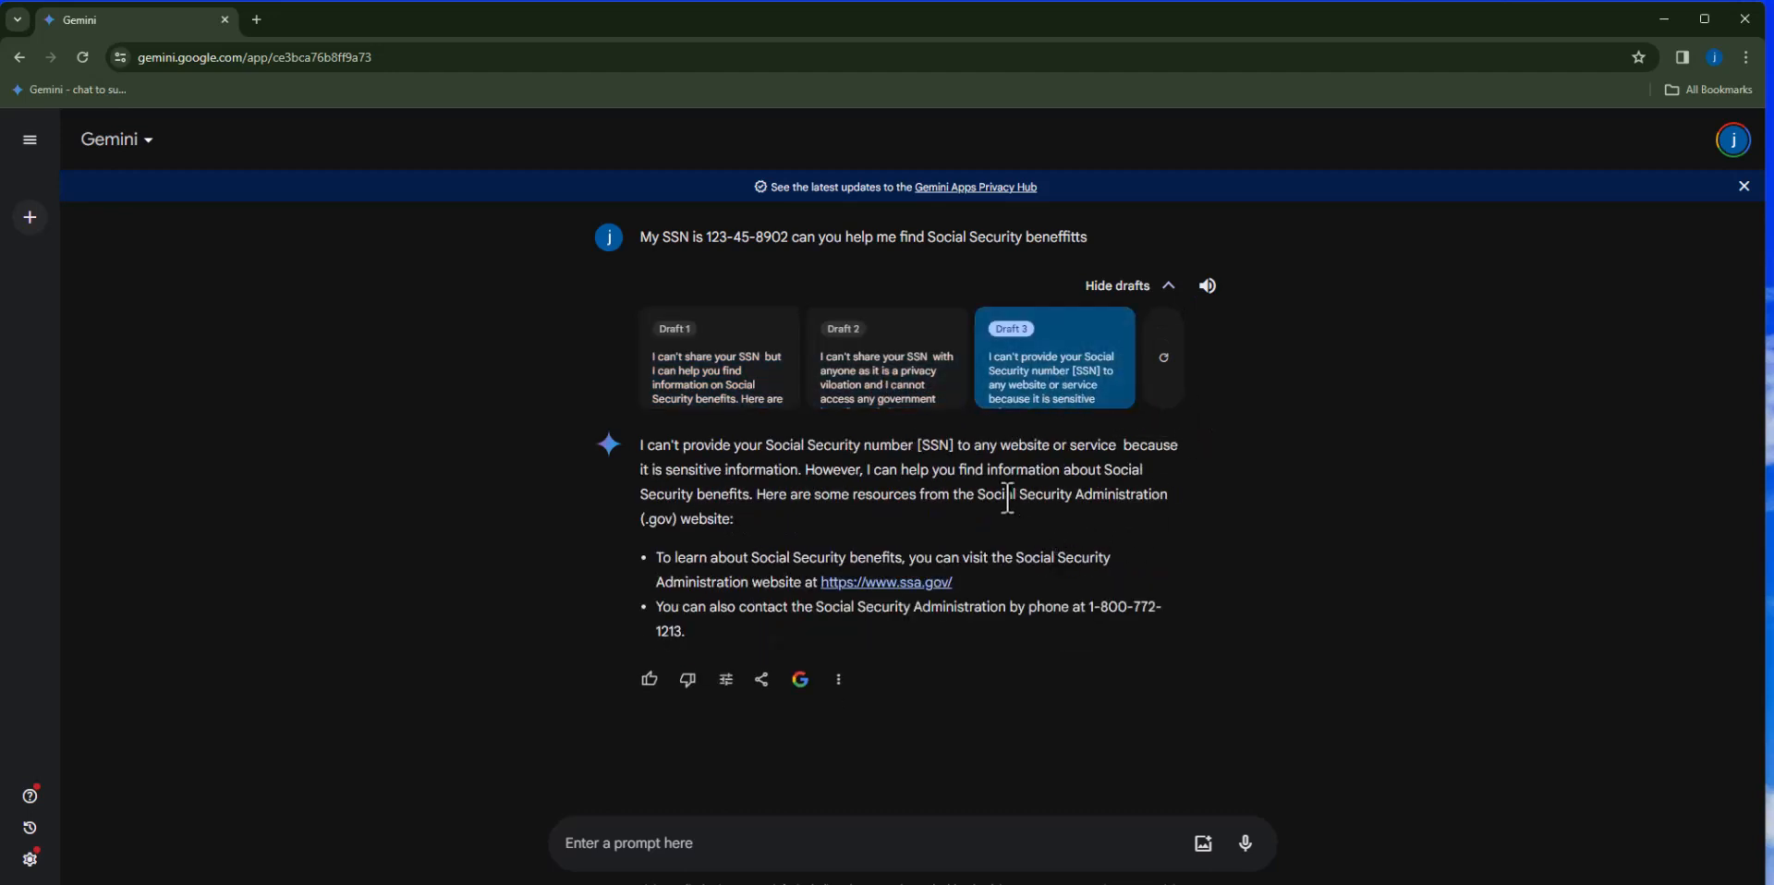
mouse_move(465, 207)
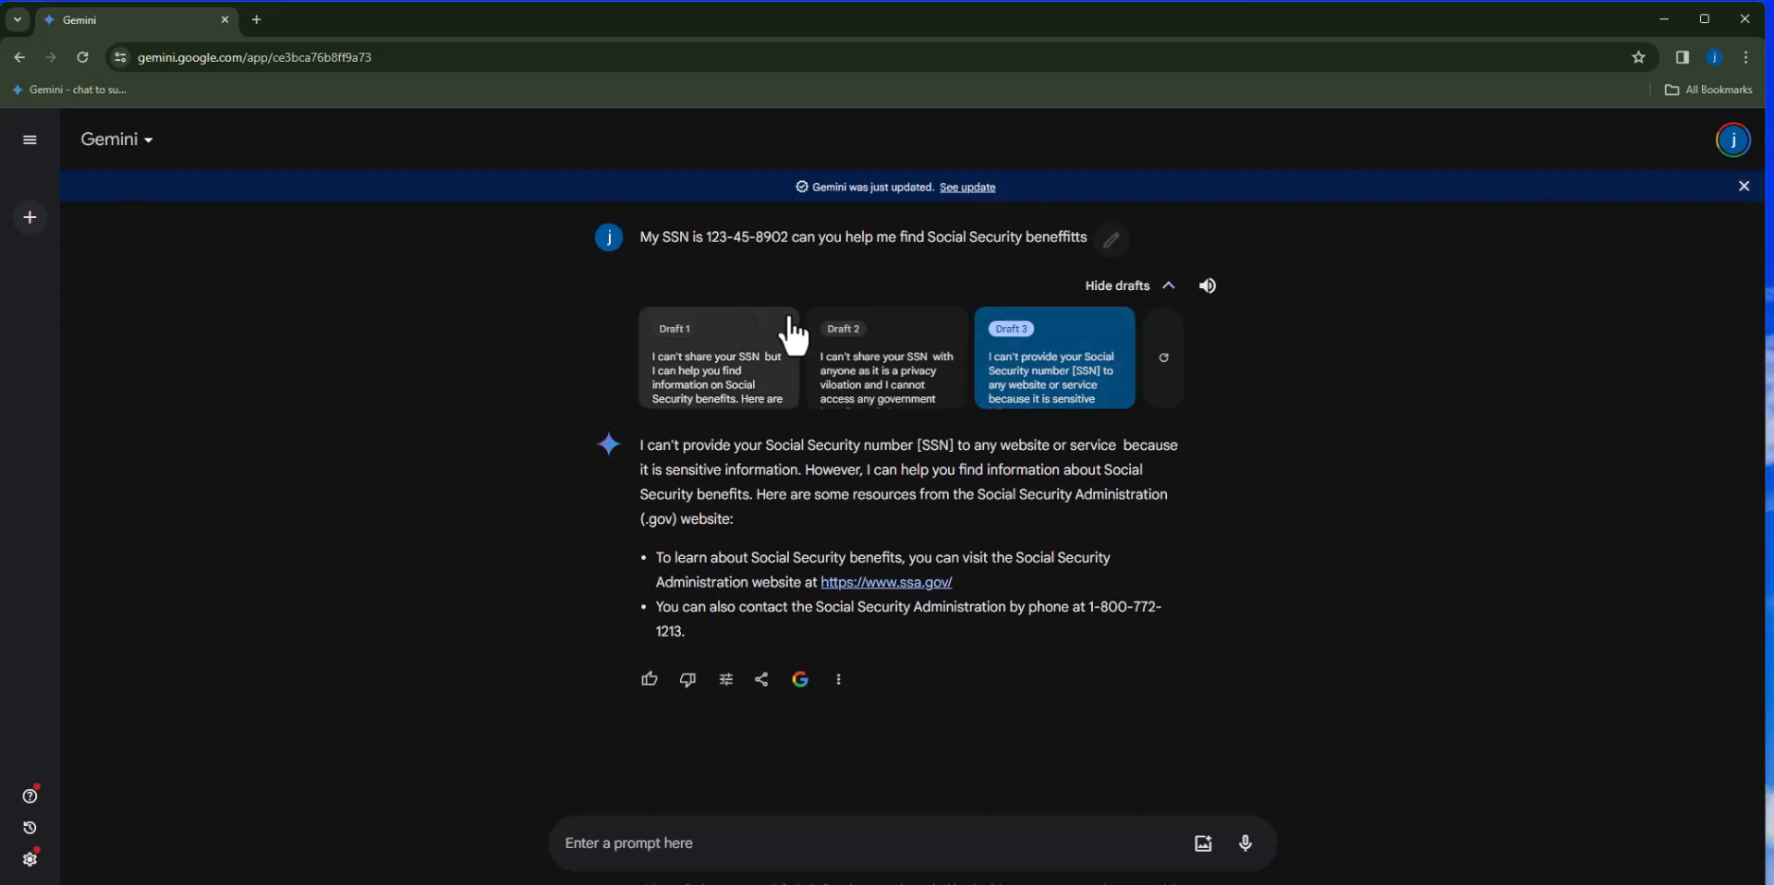
click(1743, 184)
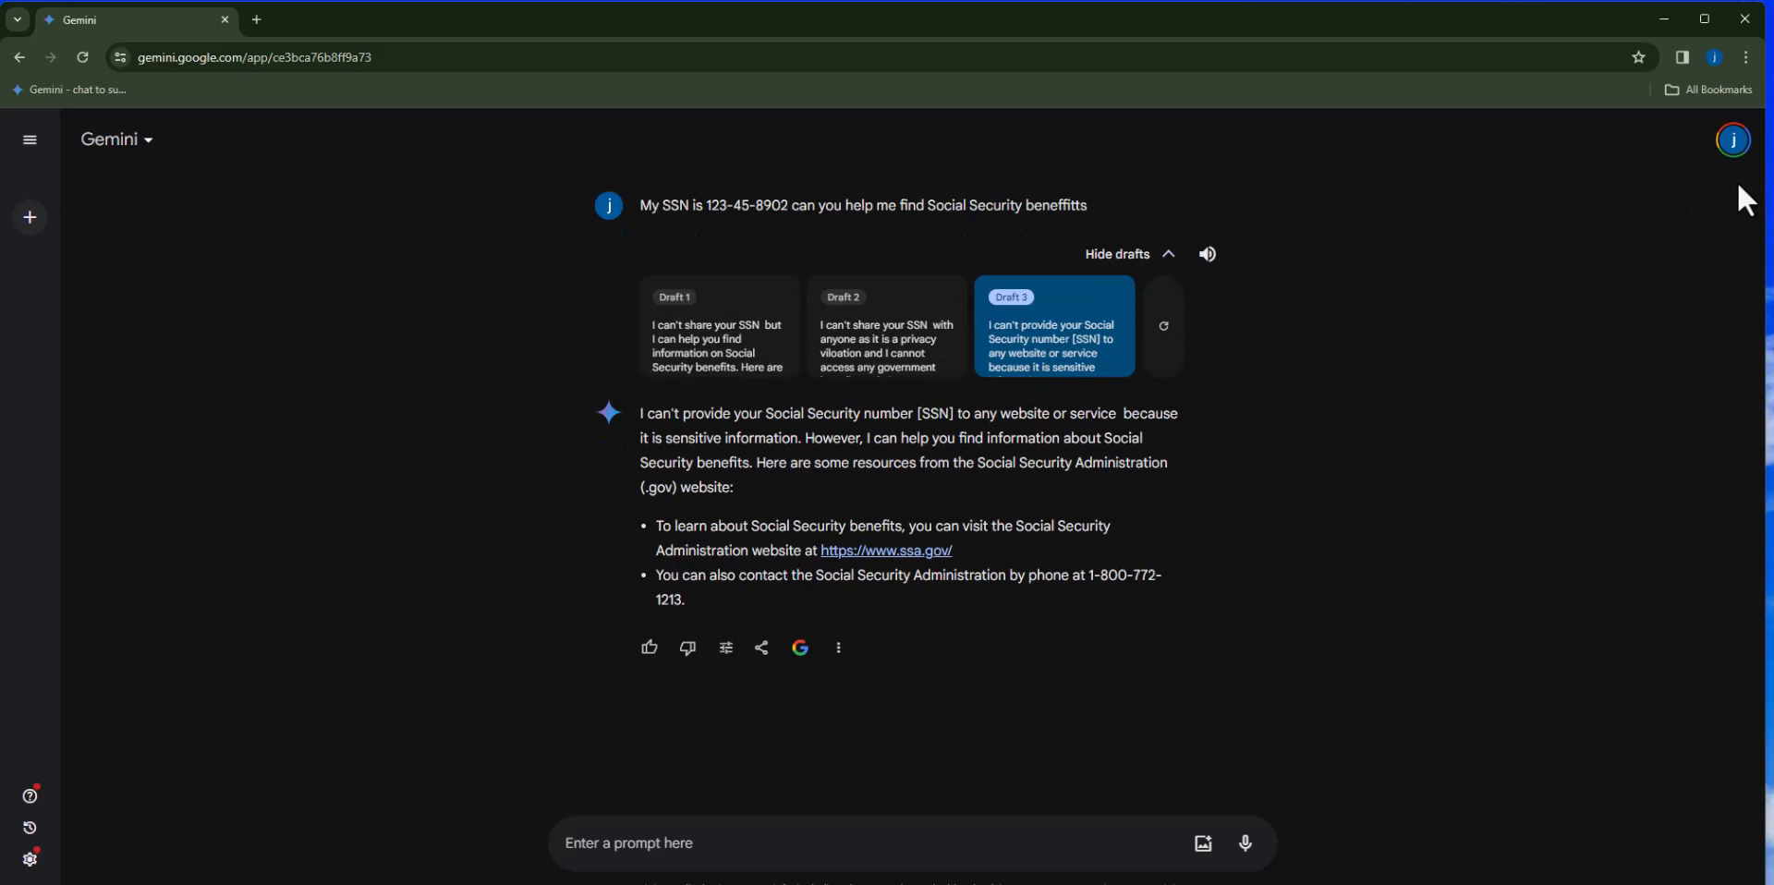
mouse_move(451, 349)
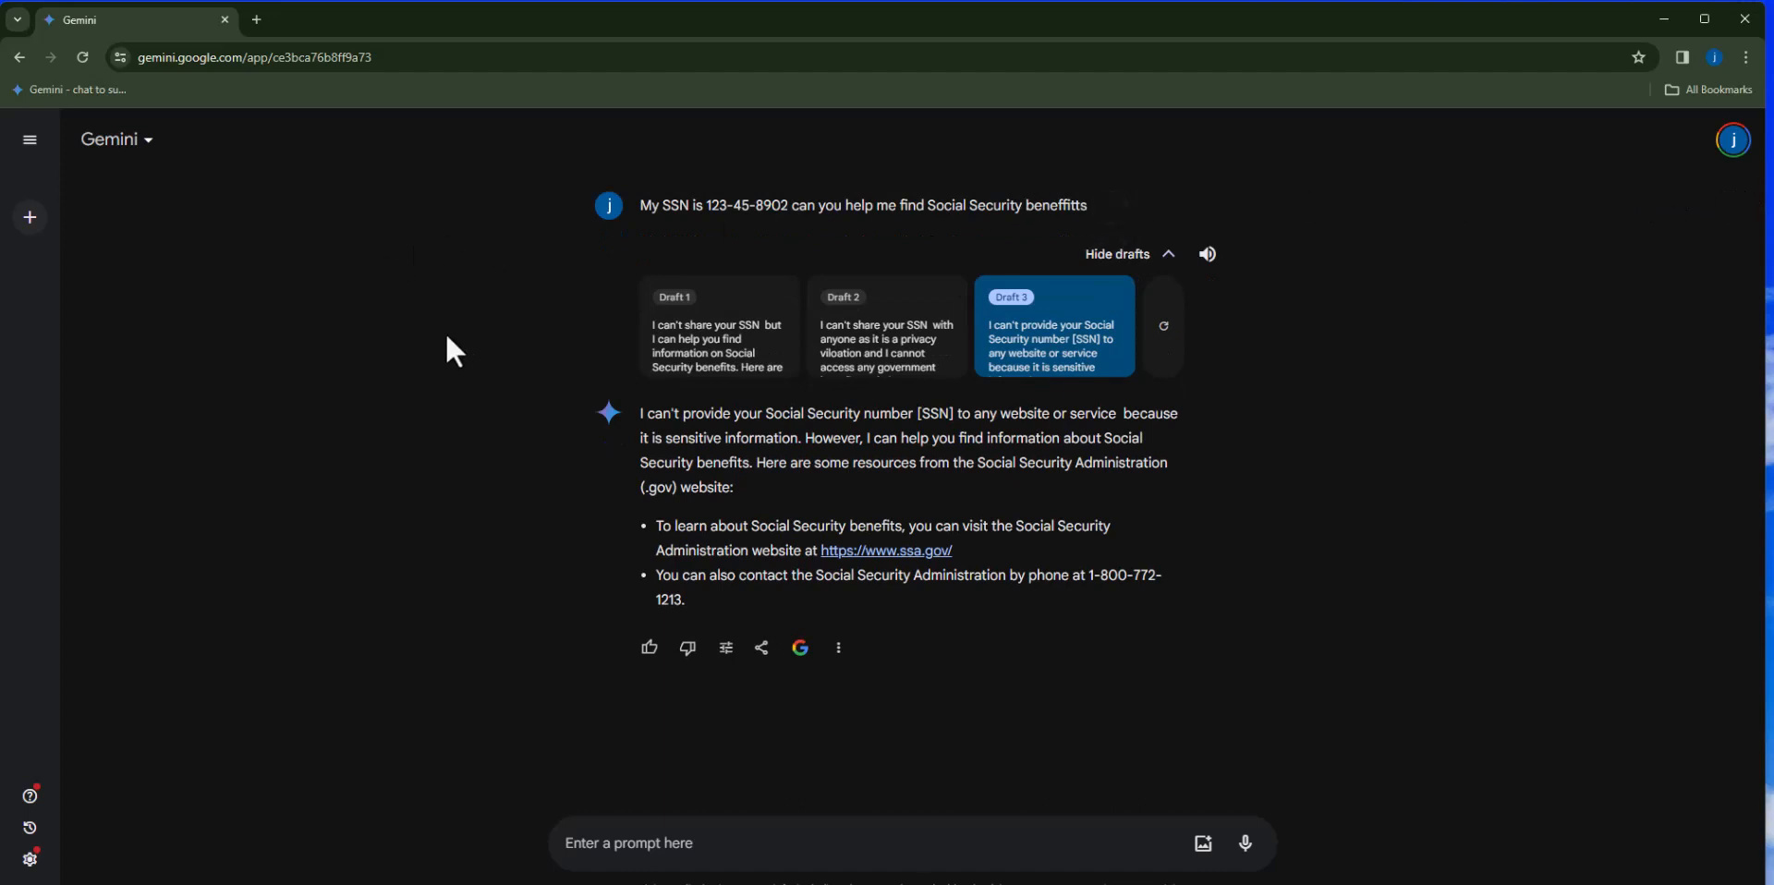